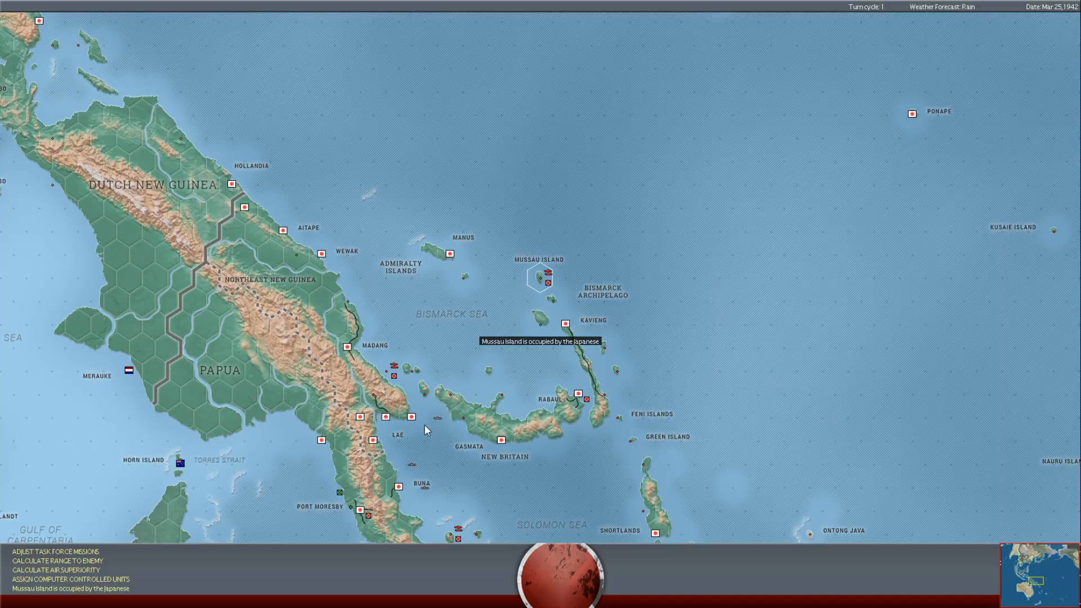
# Start turn resolution and let it run to the xAK Tarifa submarine attack report
pyautogui.click(559, 575)
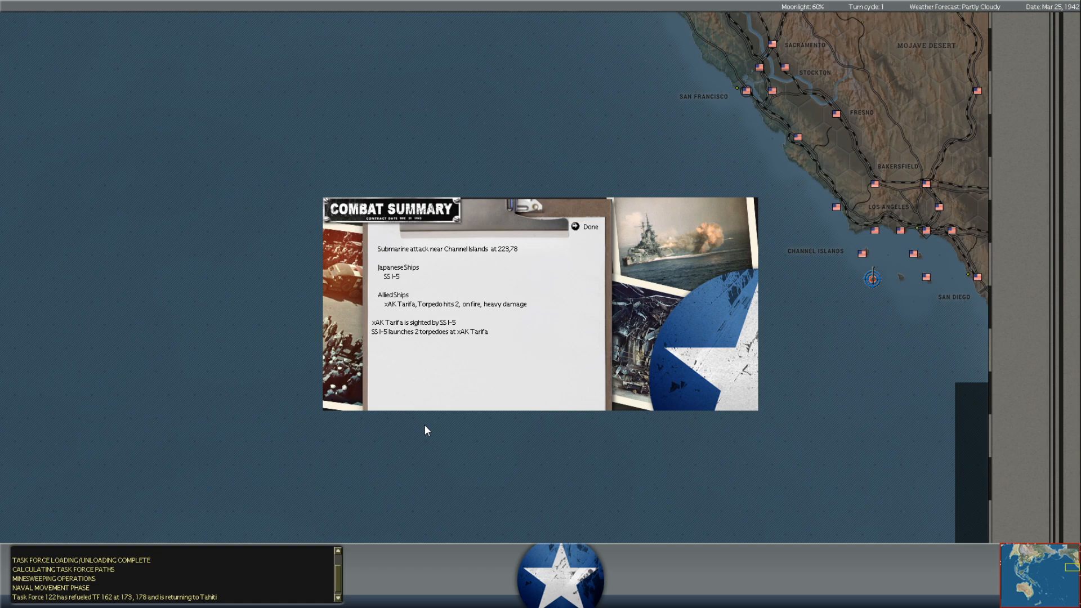
# Dismiss the xAK Tarifa submarine and Lunga amphibious assault summaries with Done
pyautogui.click(586, 226)
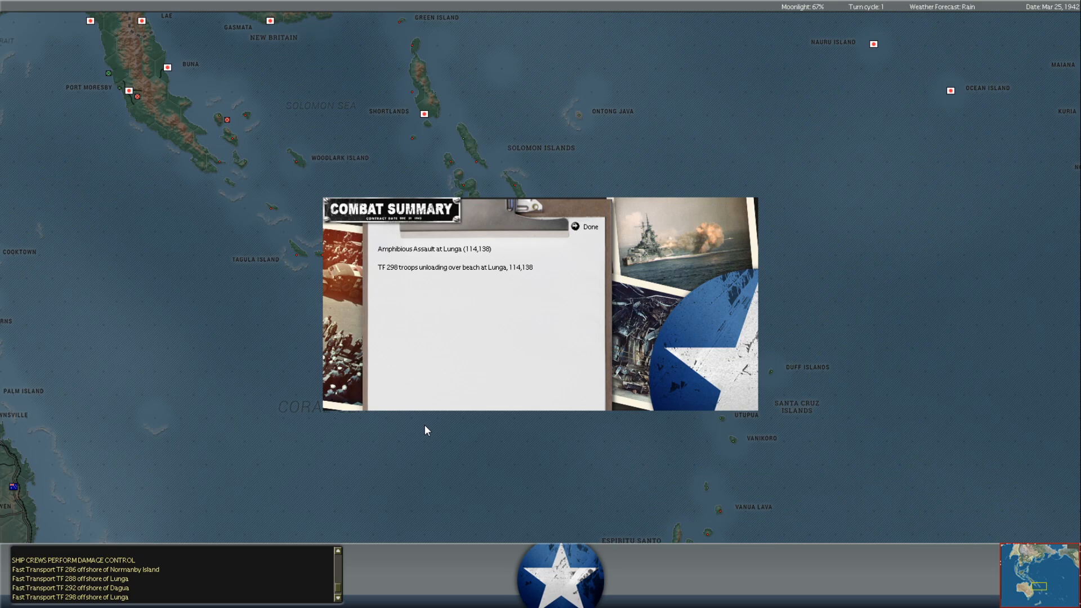
pyautogui.click(586, 226)
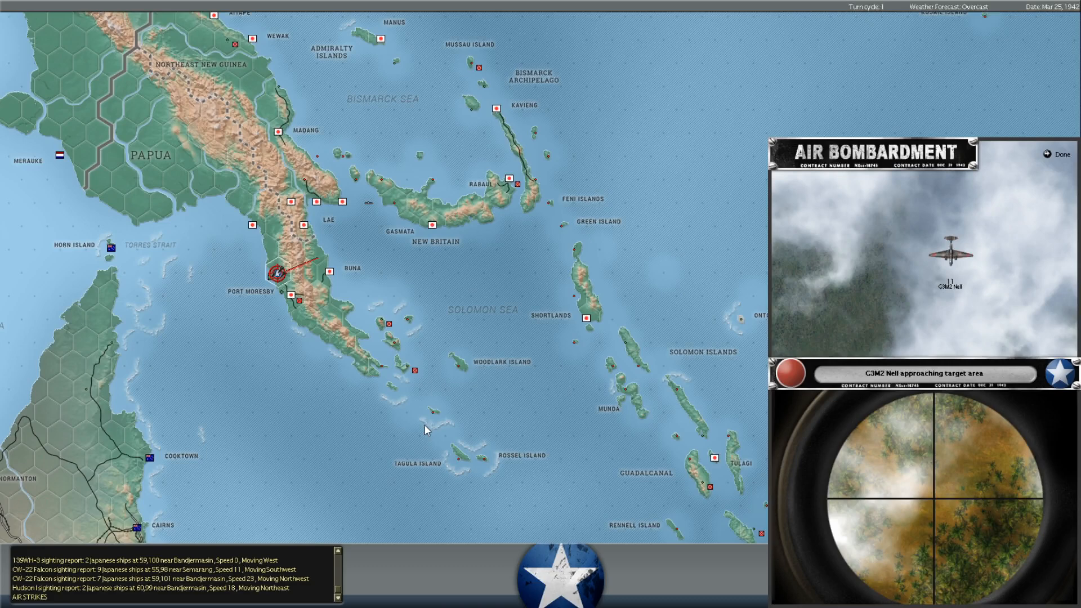
# Skip both Port Moresby raid replays and dismiss the 44th Indian Brigade attack report
pyautogui.click(1060, 154)
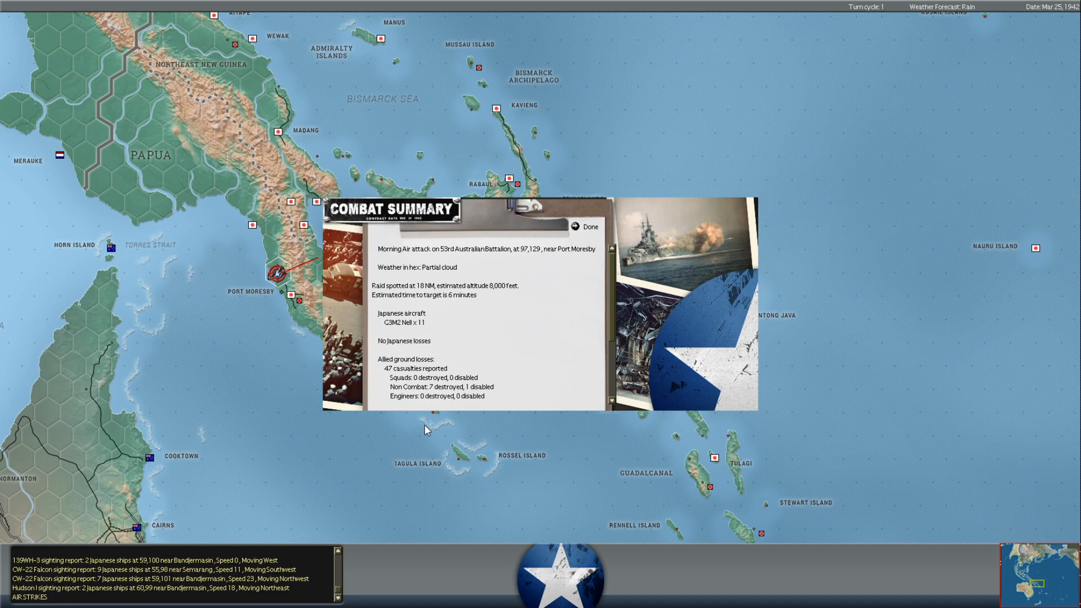
pyautogui.moveTo(282, 309)
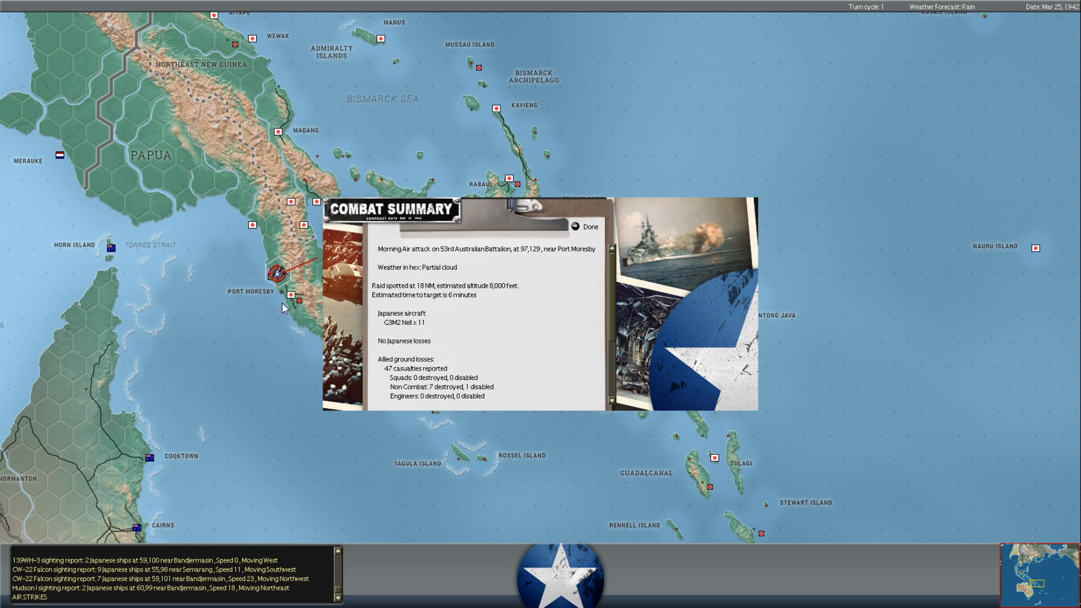
pyautogui.moveTo(286, 303)
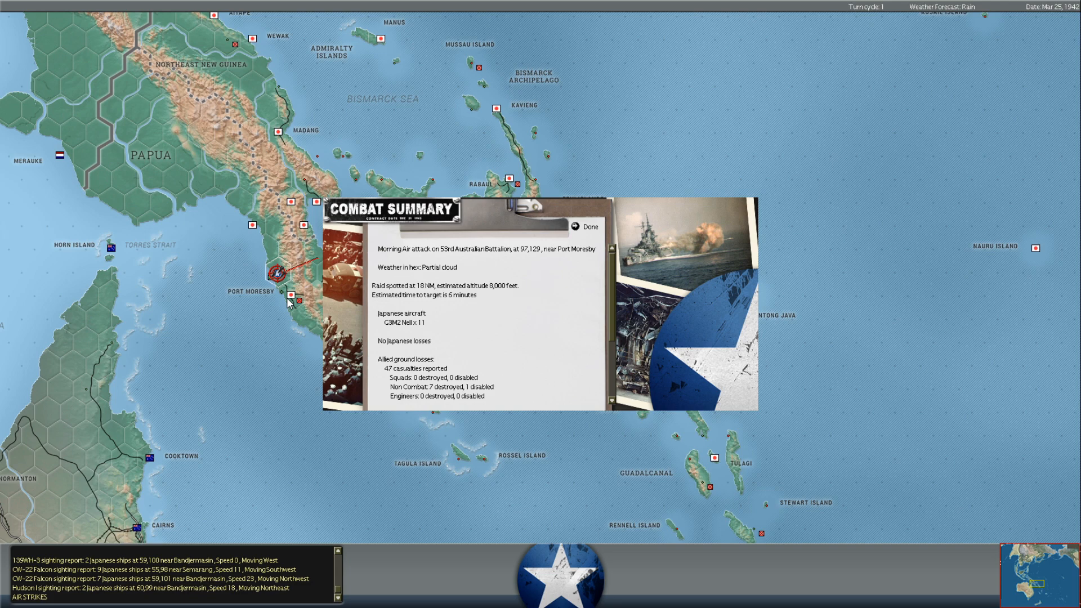
pyautogui.moveTo(472, 283)
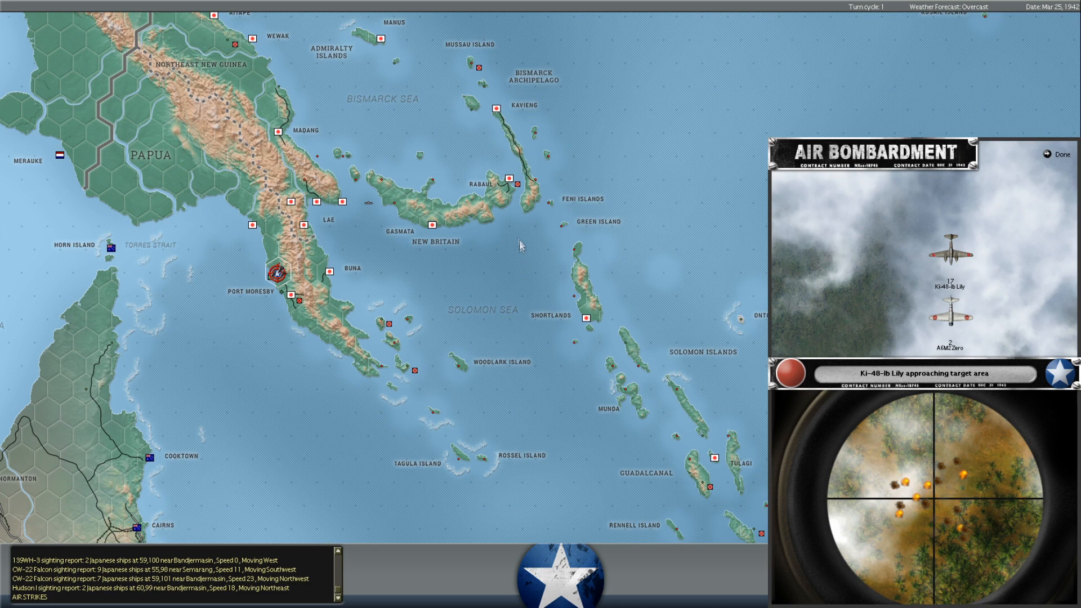
pyautogui.click(1059, 155)
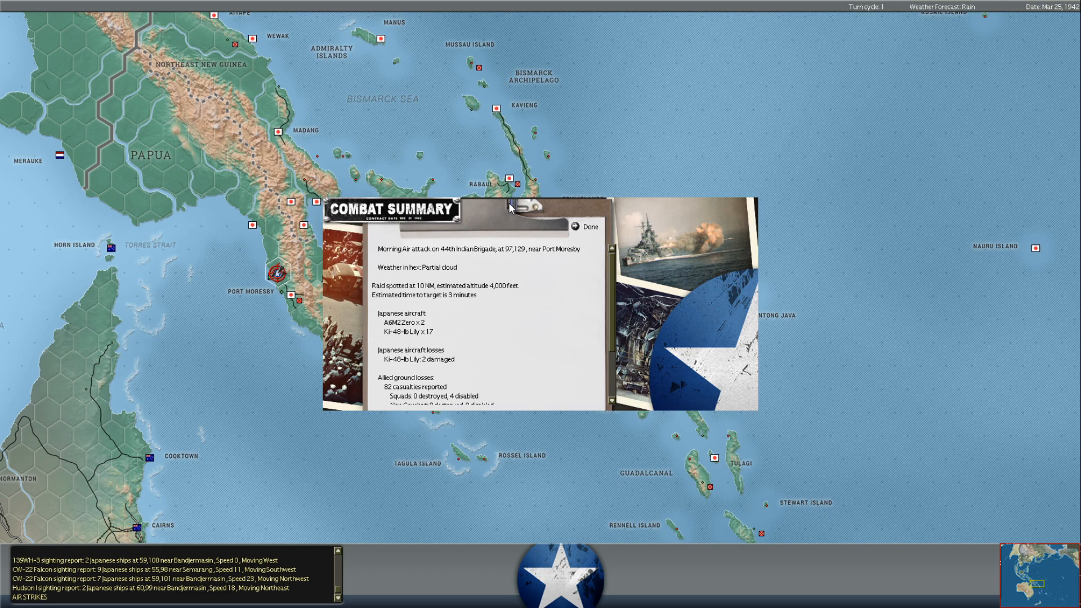
pyautogui.click(589, 226)
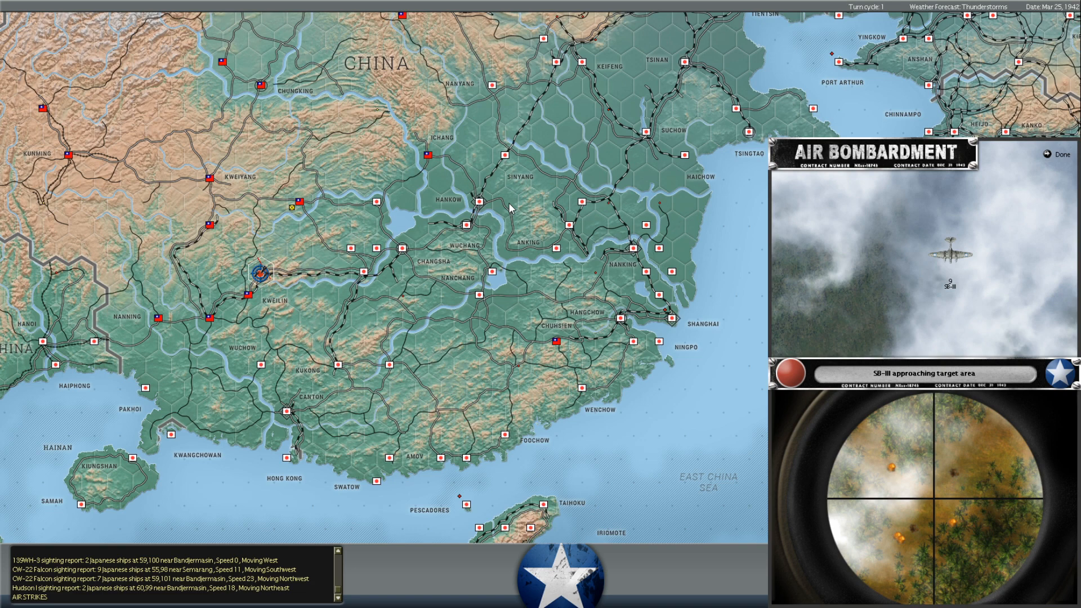
# Skip the SB-III raid replay over China to reach the Bataan Ki-51 Sonia summary
pyautogui.click(1061, 153)
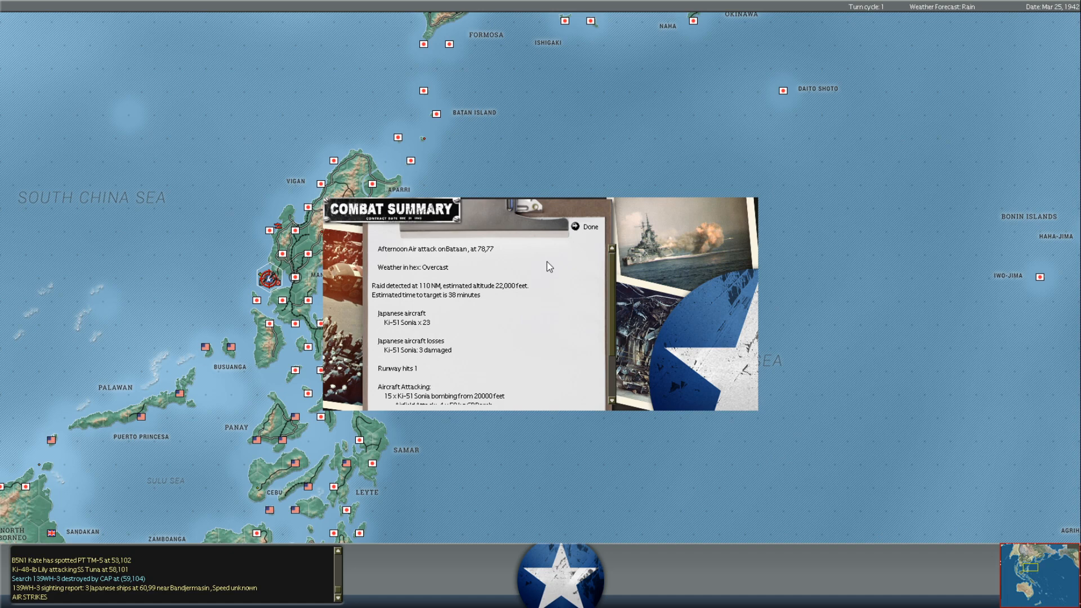
# Dismiss both Bataan air attack summaries and skip the Ki-51 Sonia raid replay
pyautogui.click(589, 227)
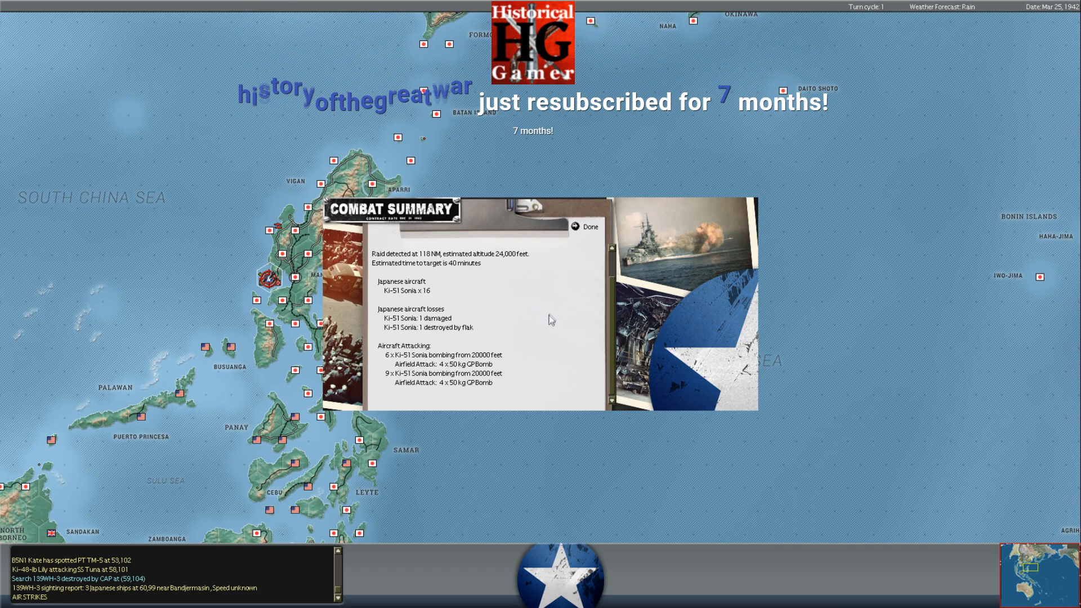
pyautogui.click(586, 226)
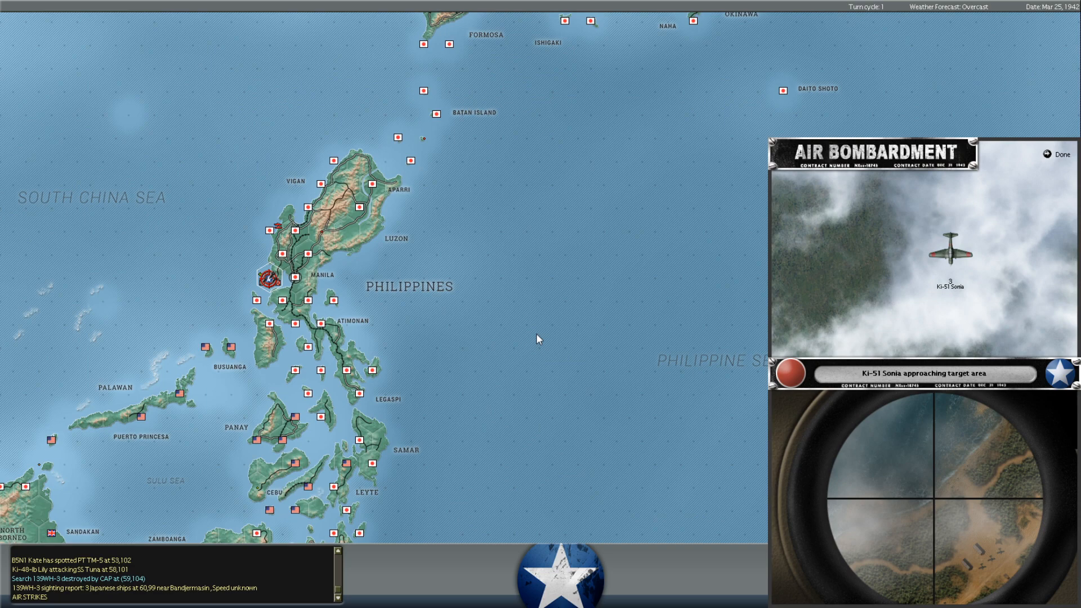
pyautogui.click(1060, 154)
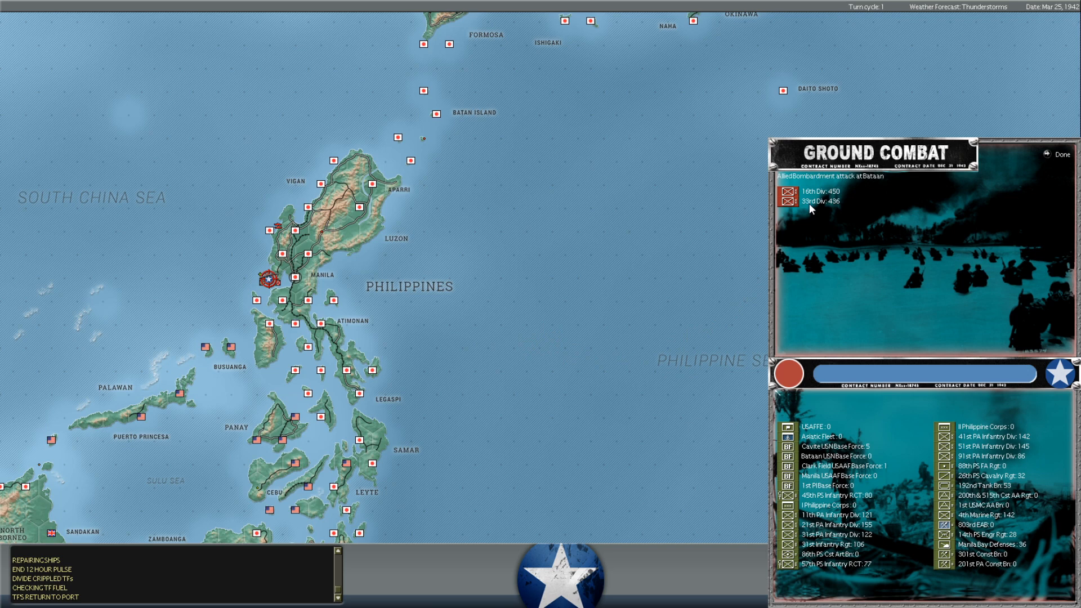
pyautogui.moveTo(831, 220)
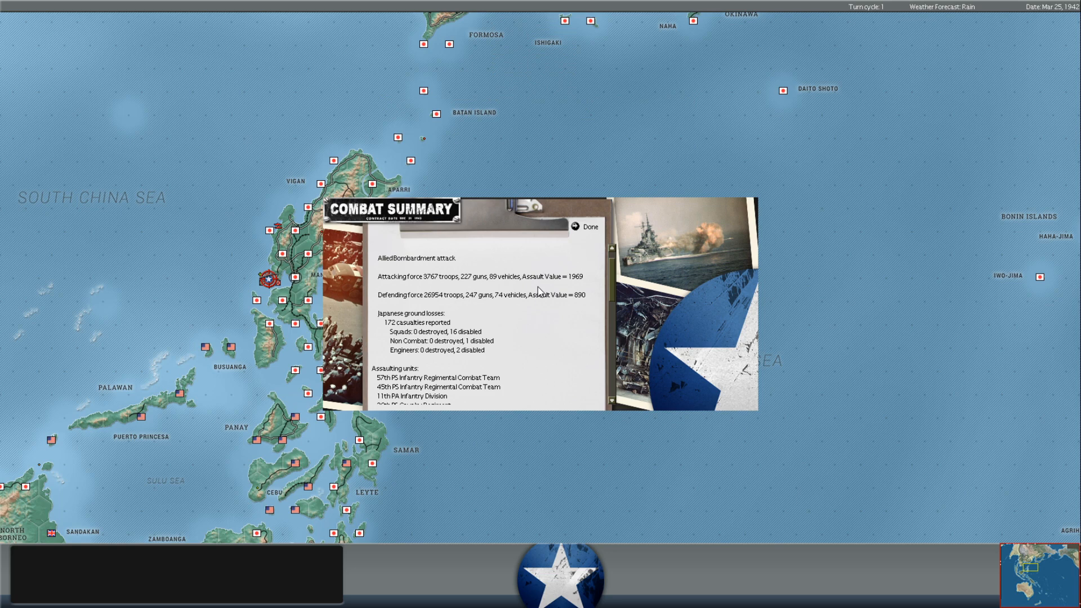
# Scroll the Bataan bombardment summary down to the Japanese losses and assaulting units
pyautogui.scroll(-3)
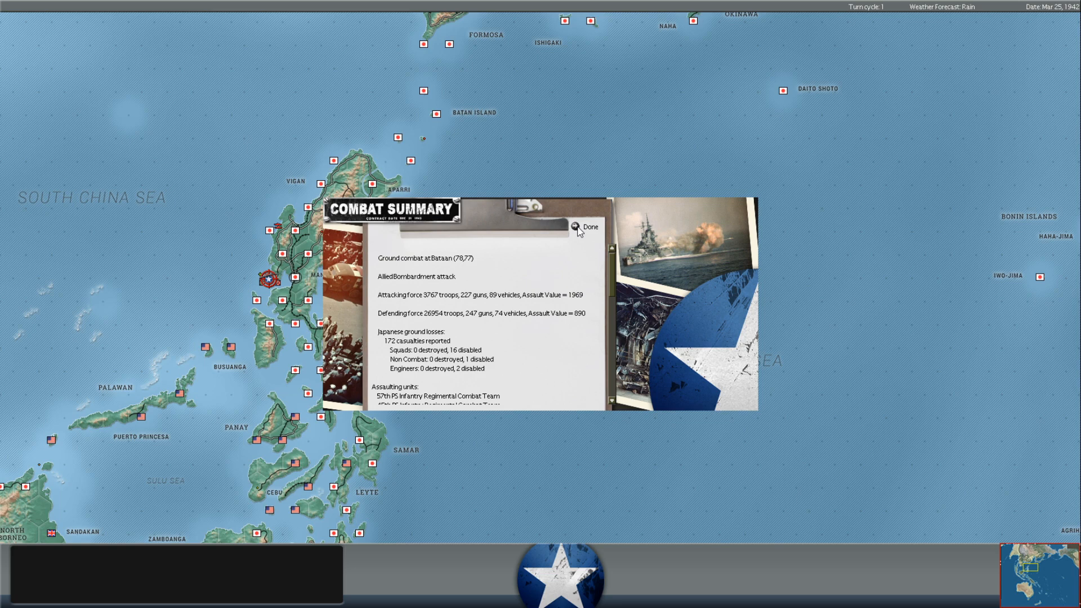
# Close the Bataan ground combat summary with Done so turn processing resumes
pyautogui.click(585, 227)
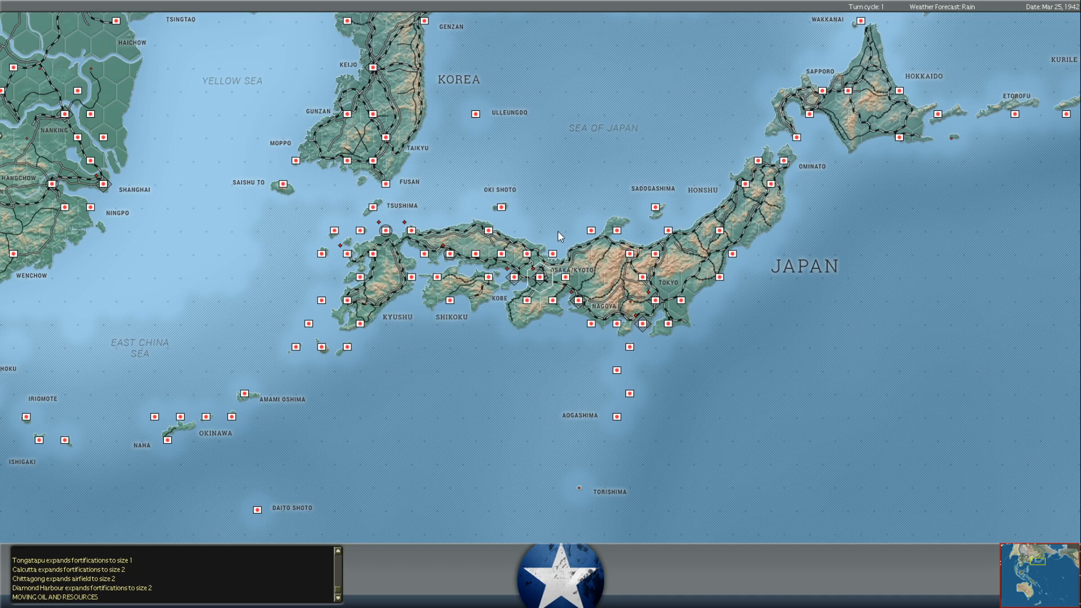
pyautogui.moveTo(558, 236)
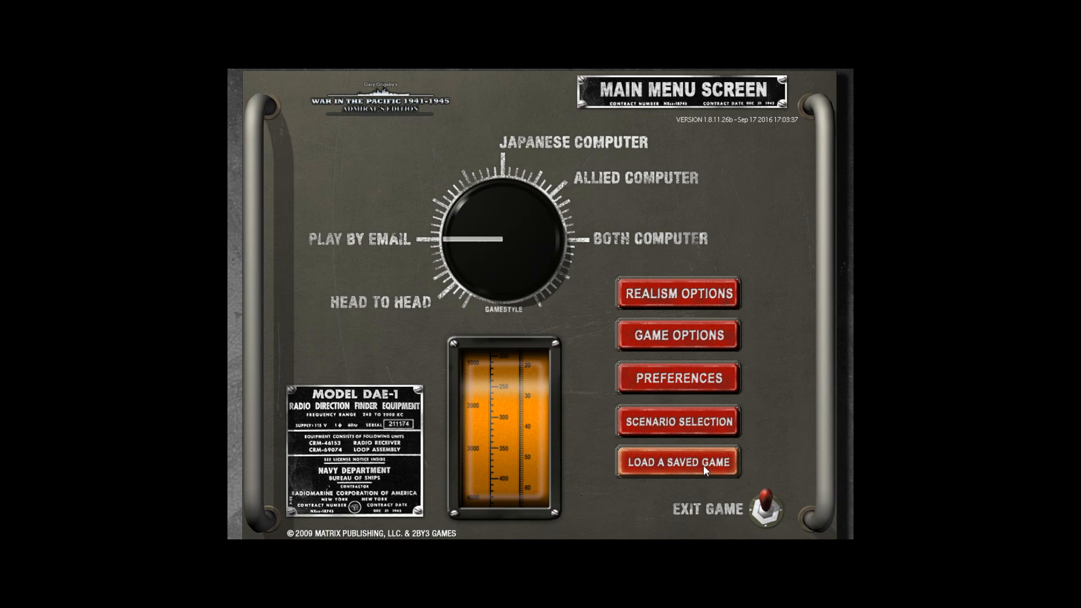
# Load the 26 March 1942 Allied saved game, opening the map at Pearl Harbor
pyautogui.click(676, 462)
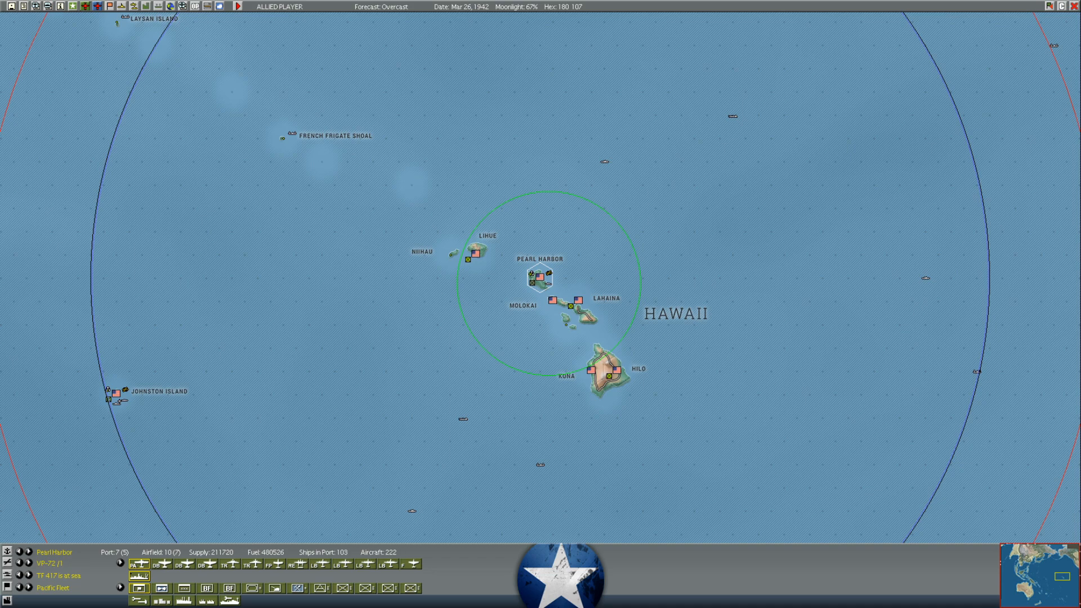
# Scroll the map southwest from Hawaii past the Phoenix and Ellice Islands to Fiji and Samoa
pyautogui.click(770, 278)
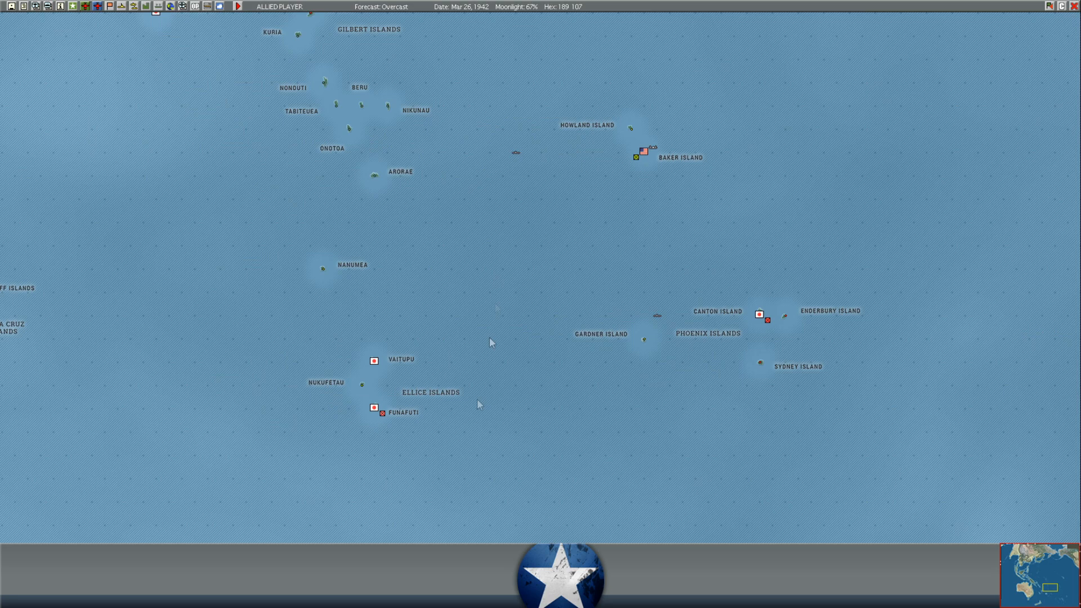
pyautogui.scroll(-3)
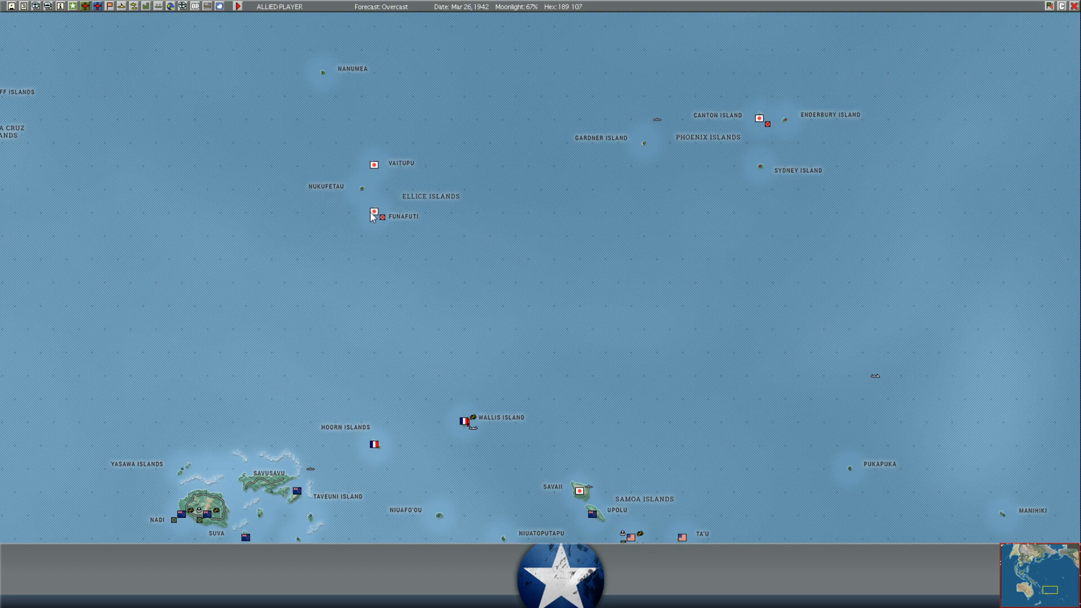
pyautogui.scroll(-3)
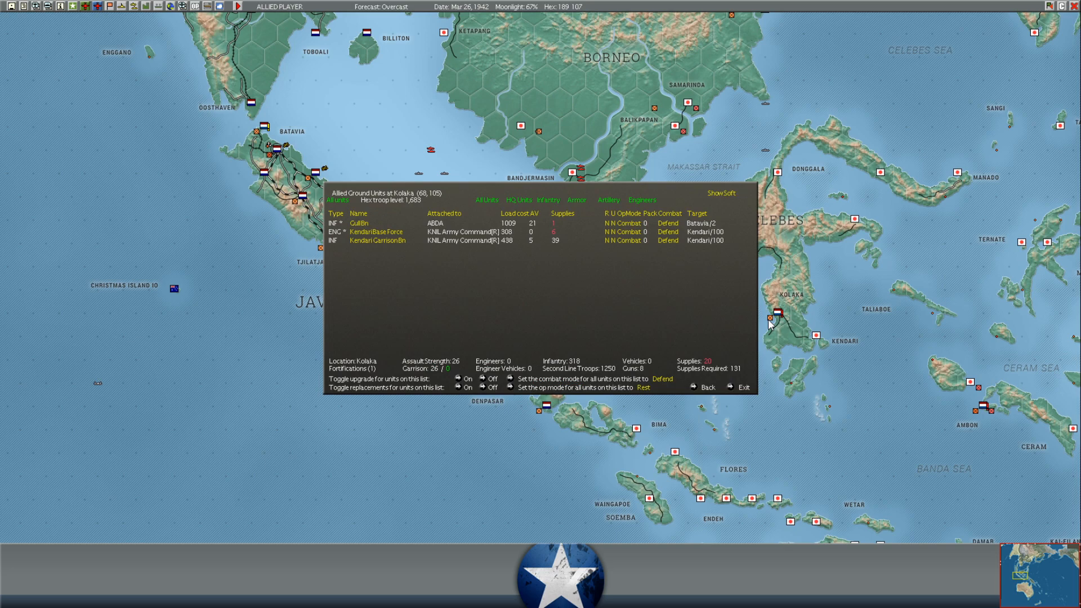
pyautogui.moveTo(743, 387)
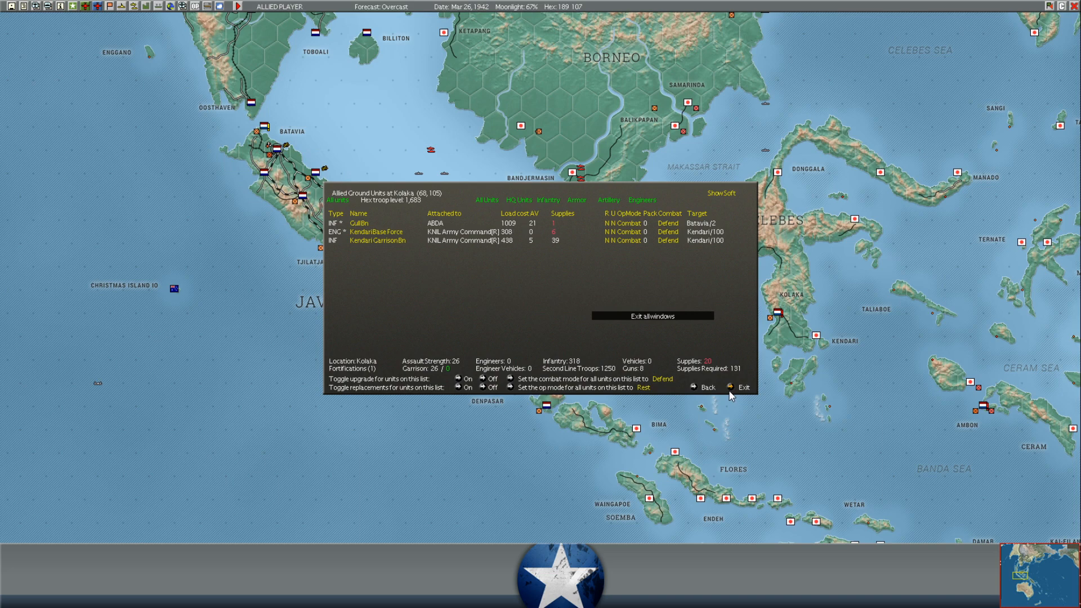
# Exit the Allied Ground Units at Kolaka window back to the map
pyautogui.click(743, 386)
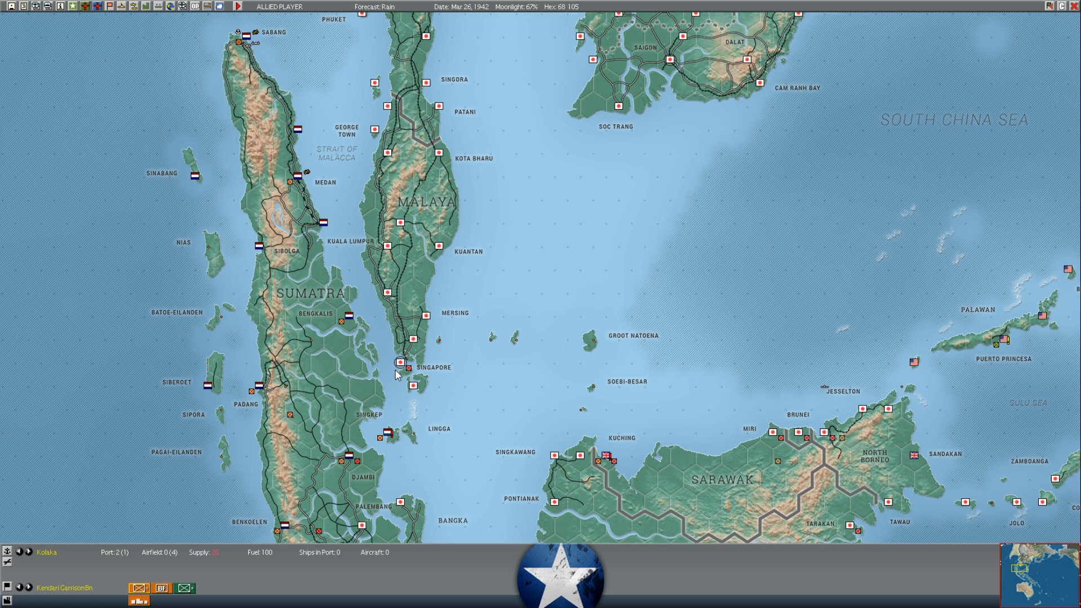
pyautogui.moveTo(651, 280)
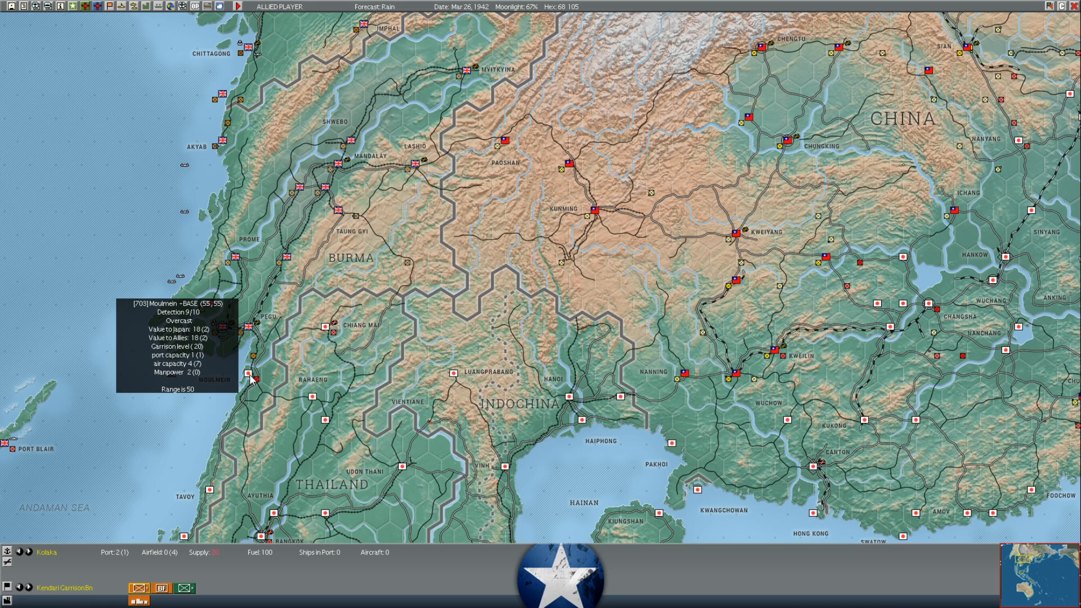
pyautogui.moveTo(386, 283)
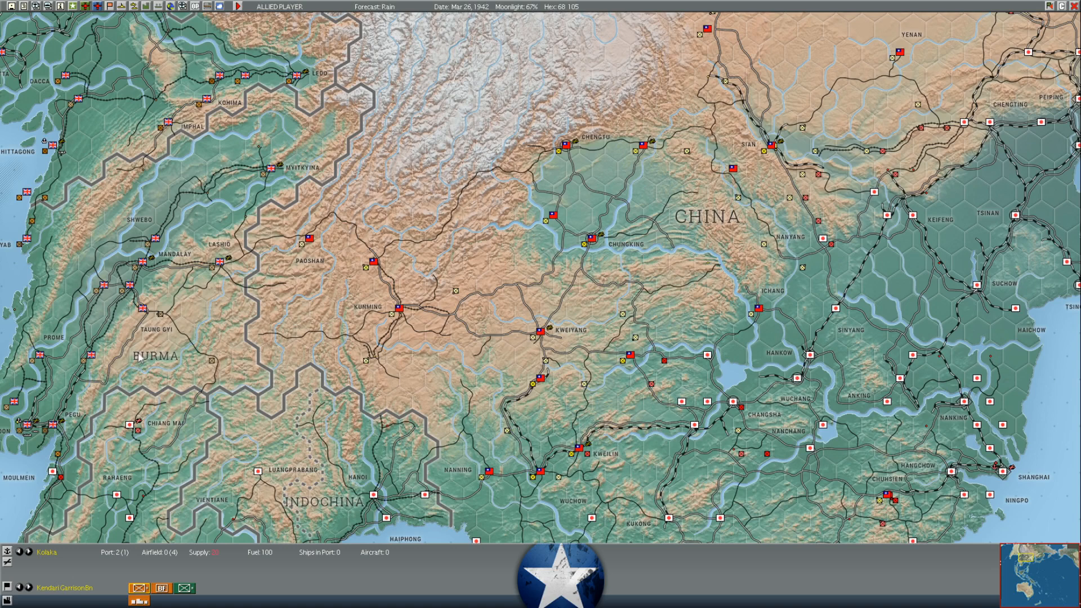
pyautogui.moveTo(259, 268)
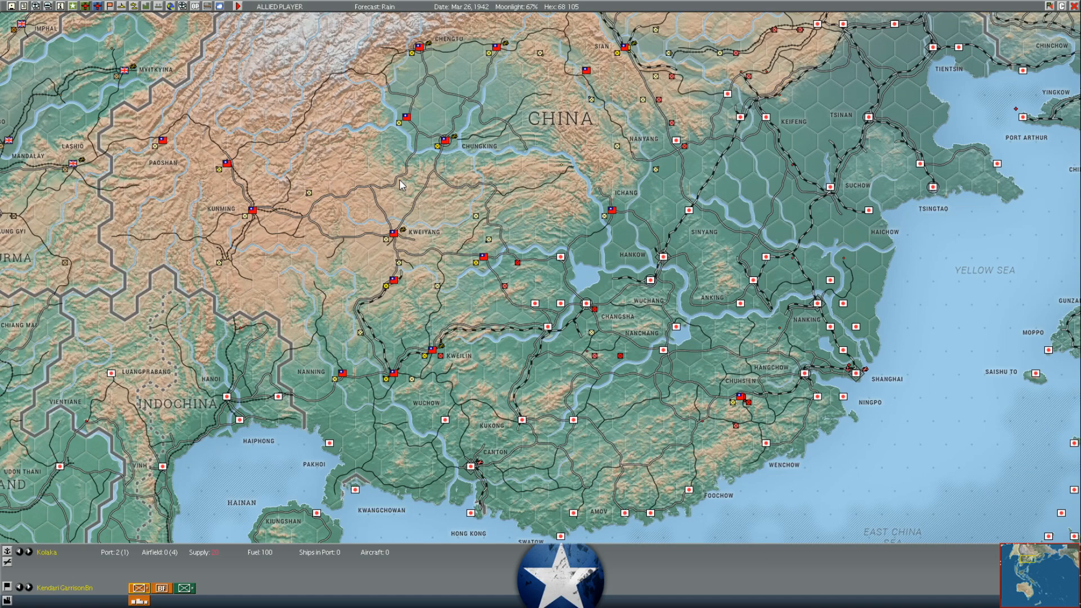
pyautogui.moveTo(560, 308)
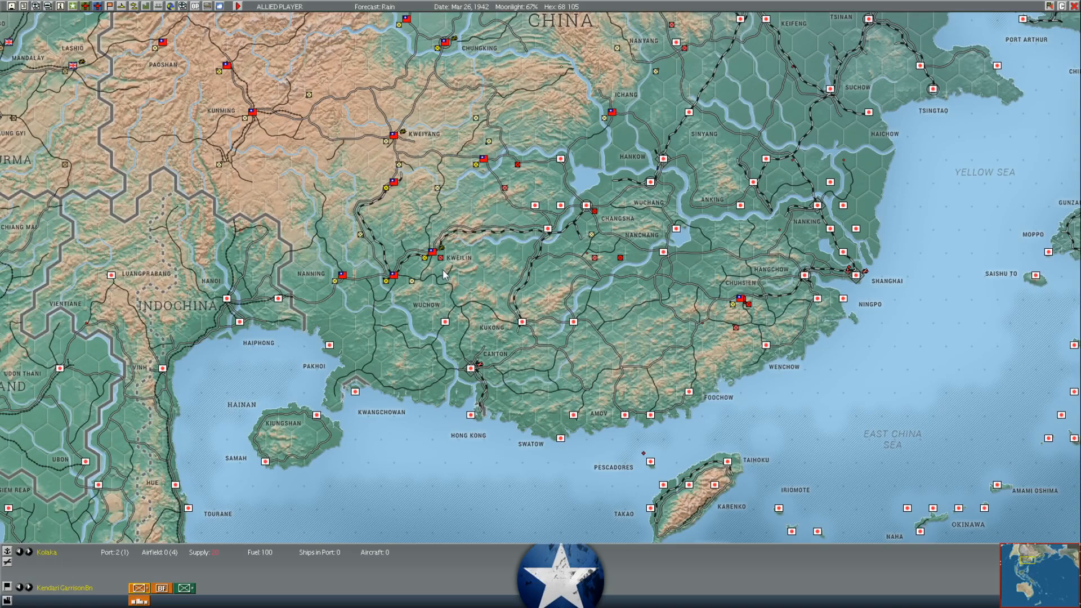
pyautogui.moveTo(432, 257)
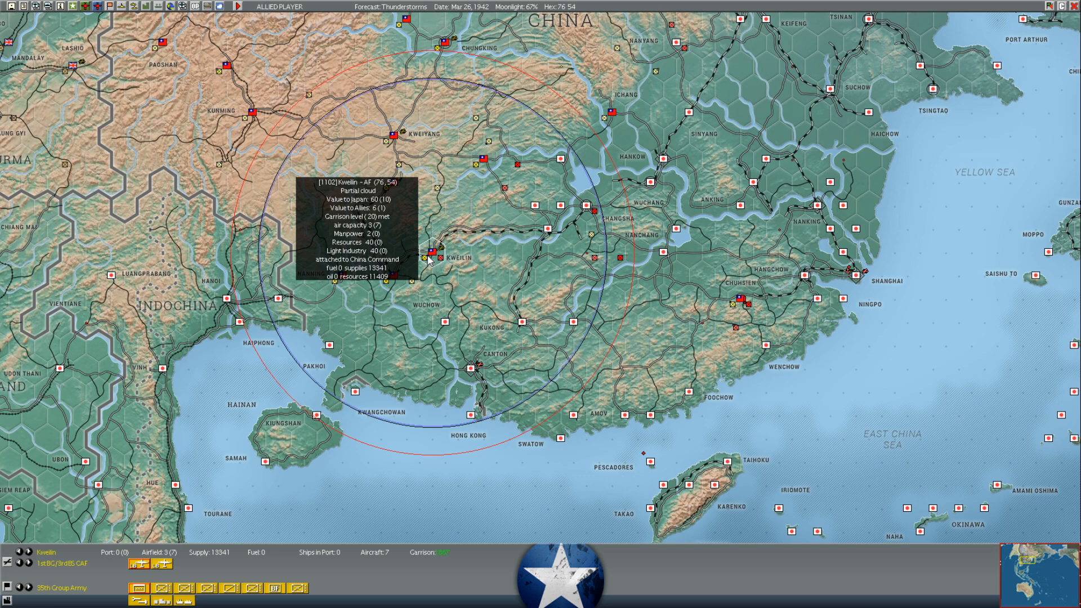
# Bring up the map legend with terrain, defence, supply and movement values
pyautogui.click(450, 267)
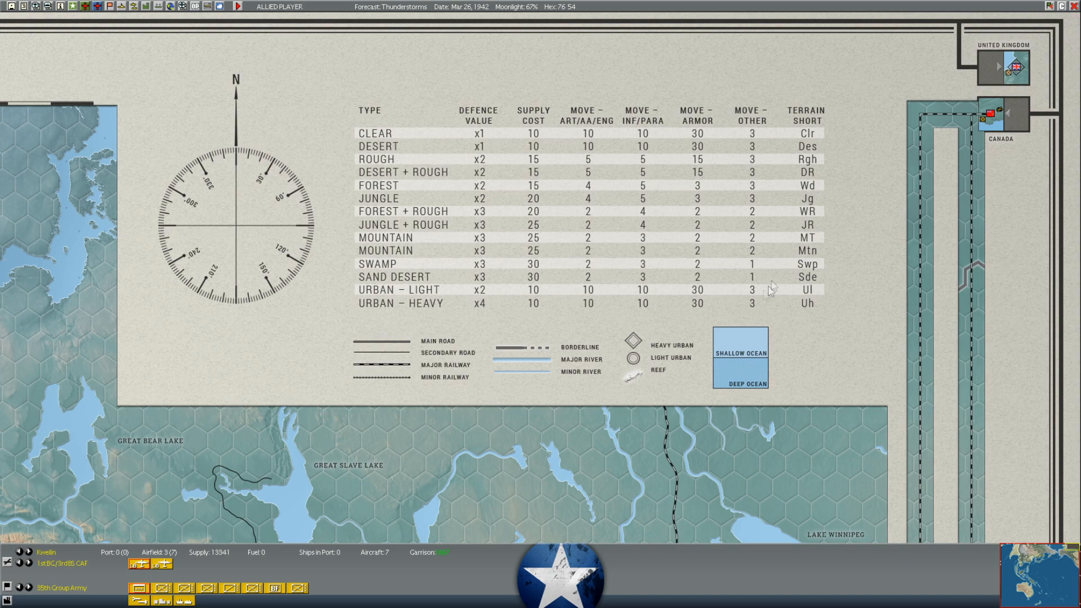
pyautogui.moveTo(1030, 566)
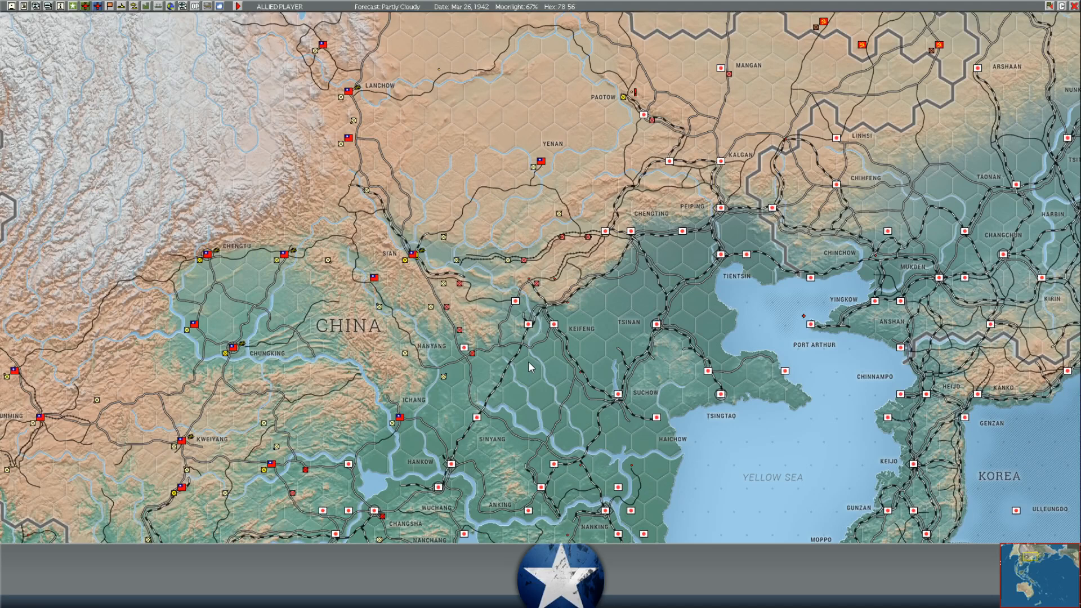
pyautogui.moveTo(413, 259)
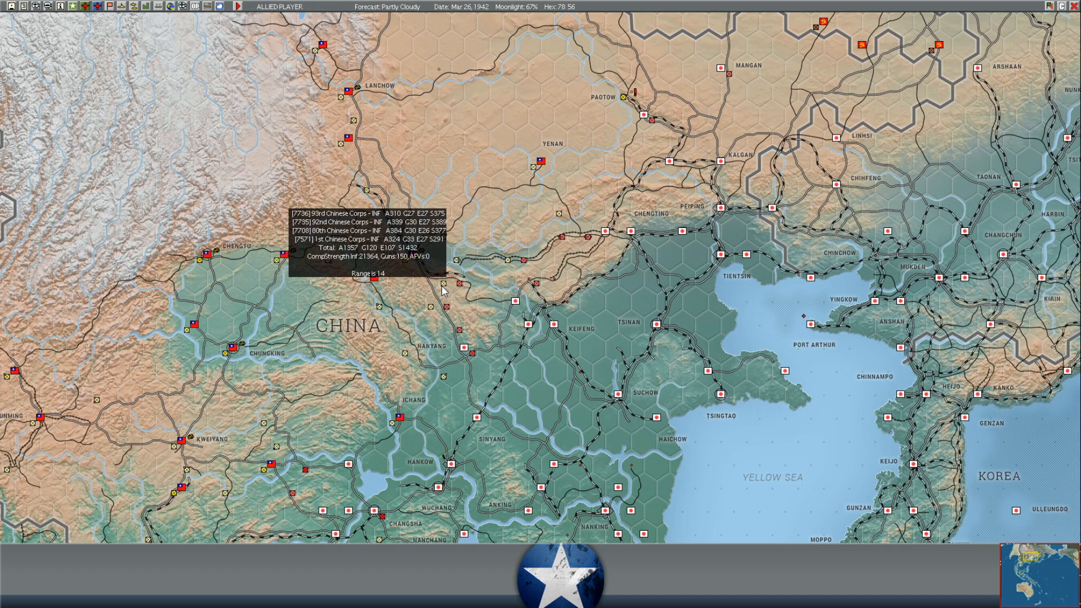
pyautogui.moveTo(447, 309)
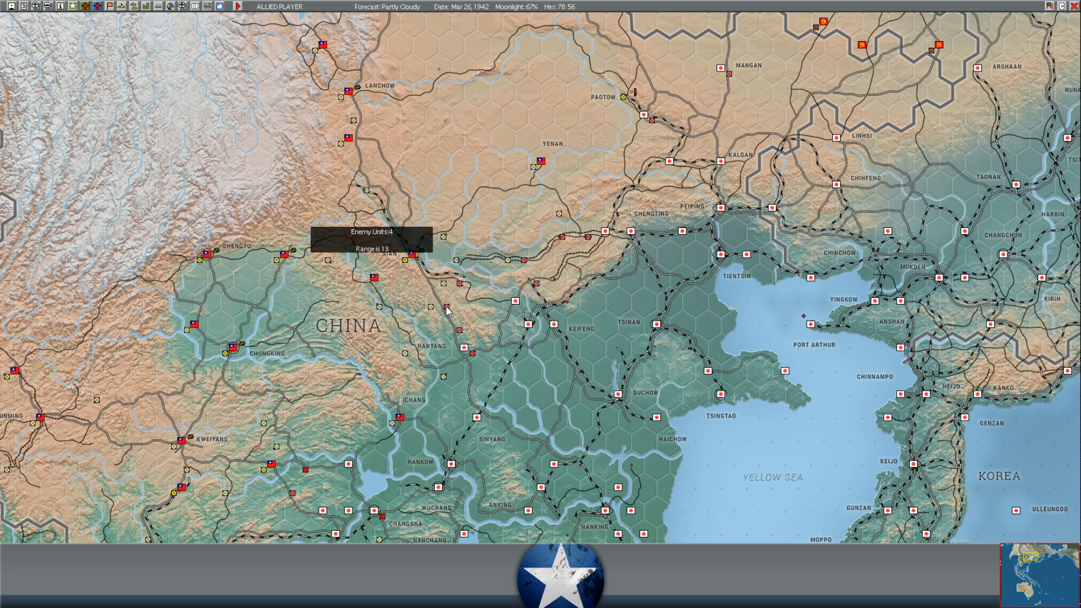
pyautogui.moveTo(465, 328)
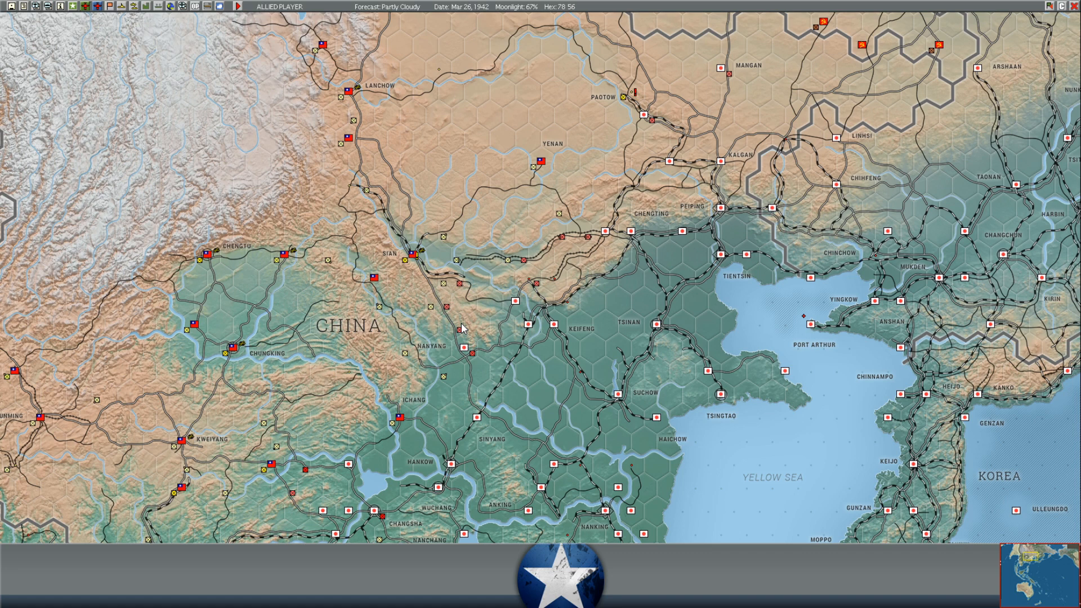
pyautogui.moveTo(574, 264)
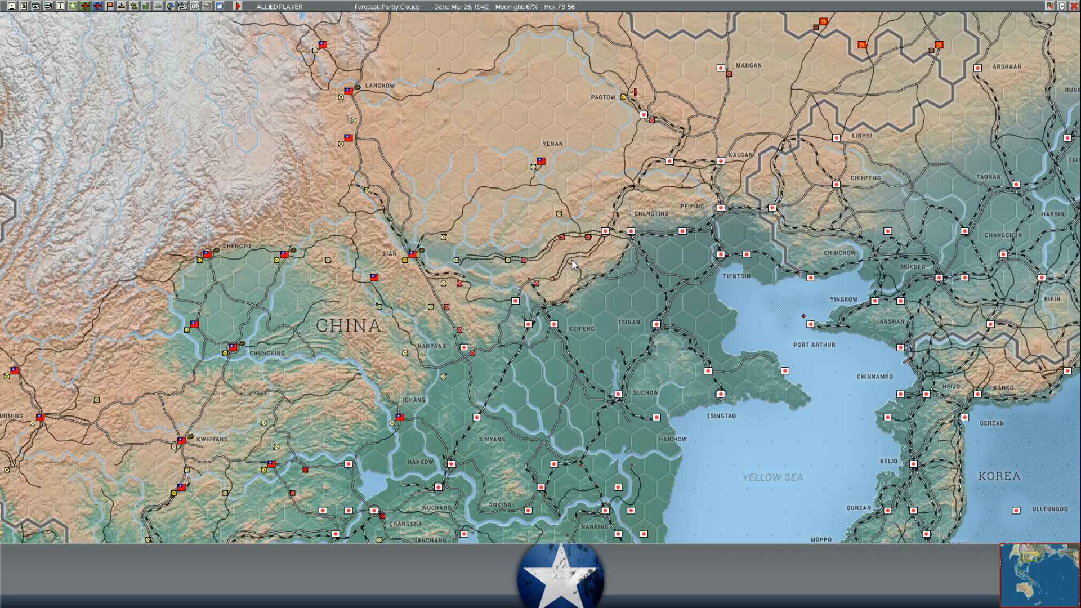
pyautogui.moveTo(525, 264)
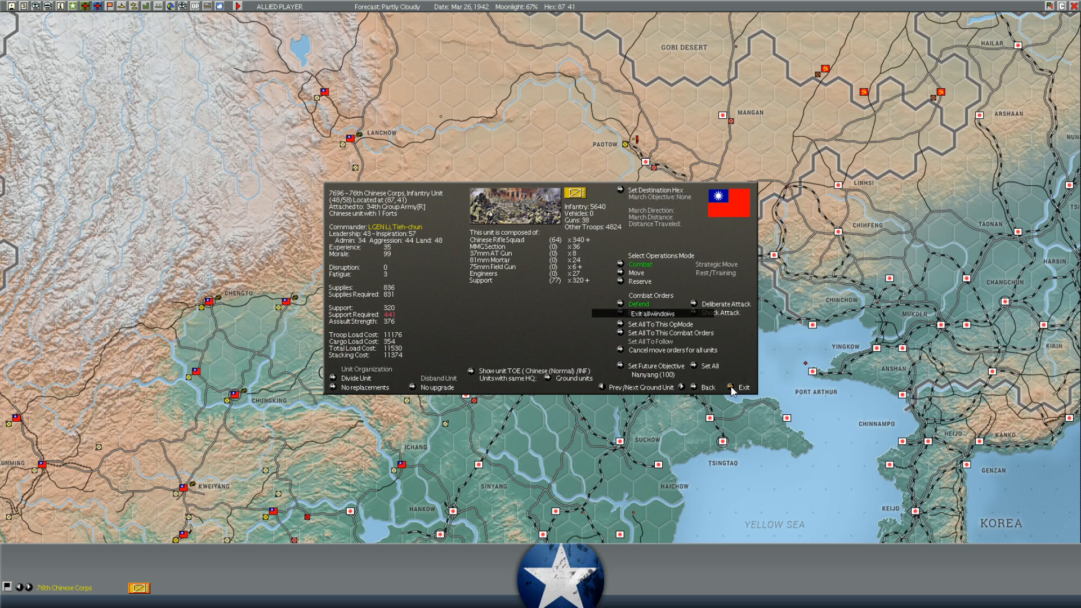
pyautogui.click(743, 386)
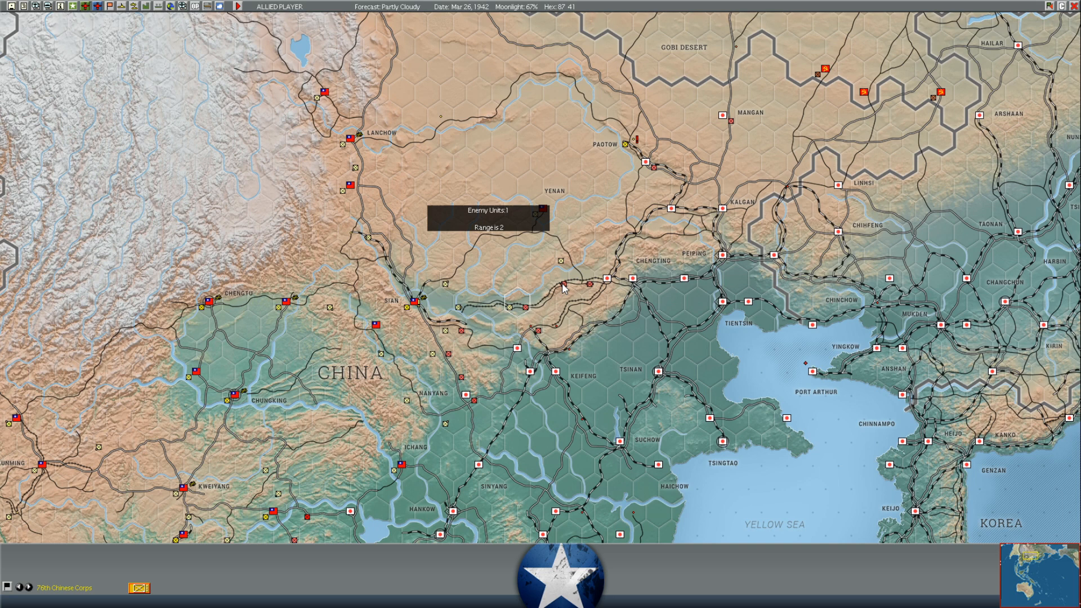
pyautogui.moveTo(610, 286)
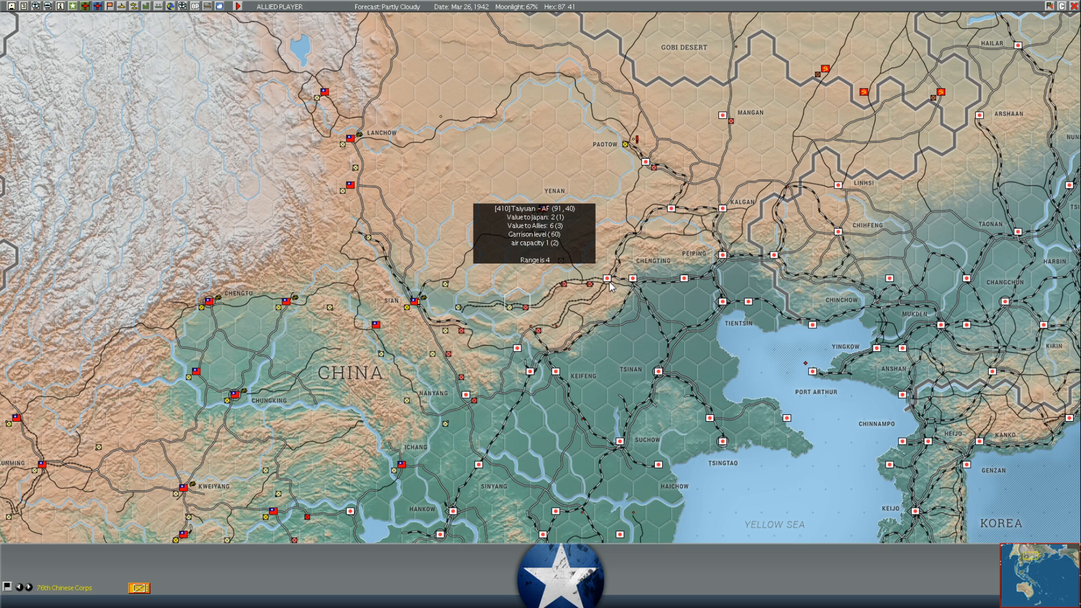
pyautogui.moveTo(589, 288)
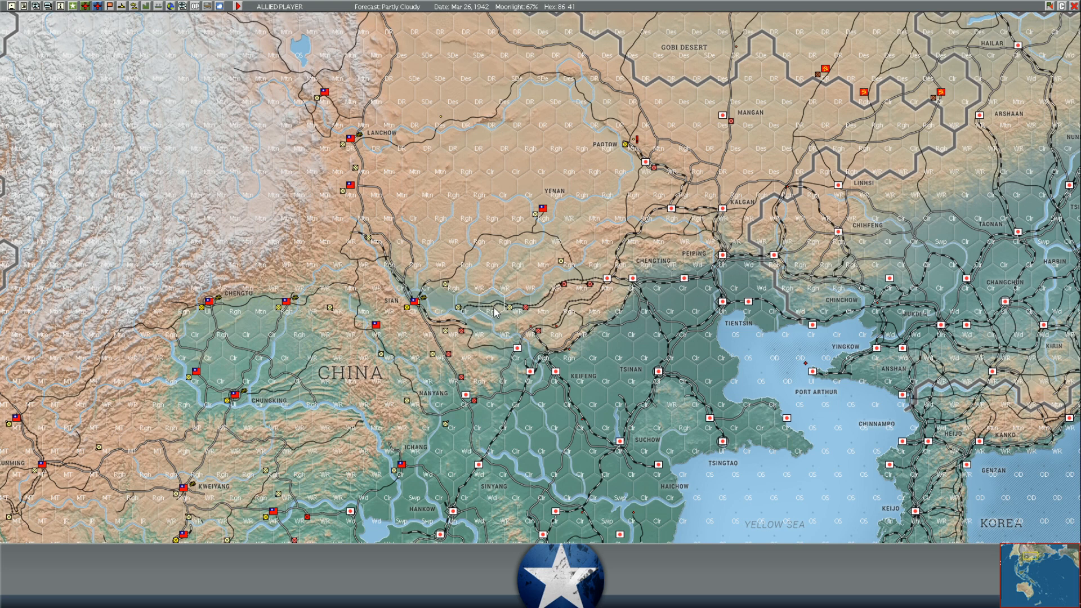
pyautogui.moveTo(441, 312)
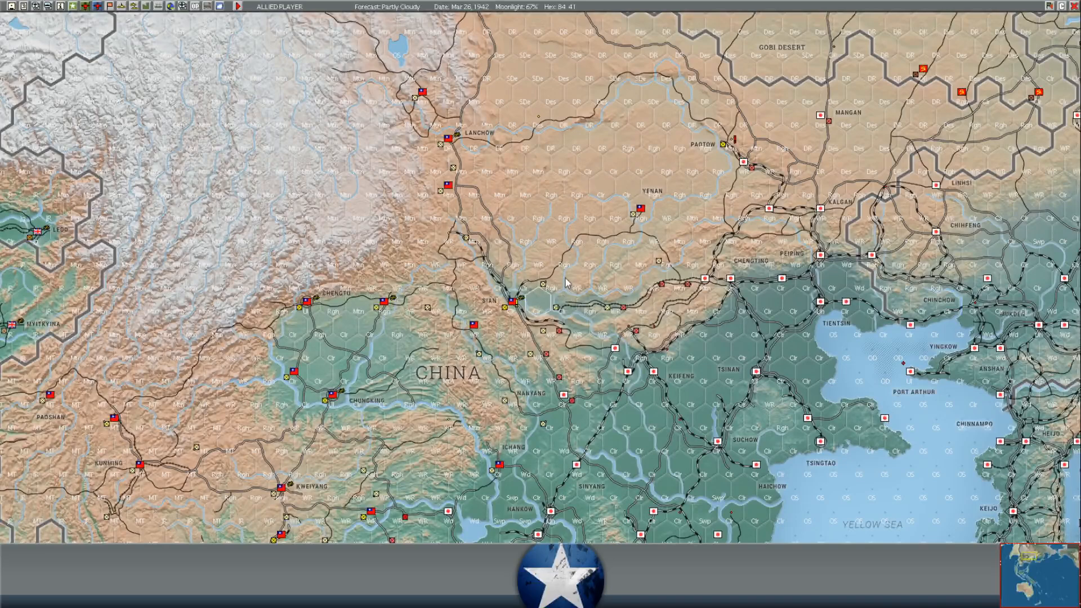
pyautogui.moveTo(511, 308)
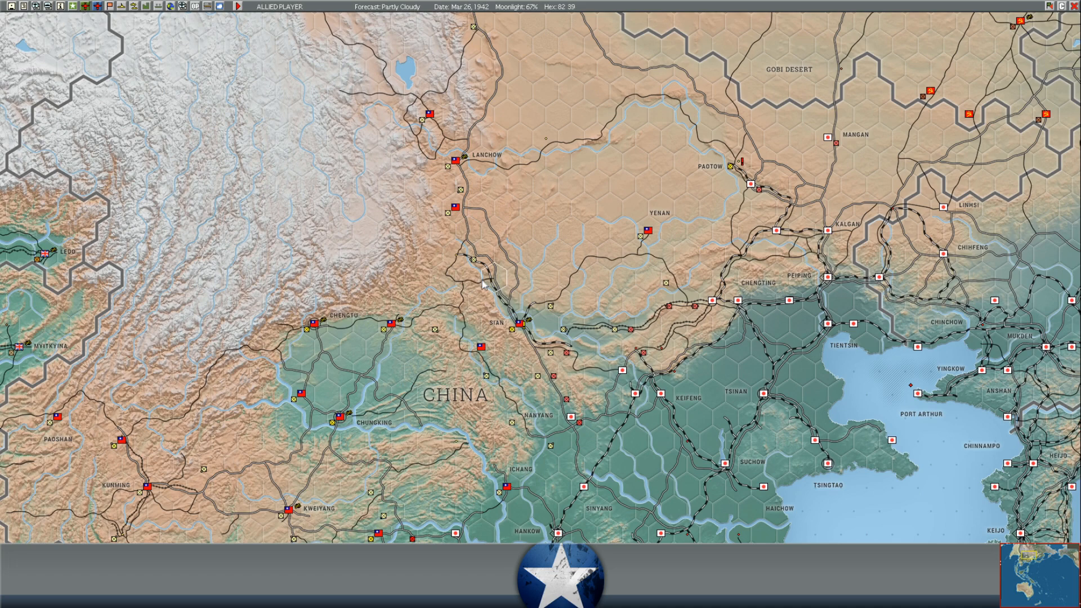
pyautogui.moveTo(389, 322)
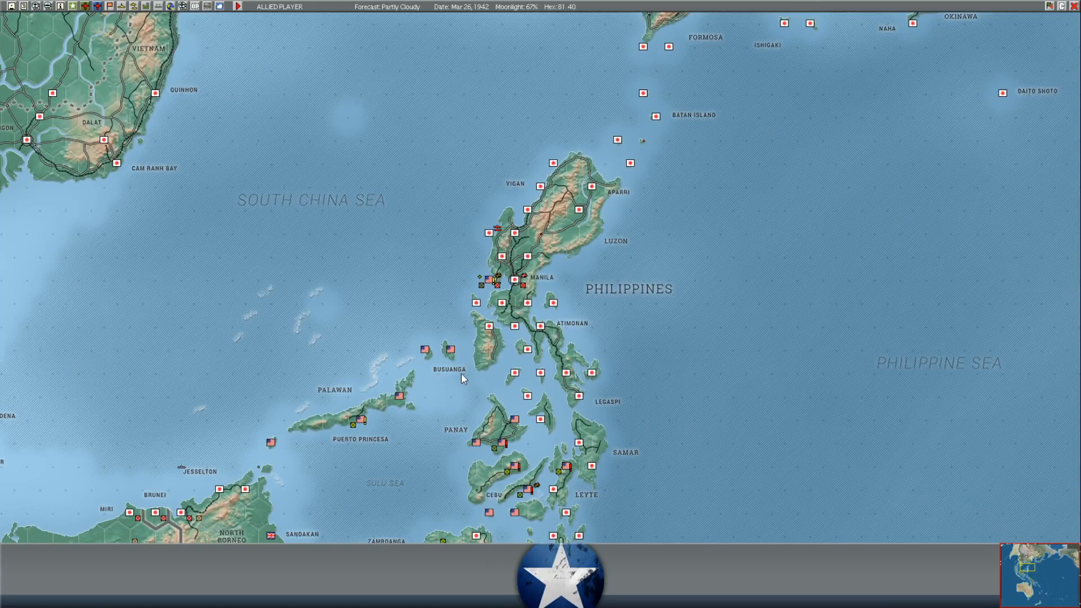
pyautogui.moveTo(503, 291)
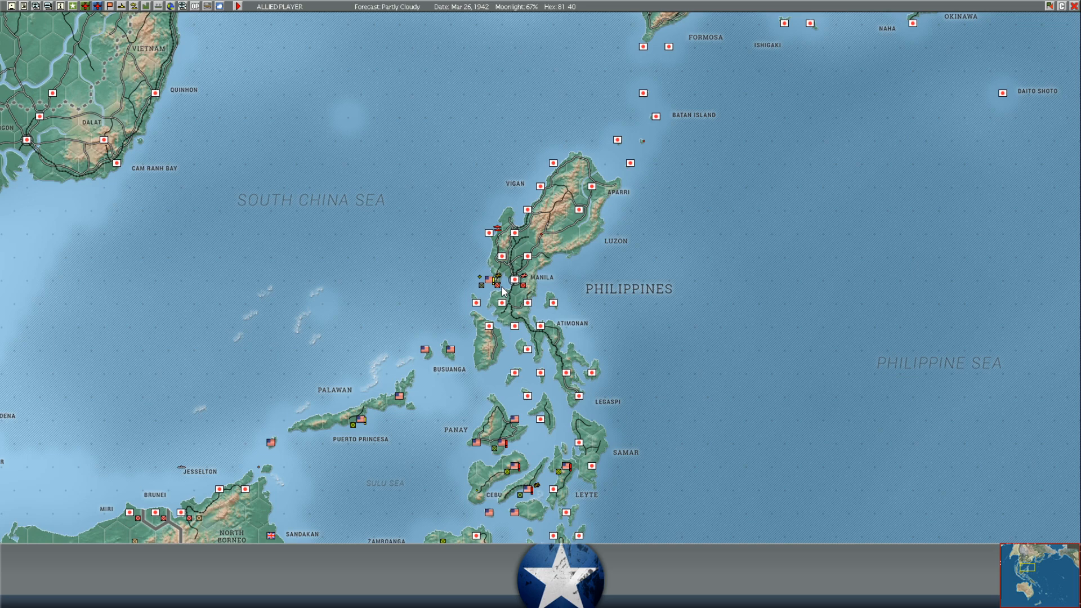
pyautogui.moveTo(495, 297)
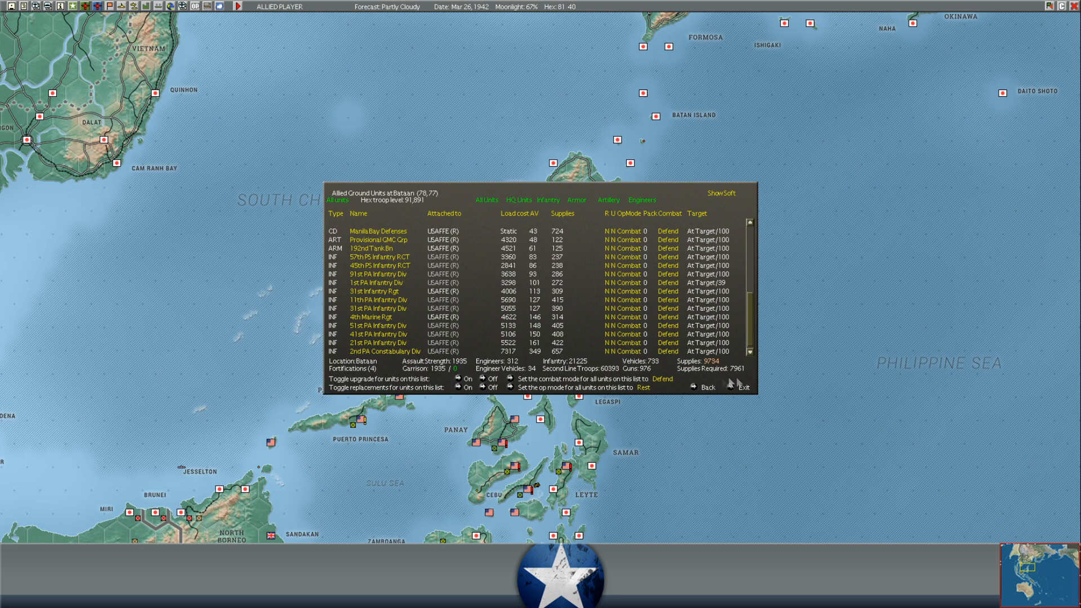
pyautogui.moveTo(623, 334)
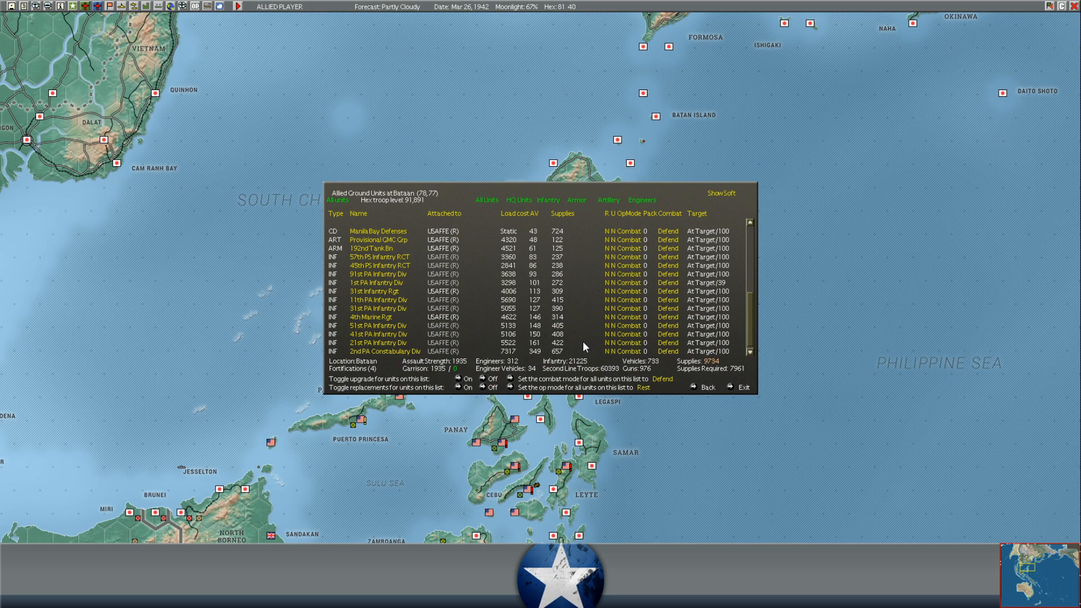
pyautogui.moveTo(516, 303)
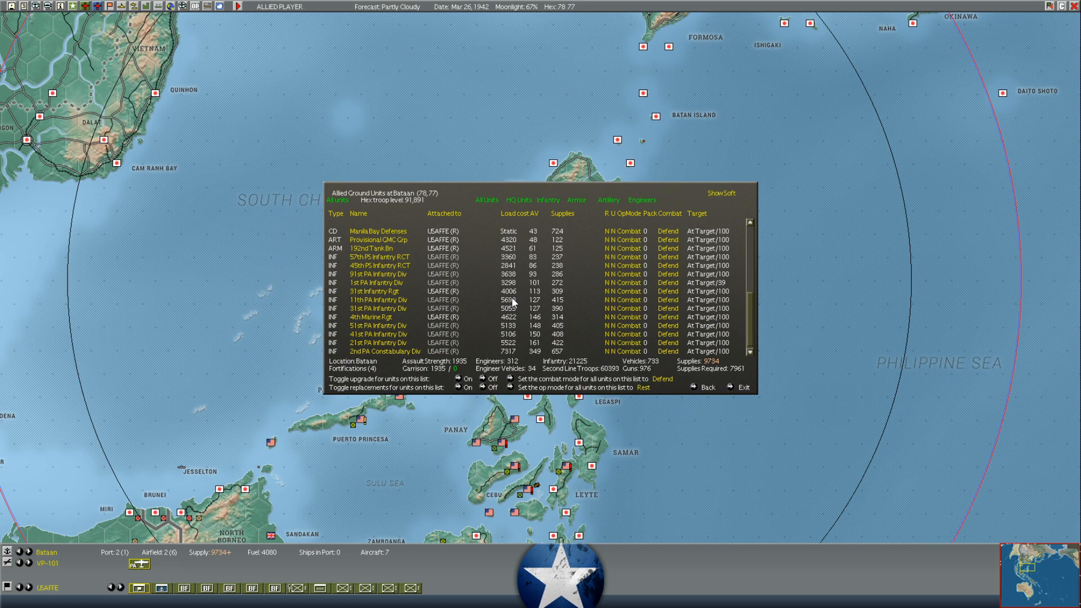
pyautogui.moveTo(484, 309)
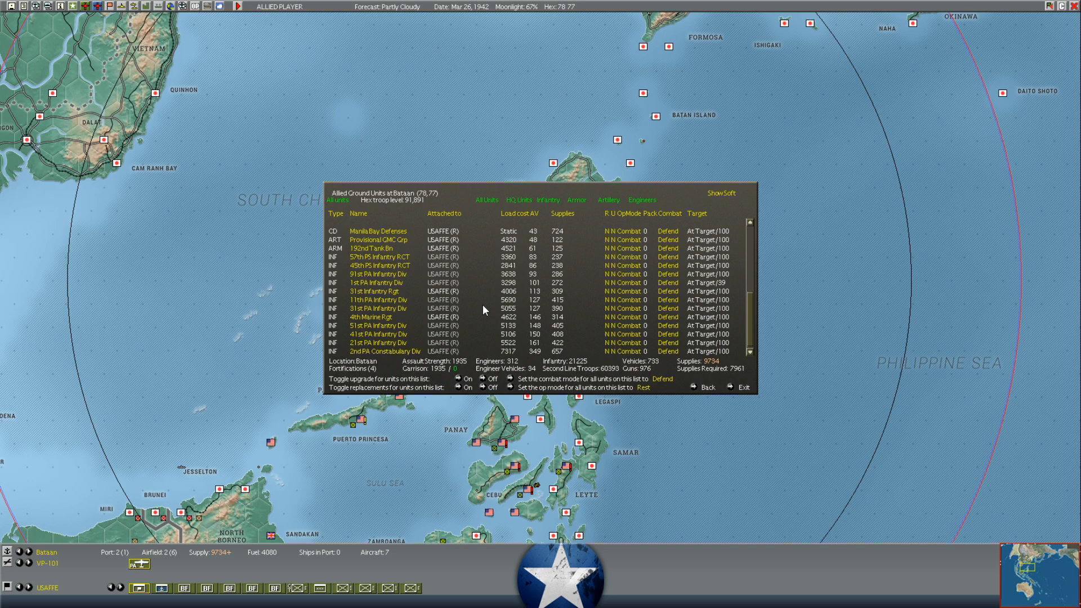
# Exit the Bataan ground units list back to the Philippines map
pyautogui.click(376, 351)
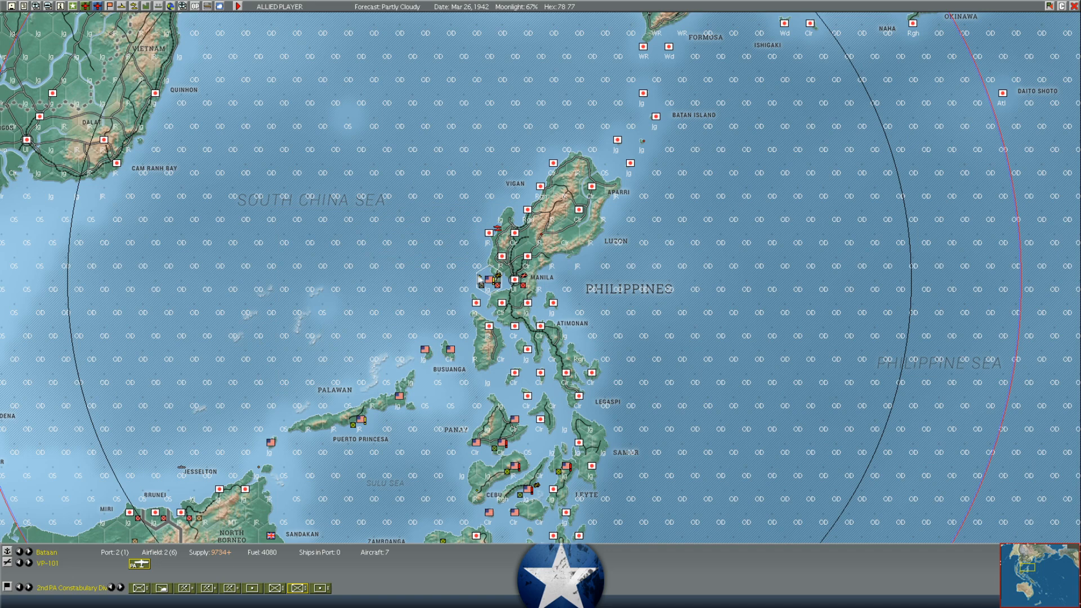
pyautogui.moveTo(503, 262)
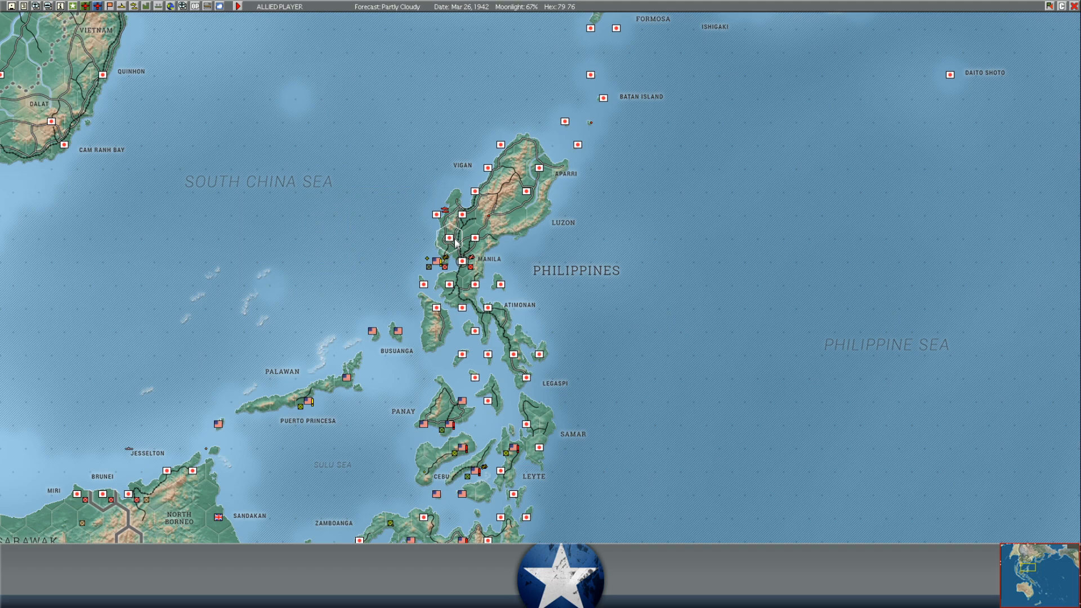
pyautogui.moveTo(470, 268)
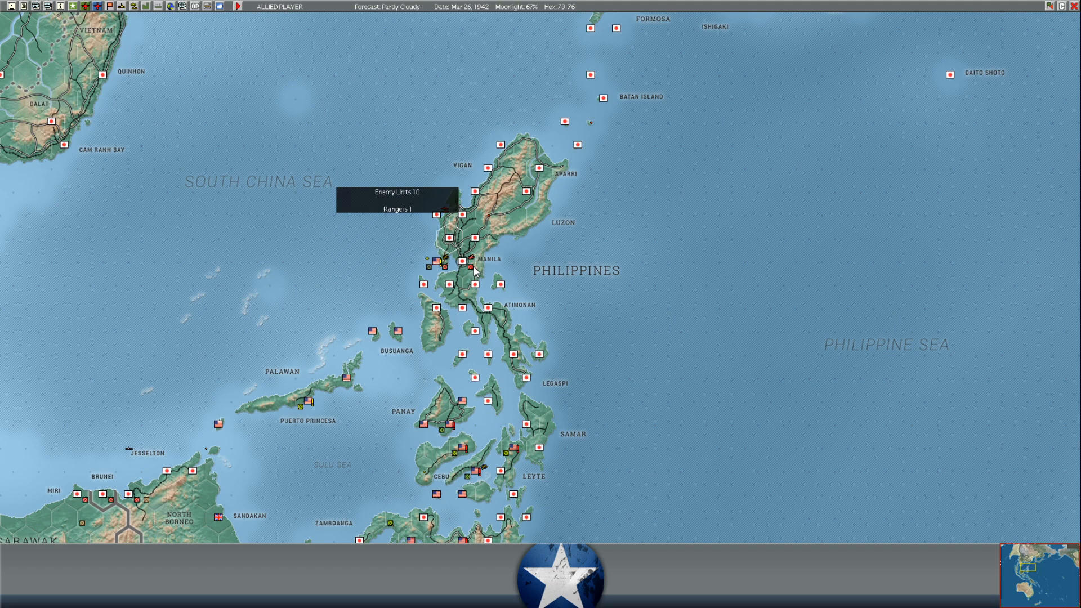
pyautogui.moveTo(527, 285)
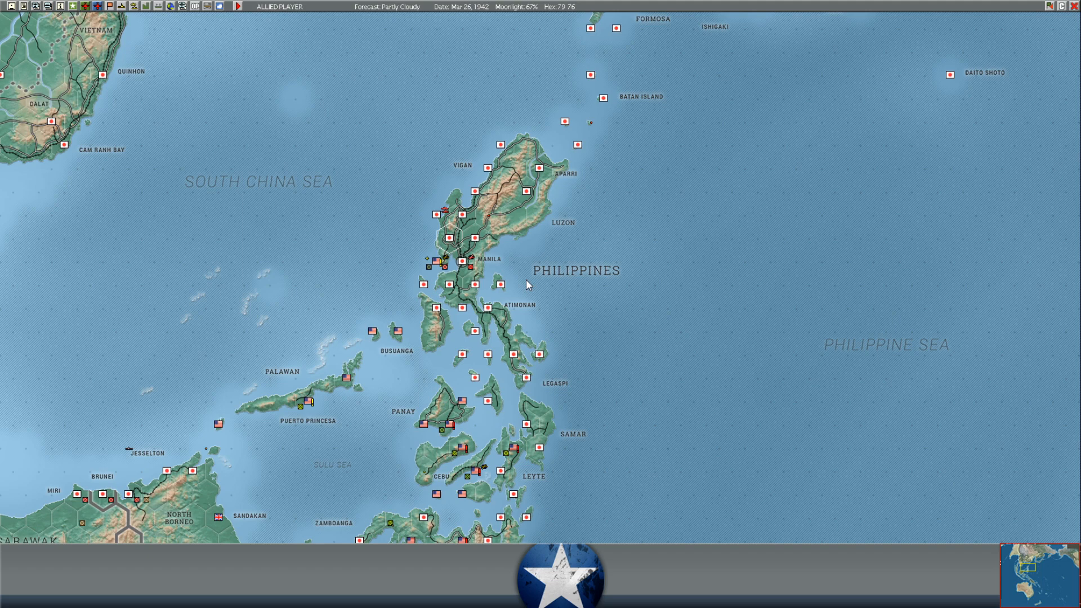
pyautogui.moveTo(485, 284)
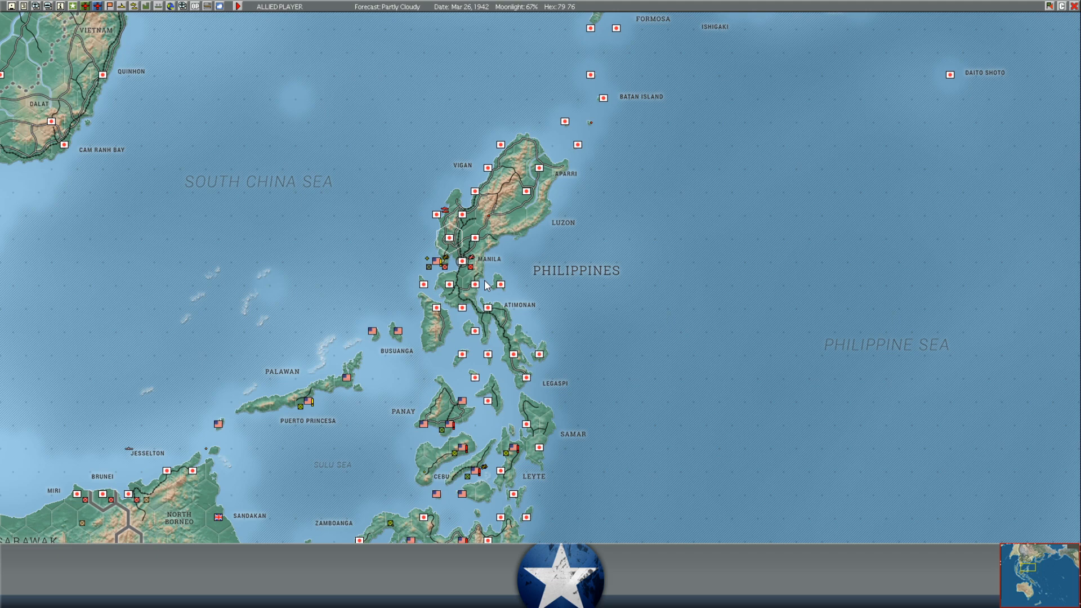
pyautogui.moveTo(555, 271)
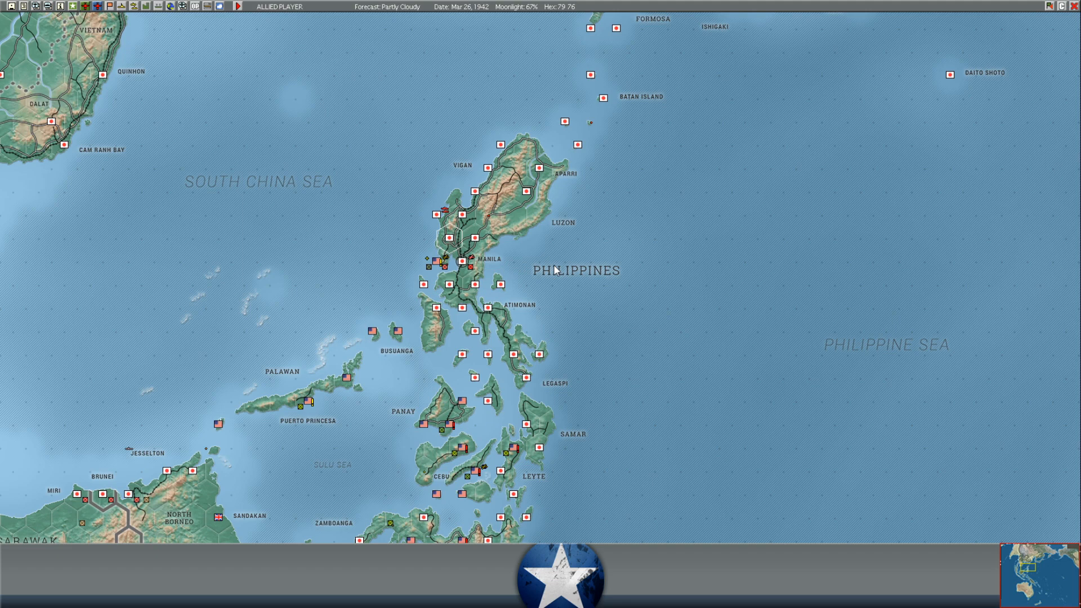
pyautogui.moveTo(450, 280)
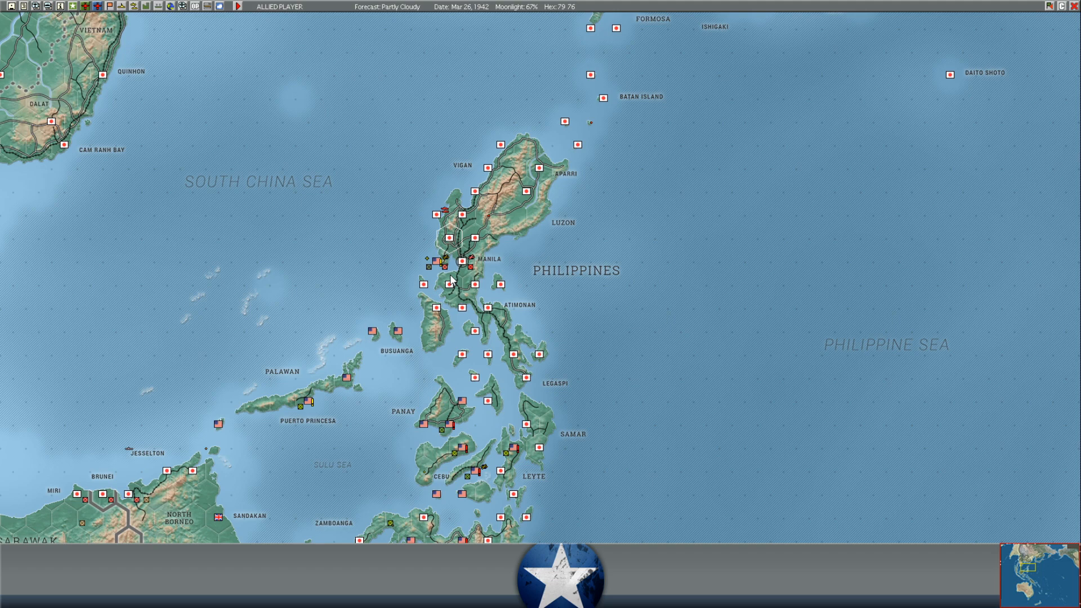
pyautogui.moveTo(444, 269)
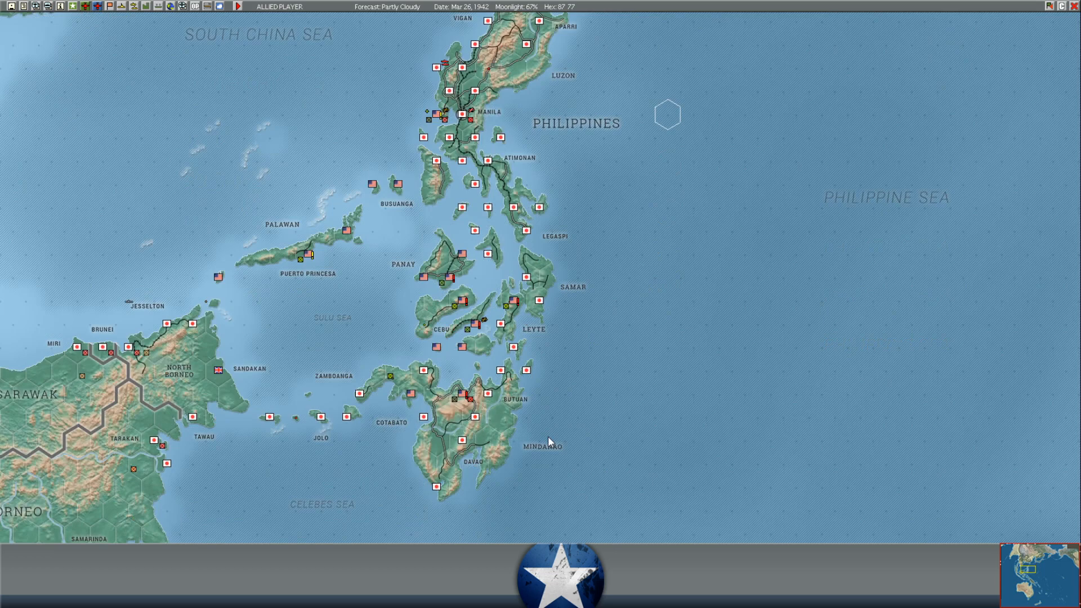
# Review the Allied ground units at Cagayan on Mindanao, then close the list
pyautogui.click(458, 397)
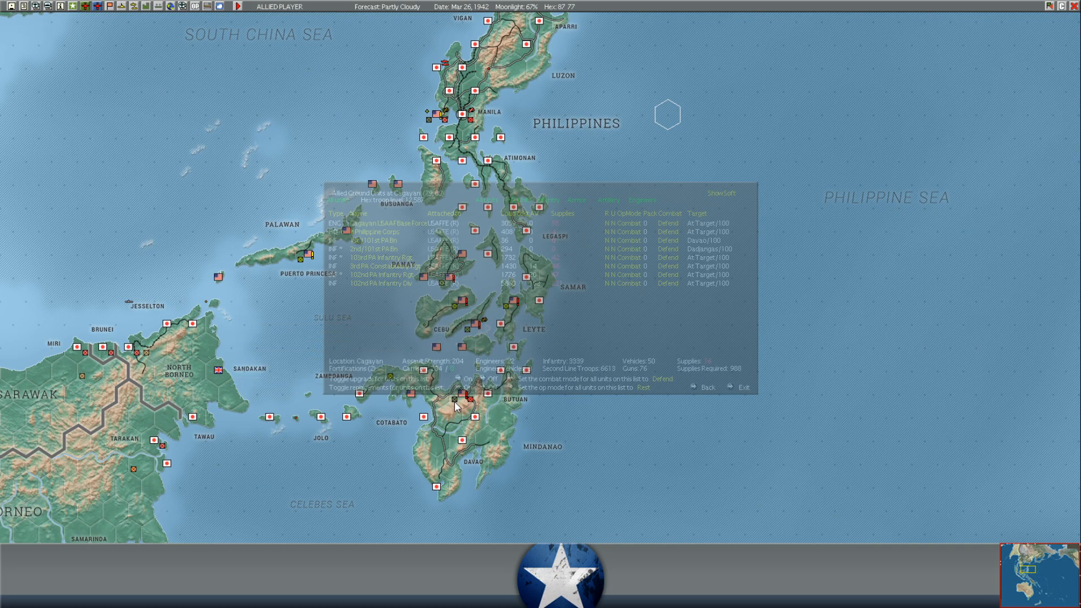
pyautogui.click(743, 386)
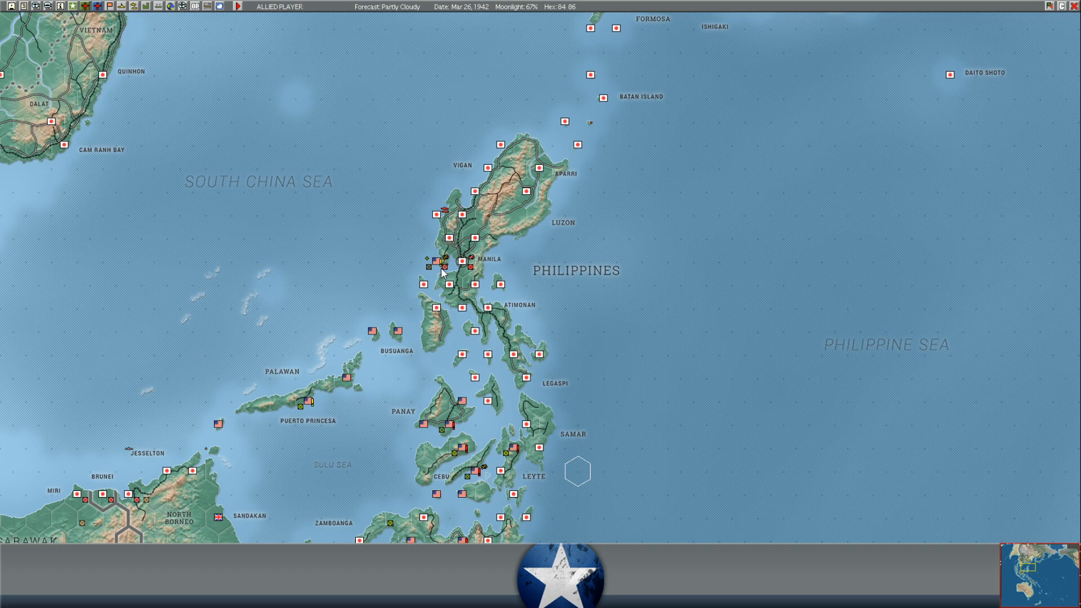
pyautogui.moveTo(634, 262)
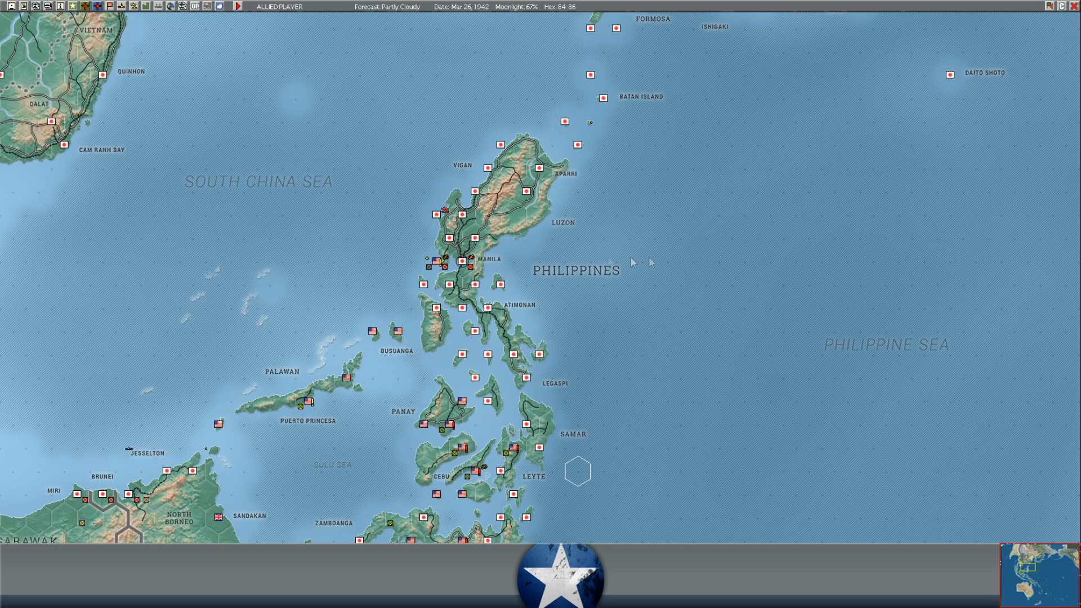
pyautogui.moveTo(679, 262)
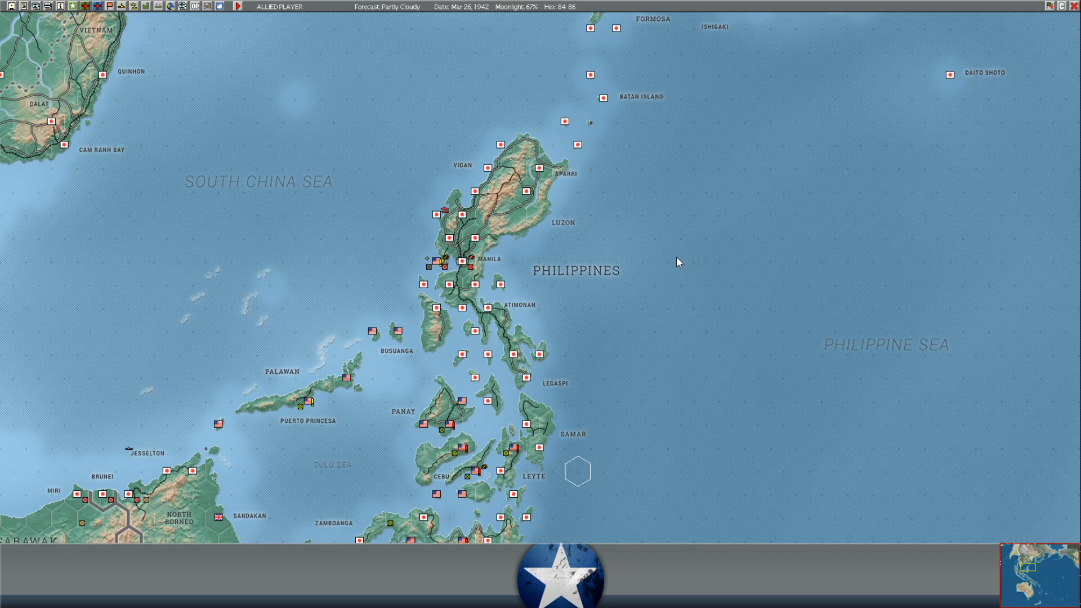
pyautogui.moveTo(667, 290)
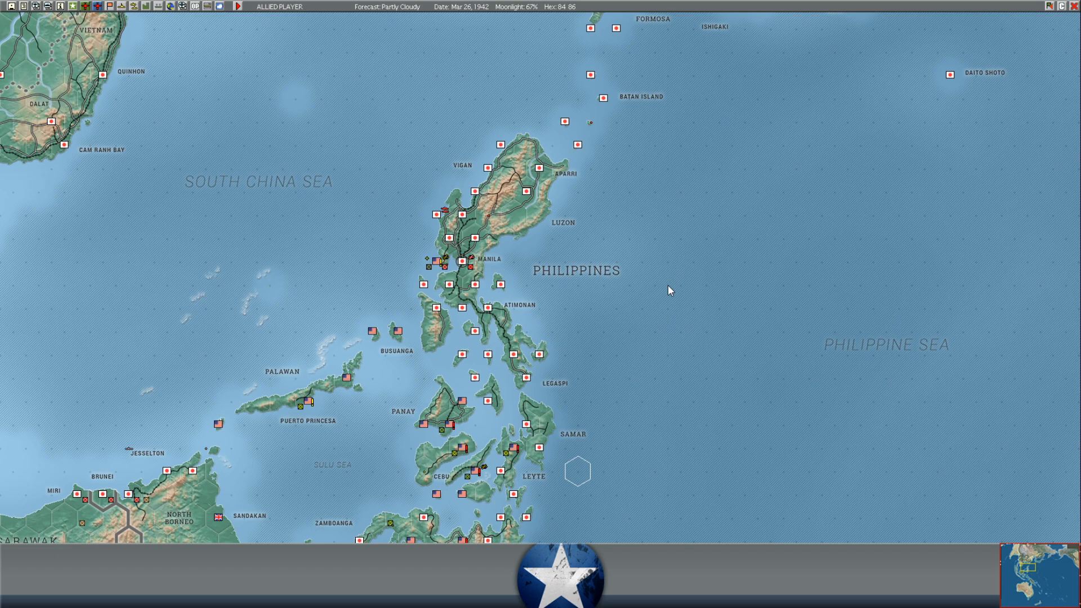
pyautogui.moveTo(513, 293)
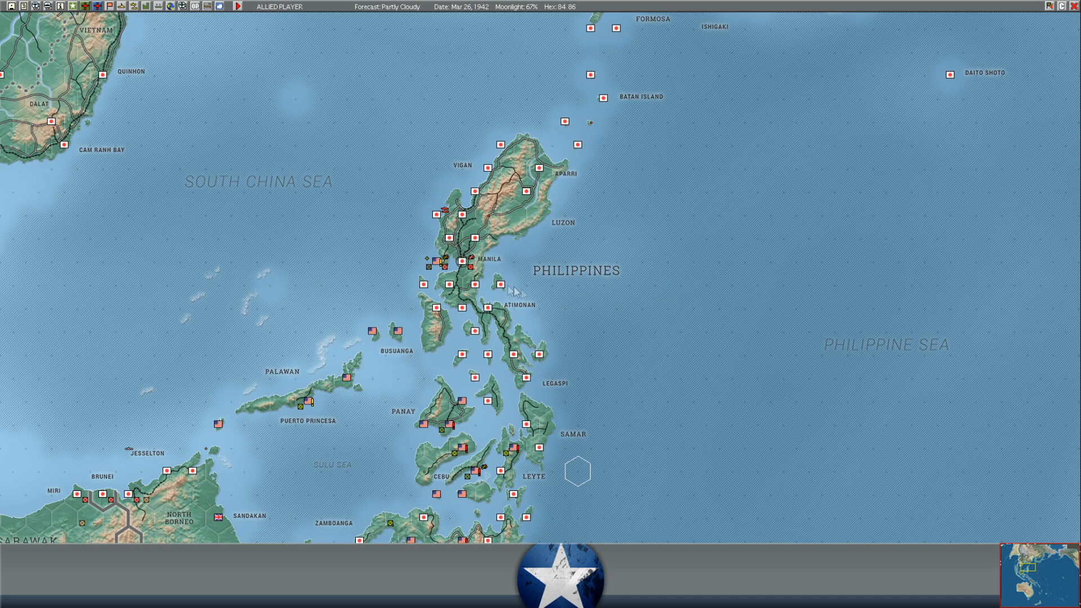
pyautogui.moveTo(409, 262)
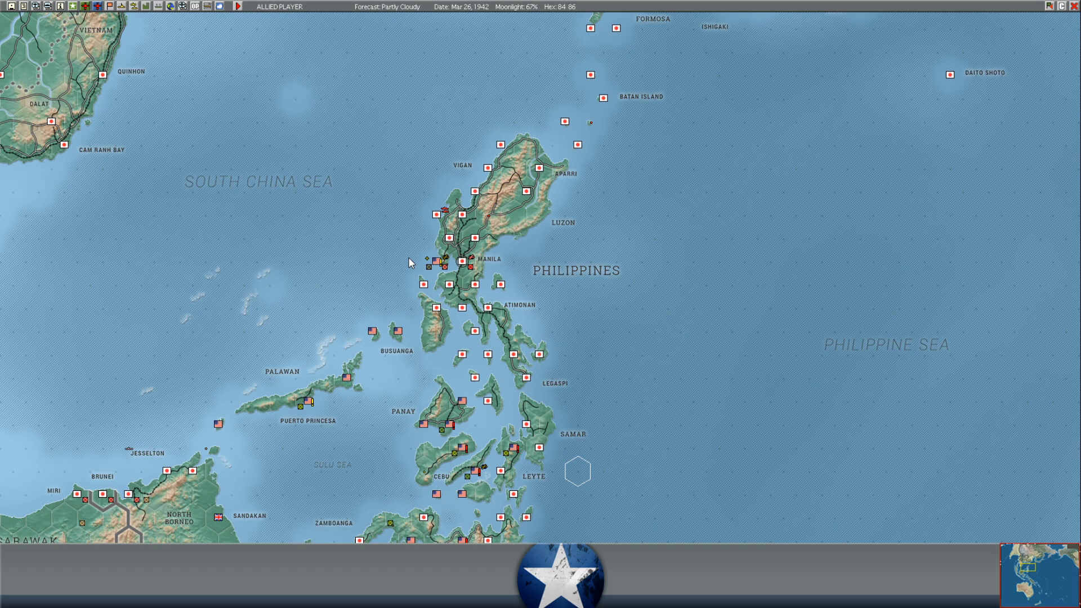
pyautogui.moveTo(308, 166)
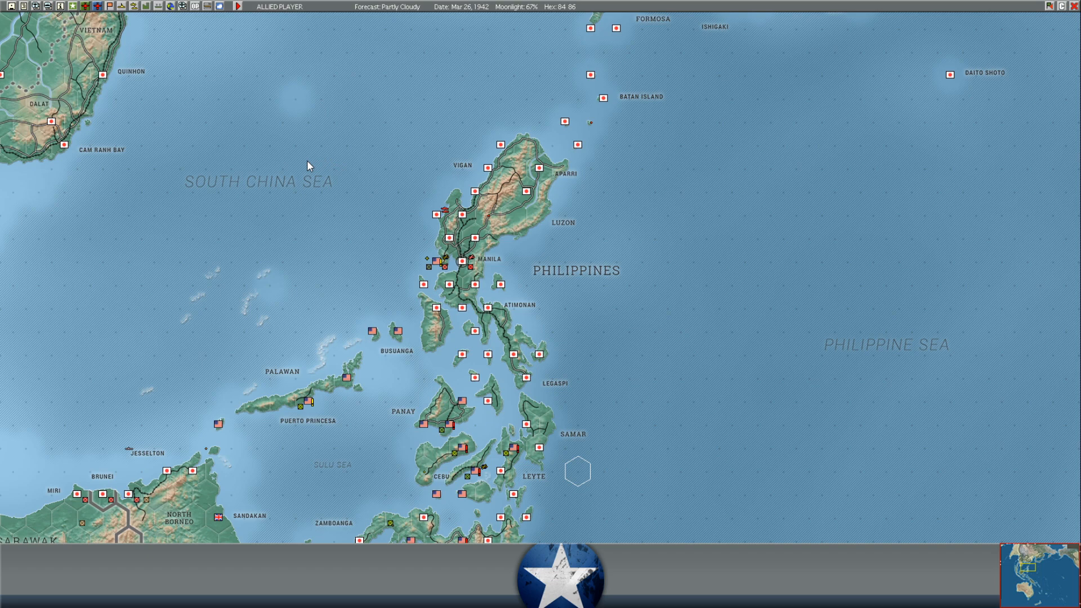
# Inspect the USAFFE headquarters unit screen from the Bataan list, then return to the list
pyautogui.click(308, 167)
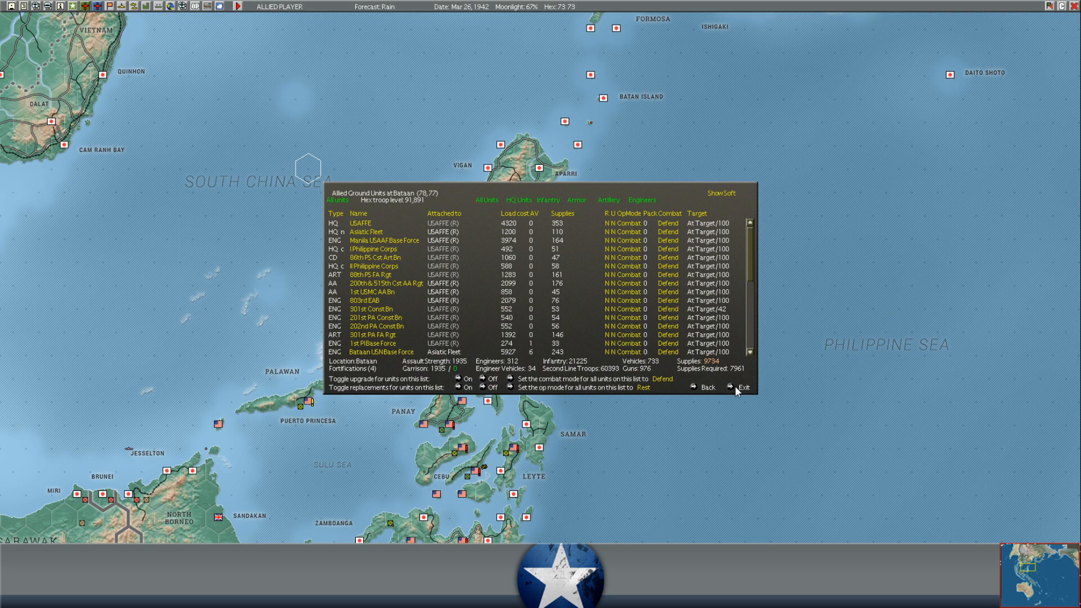
pyautogui.moveTo(733, 389)
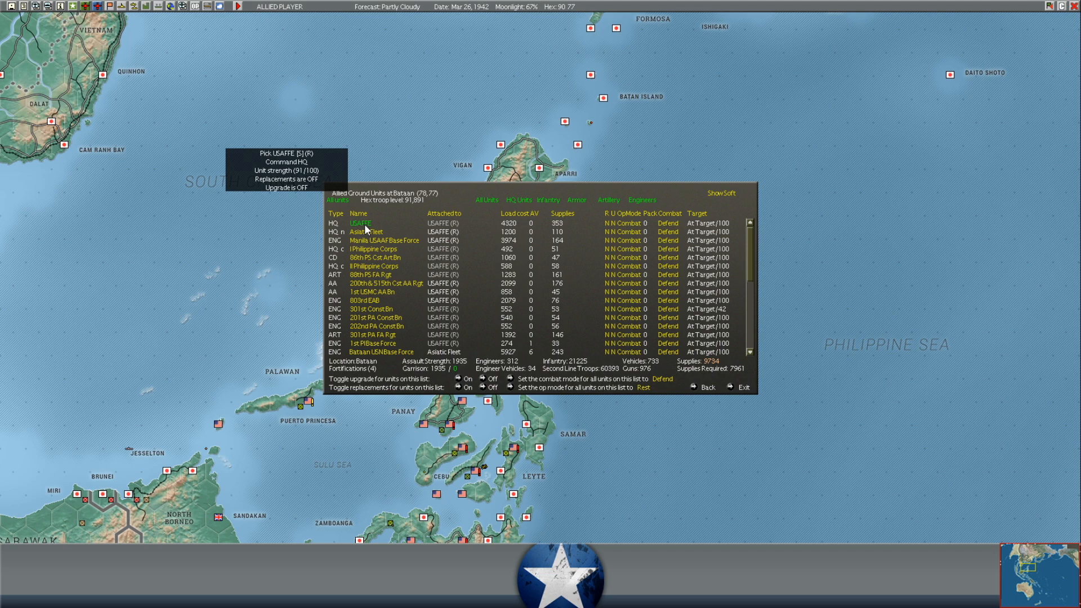
pyautogui.click(362, 223)
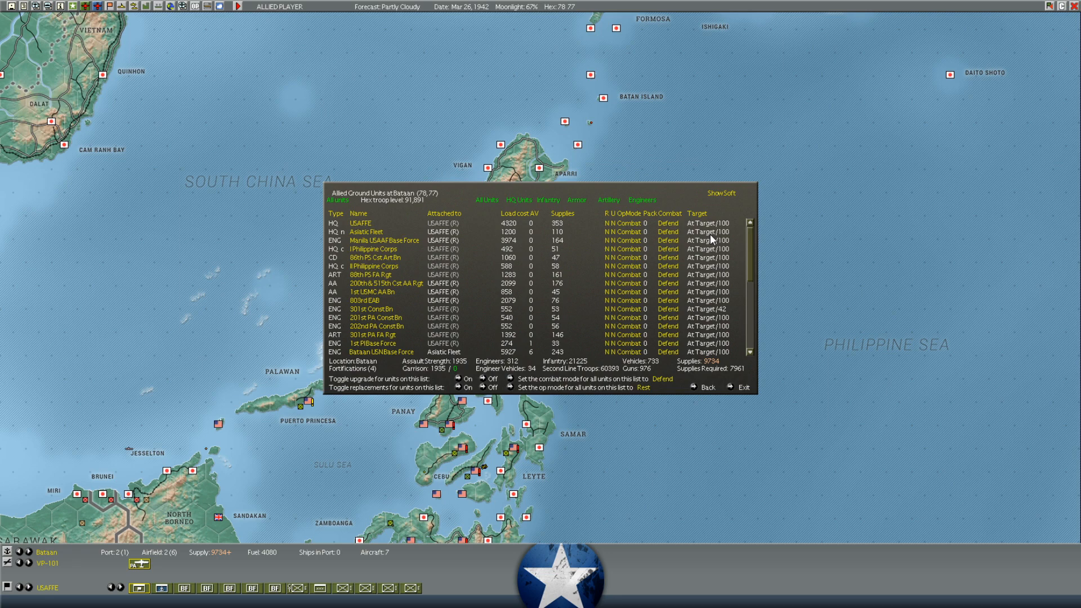
pyautogui.moveTo(373, 265)
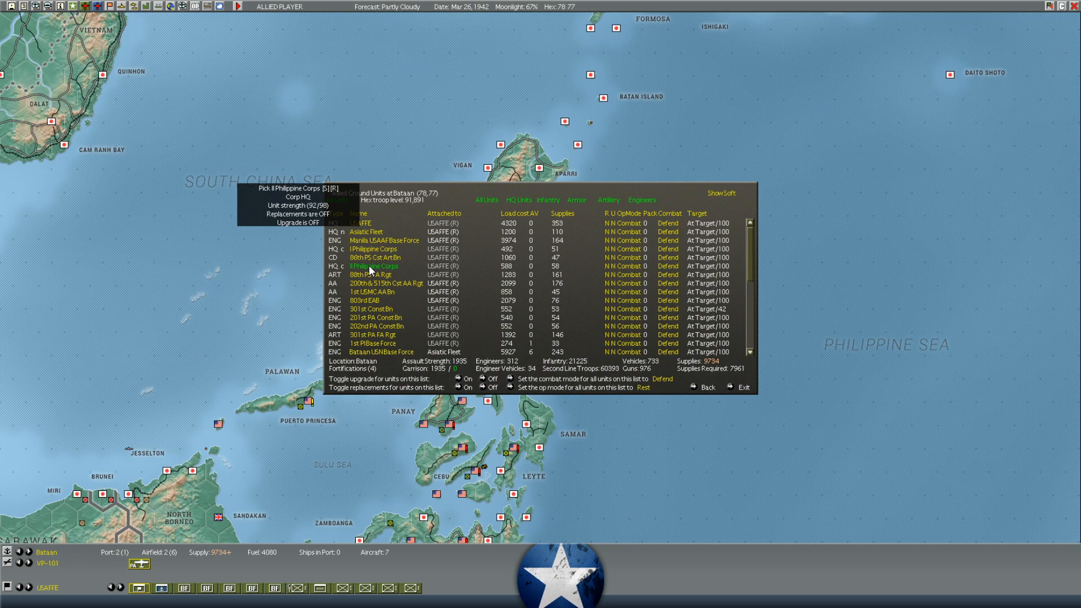
pyautogui.click(342, 222)
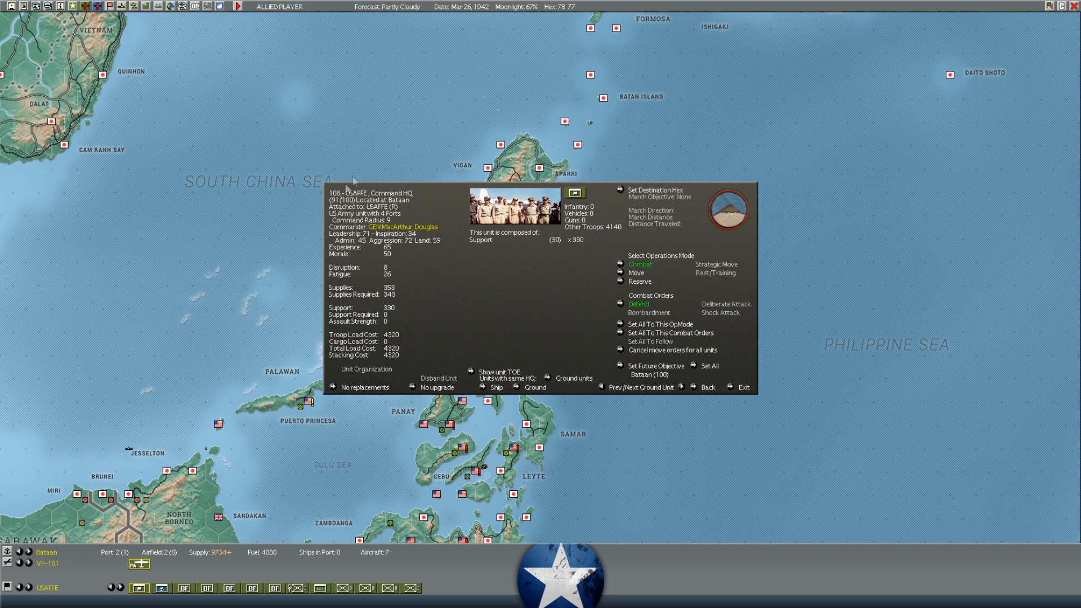
pyautogui.click(573, 378)
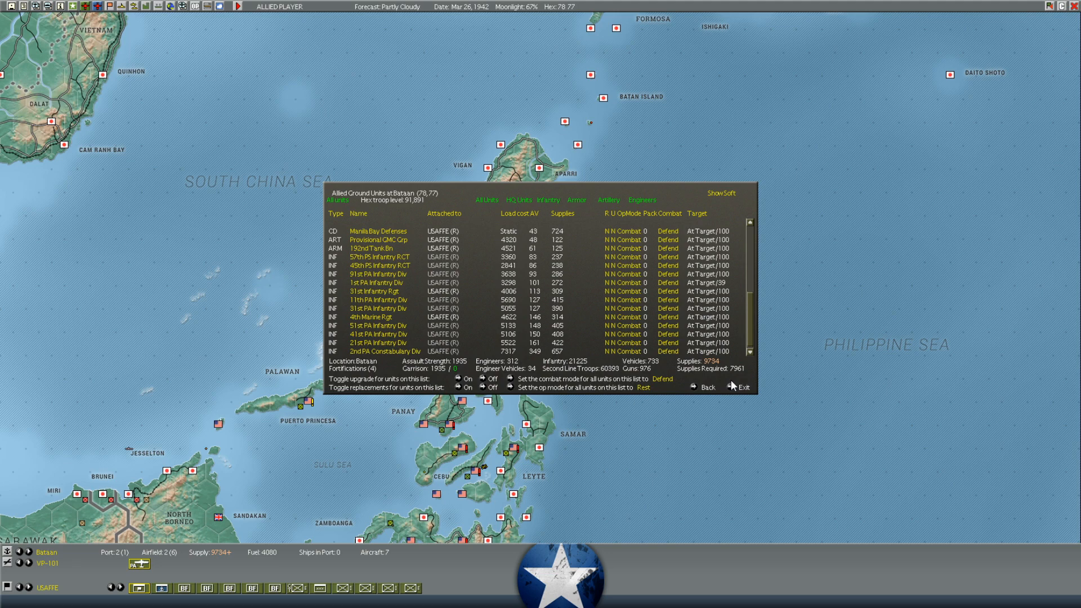
pyautogui.moveTo(729, 387)
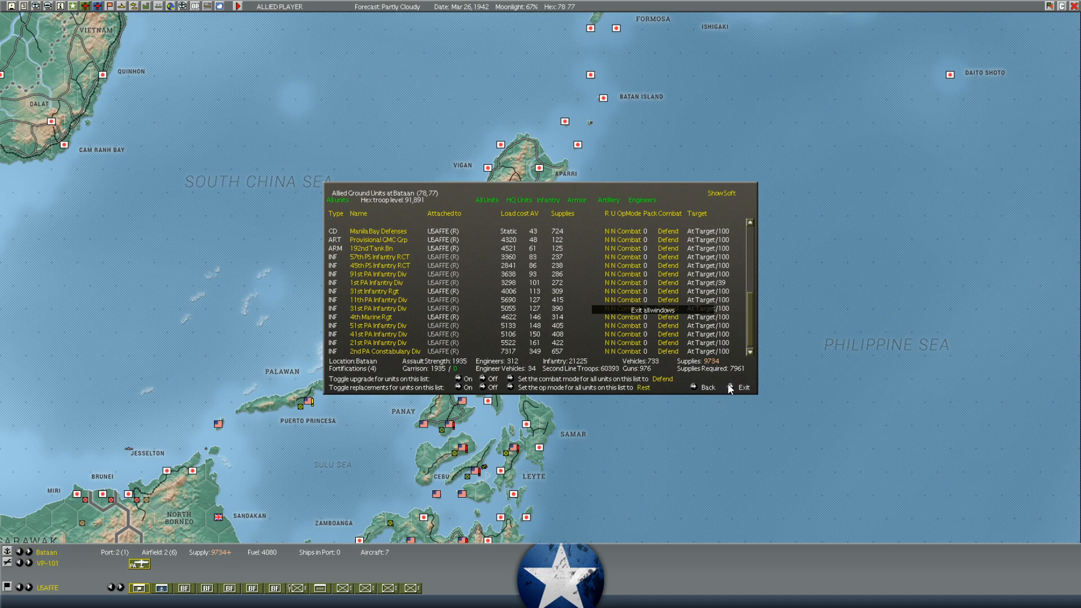
# Exit all windows from the Bataan list and return to the map over Malaya and Sumatra
pyautogui.click(742, 386)
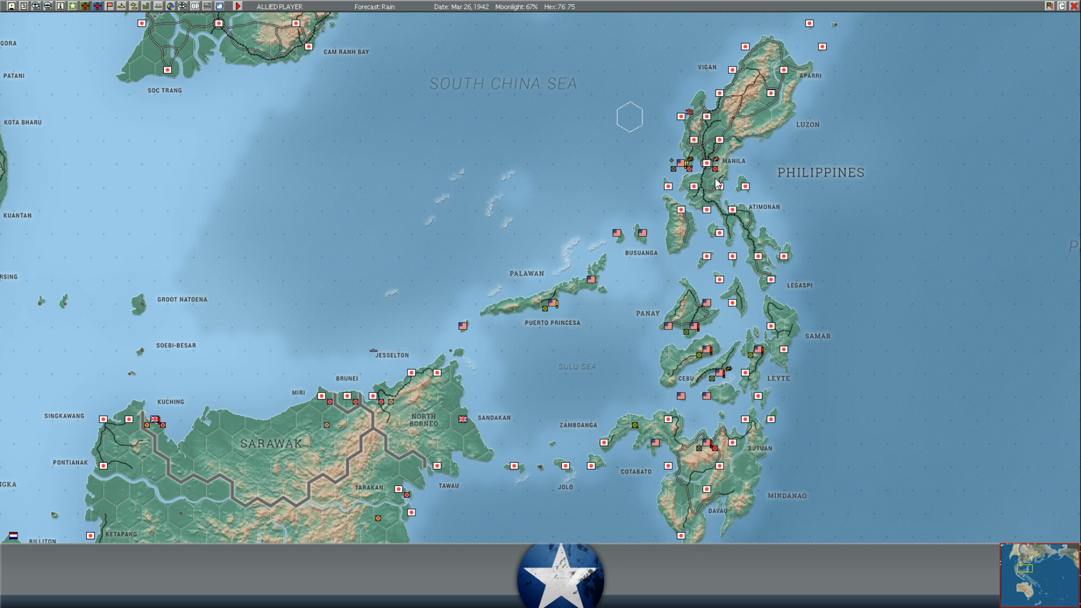
pyautogui.moveTo(522, 192)
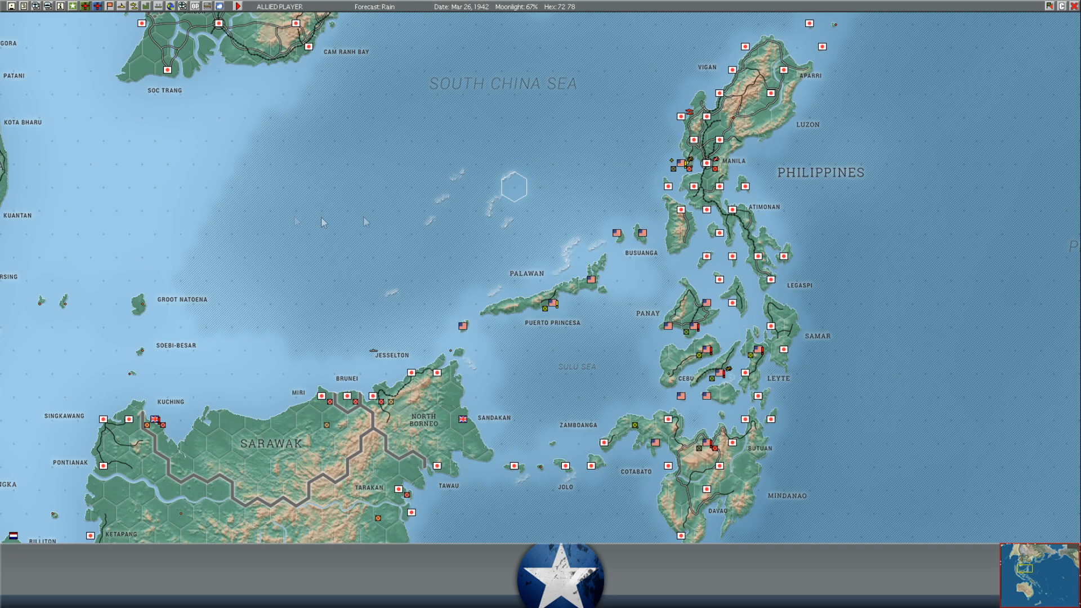
pyautogui.moveTo(431, 155)
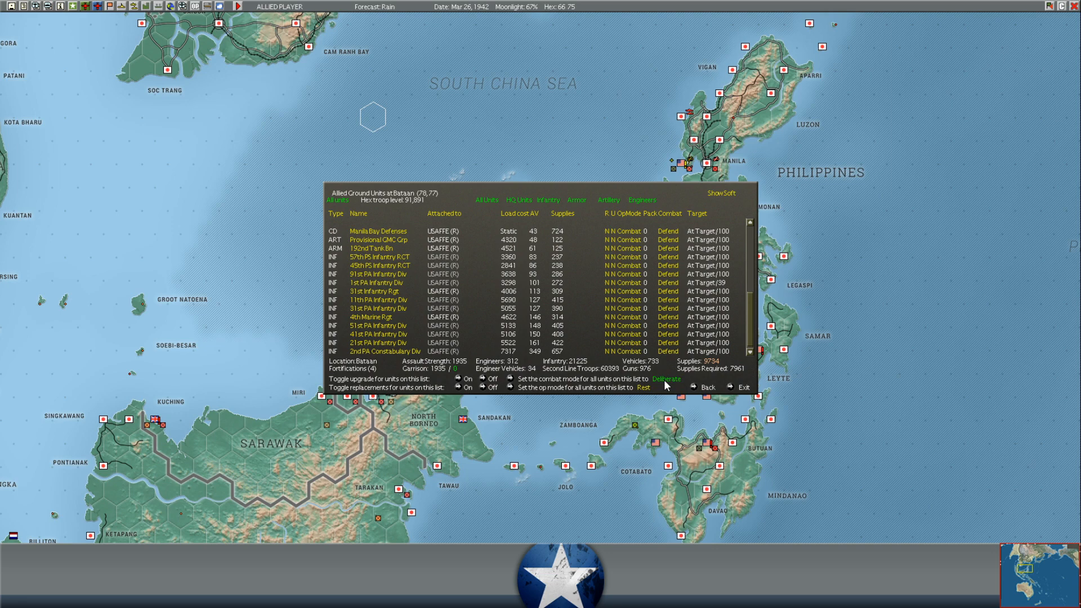
pyautogui.click(666, 378)
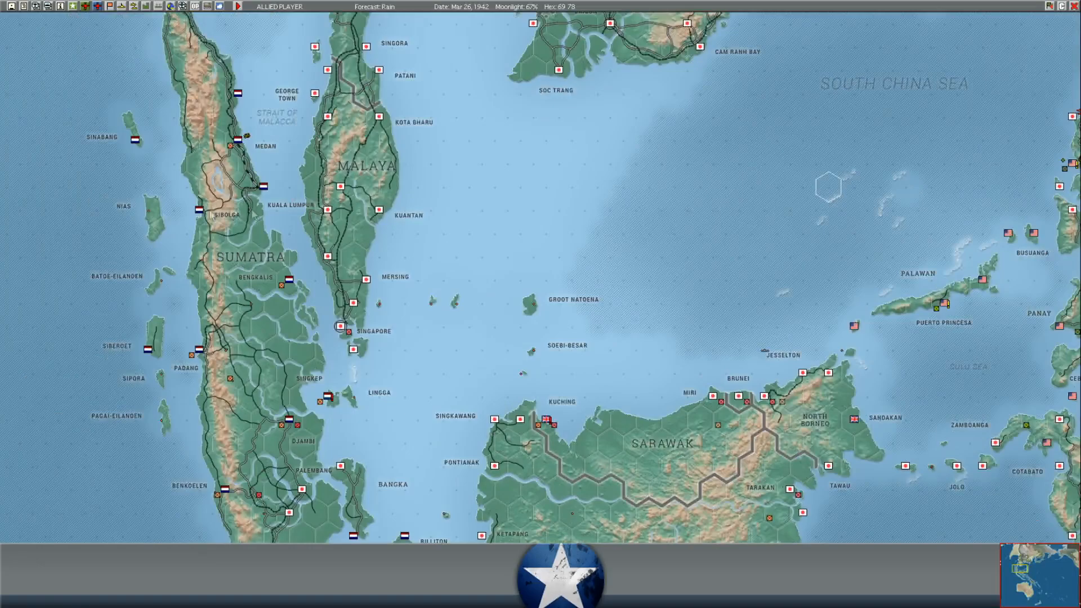
# Move to Java and select the sea hex east of Soerabaja near the enemy task force
pyautogui.scroll(-3)
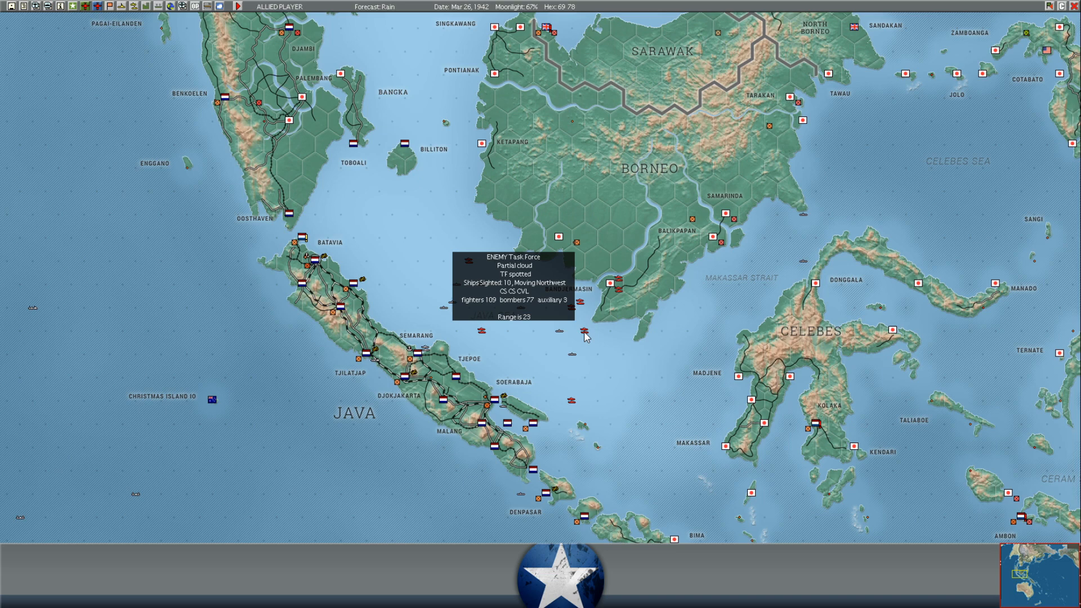
pyautogui.moveTo(575, 387)
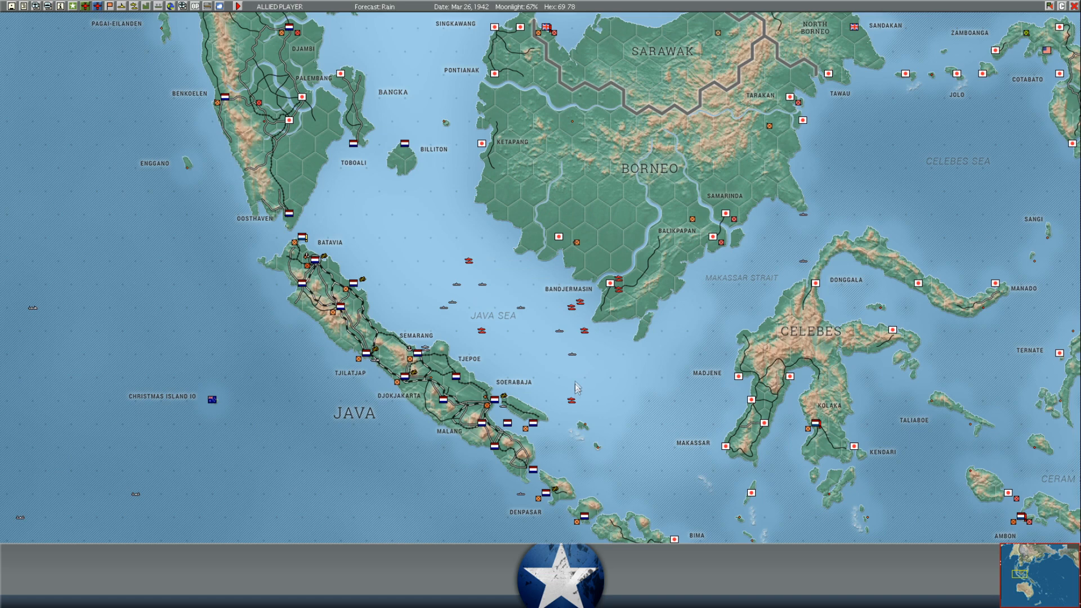
pyautogui.click(575, 387)
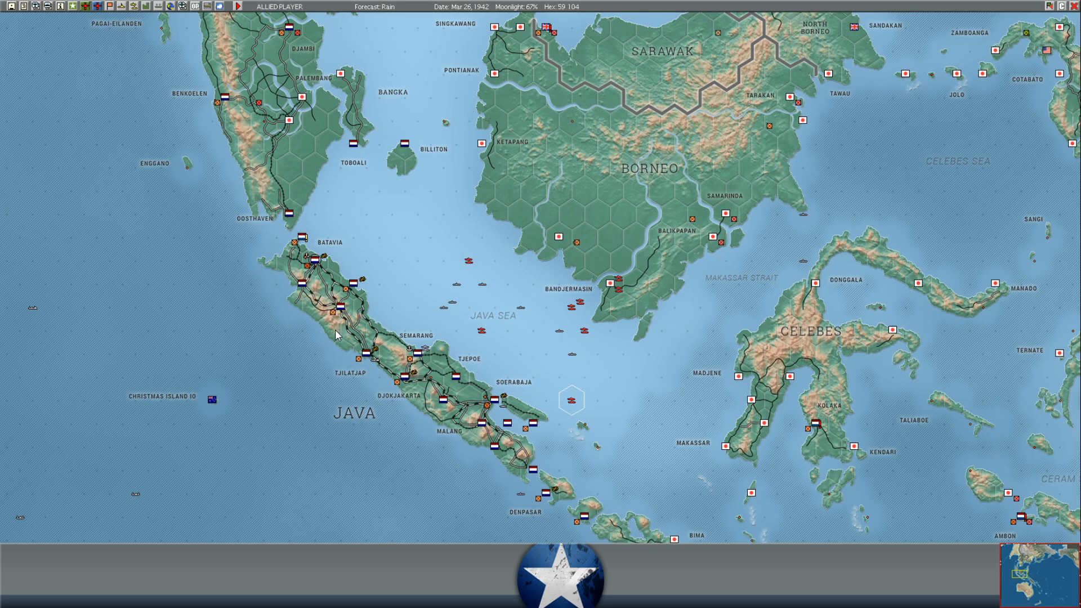
pyautogui.moveTo(330, 269)
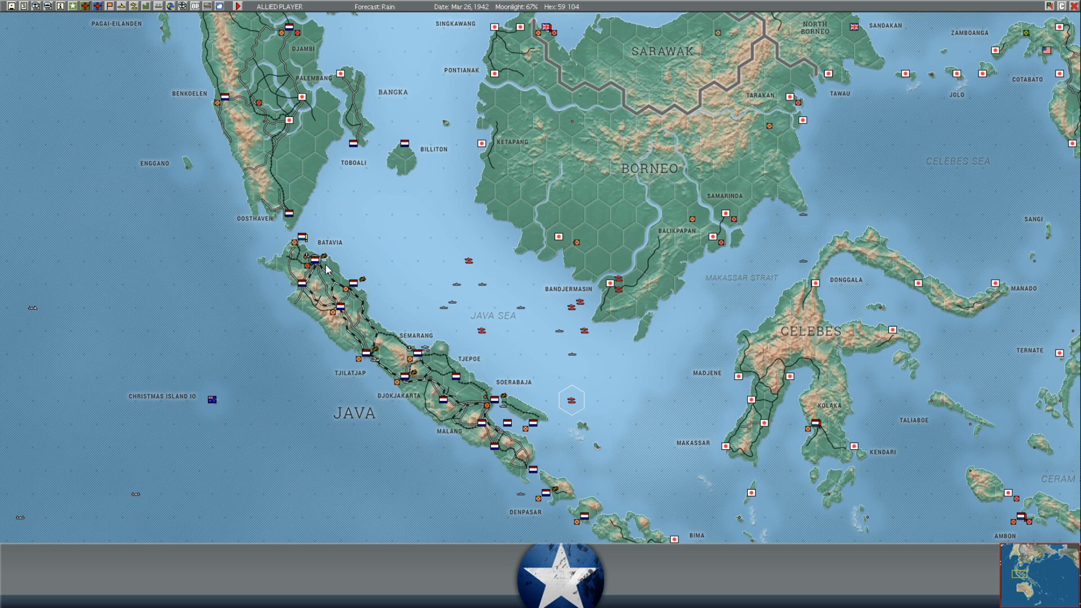
# Review Batavia's ground units, then bring up the Bandoeng Base Force's base details
pyautogui.click(314, 262)
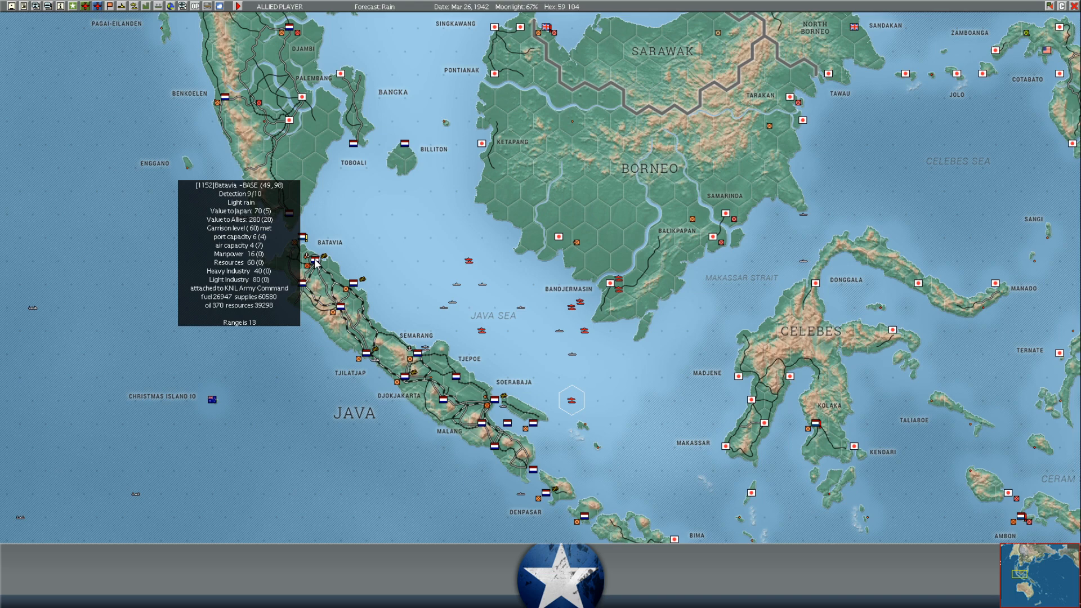
pyautogui.click(314, 260)
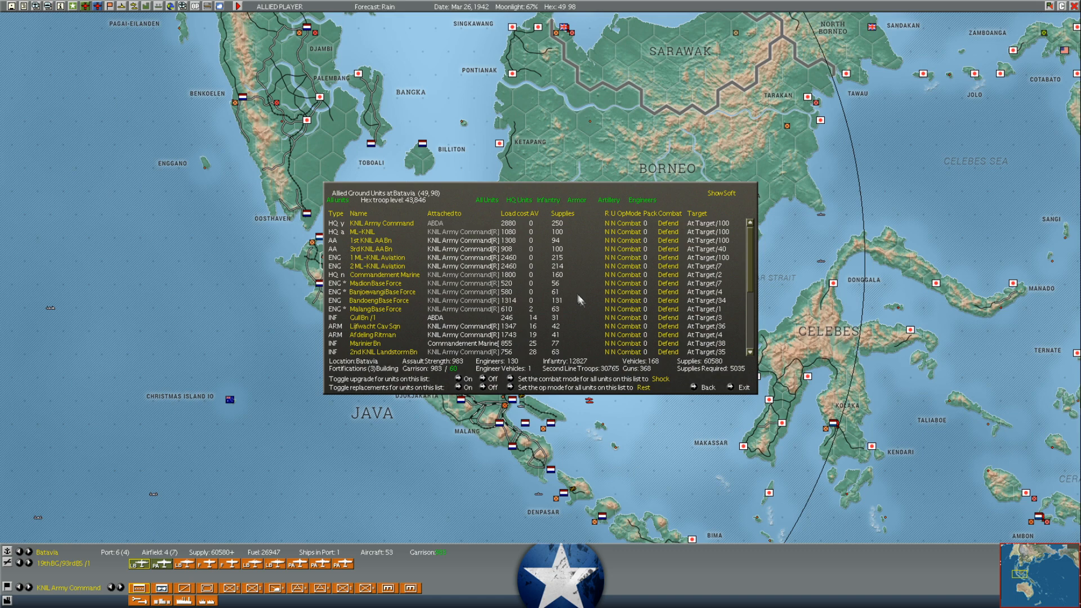
pyautogui.click(743, 387)
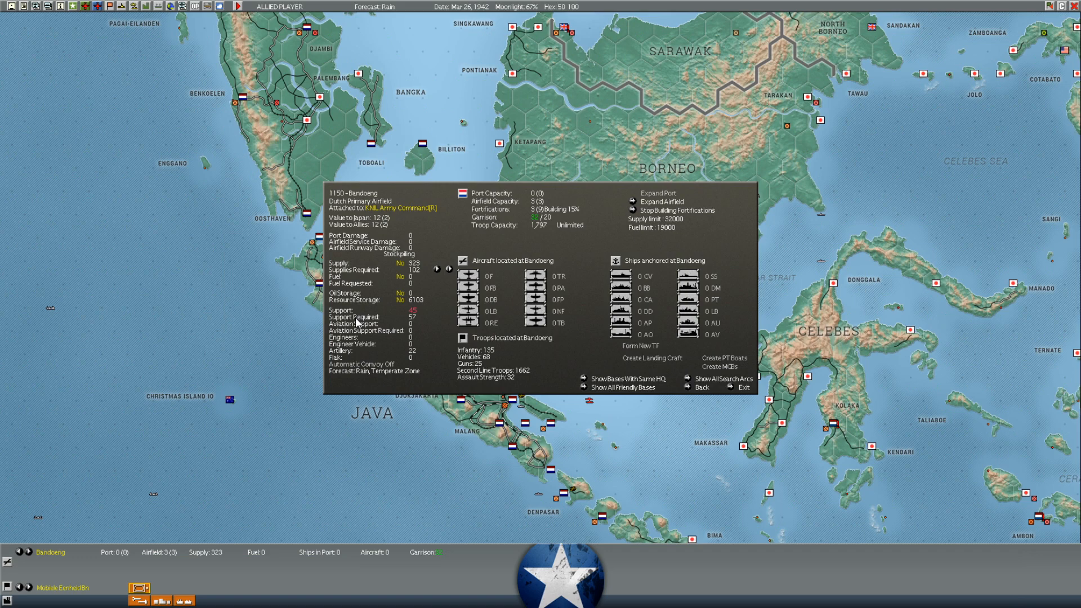
# Exit the Bandoeng base screen back to the Java map
pyautogui.click(743, 386)
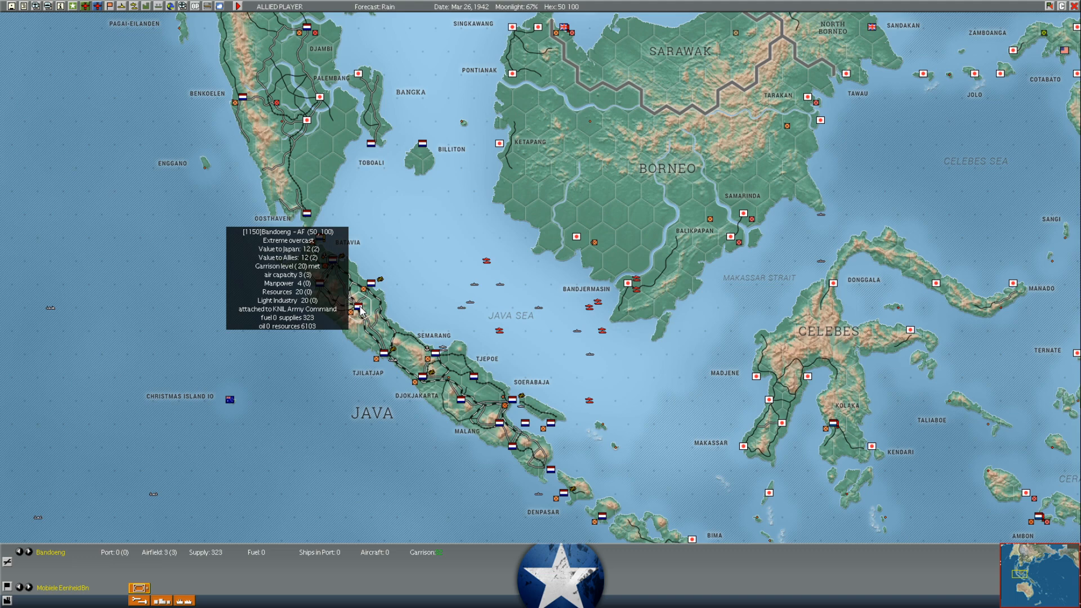
pyautogui.moveTo(435, 239)
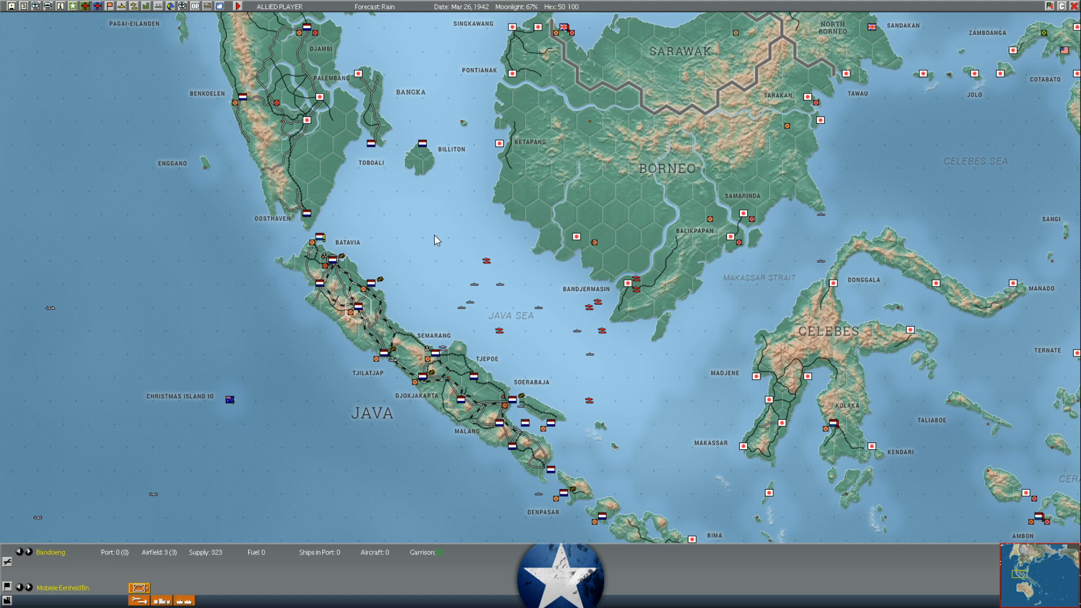
pyautogui.moveTo(412, 335)
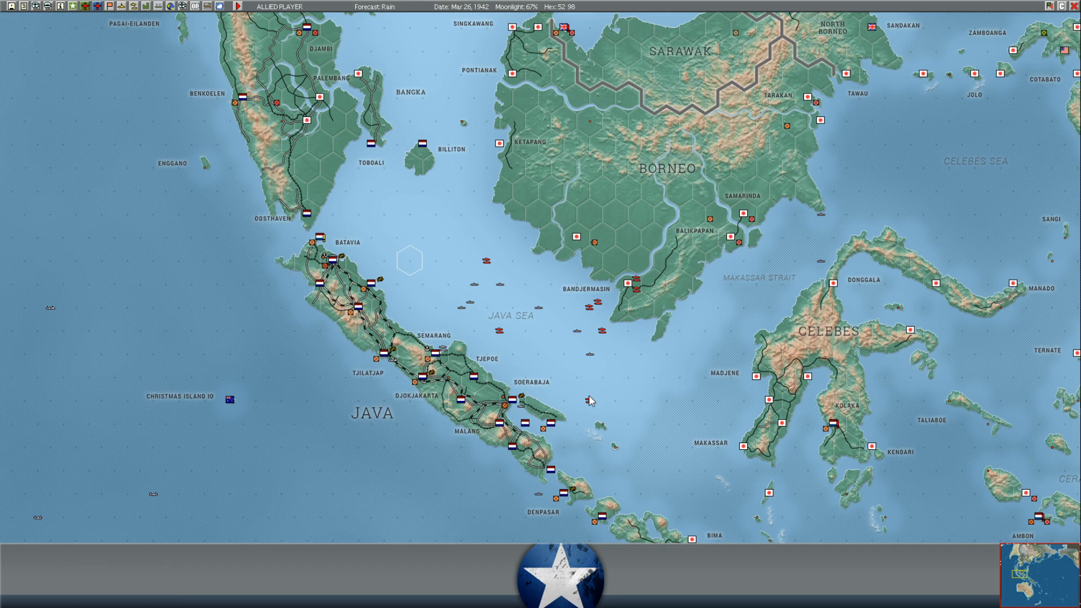
pyautogui.moveTo(603, 338)
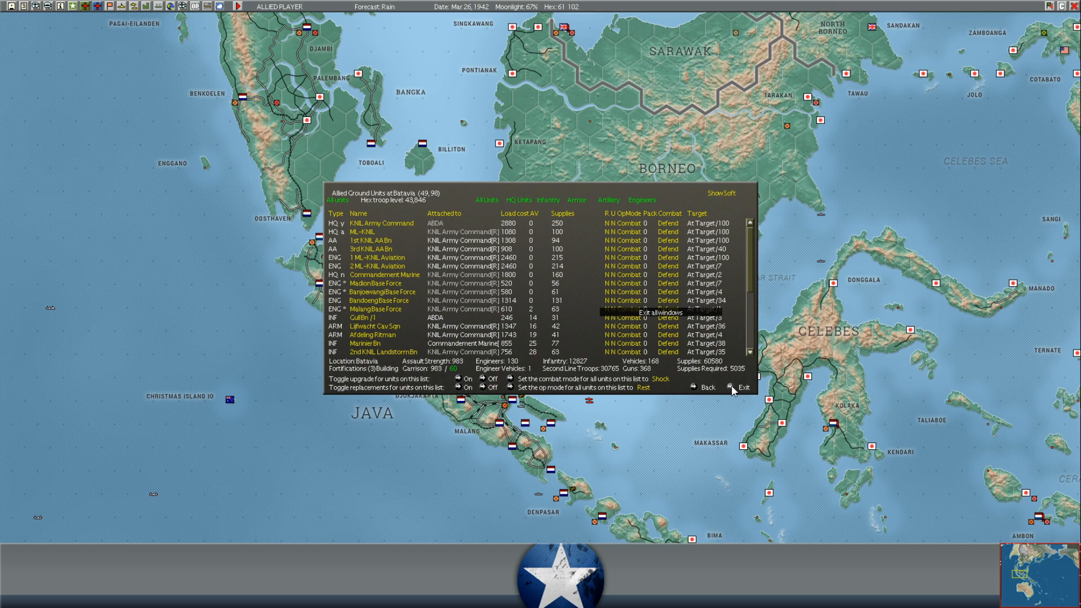
pyautogui.moveTo(717, 369)
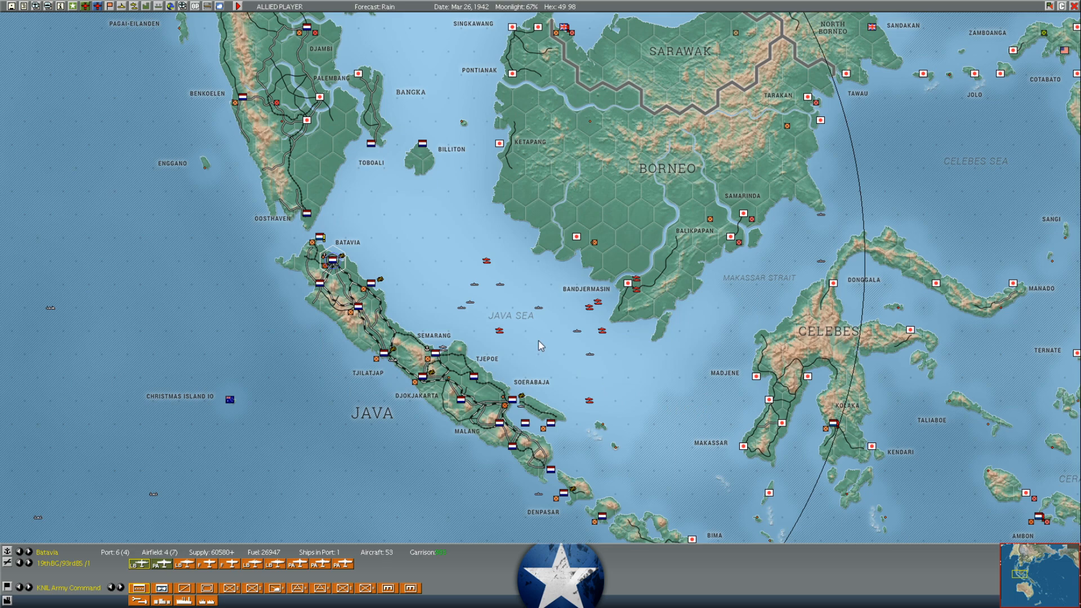
pyautogui.moveTo(453, 353)
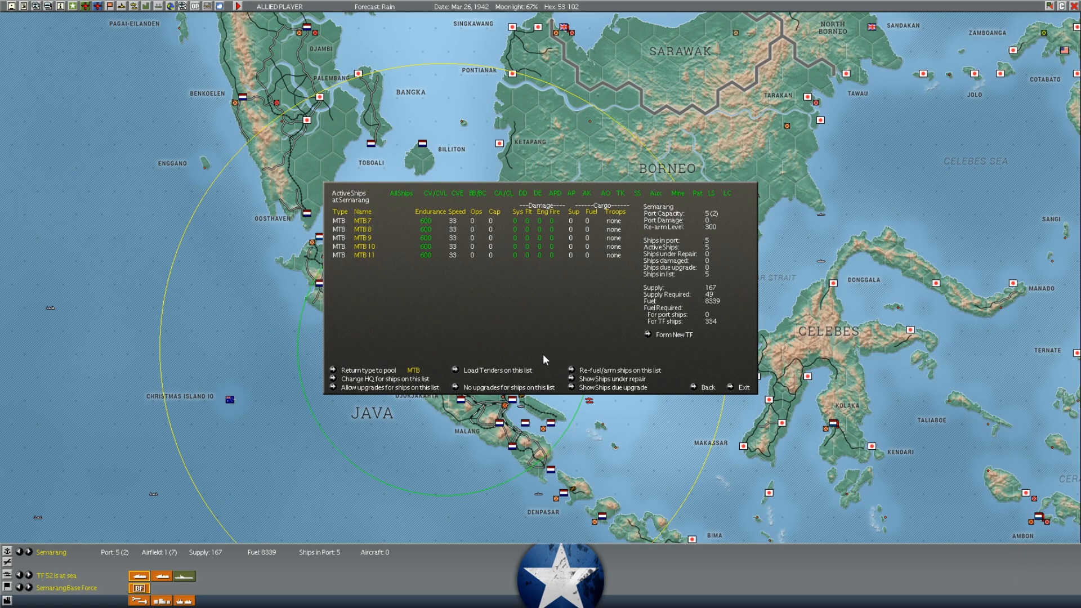
pyautogui.moveTo(379, 229)
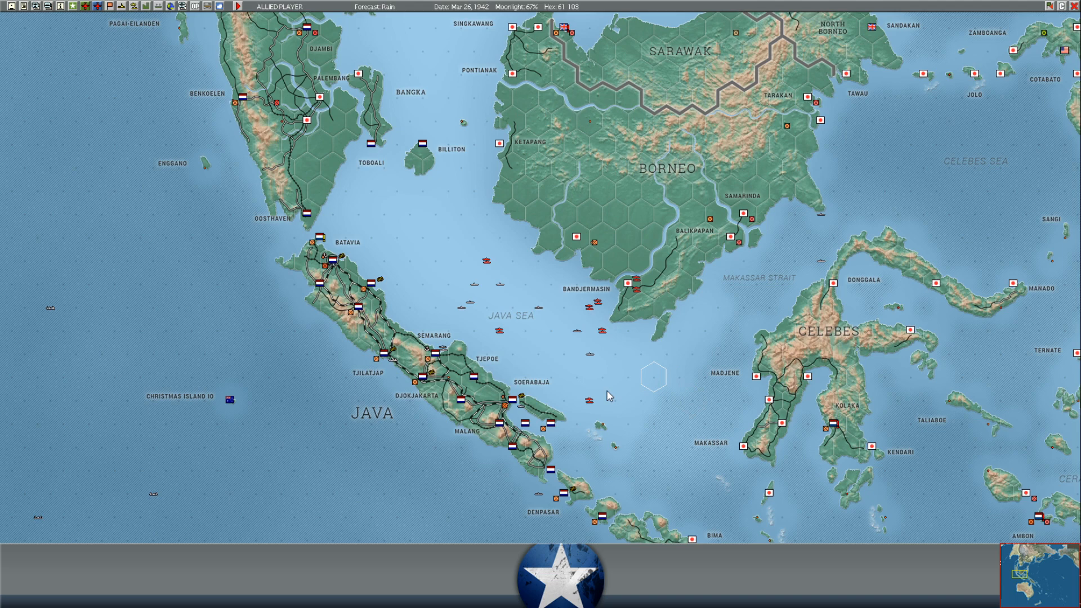
pyautogui.moveTo(490, 277)
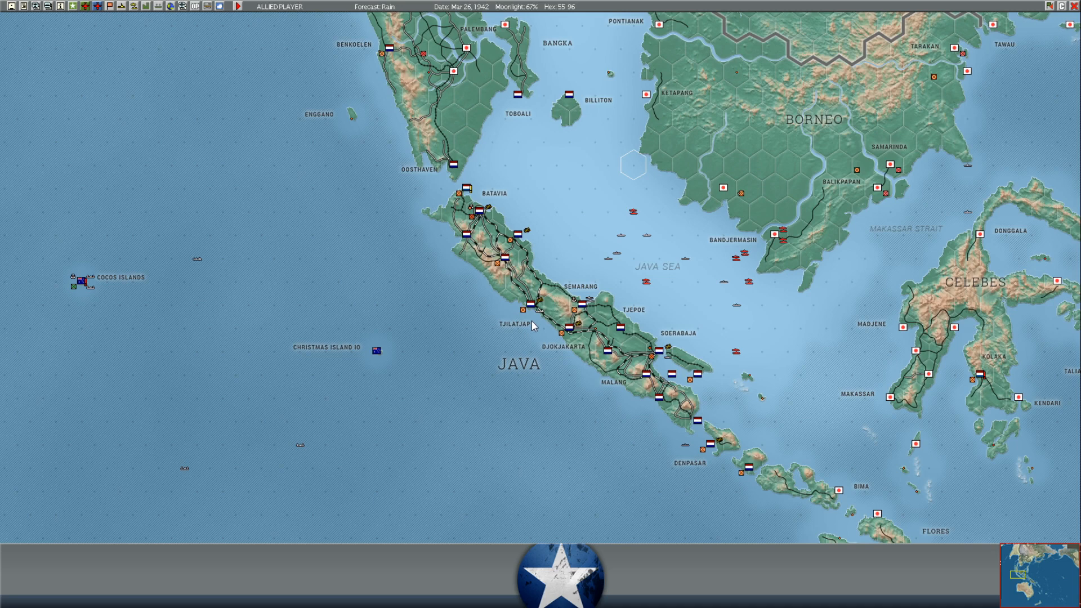
pyautogui.click(533, 314)
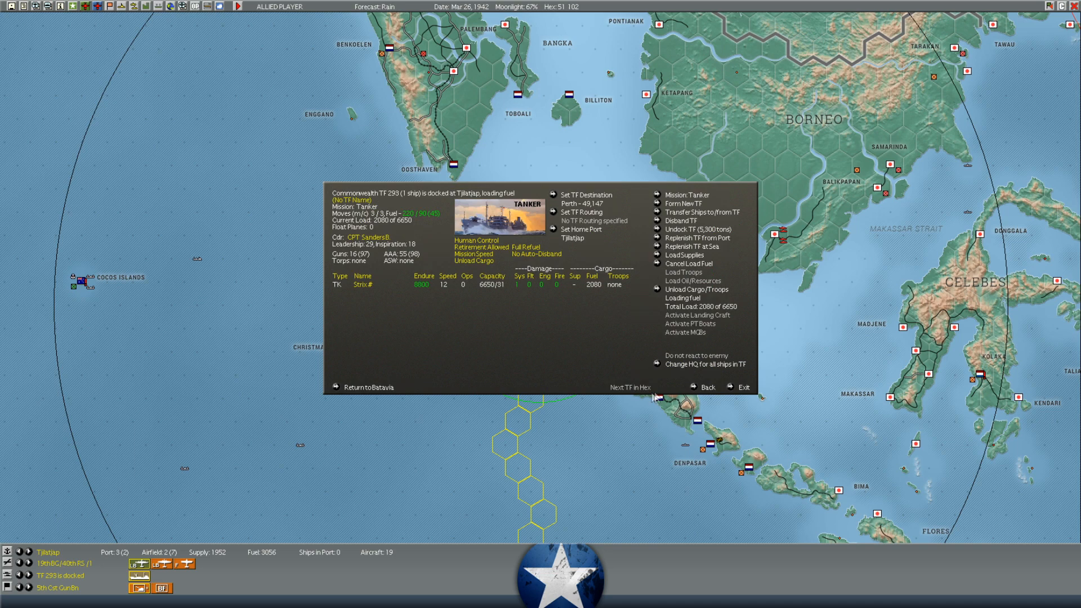
pyautogui.click(743, 386)
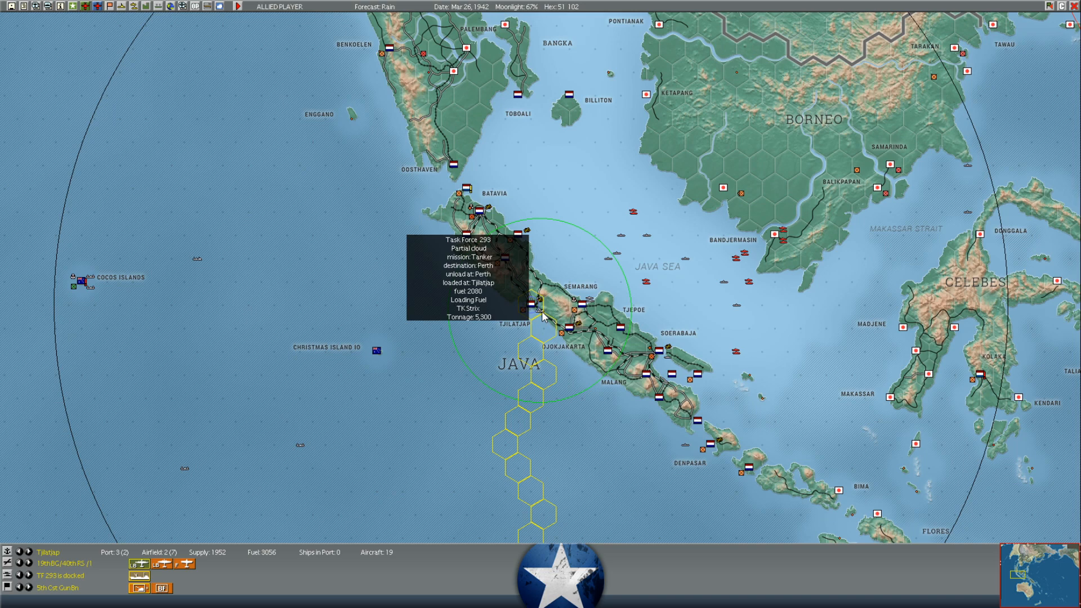
pyautogui.click(538, 311)
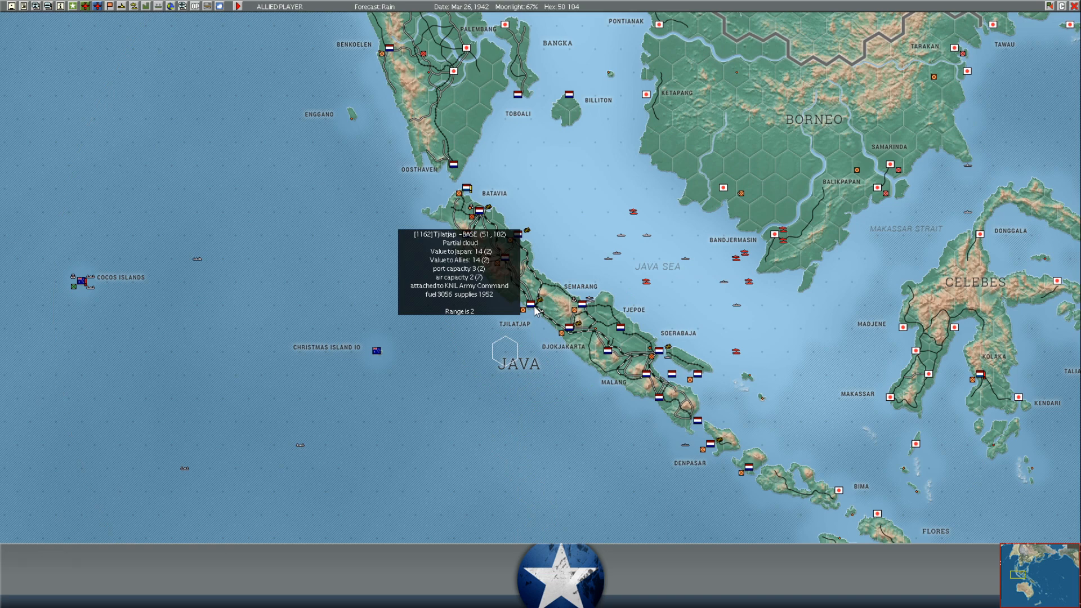
pyautogui.moveTo(198, 263)
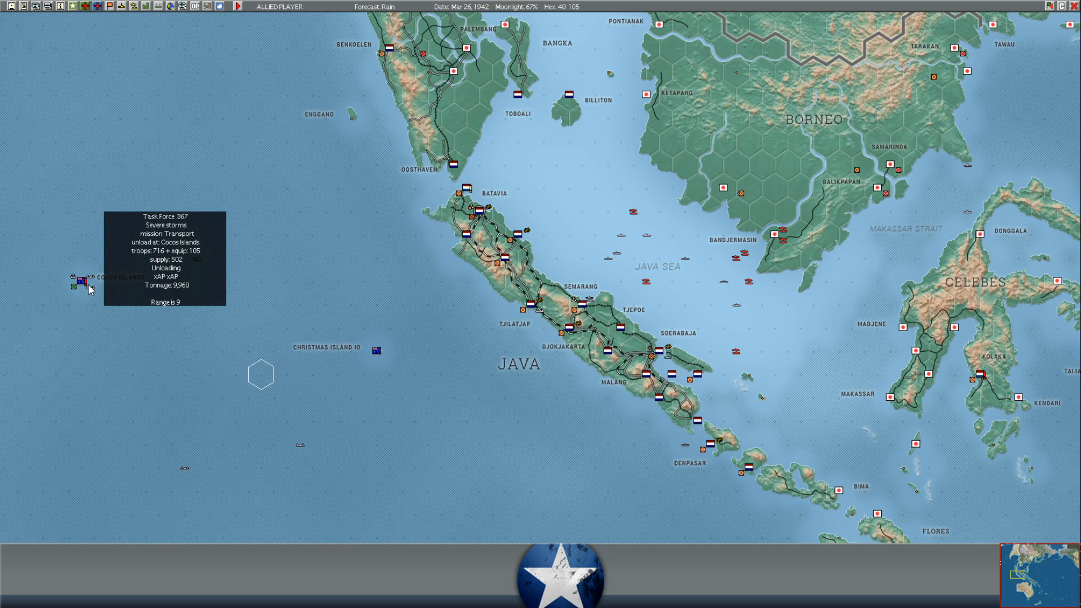
pyautogui.moveTo(82, 279)
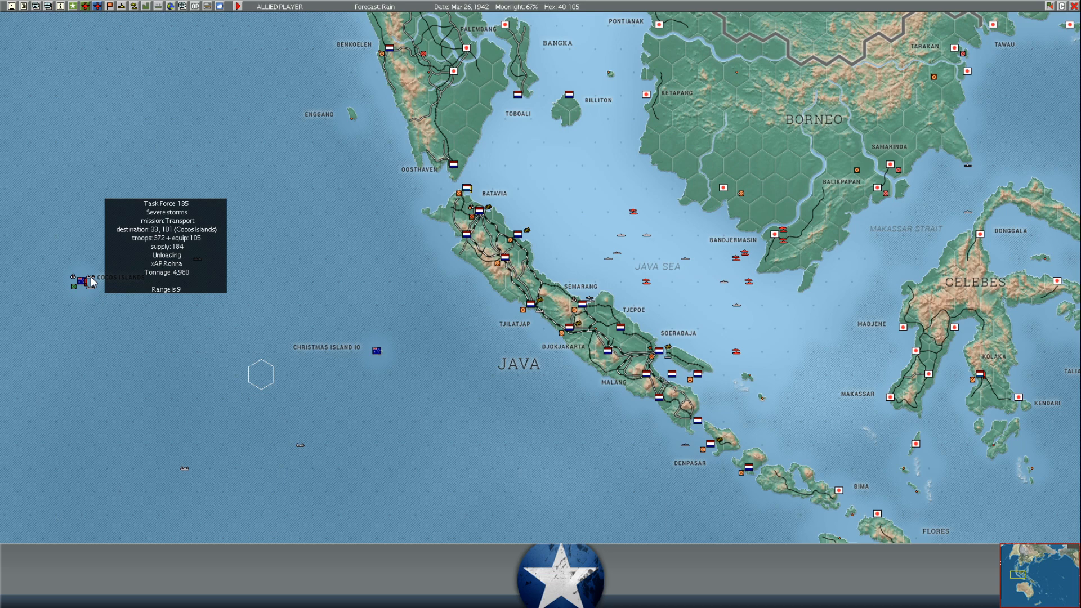
pyautogui.click(83, 283)
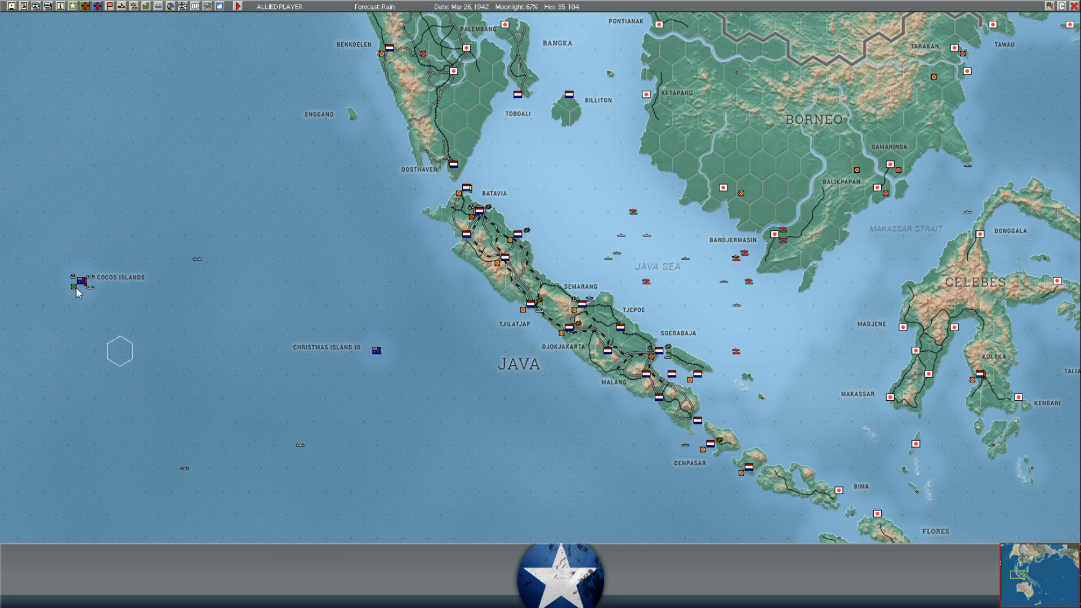
pyautogui.click(78, 282)
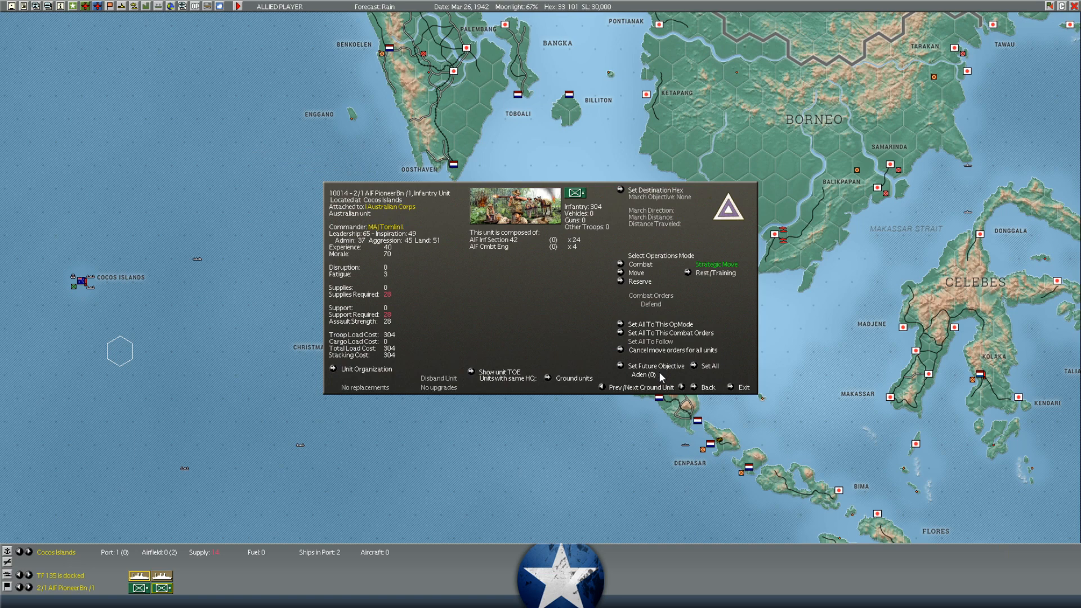
pyautogui.click(682, 386)
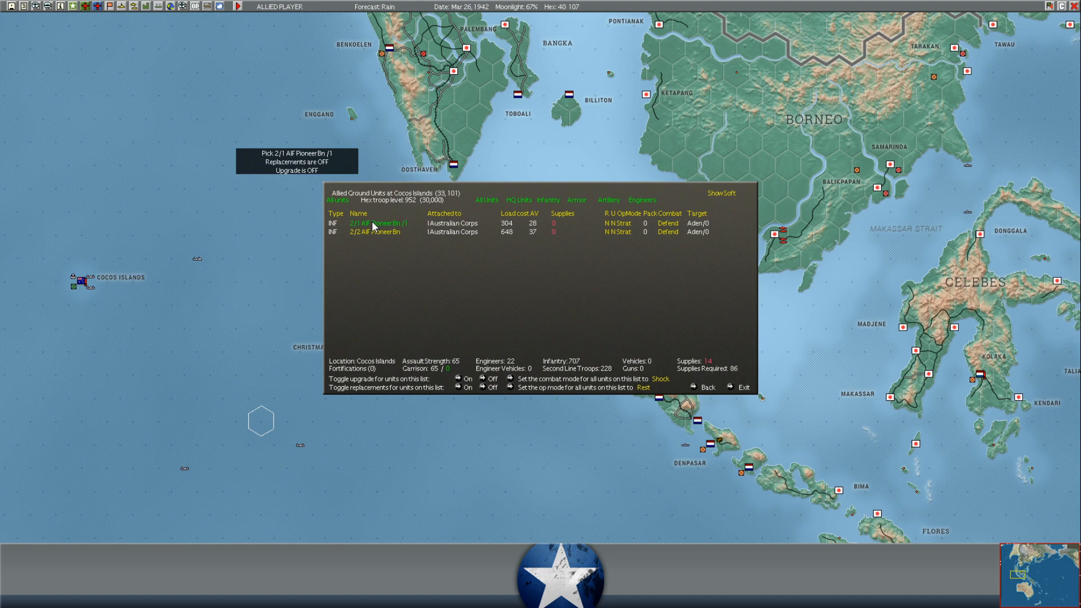
pyautogui.click(375, 223)
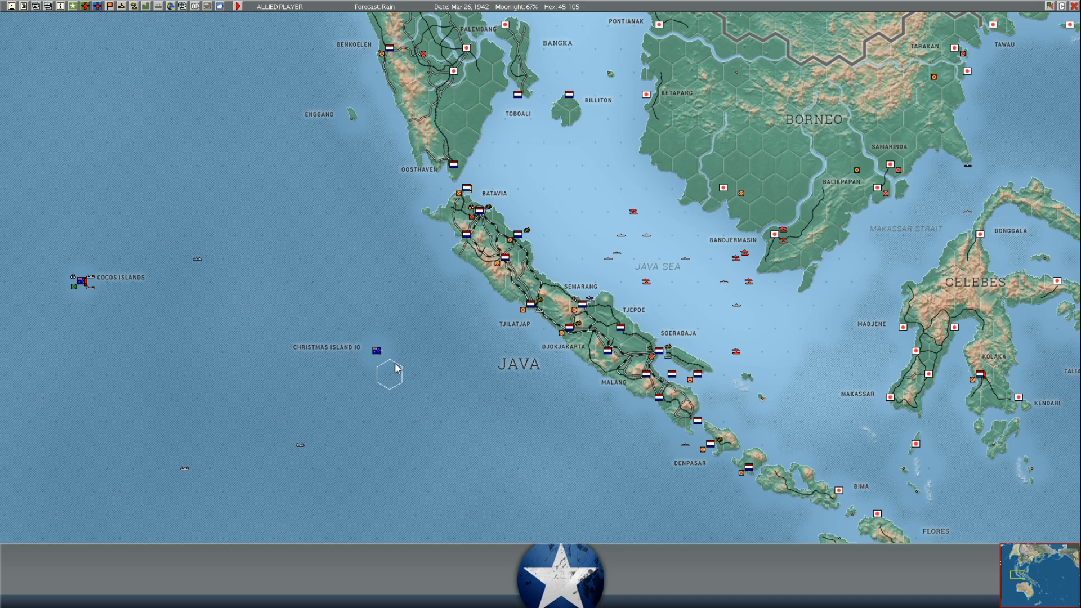
# Filter the sunk ships list to BB/BC, showing Kongo, Haruna and Fuso
pyautogui.scroll(-3)
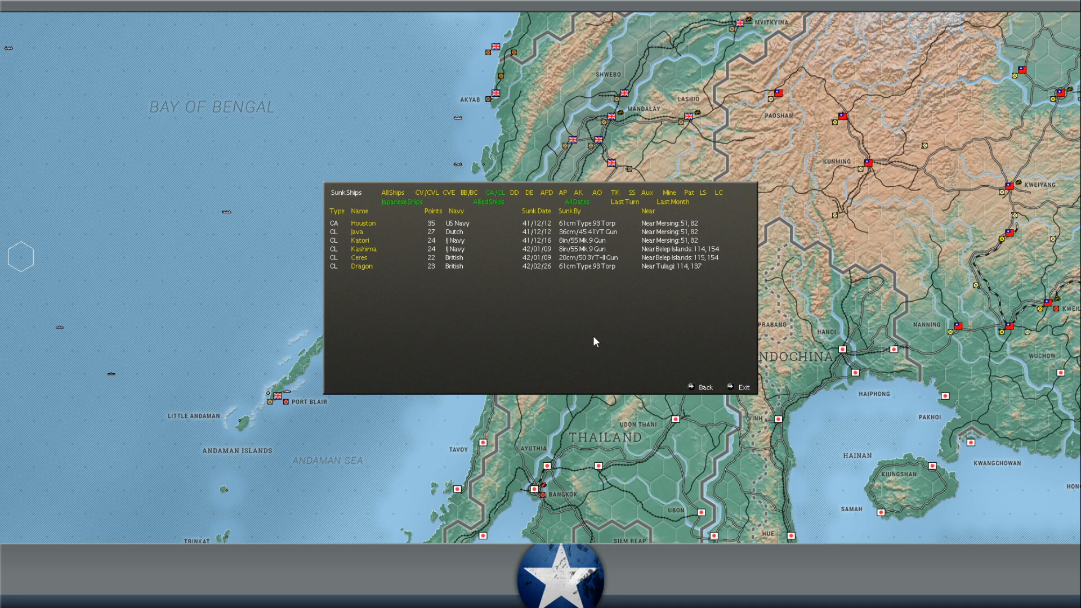
pyautogui.moveTo(522, 263)
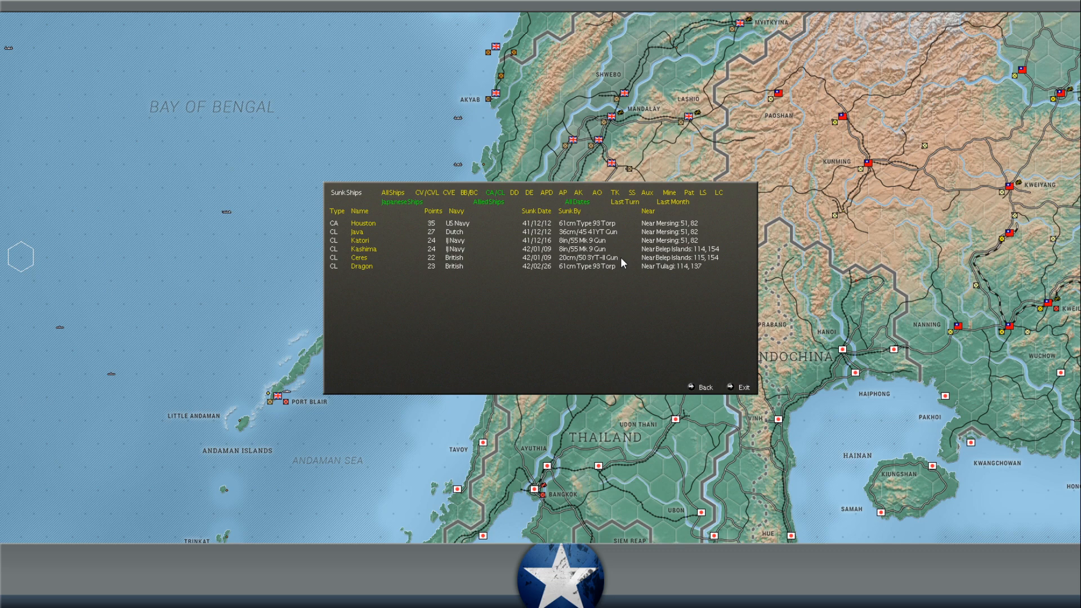
pyautogui.moveTo(578, 267)
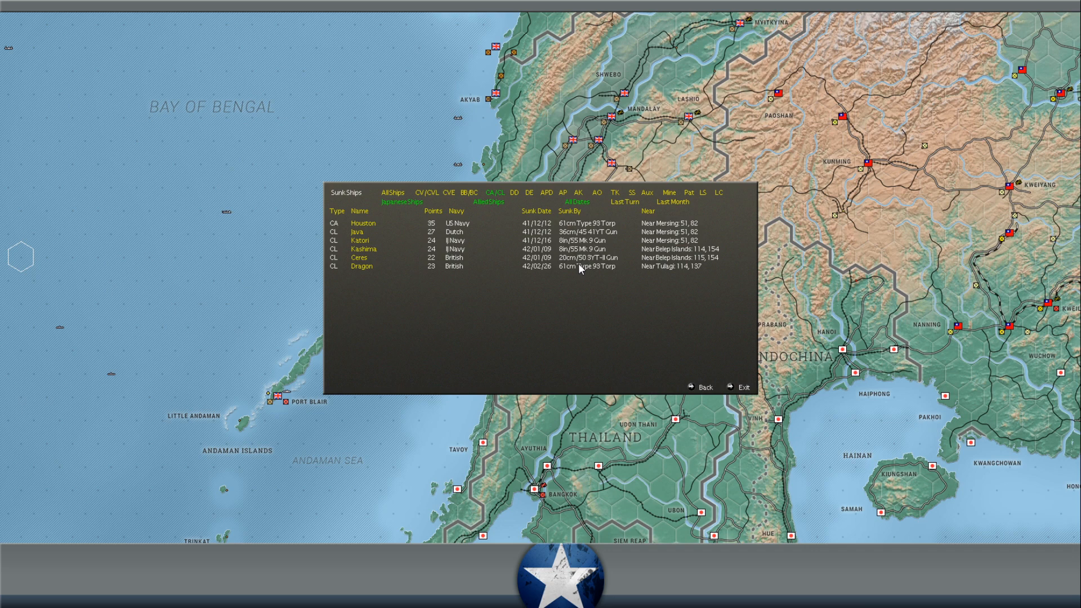
pyautogui.click(470, 193)
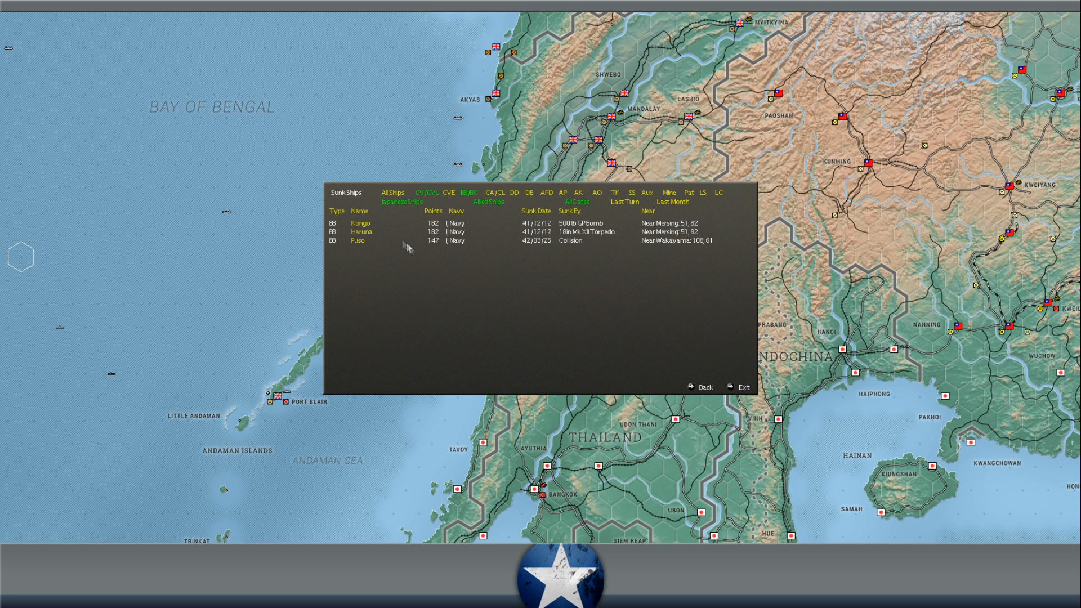
pyautogui.moveTo(394, 192)
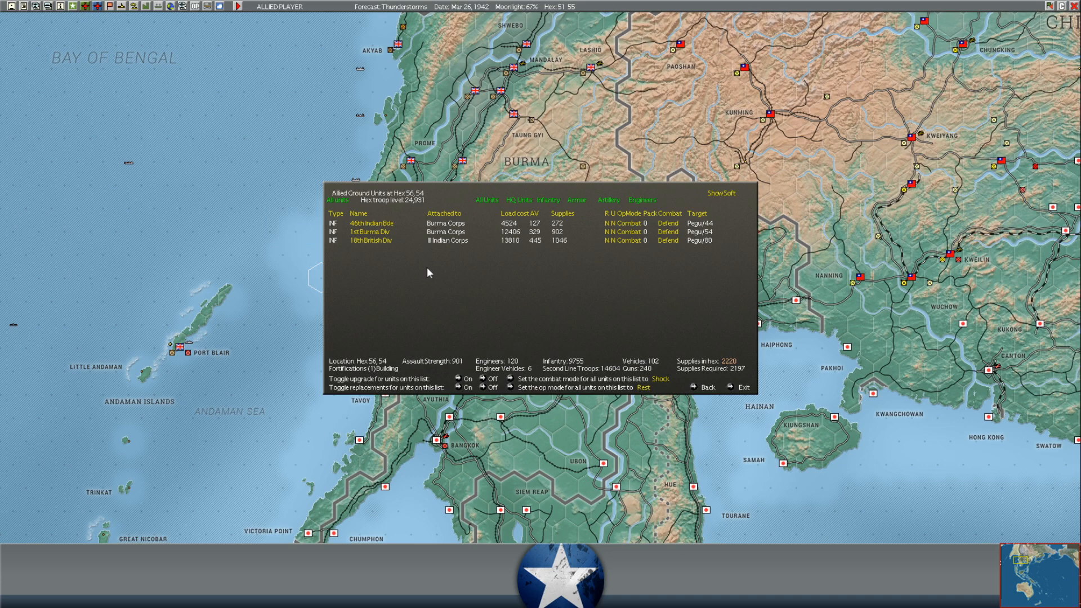
# Bring up the ground units in hex 56,54: 46th Indian Bde, 1st Burma Div, 18th British Div
pyautogui.click(743, 386)
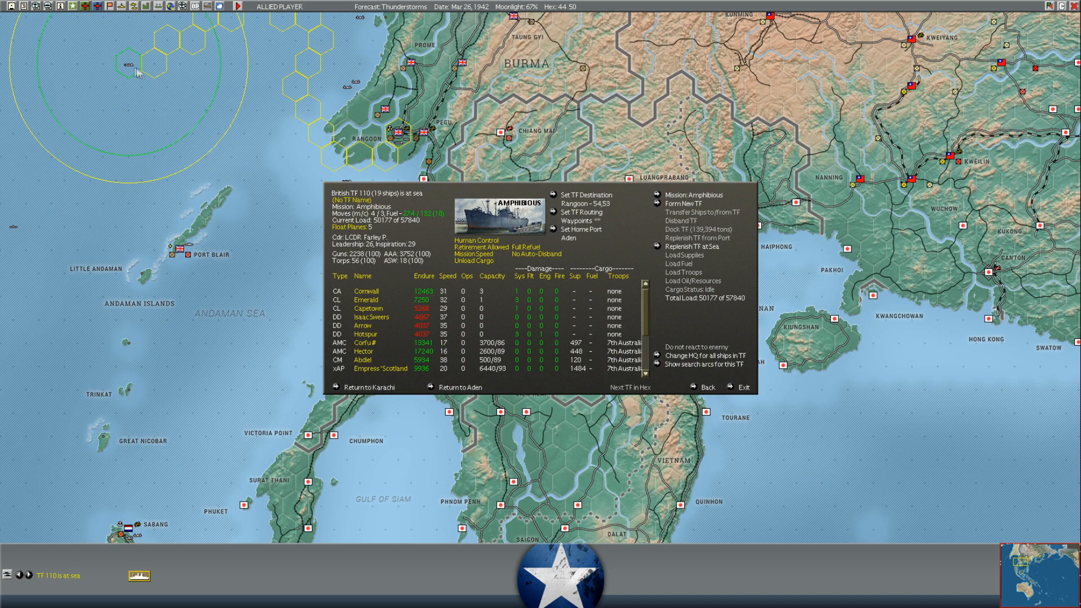
pyautogui.moveTo(413, 348)
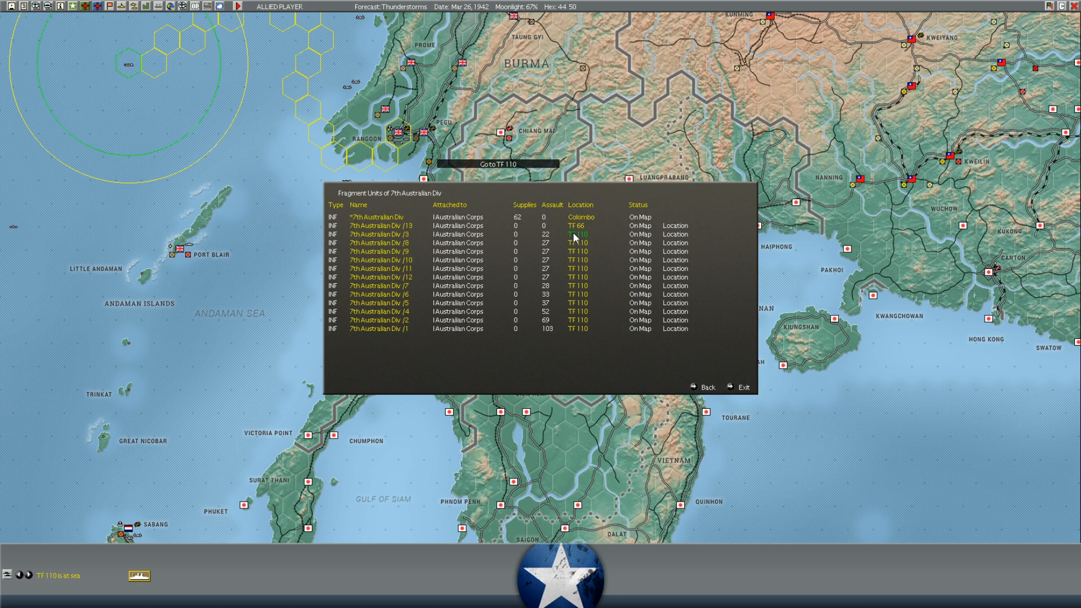
pyautogui.moveTo(744, 386)
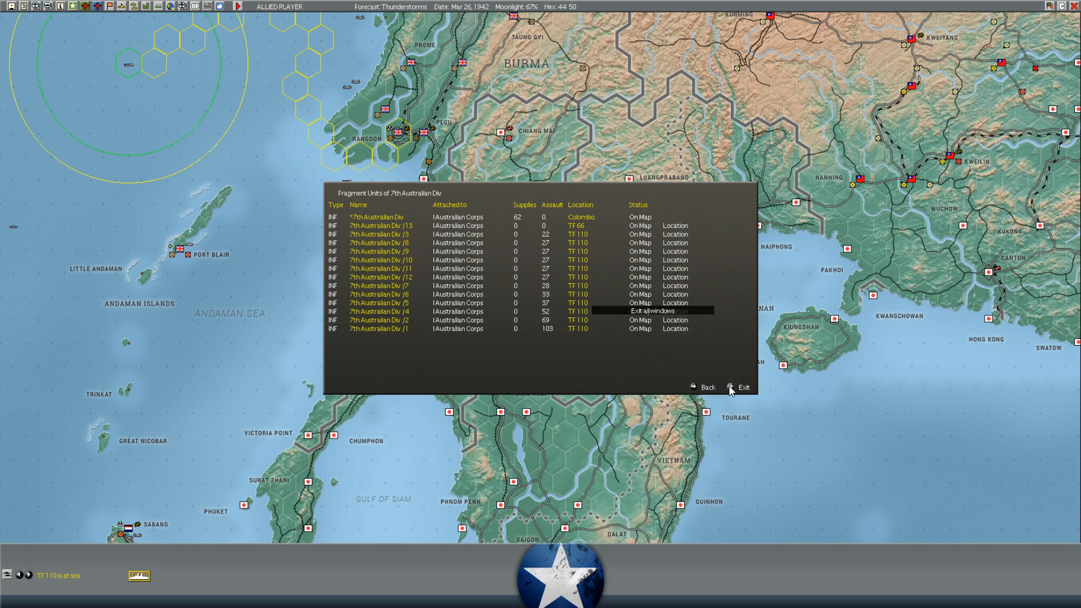
pyautogui.click(743, 386)
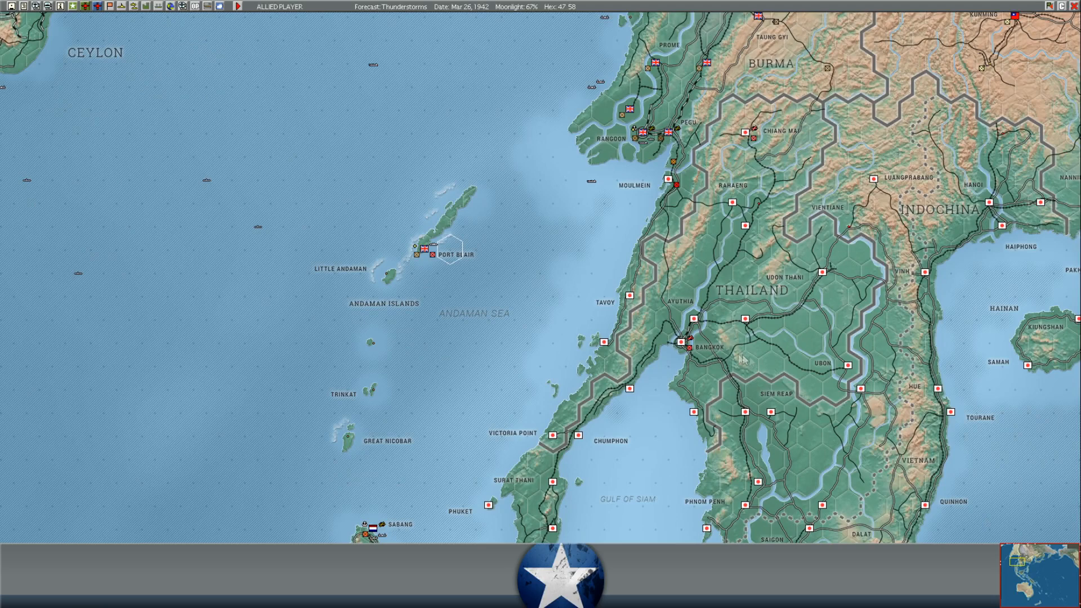
pyautogui.moveTo(696, 354)
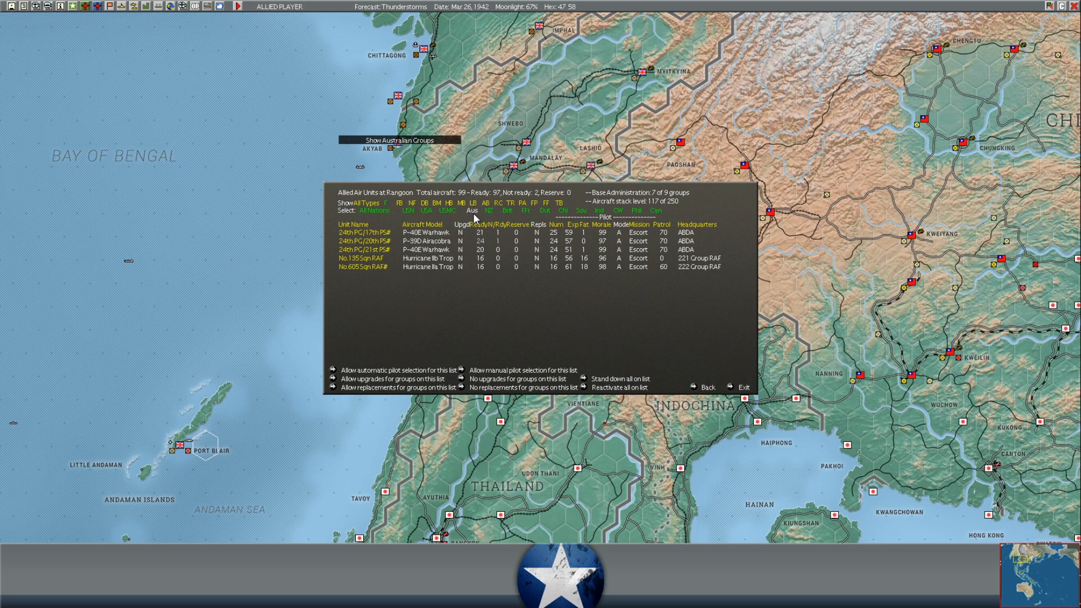
pyautogui.click(360, 259)
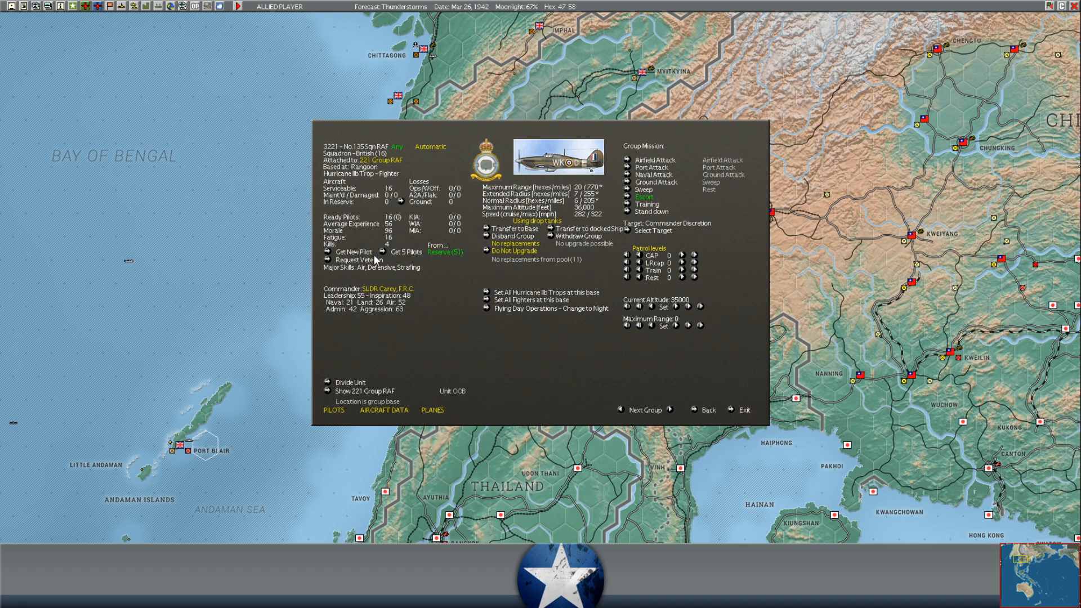
pyautogui.click(743, 410)
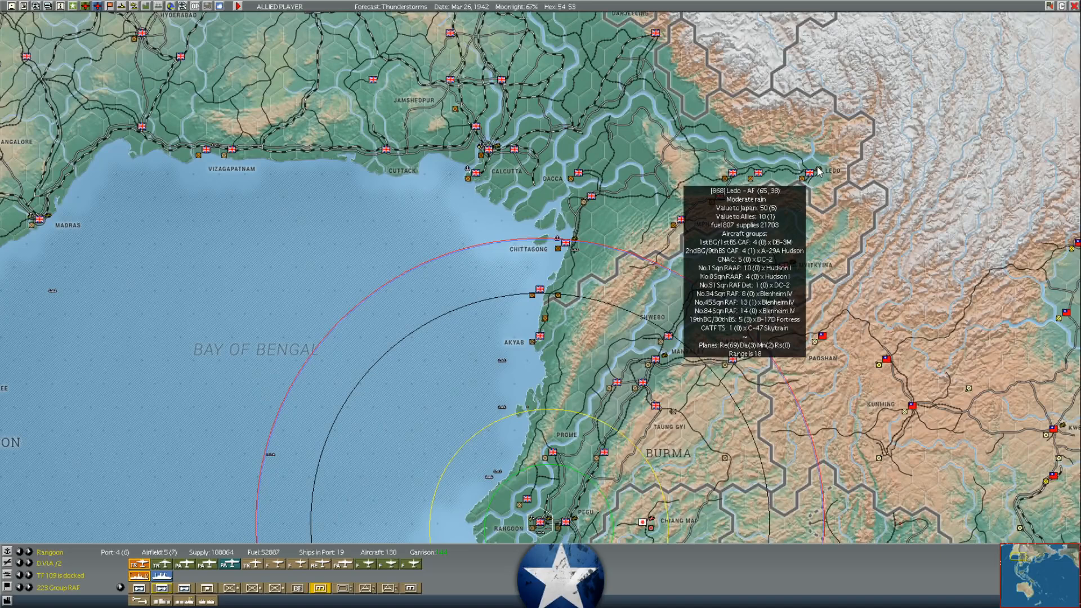
pyautogui.moveTo(497, 149)
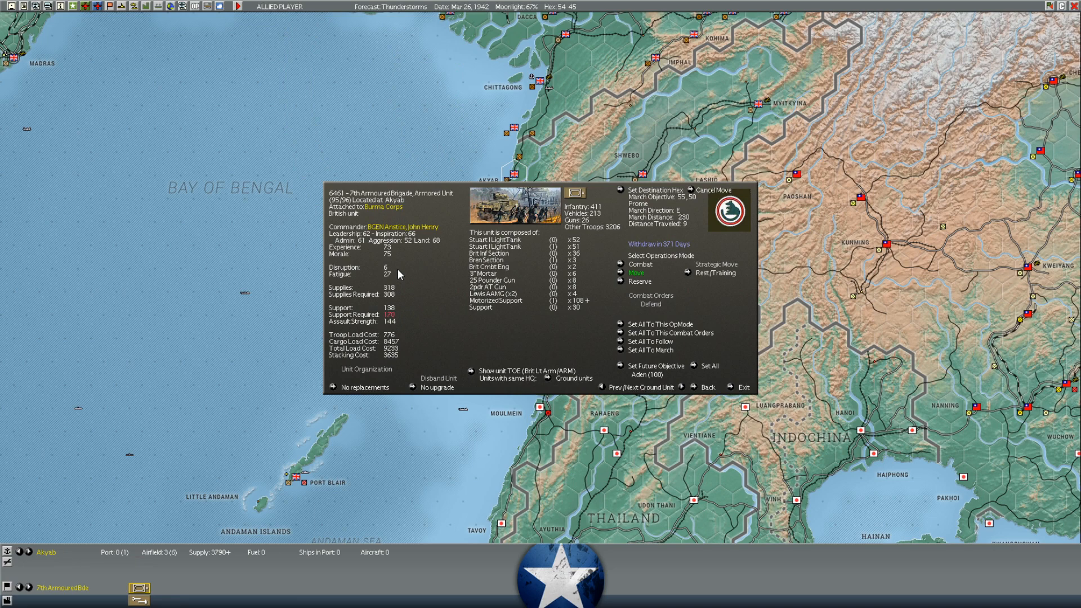
pyautogui.moveTo(549, 250)
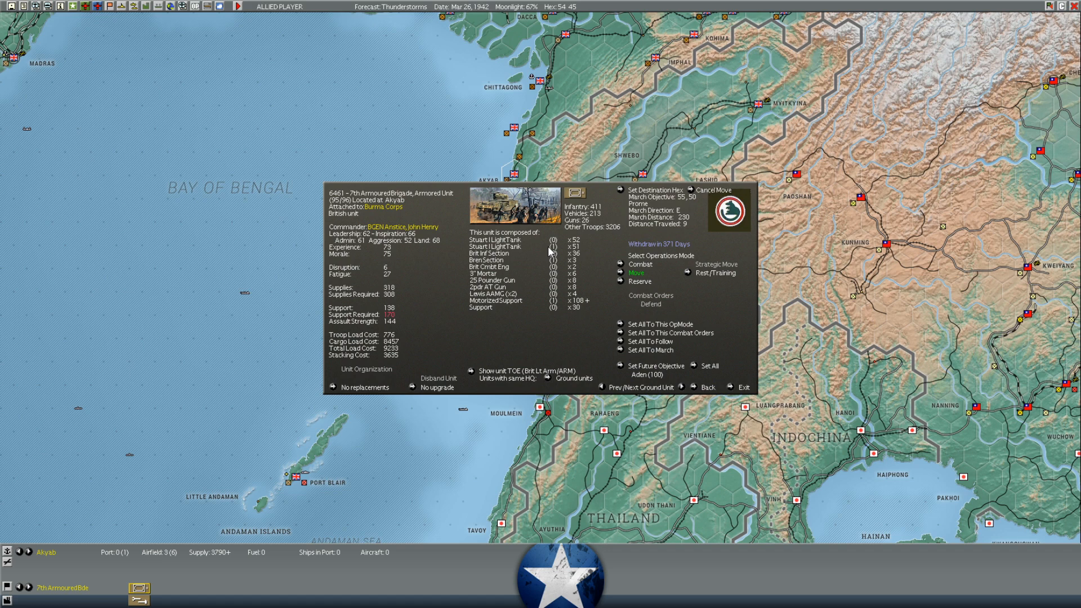
# Exit the 7th Armoured Brigade unit screen at Akyab back to the Burma map
pyautogui.click(743, 387)
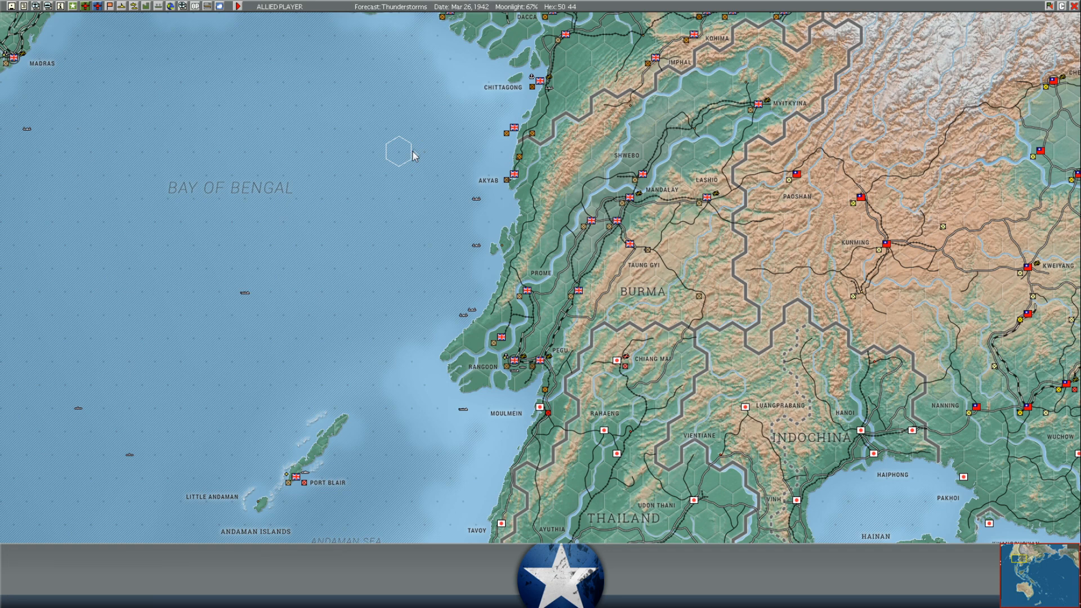
pyautogui.moveTo(428, 129)
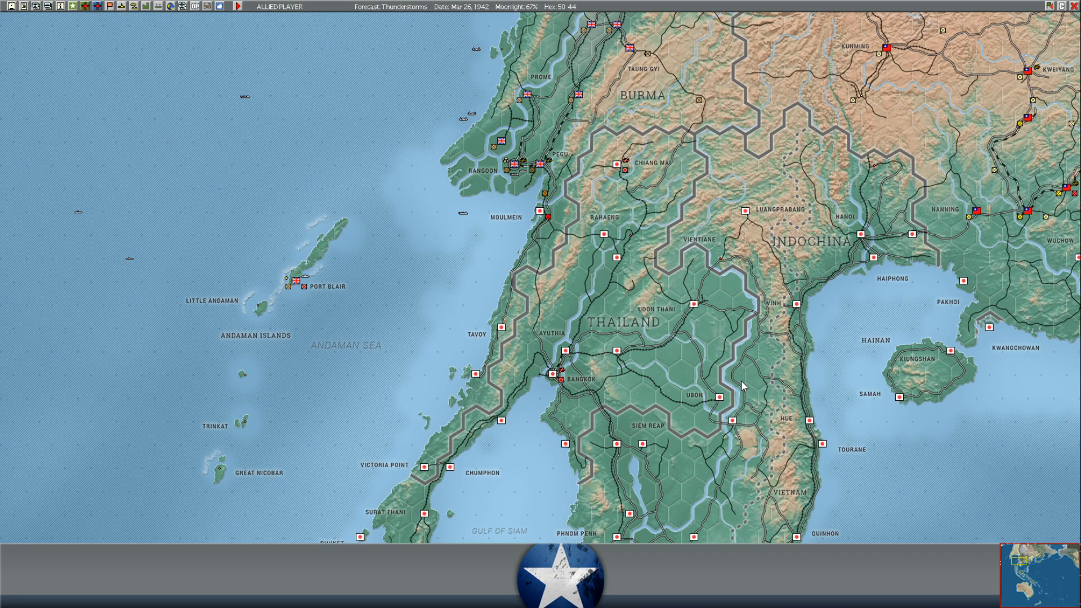
# Scroll the map south past Thailand toward Perth in south-western Australia
pyautogui.scroll(-3)
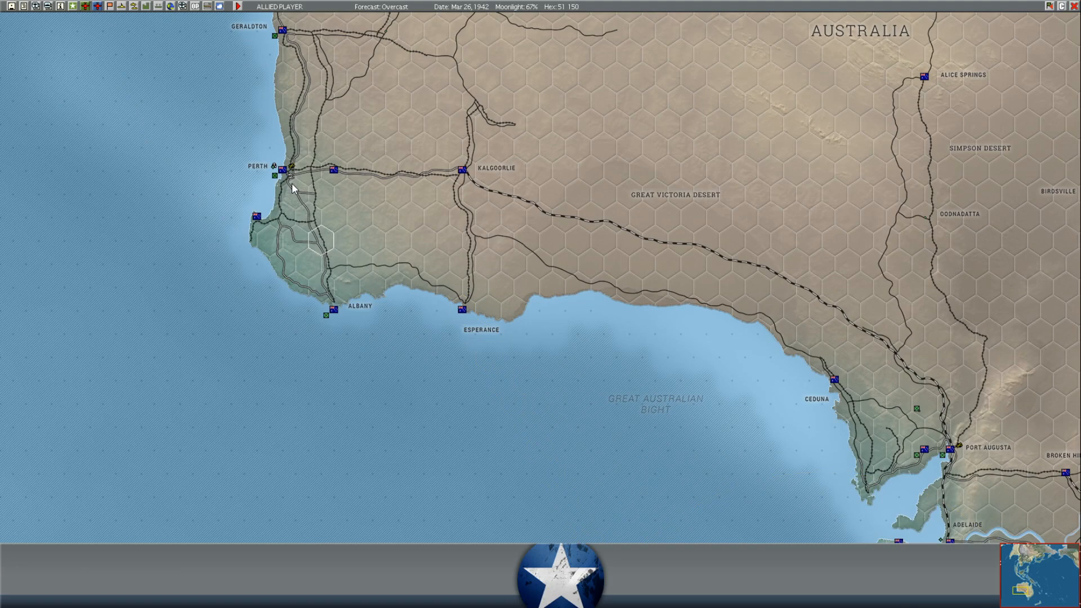
# Review TF 455 and TF 269 with the xAK Slemmestad and xAP Santhia ship details, ending on TF 269's list
pyautogui.click(276, 169)
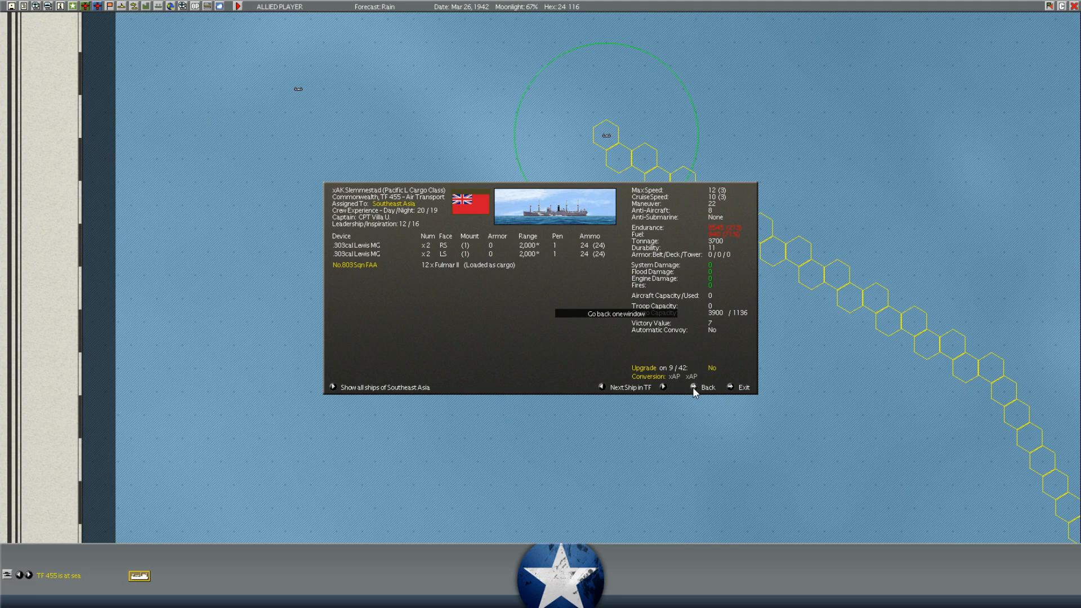
pyautogui.click(707, 386)
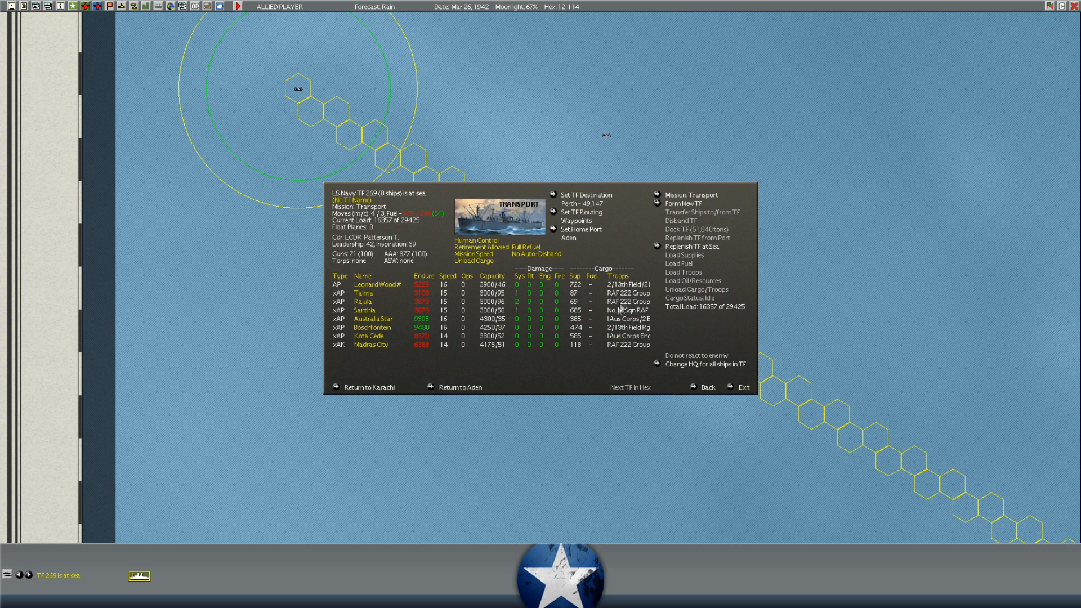
pyautogui.click(363, 310)
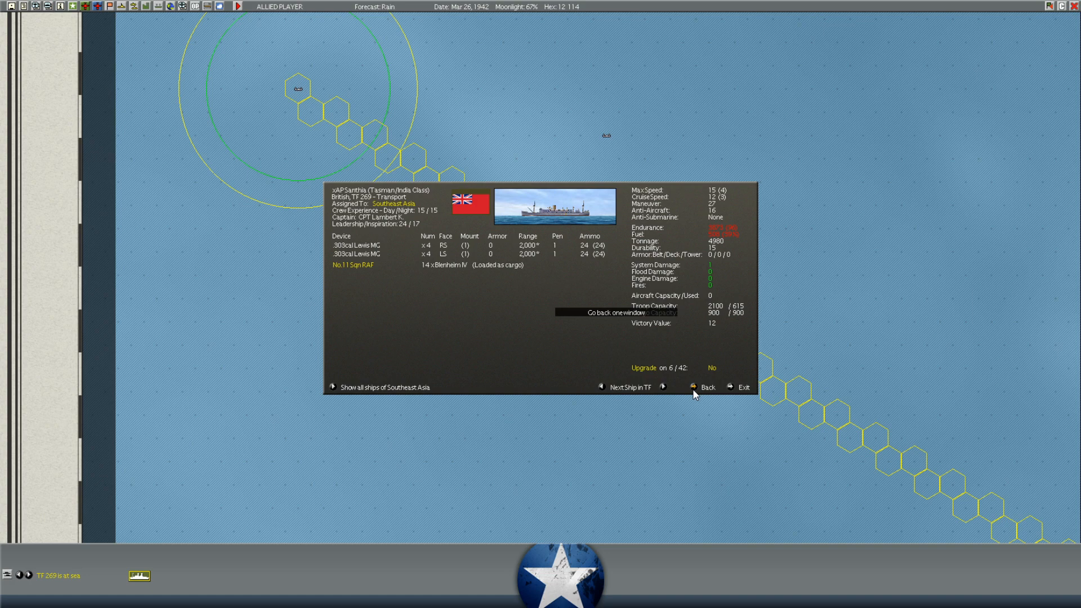
pyautogui.click(707, 386)
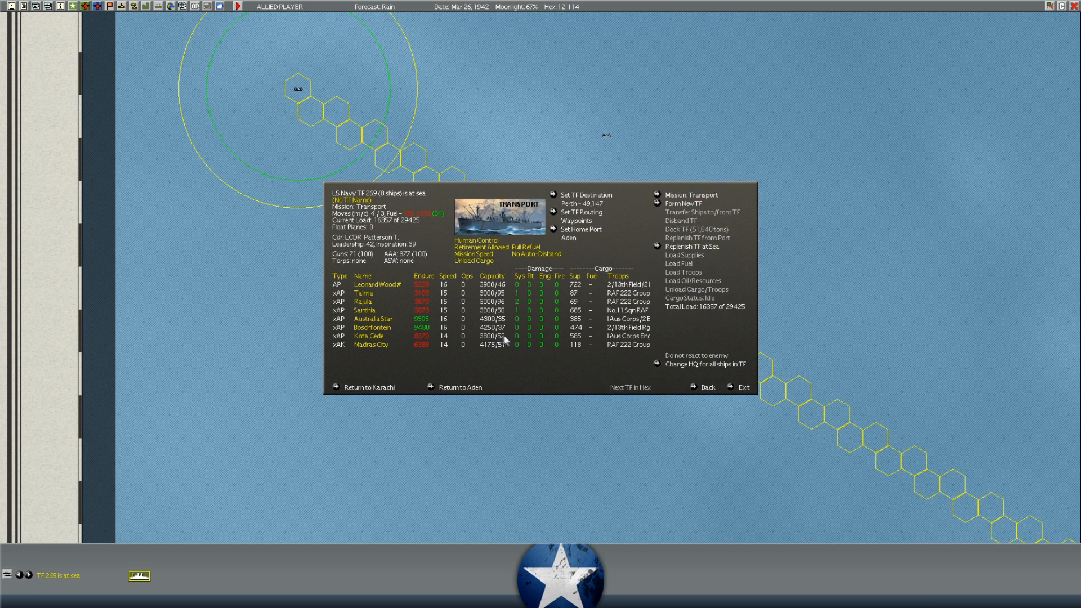
pyautogui.moveTo(687, 373)
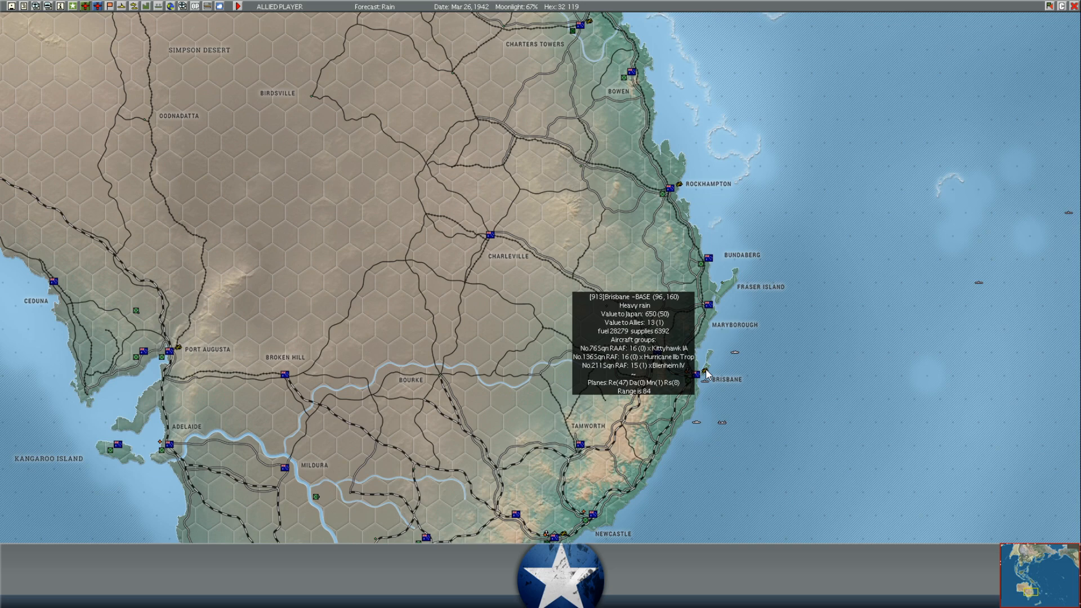
pyautogui.moveTo(678, 192)
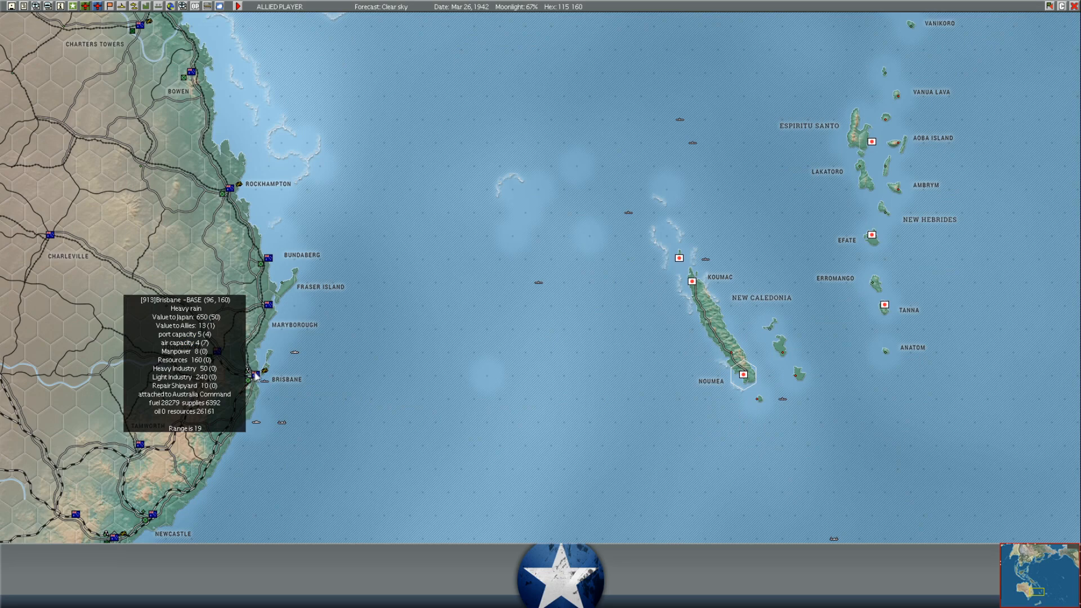
pyautogui.moveTo(398, 57)
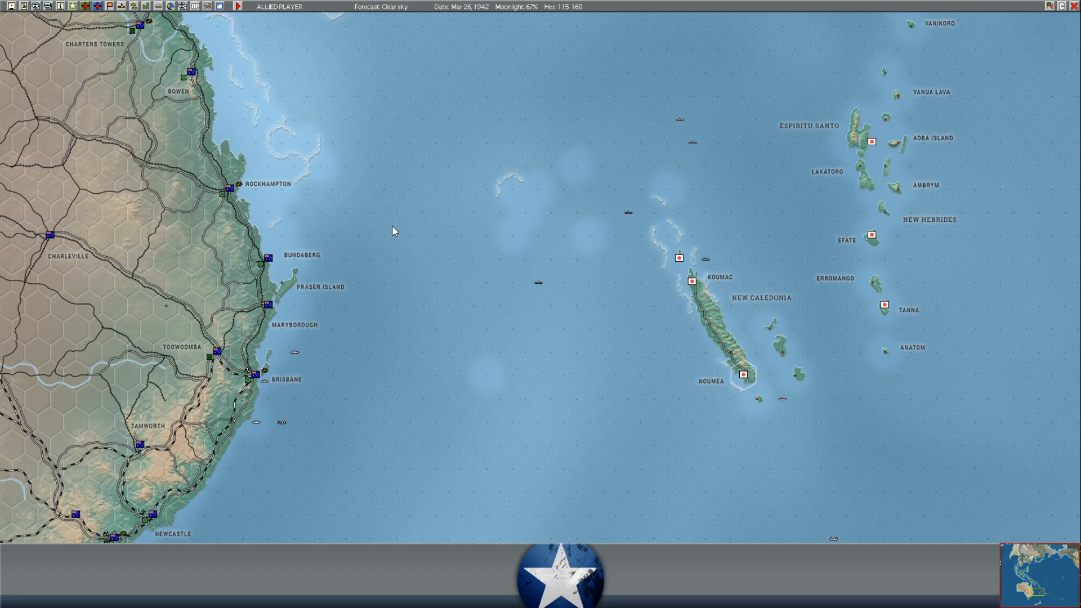
pyautogui.moveTo(394, 210)
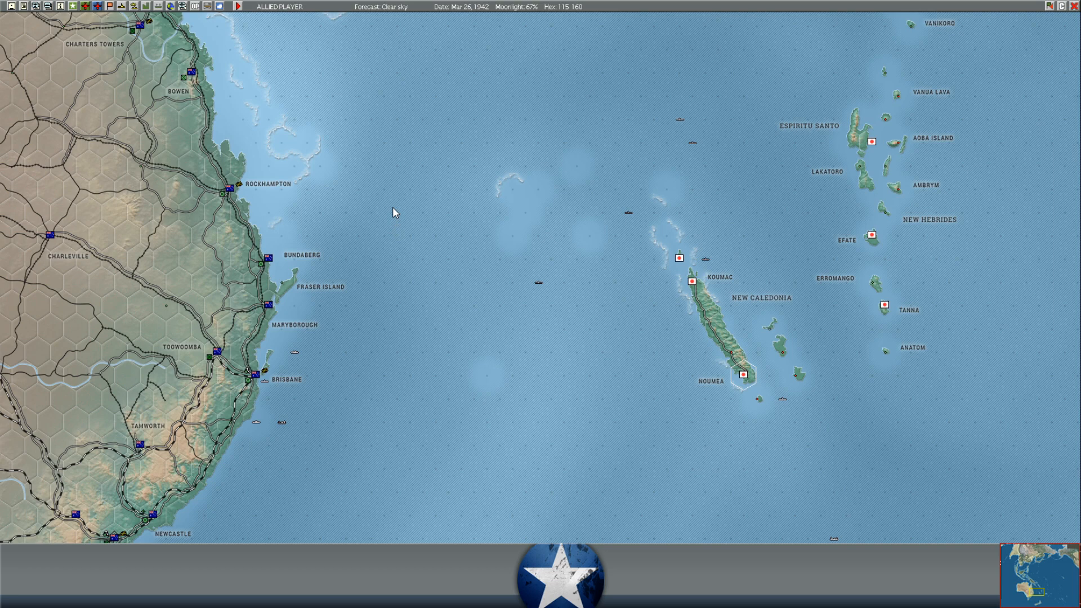
# Scroll the map east from Brisbane toward New Caledonia and the New Hebrides
pyautogui.hscroll(3)
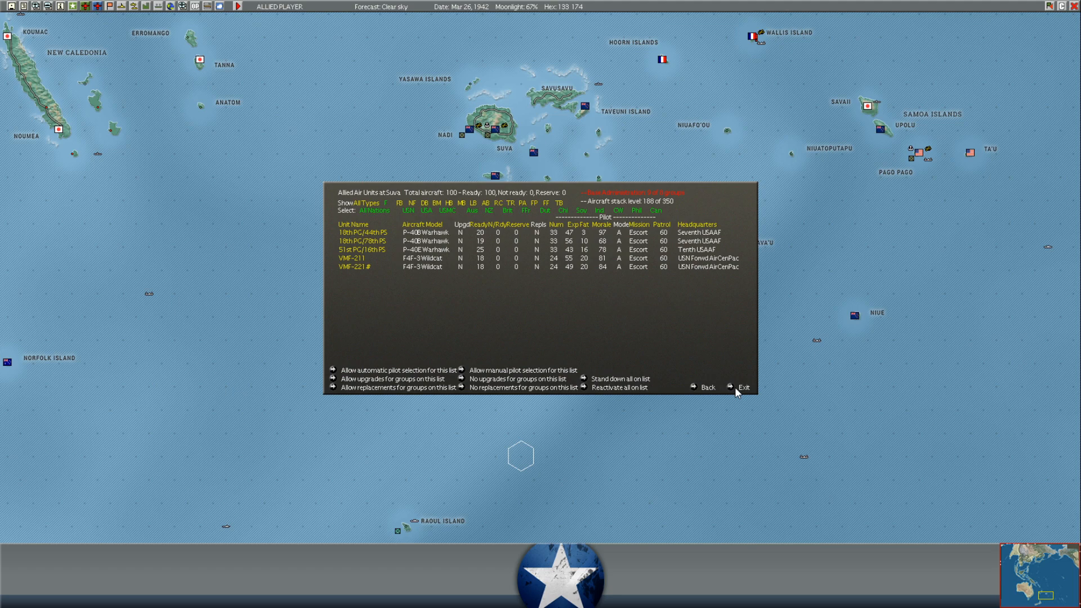
# Exit the Suva air units list of P-40 and F4F squadrons back to the map
pyautogui.click(743, 386)
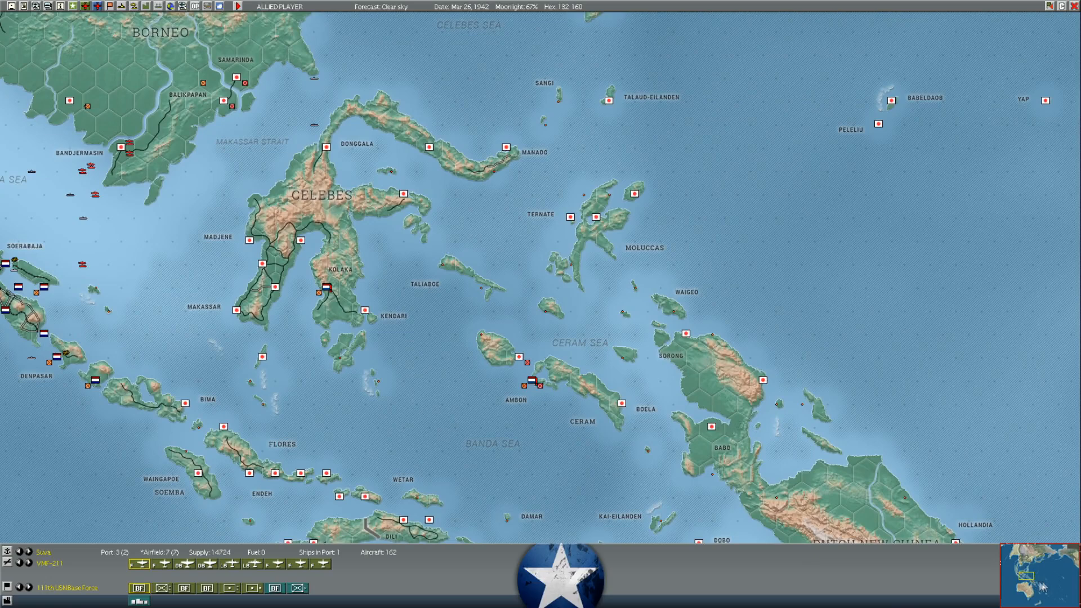
pyautogui.moveTo(1059, 584)
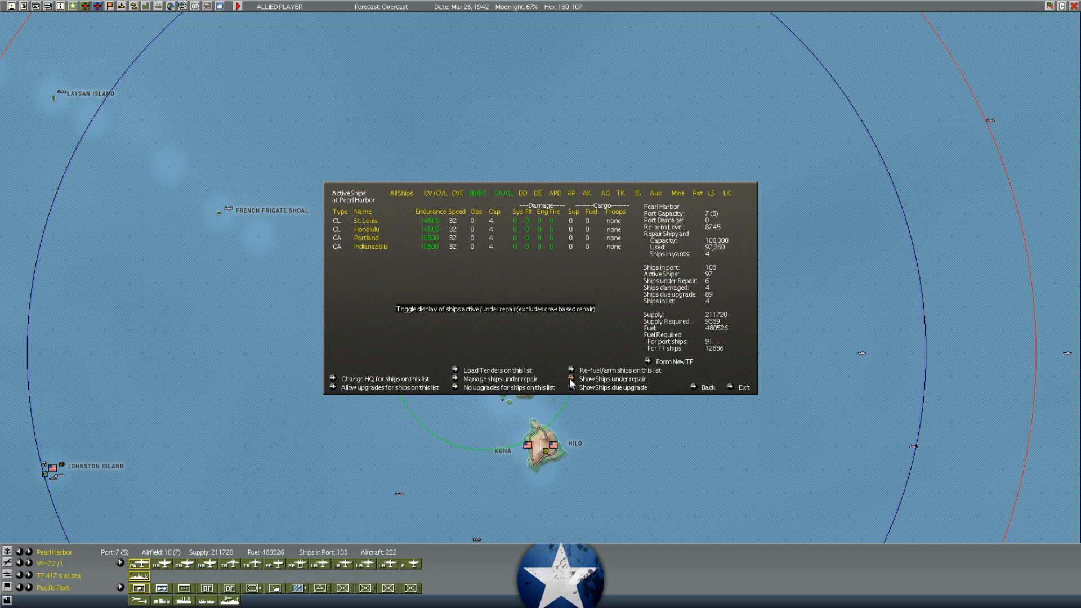
# Show ships under repair, review West Virginia at Mare Island, and exit the port list
pyautogui.click(609, 378)
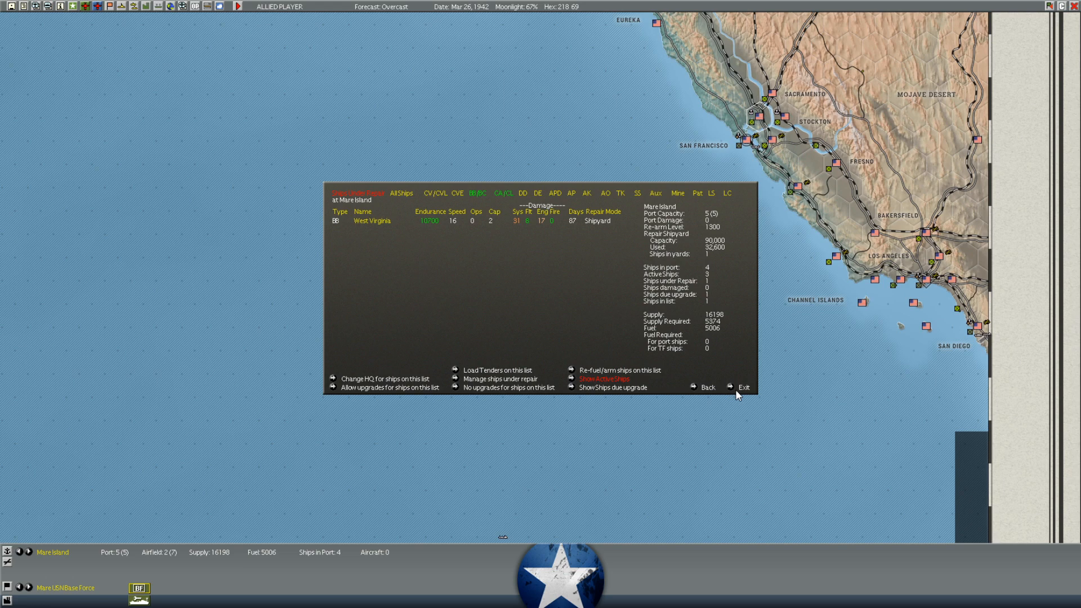
pyautogui.click(743, 386)
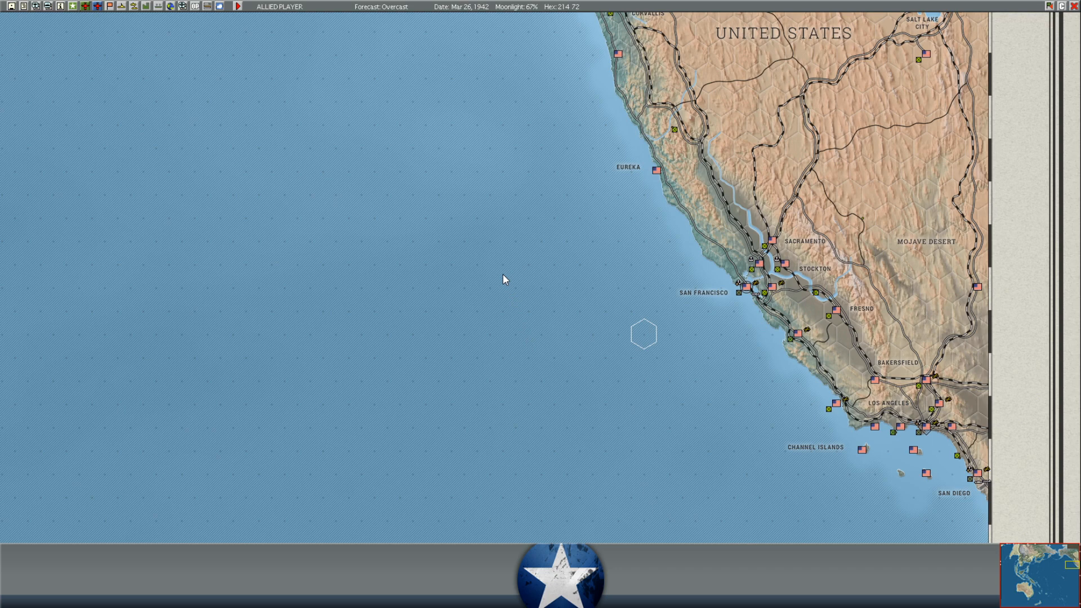
pyautogui.moveTo(1003, 571)
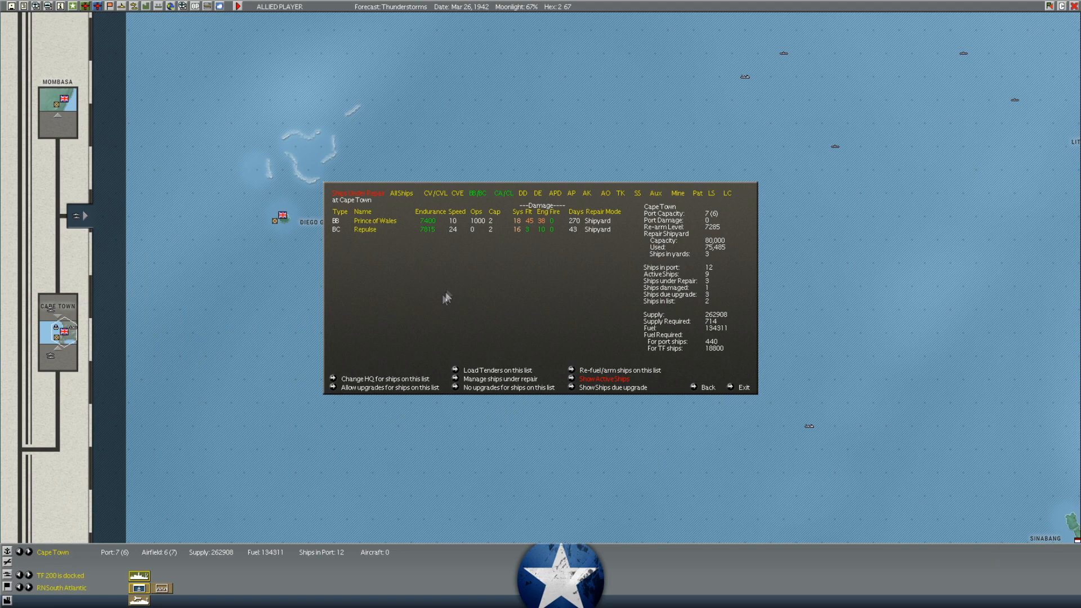
pyautogui.moveTo(405, 256)
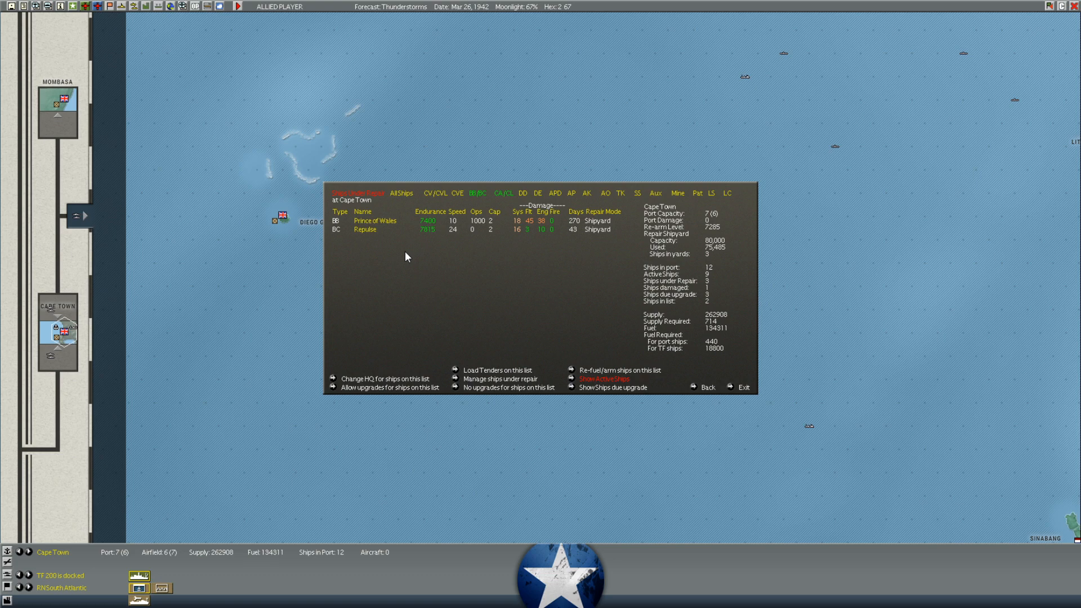
pyautogui.moveTo(414, 252)
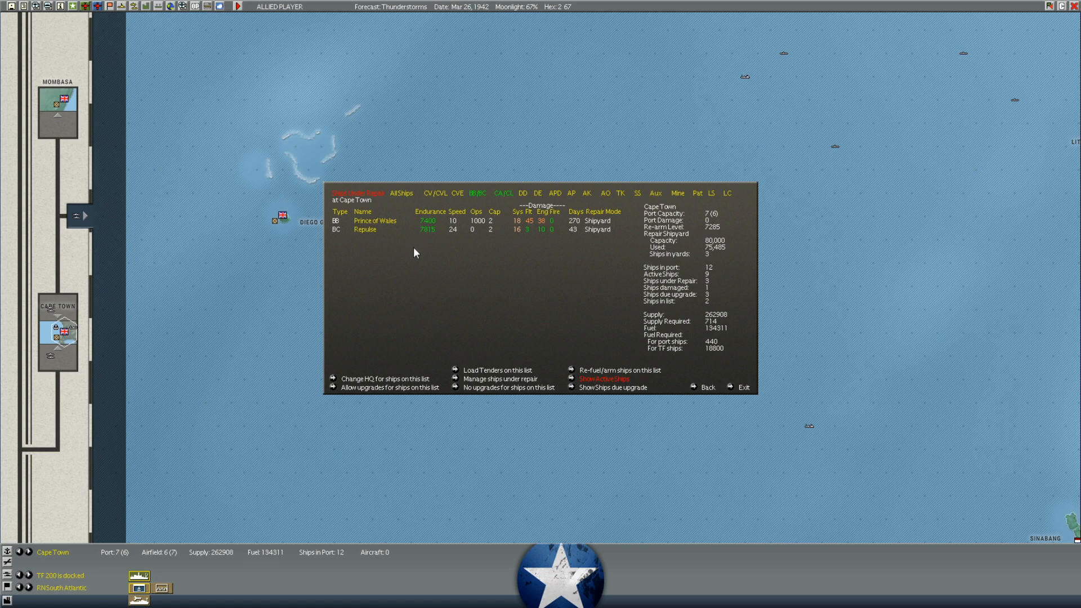
# Exit the Cape Town repair list of Prince of Wales and Repulse
pyautogui.click(743, 386)
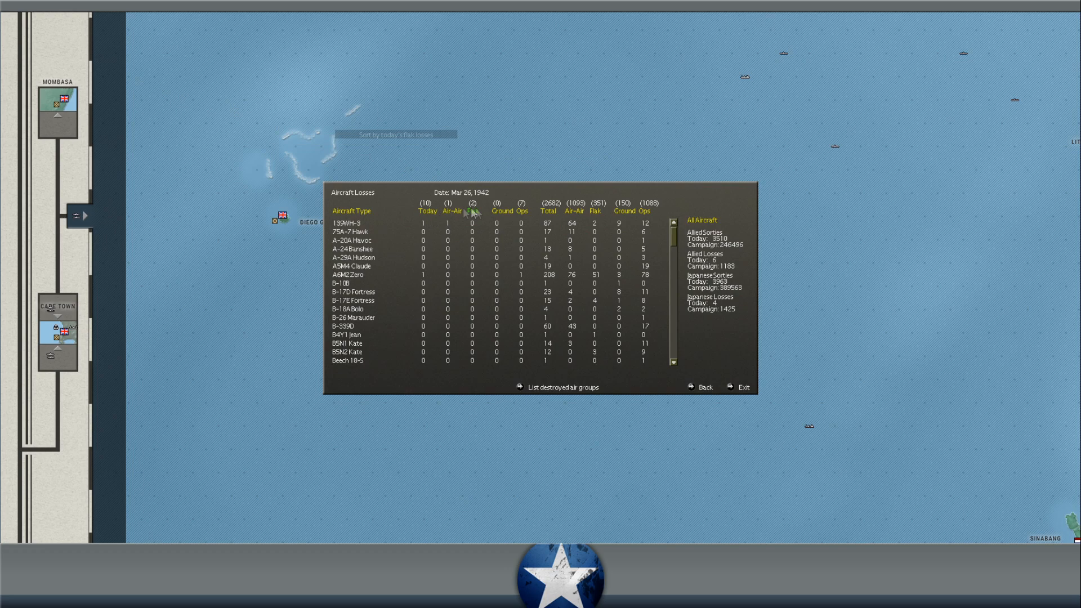
pyautogui.click(472, 210)
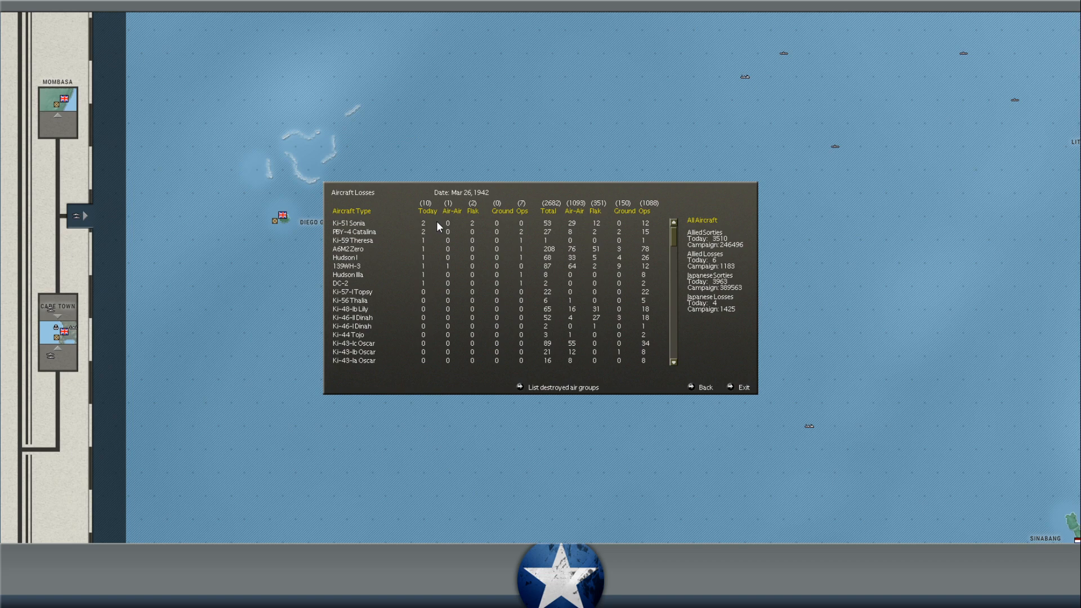
pyautogui.moveTo(424, 269)
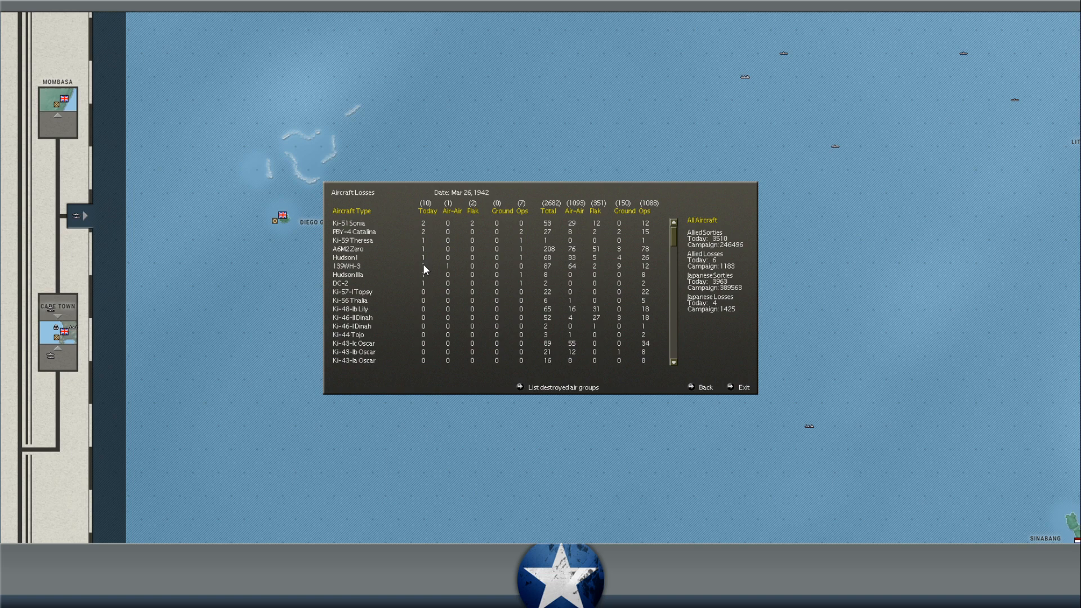
# Show the Leading Pilots list of top AVG and US Army pilots by kills
pyautogui.click(699, 387)
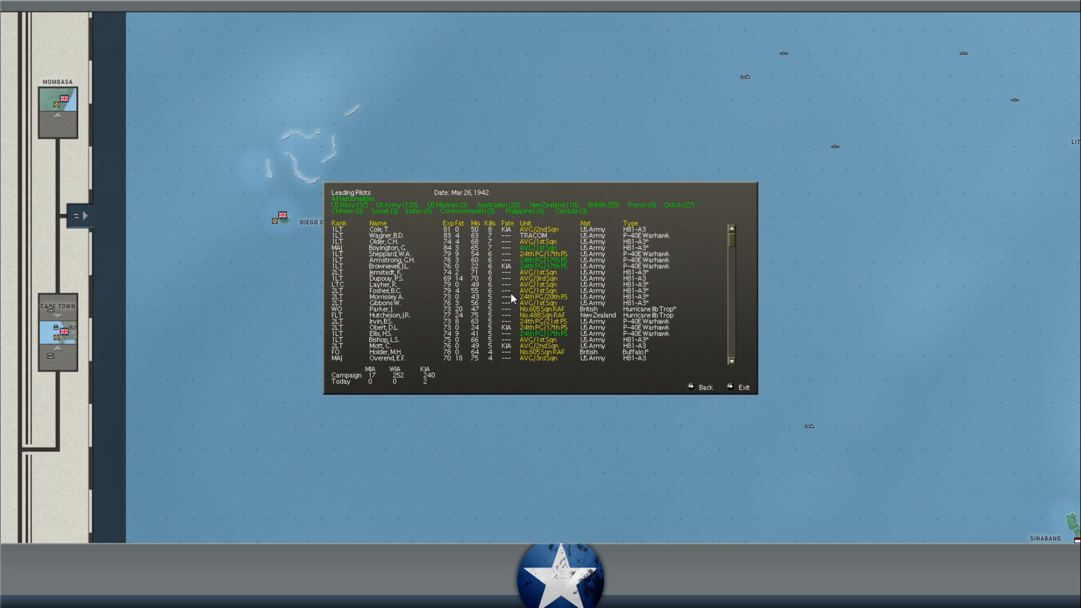
pyautogui.moveTo(694, 319)
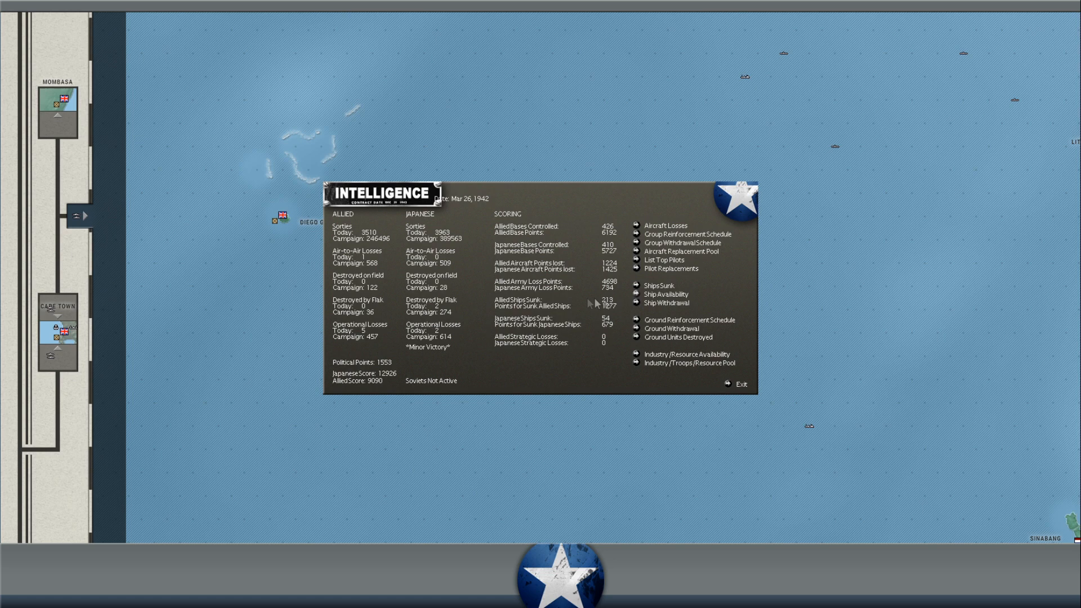
# Show the Ship Reinforcement Availability and Arrival Schedule with ETAs and ports
pyautogui.click(665, 293)
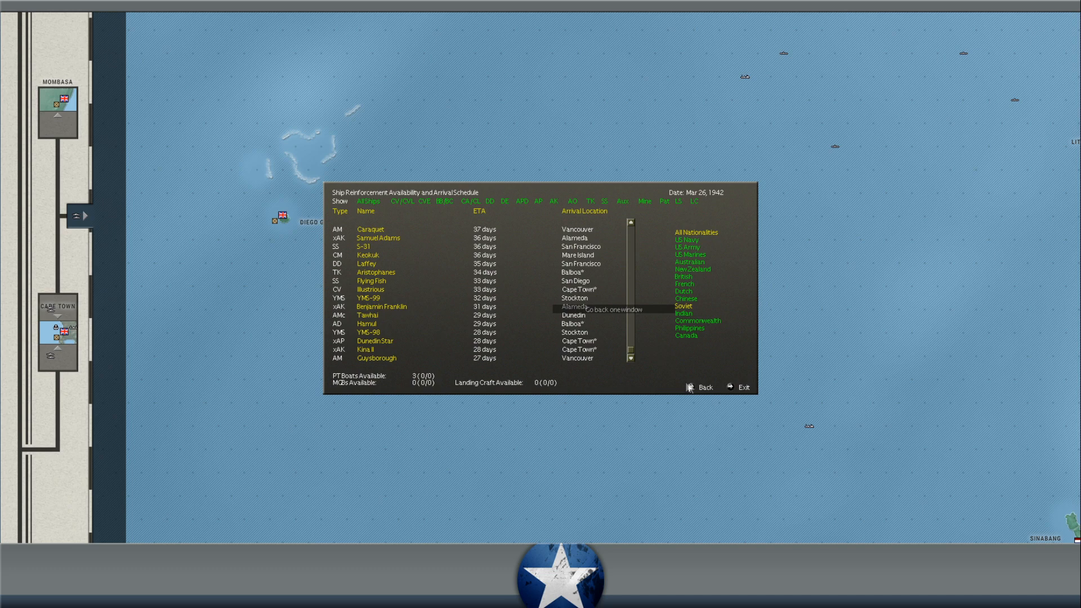
# Show the ground unit reinforcement schedule sorted by assault value
pyautogui.click(705, 386)
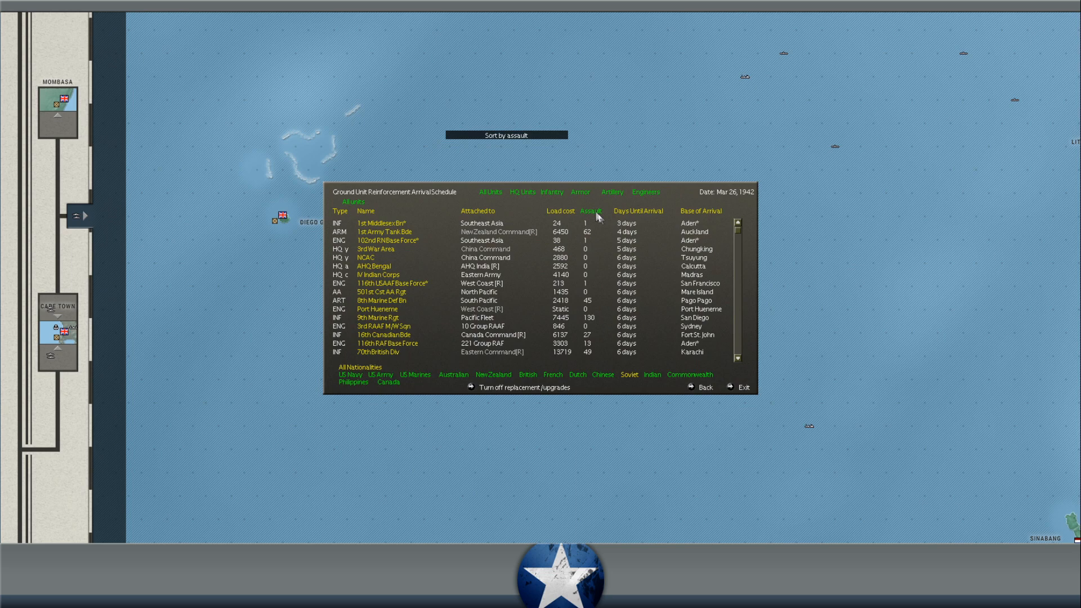
pyautogui.click(590, 210)
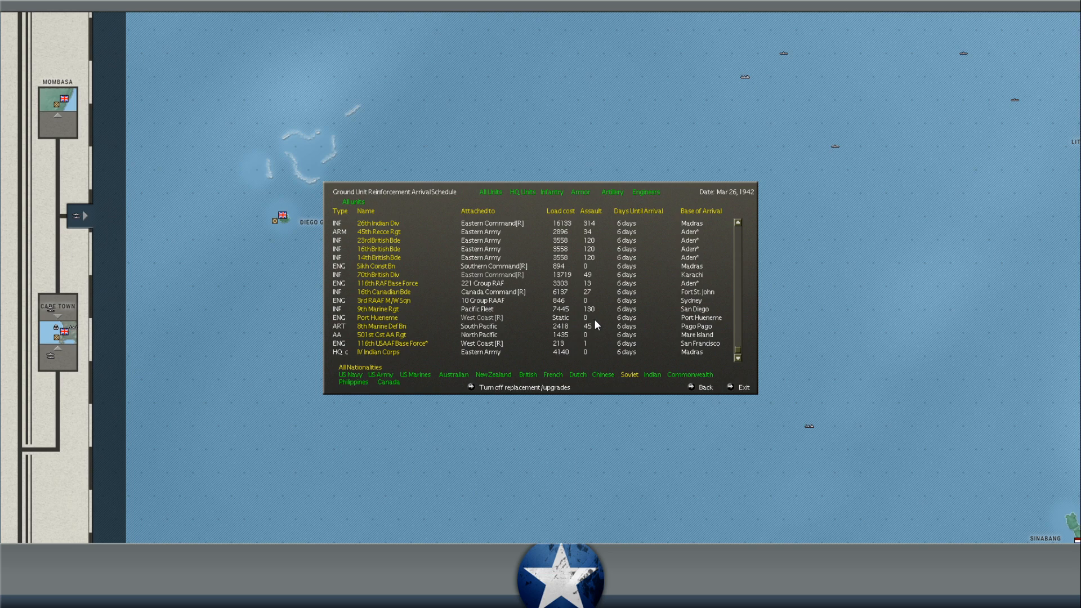
pyautogui.moveTo(540, 324)
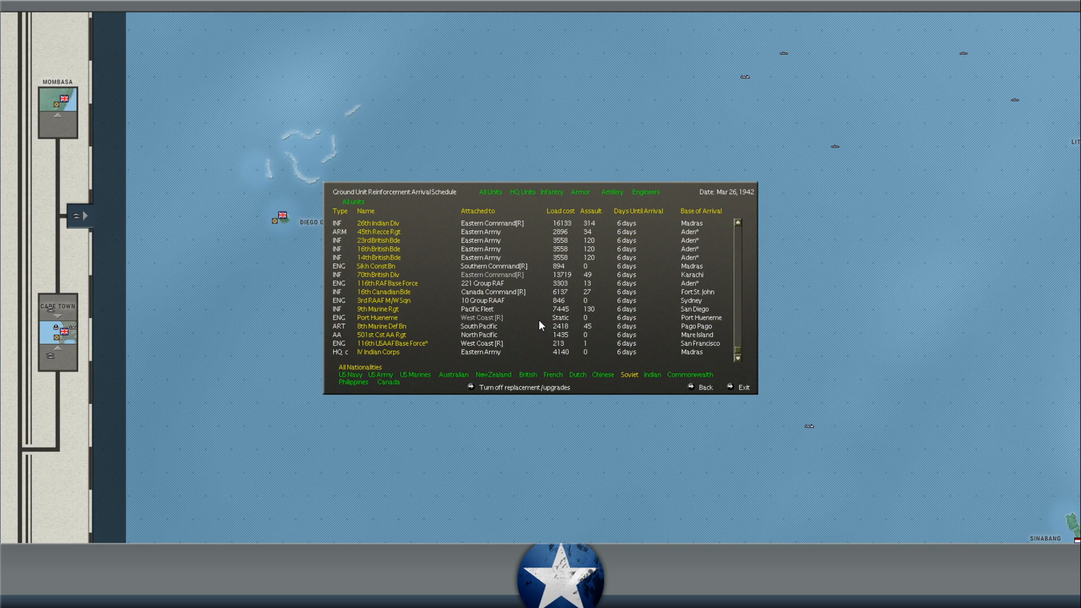
pyautogui.moveTo(558, 317)
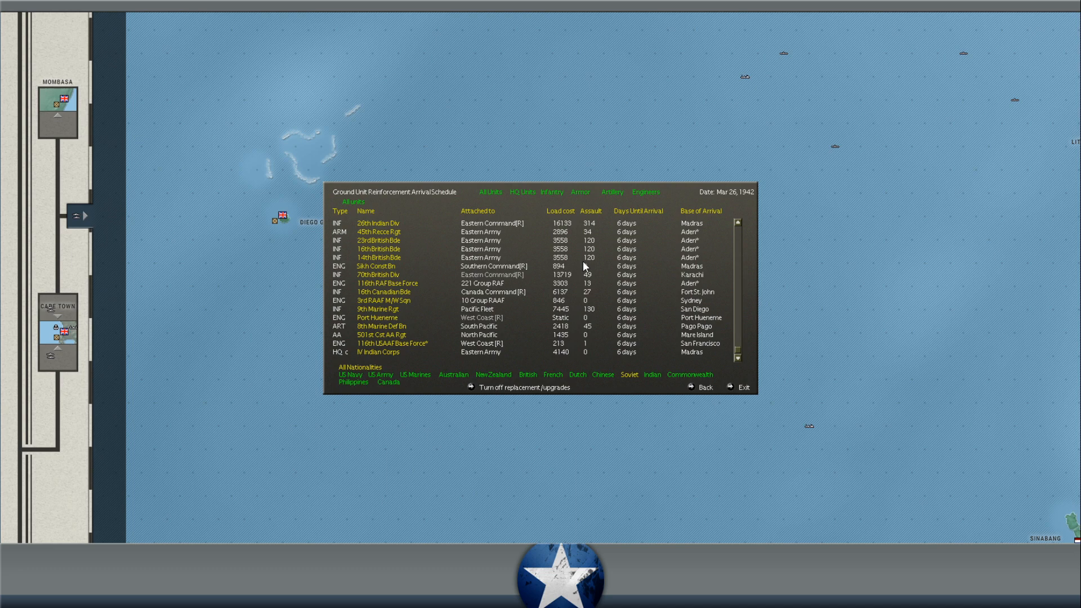
# Check the 23rd British Brigade's commander and composition, then return to the ground reinforcement schedule
pyautogui.click(378, 231)
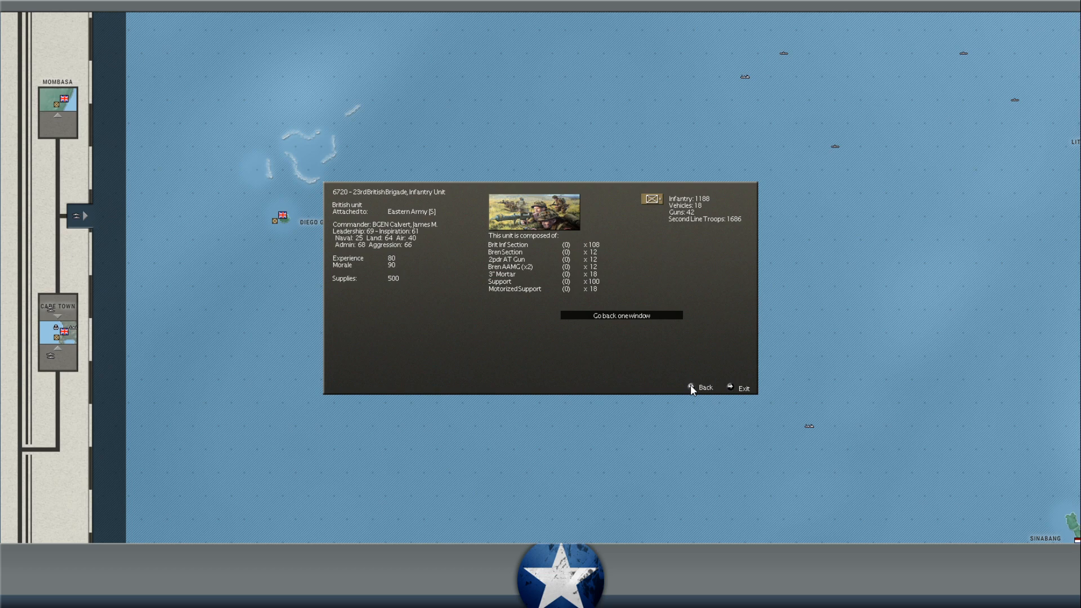
pyautogui.click(705, 387)
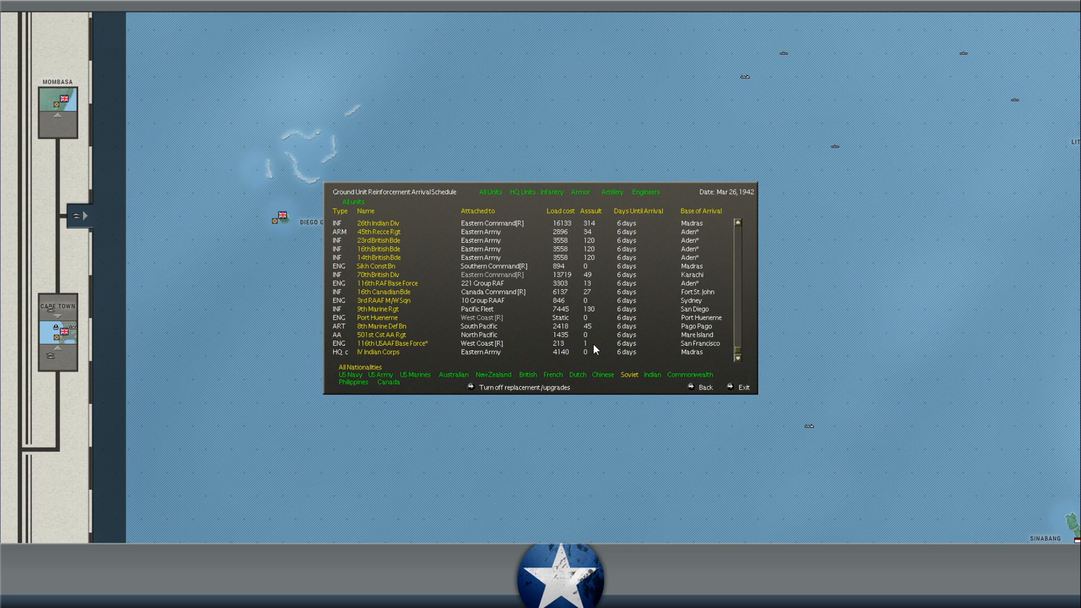
pyautogui.moveTo(481, 239)
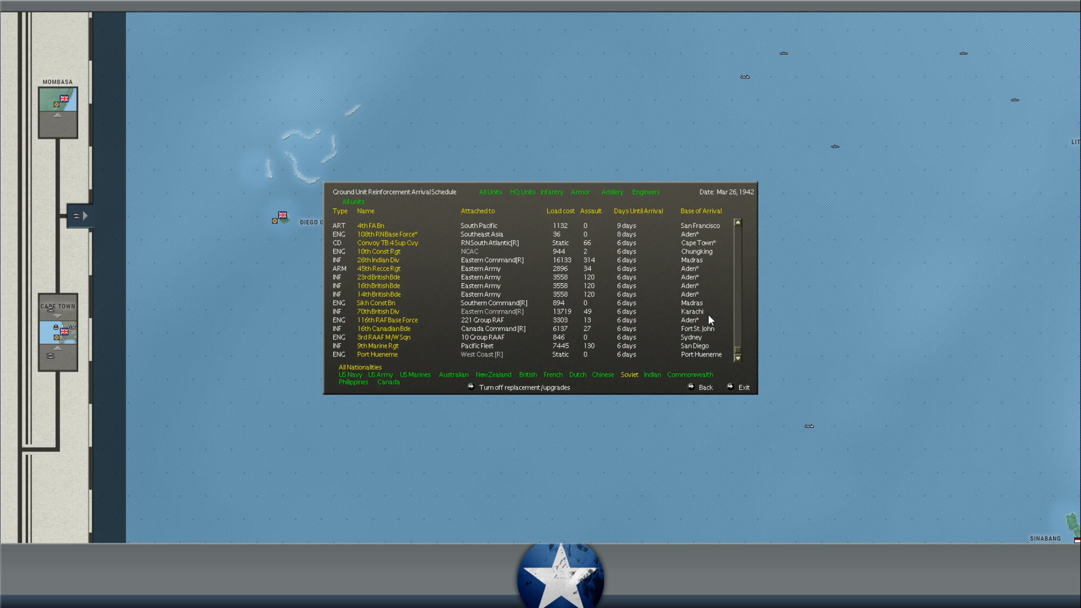
pyautogui.moveTo(695, 387)
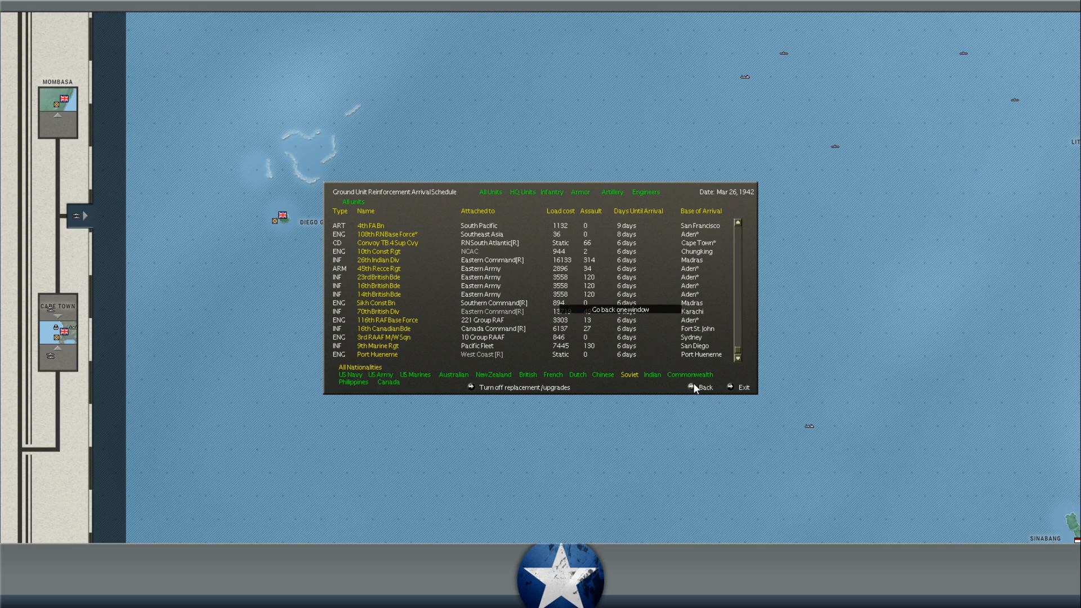
# Leave the ground reinforcement schedule to reach the 27th Infantry Division at Los Angeles
pyautogui.click(699, 386)
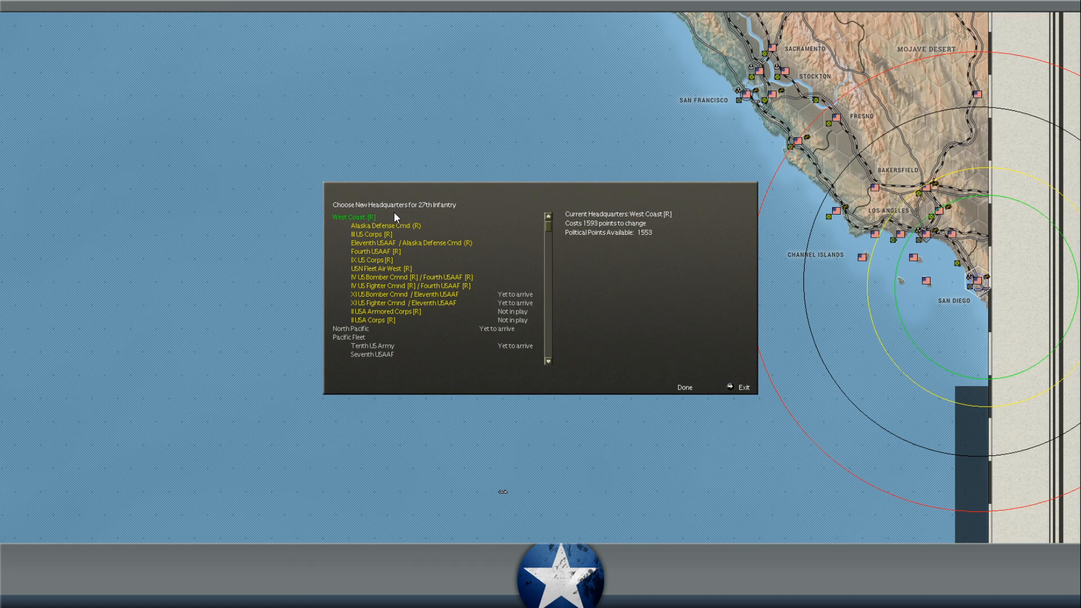
pyautogui.moveTo(597, 306)
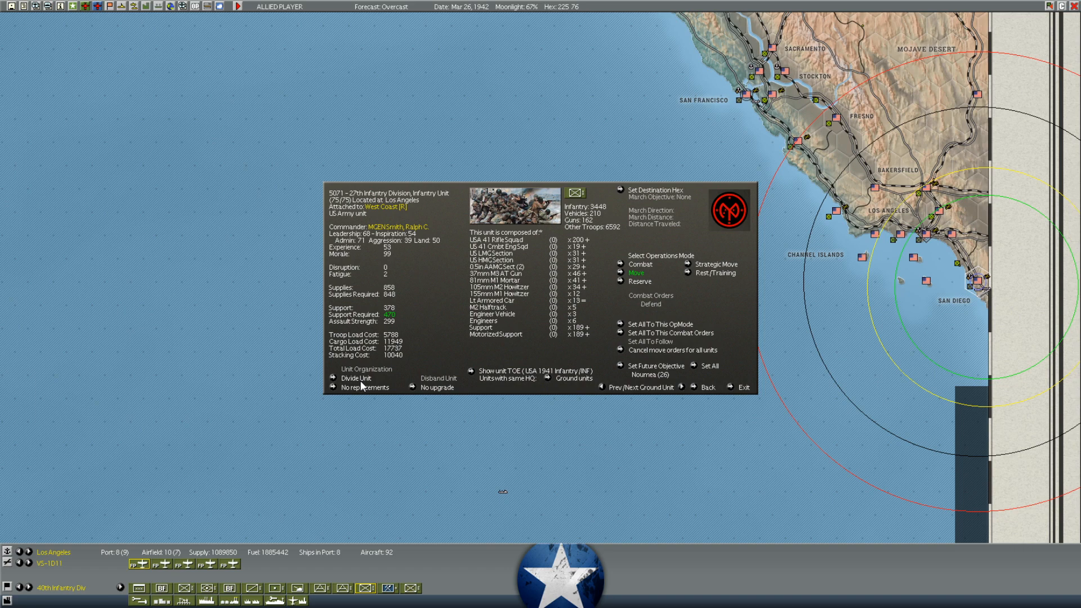
pyautogui.moveTo(507, 244)
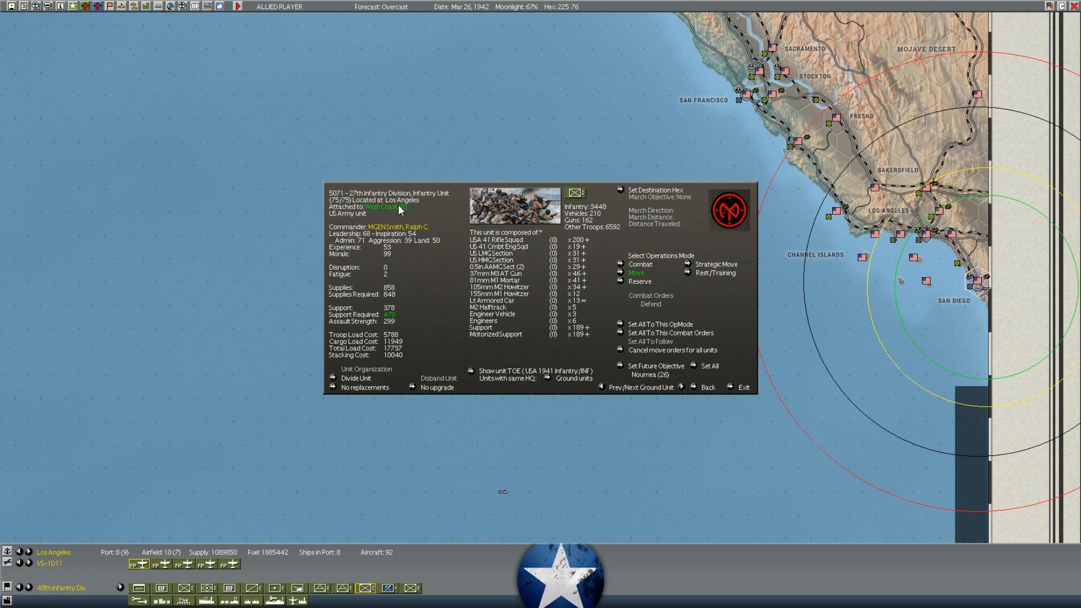
# View the 40th Infantry's headquarters reassignment cost, exit without changing it, and go back
pyautogui.click(380, 207)
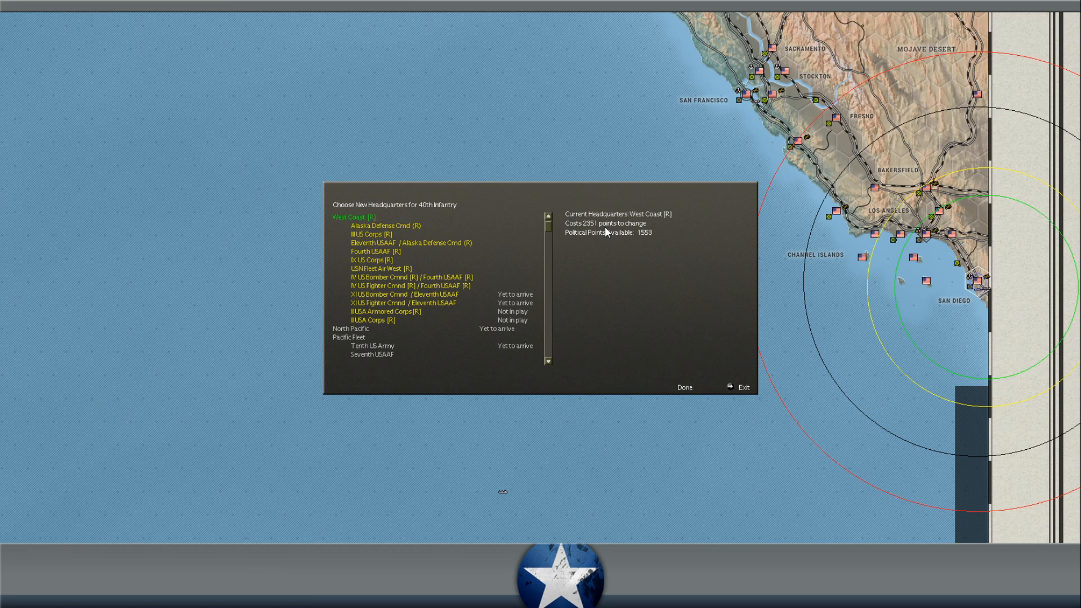
pyautogui.click(743, 386)
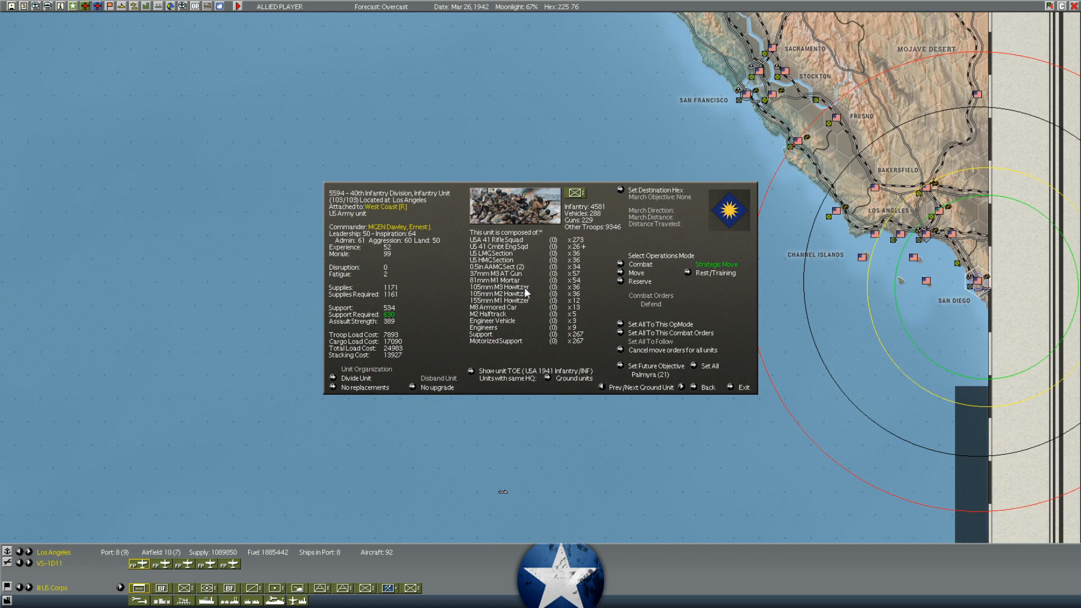
pyautogui.moveTo(698, 386)
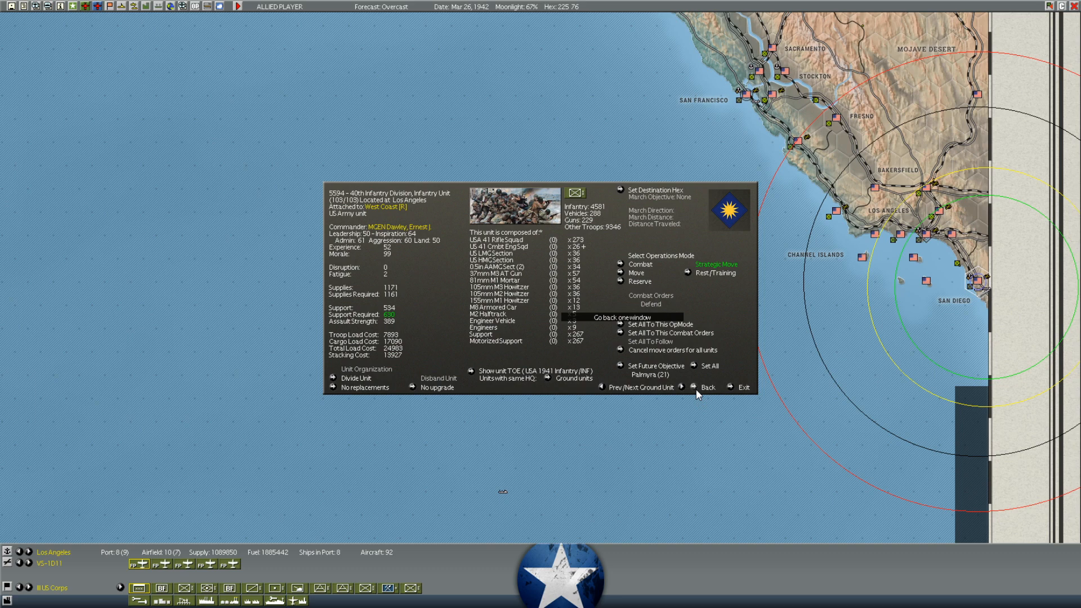
pyautogui.click(707, 386)
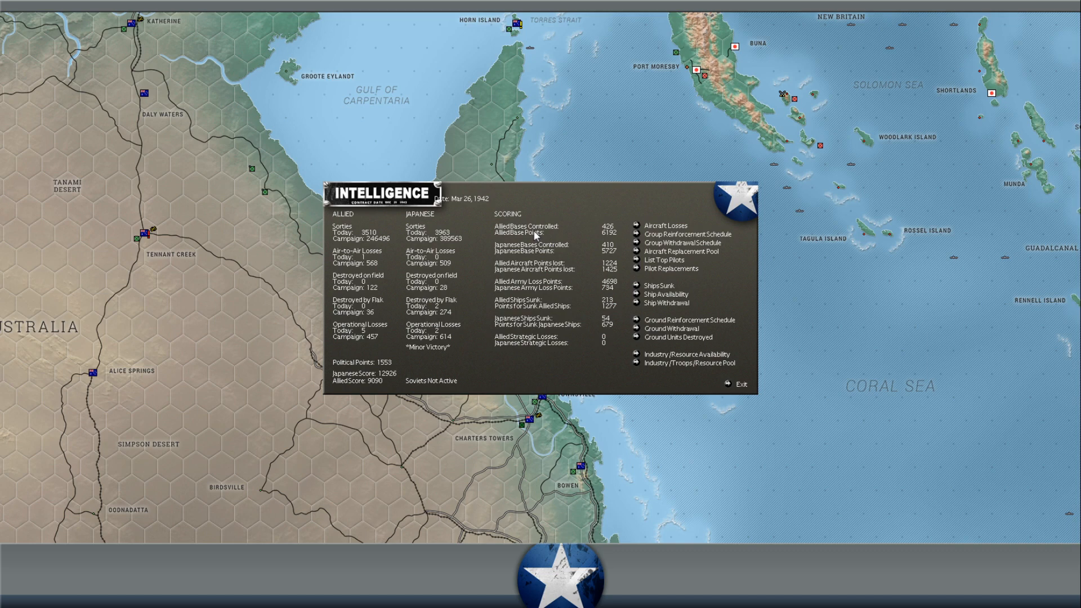
pyautogui.moveTo(384, 378)
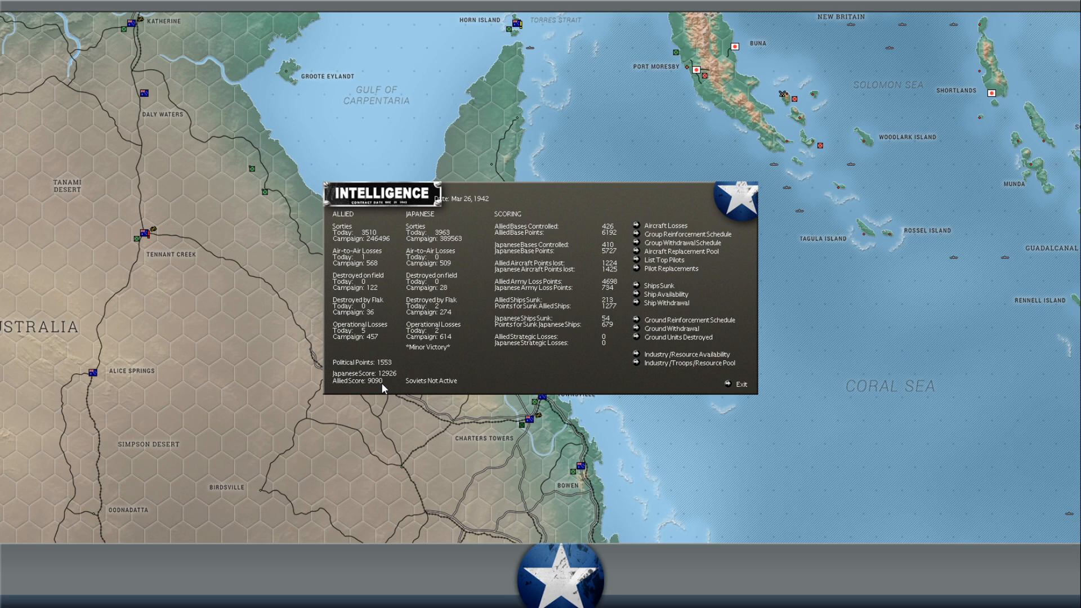
pyautogui.moveTo(390, 379)
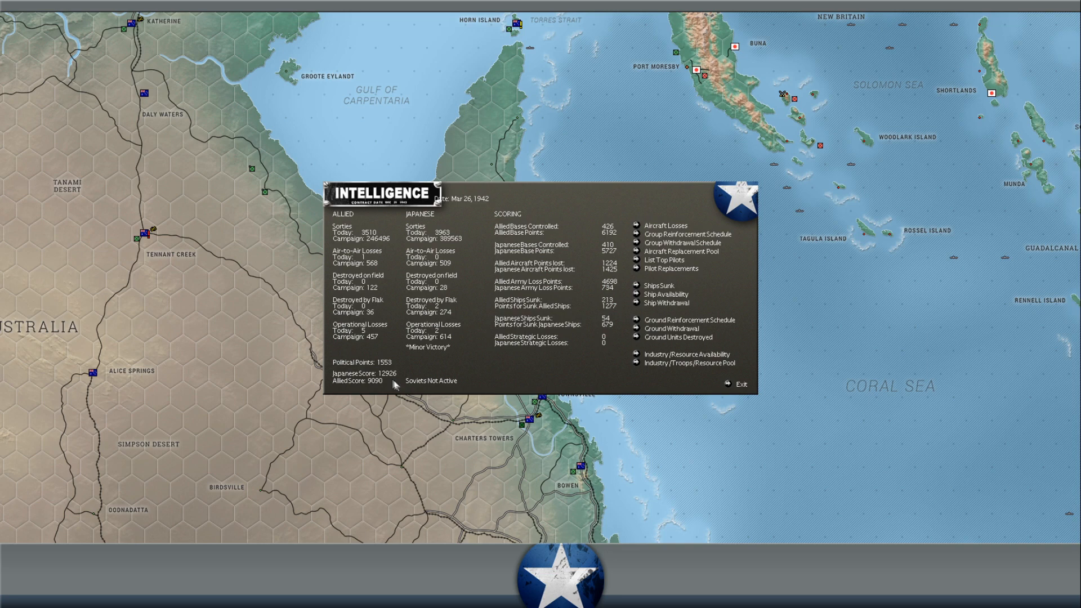
pyautogui.moveTo(639, 254)
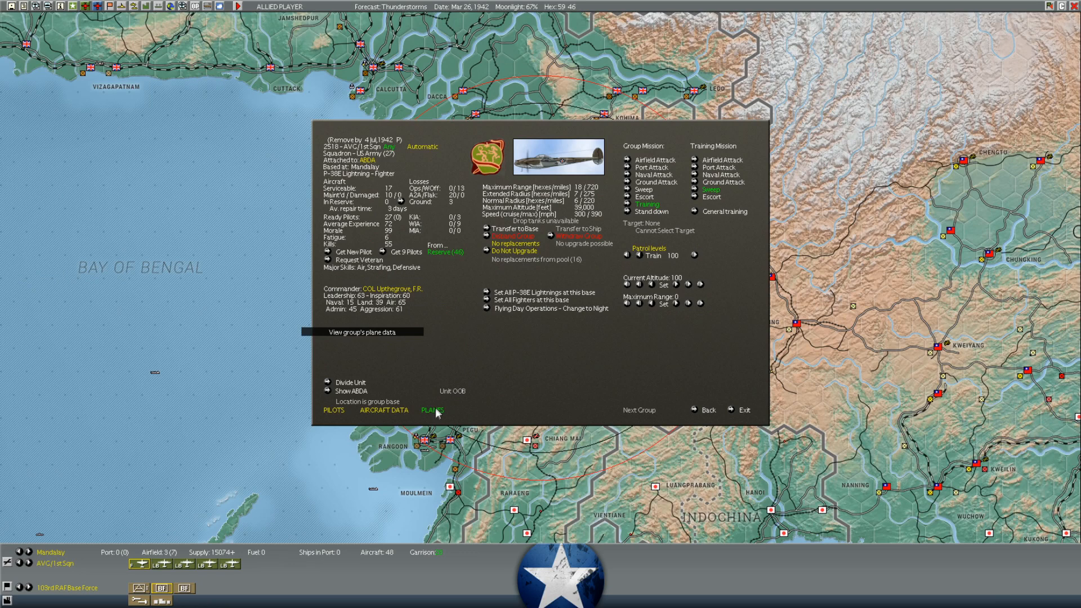
pyautogui.click(433, 410)
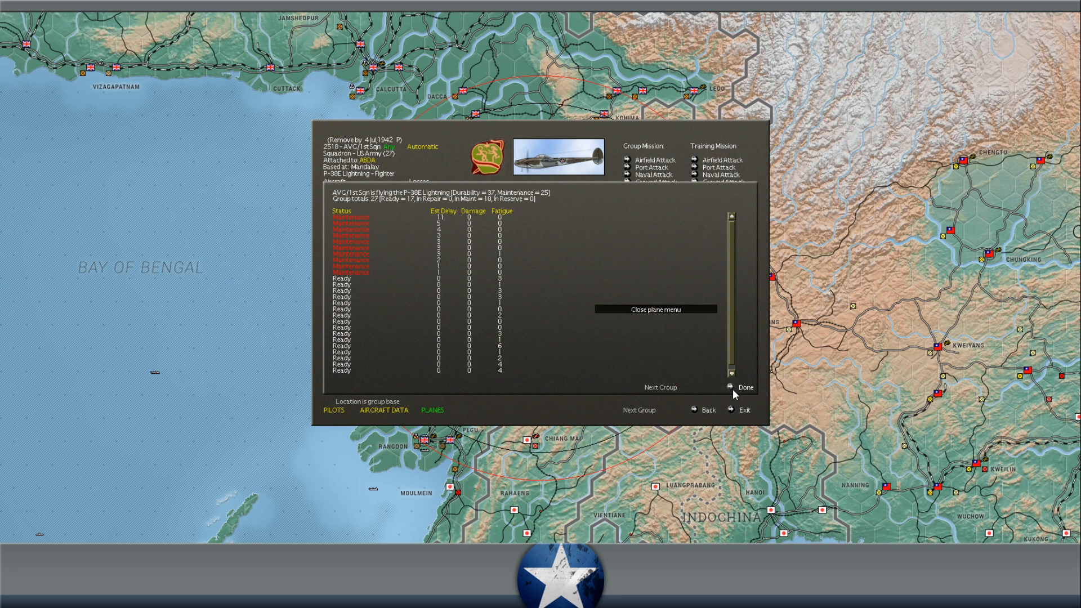
pyautogui.click(332, 410)
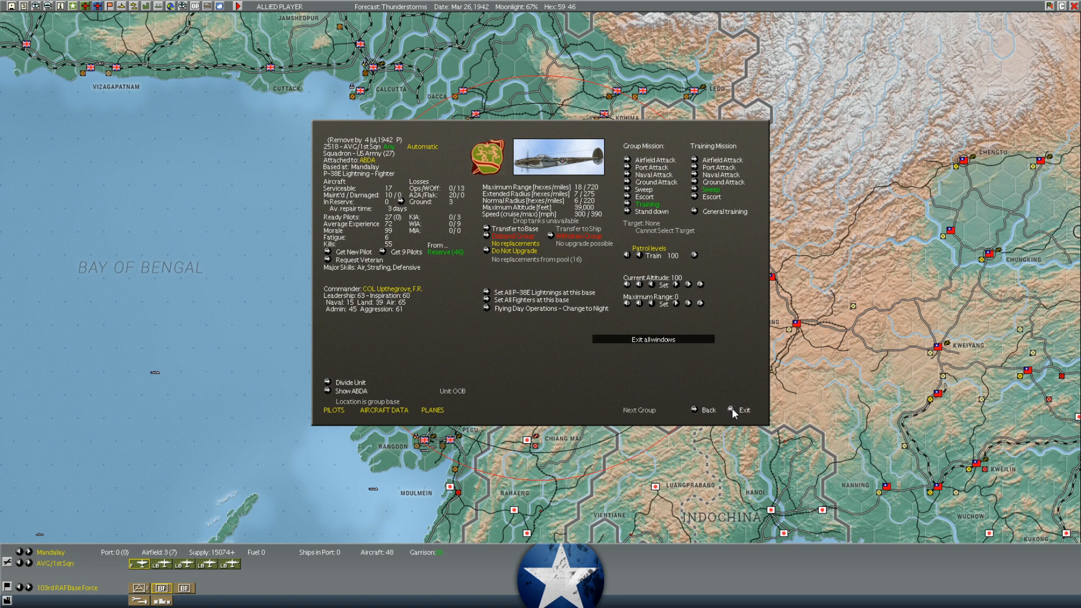
pyautogui.click(745, 410)
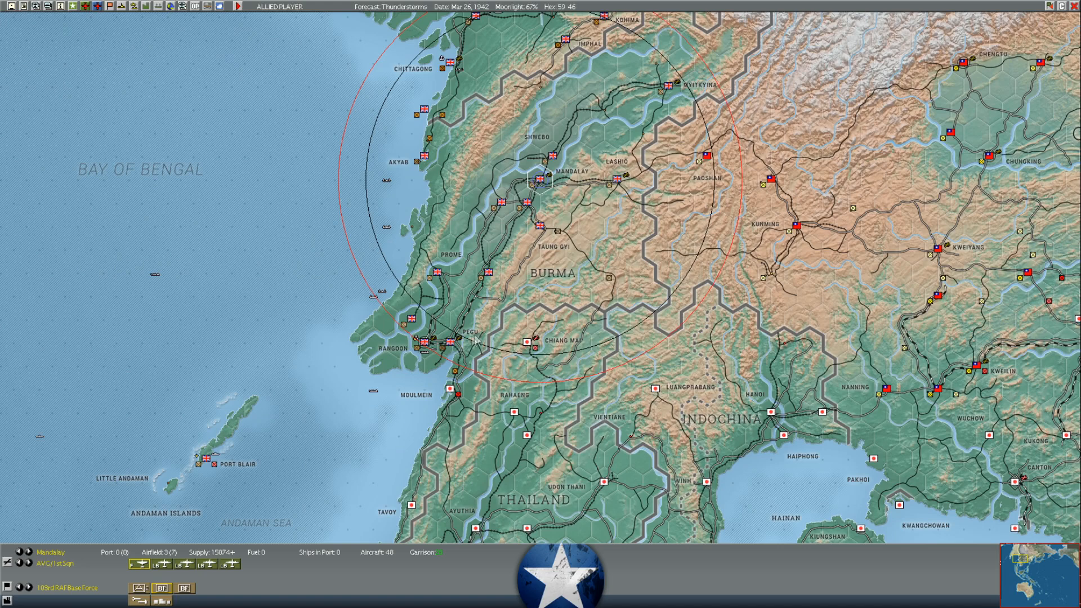
pyautogui.moveTo(535, 341)
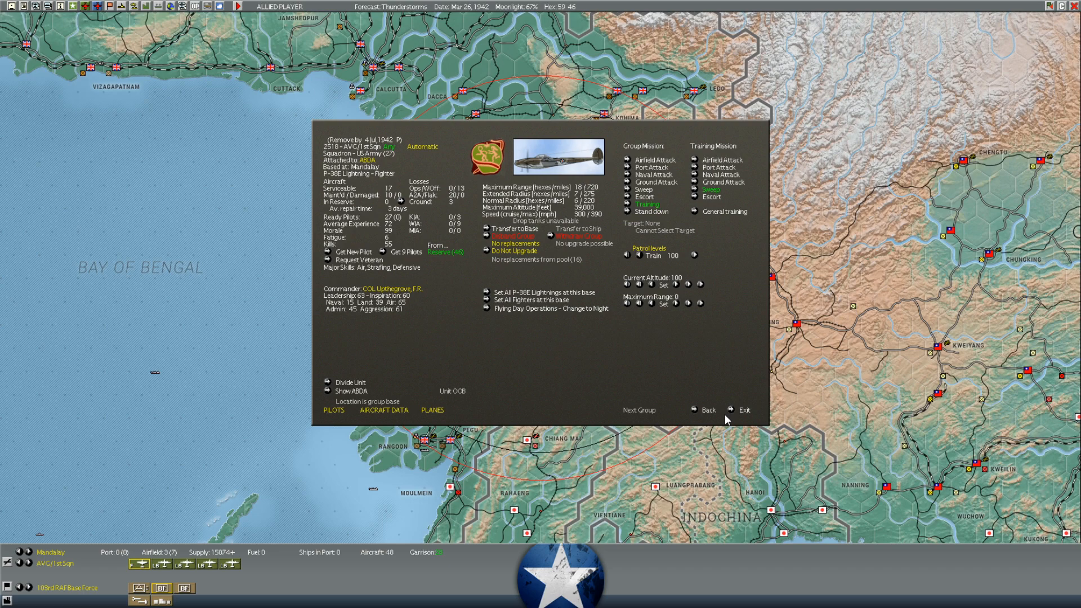
# Close the P-38 squadron details and the Mandalay air units list before moving to Ledo
pyautogui.click(744, 410)
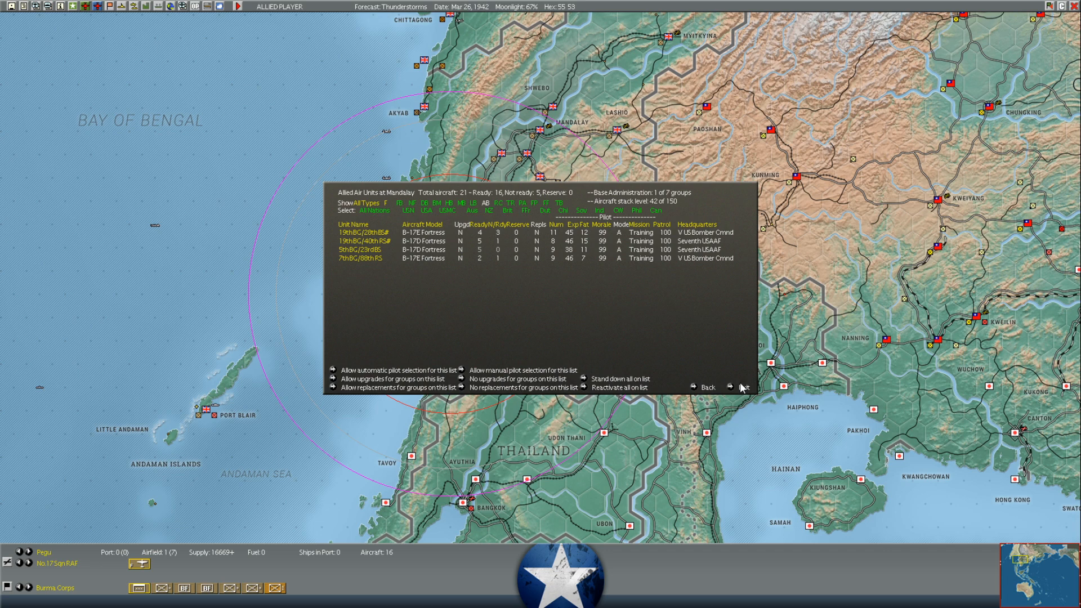
pyautogui.moveTo(744, 386)
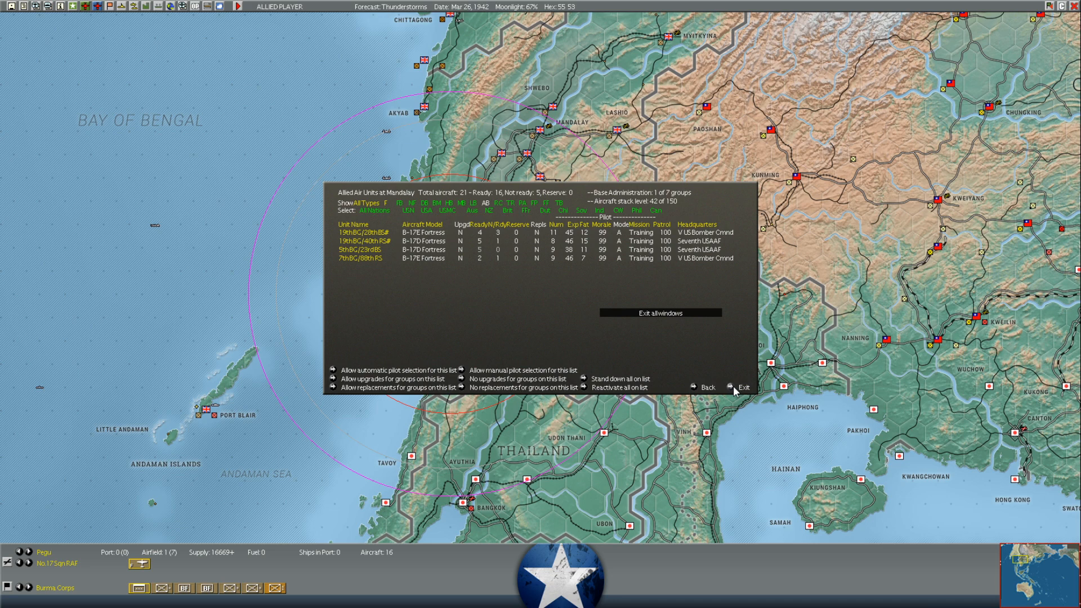
pyautogui.click(743, 386)
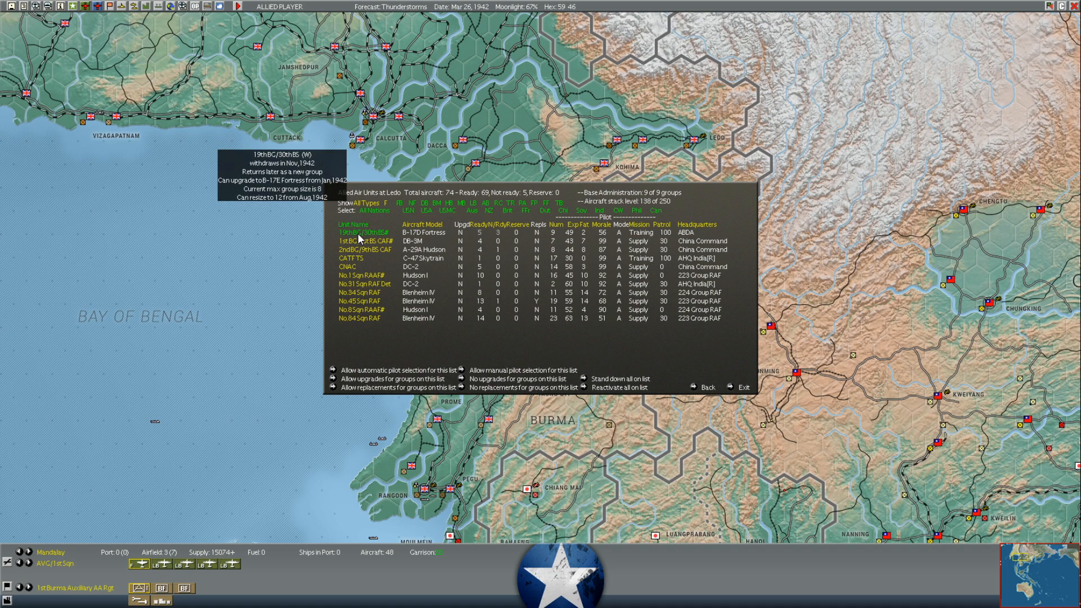
pyautogui.click(363, 232)
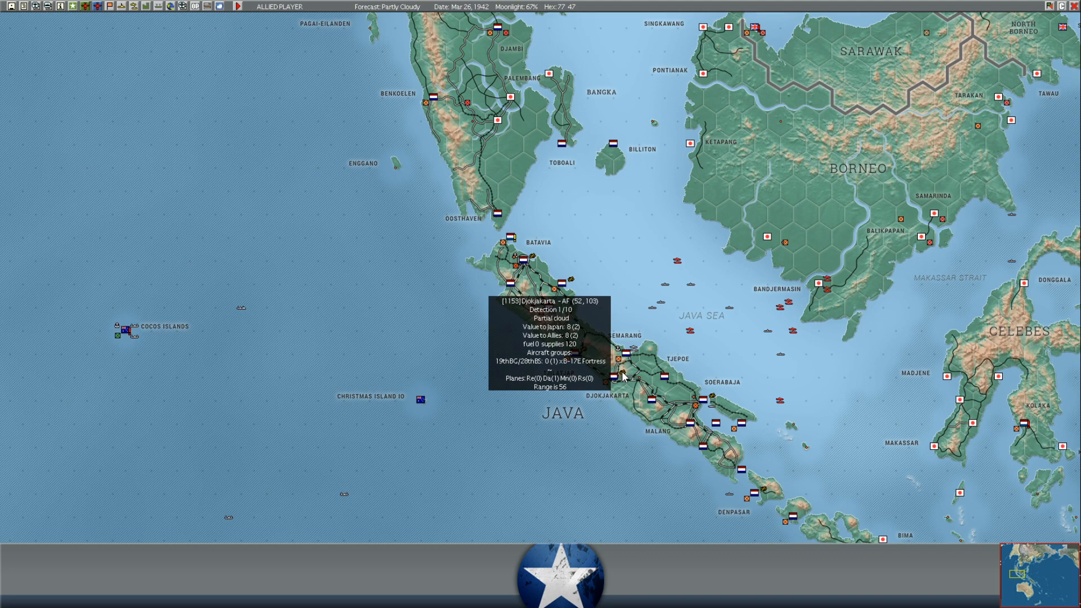
pyautogui.moveTo(640, 407)
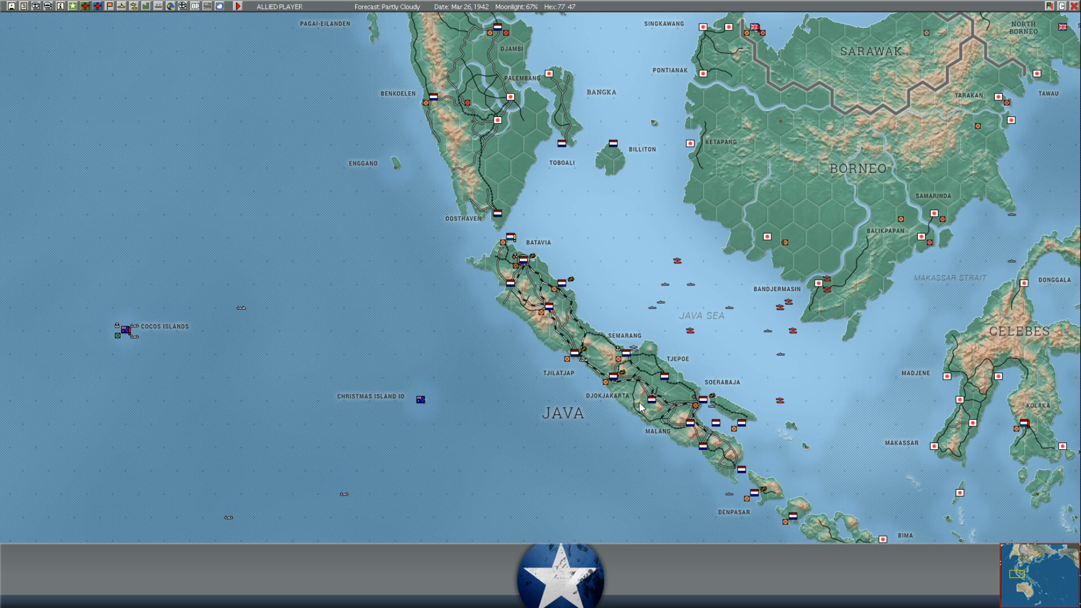
pyautogui.moveTo(618, 379)
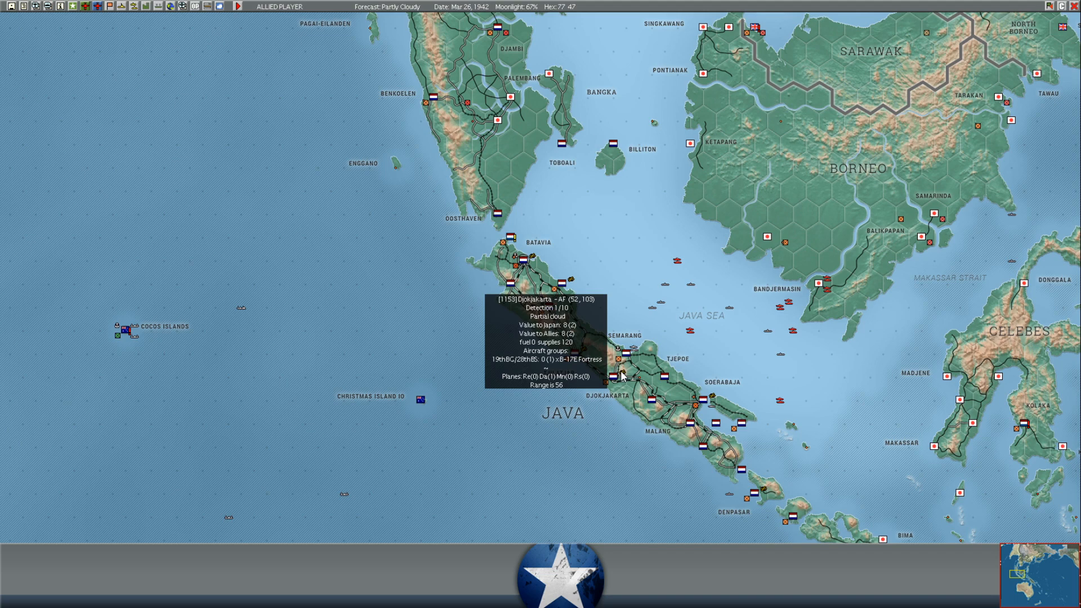
pyautogui.moveTo(447, 354)
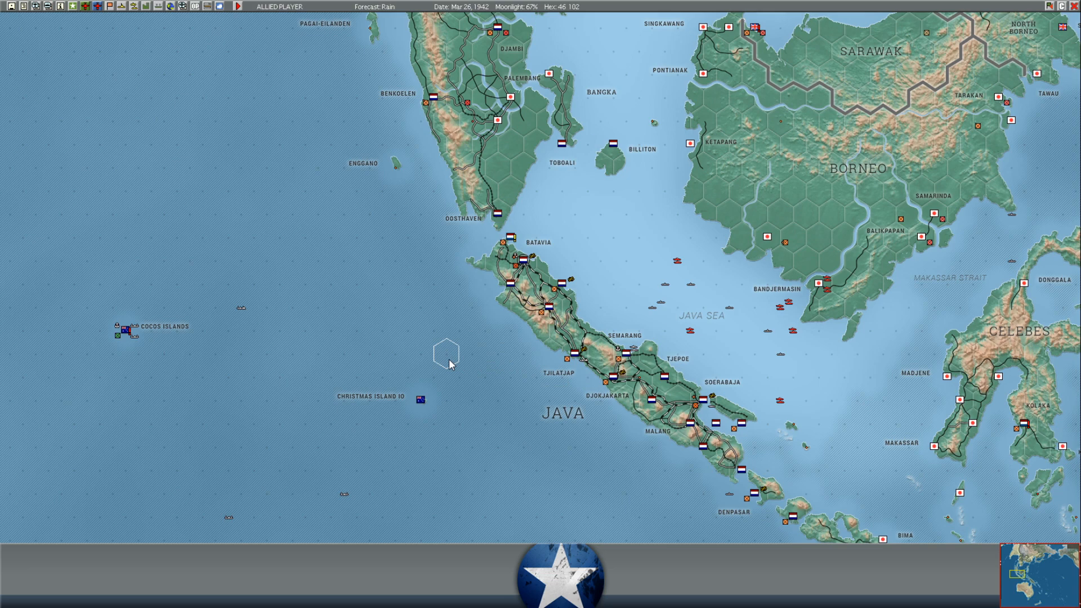
pyautogui.moveTo(474, 353)
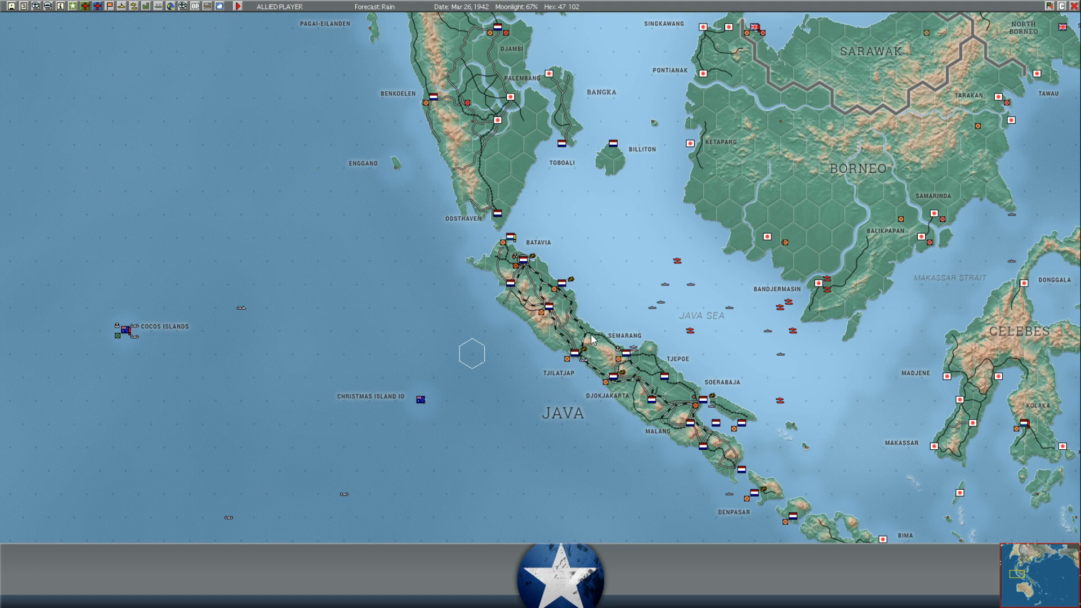
pyautogui.moveTo(542, 260)
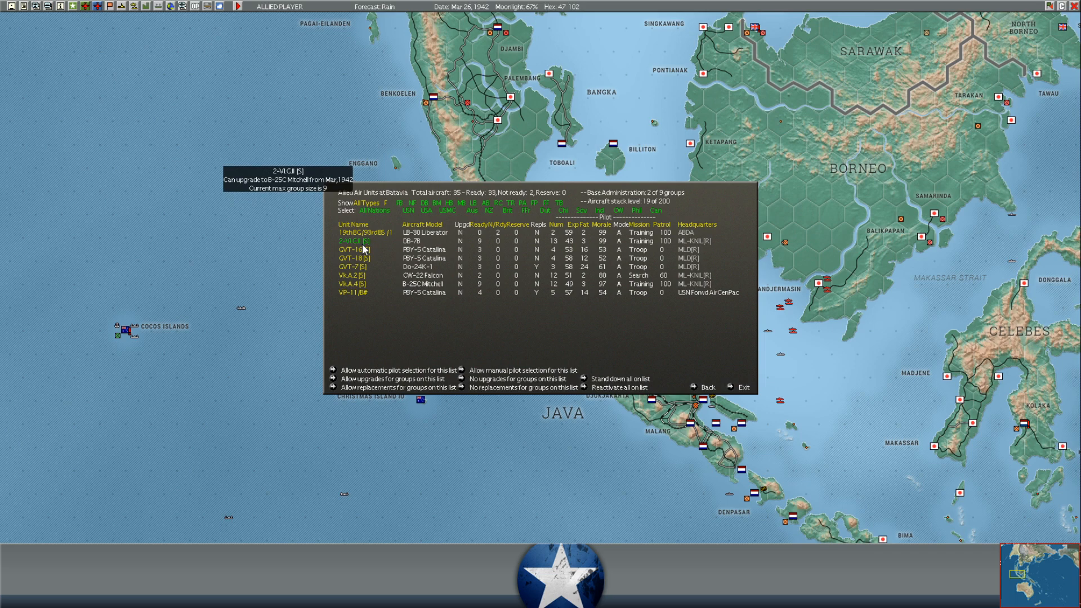
# Select a unit in the list on the way to VP-11 at Batavia
pyautogui.click(353, 241)
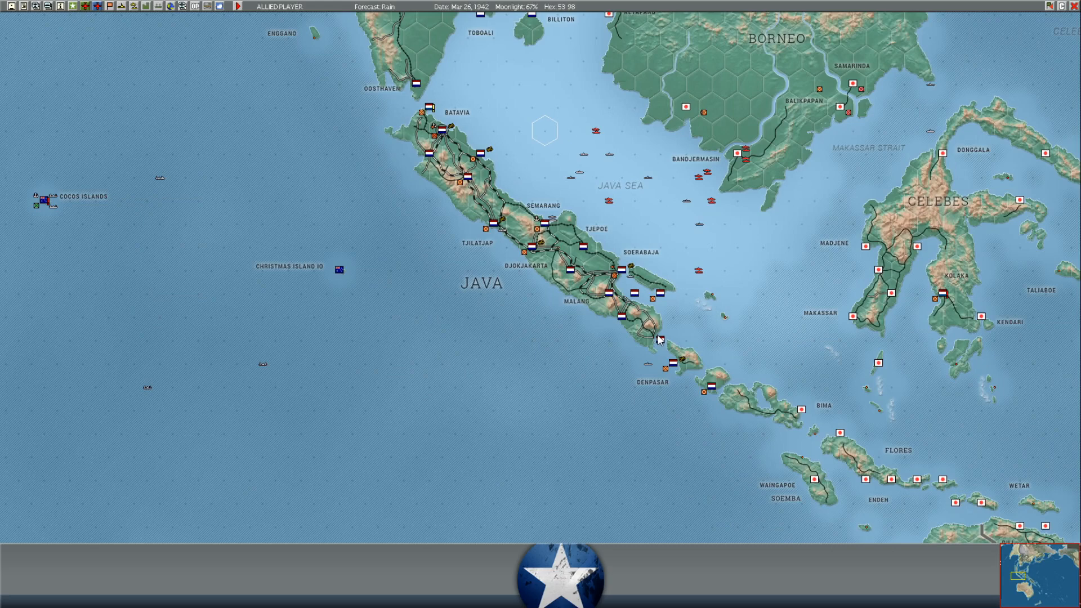
pyautogui.moveTo(640, 328)
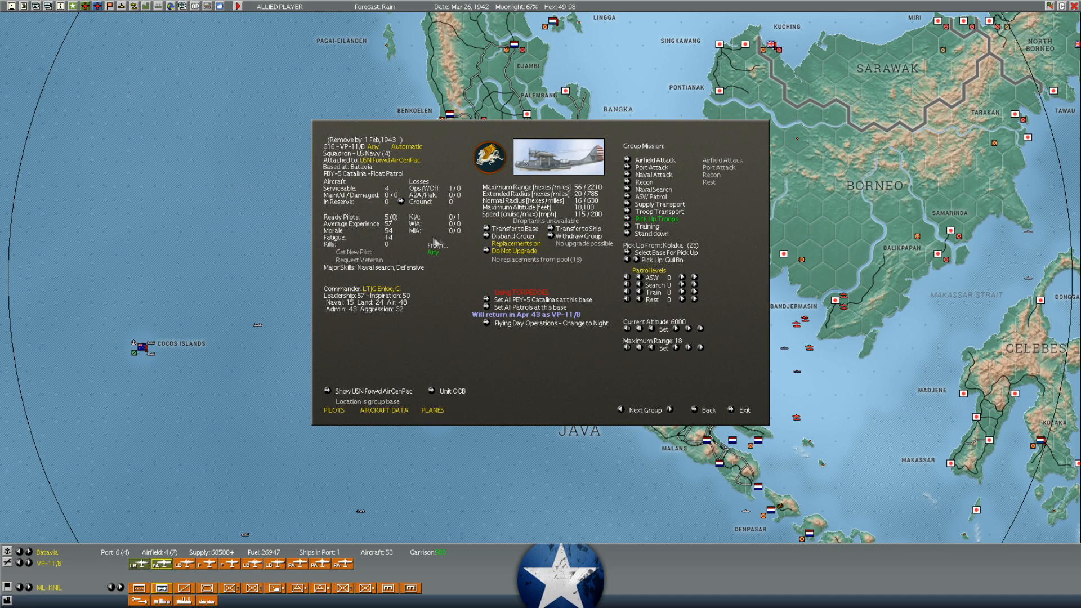
pyautogui.click(743, 410)
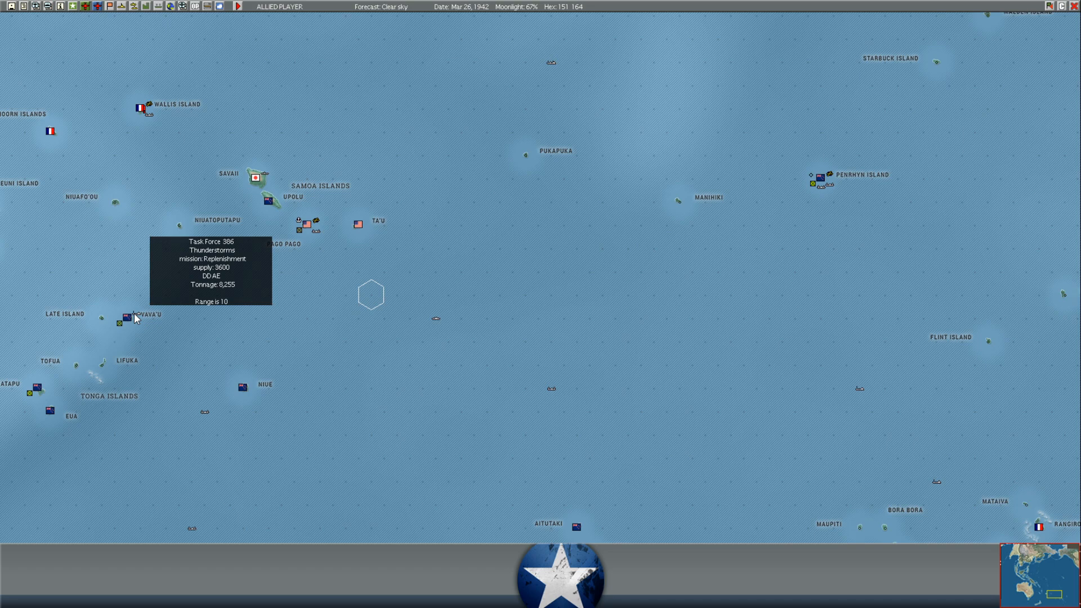
# Review TF 386's replenishment details at Vava'u, close them, and jump the map back to Burma
pyautogui.click(127, 319)
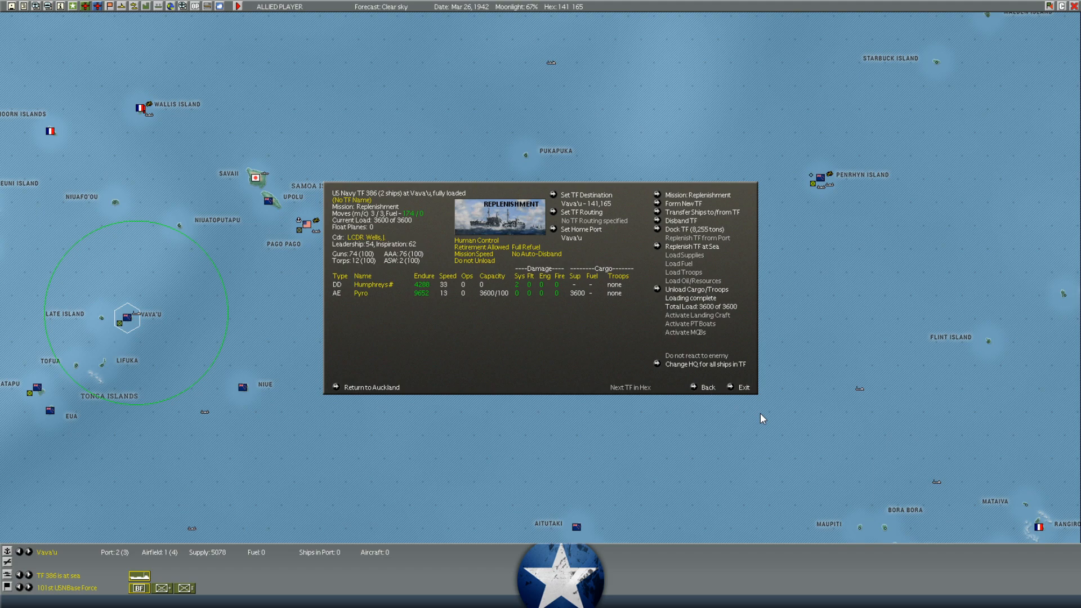
pyautogui.click(743, 386)
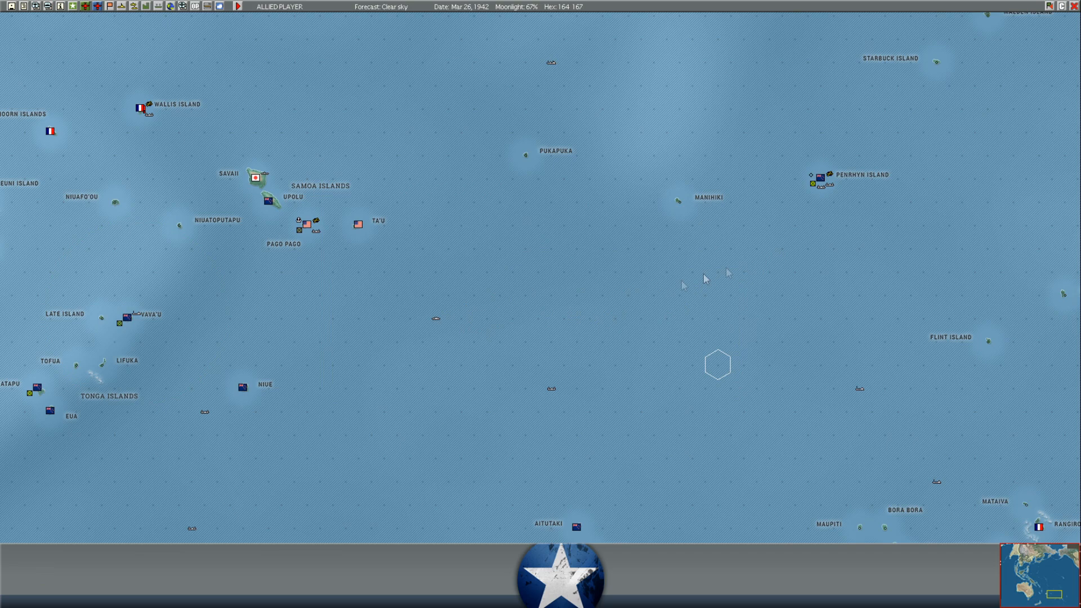
pyautogui.click(125, 319)
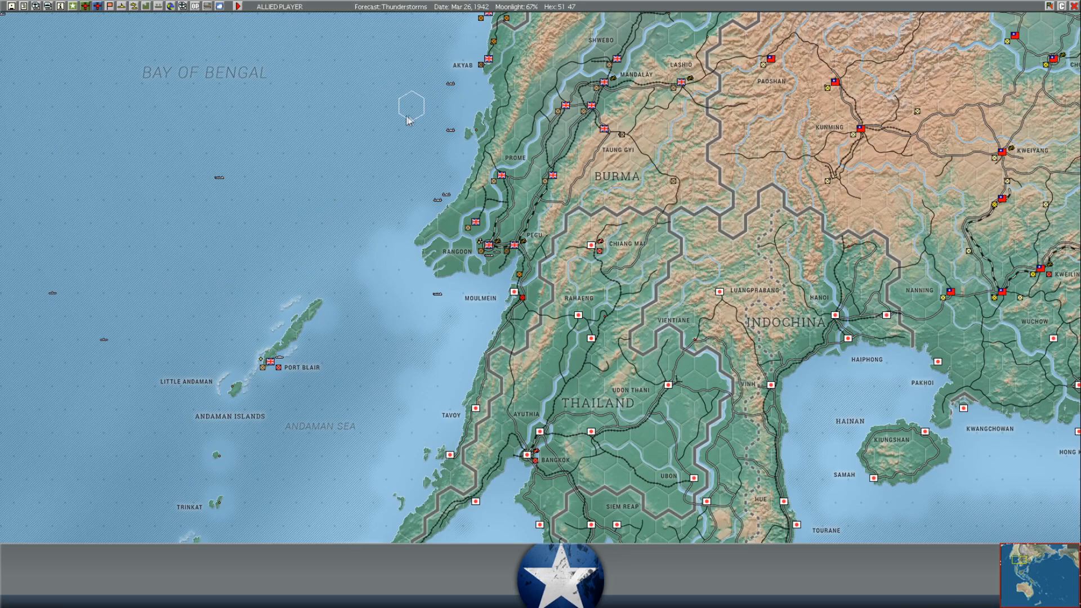
pyautogui.scroll(-3)
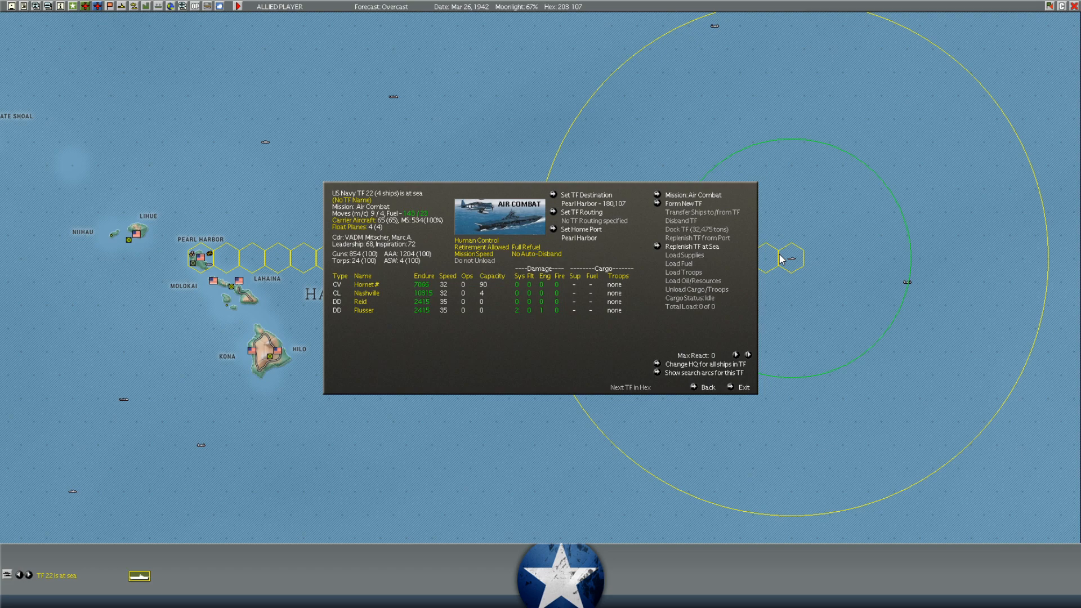
# View the Yorktown-class upgrade sheet from CV Hornet's ship screen and return to Hornet's details
pyautogui.click(742, 386)
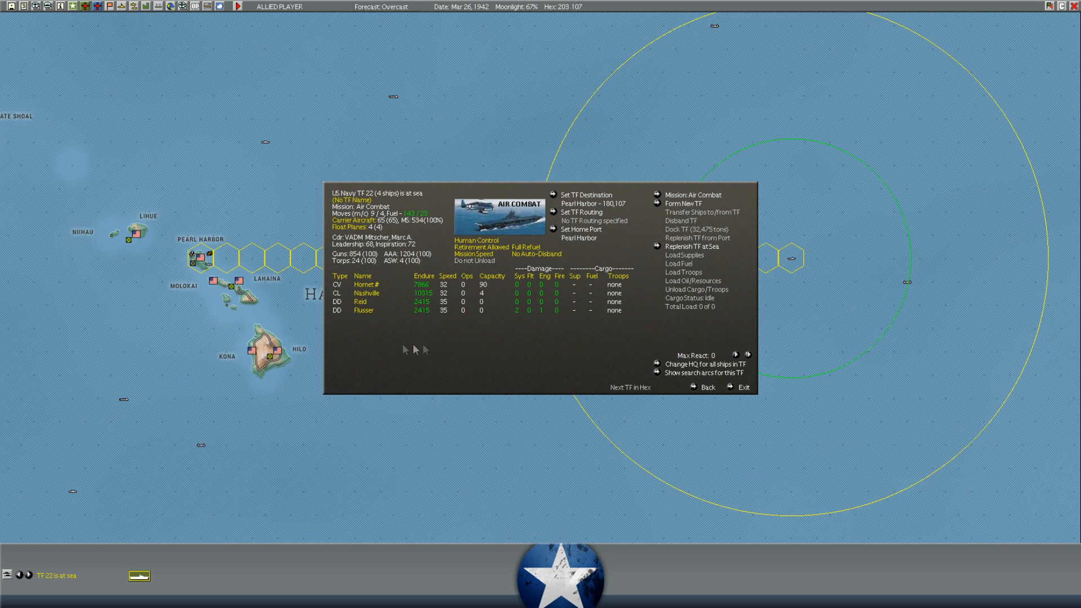
pyautogui.click(360, 283)
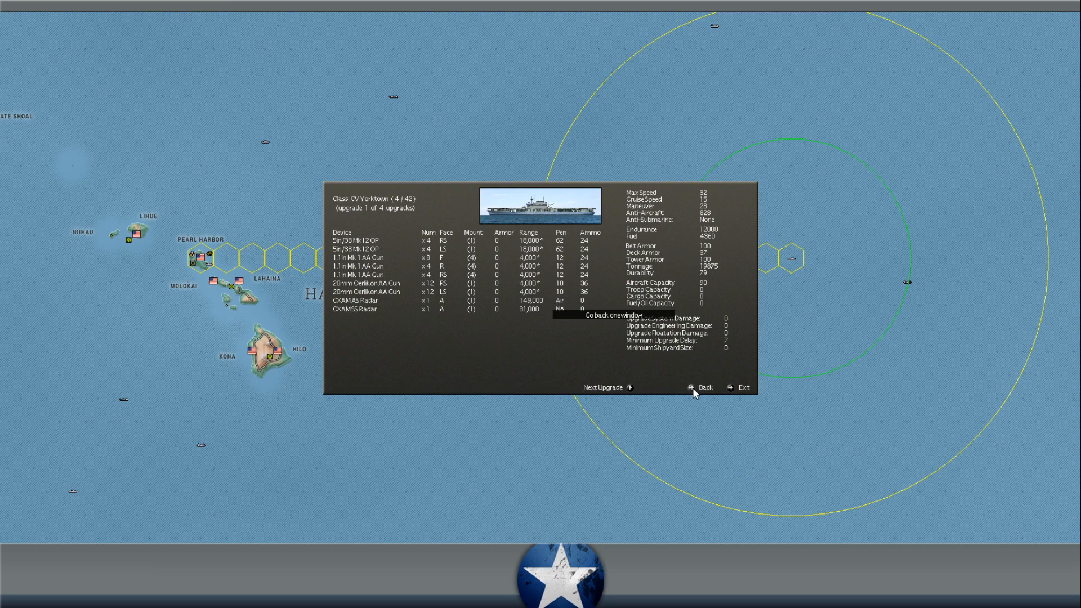
pyautogui.click(702, 386)
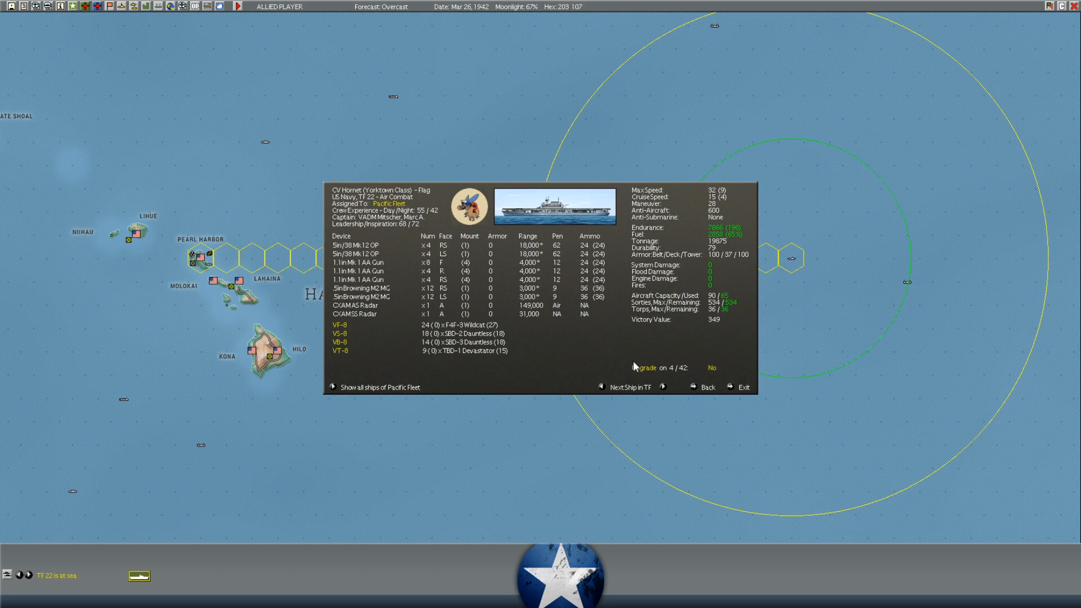
pyautogui.click(644, 367)
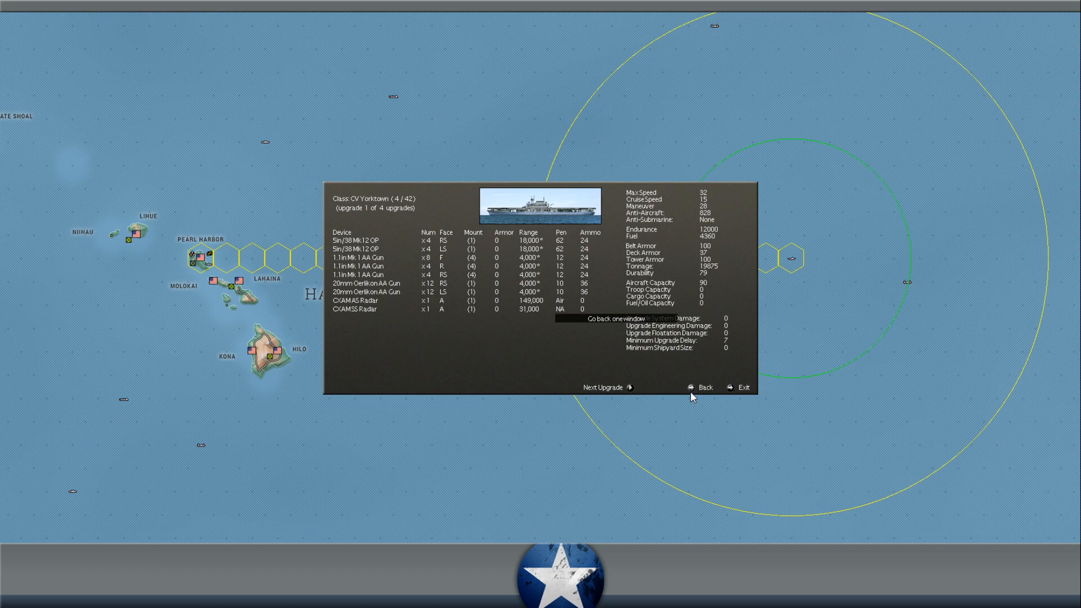
pyautogui.click(702, 386)
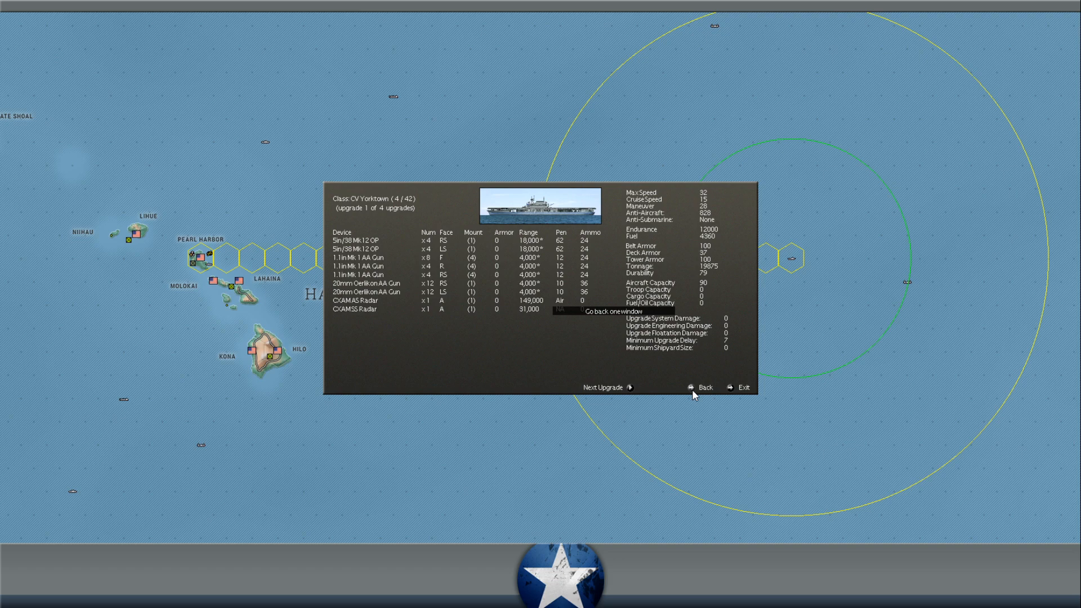
pyautogui.click(704, 386)
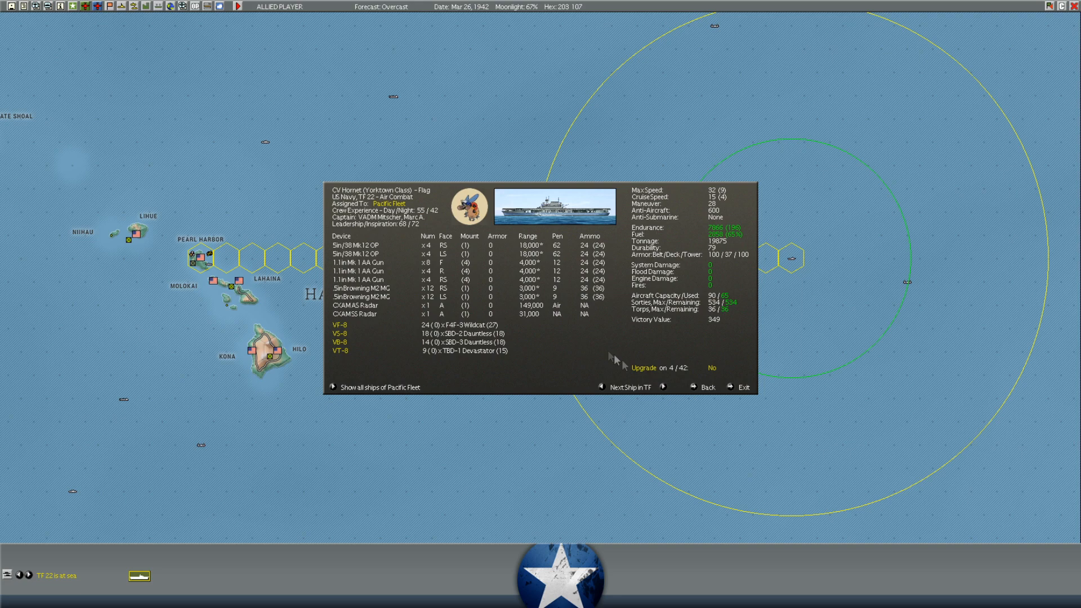
pyautogui.moveTo(651, 367)
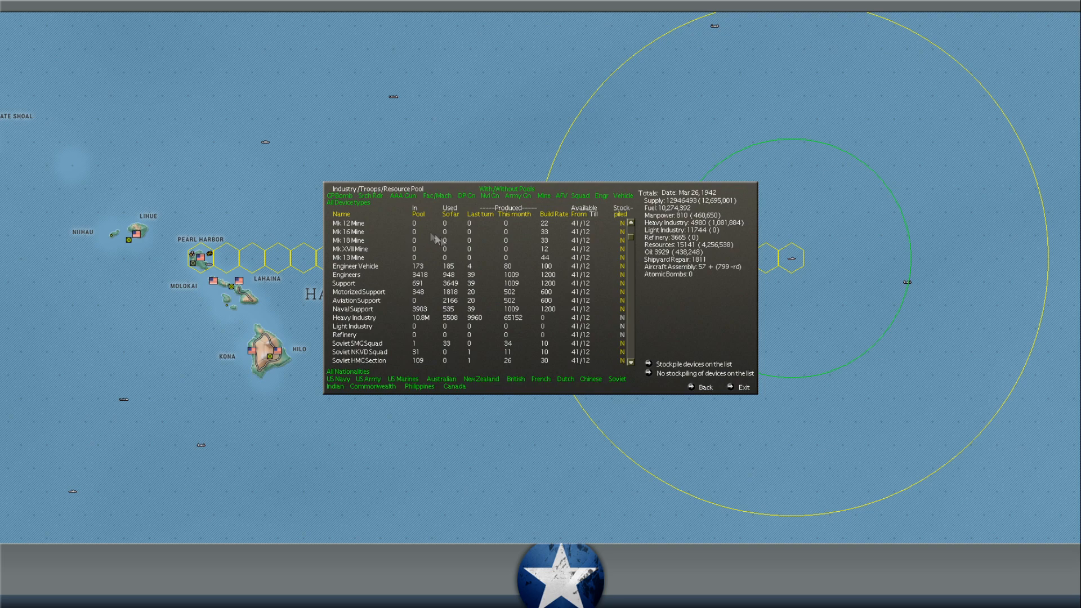
# Return to the intelligence summary and bring up the Aircraft Replacement Pool
pyautogui.click(700, 387)
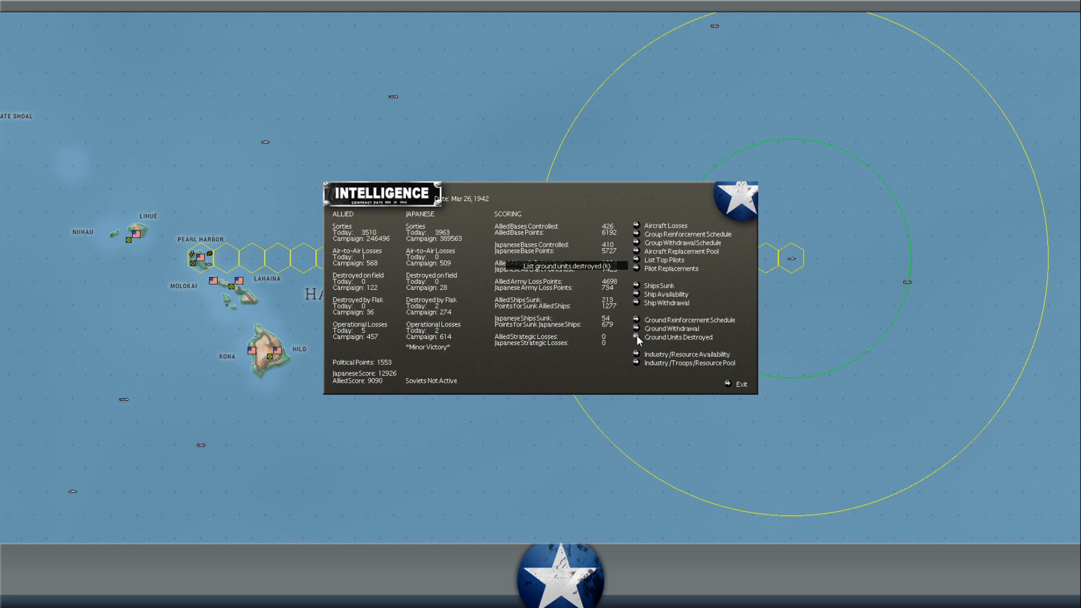
pyautogui.click(682, 251)
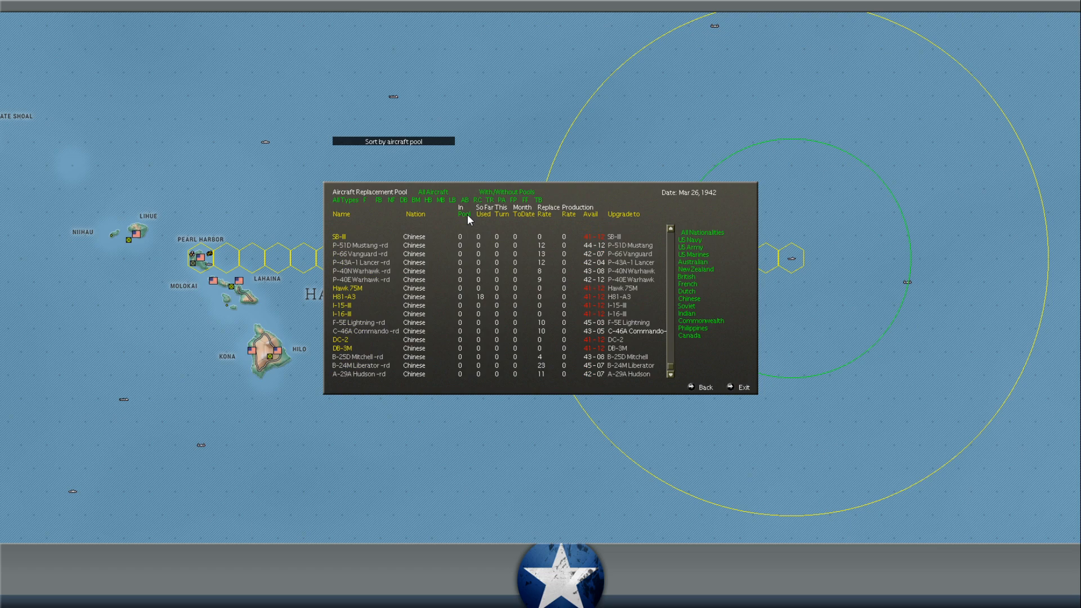
# Sort the replacement aircraft by number in pool and open the CW-22 Falcon data sheet
pyautogui.click(461, 211)
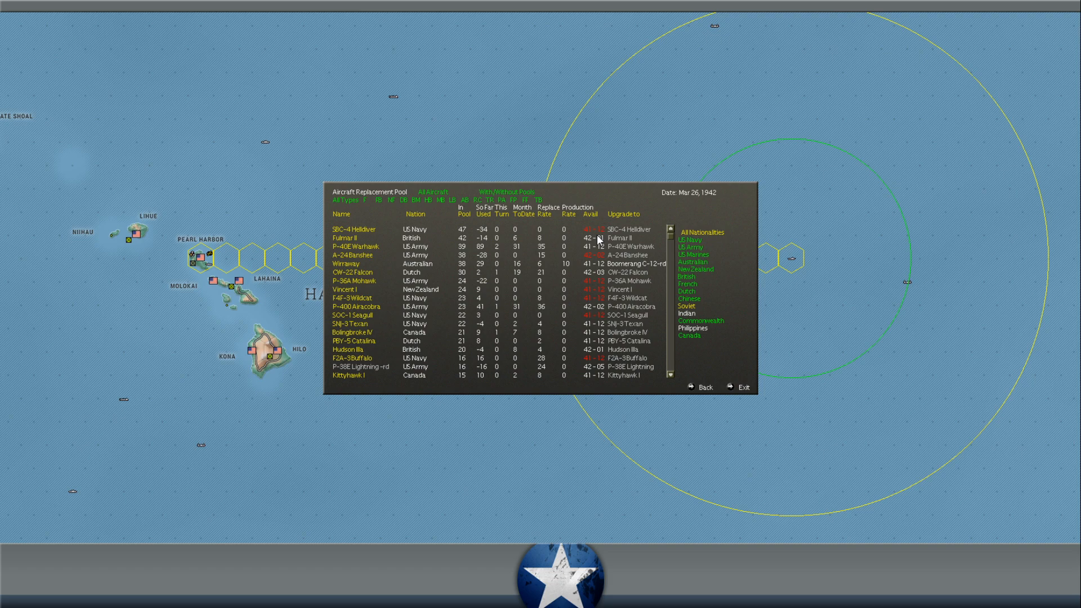
pyautogui.moveTo(614, 234)
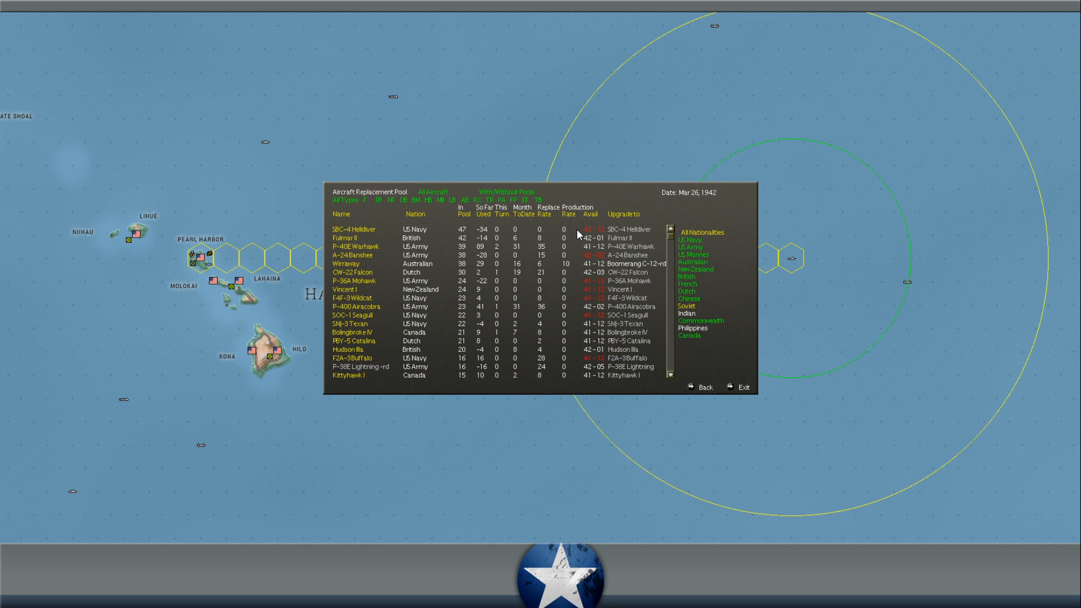
pyautogui.click(352, 271)
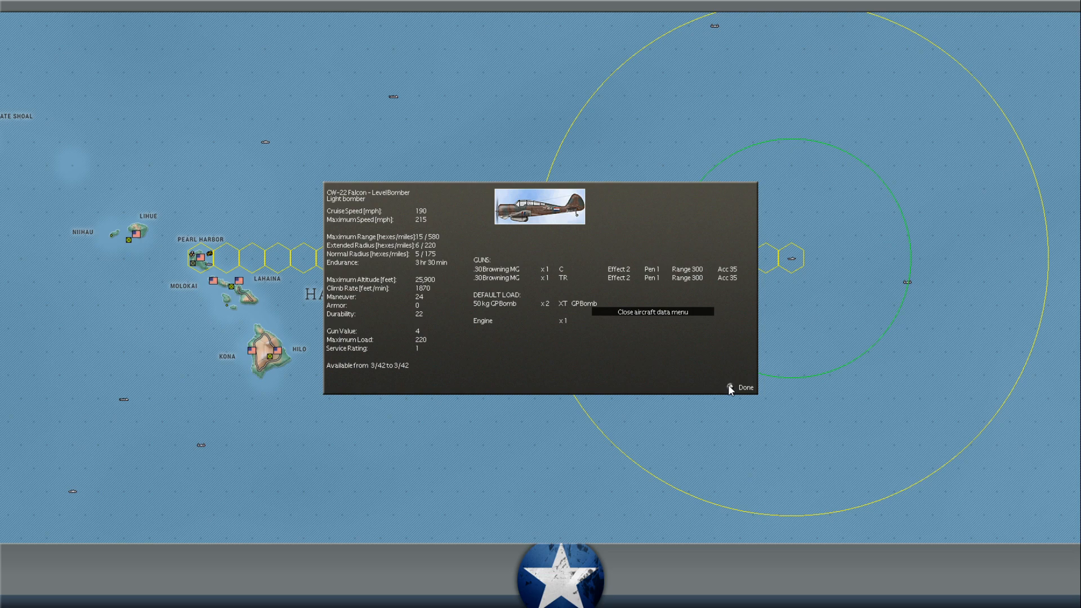
# Close the CW-22 Falcon data sheet to pick the P-36A Mohawk next
pyautogui.click(745, 386)
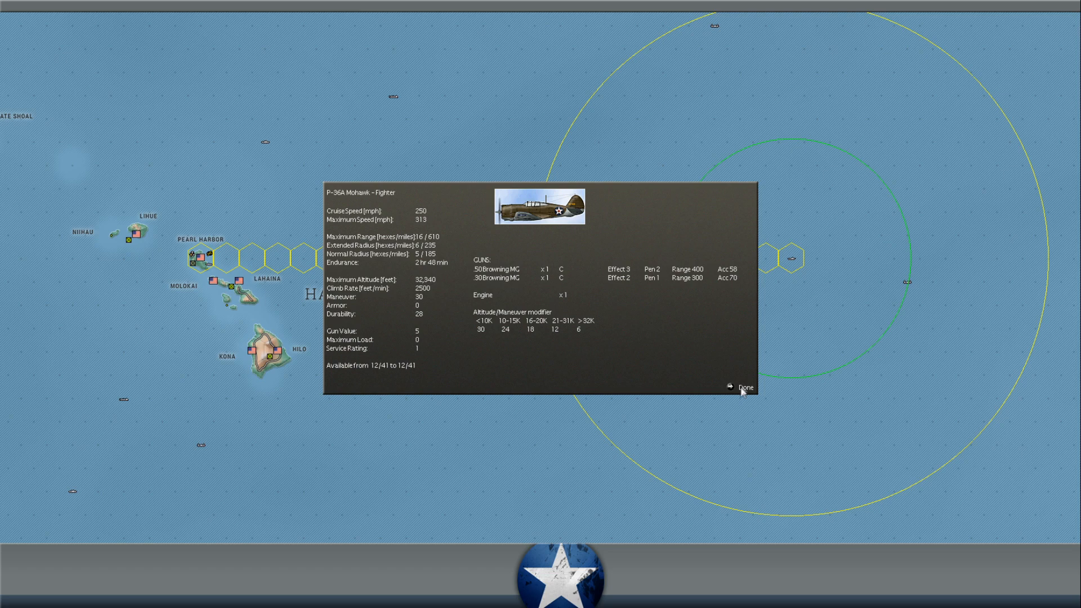
pyautogui.moveTo(549, 279)
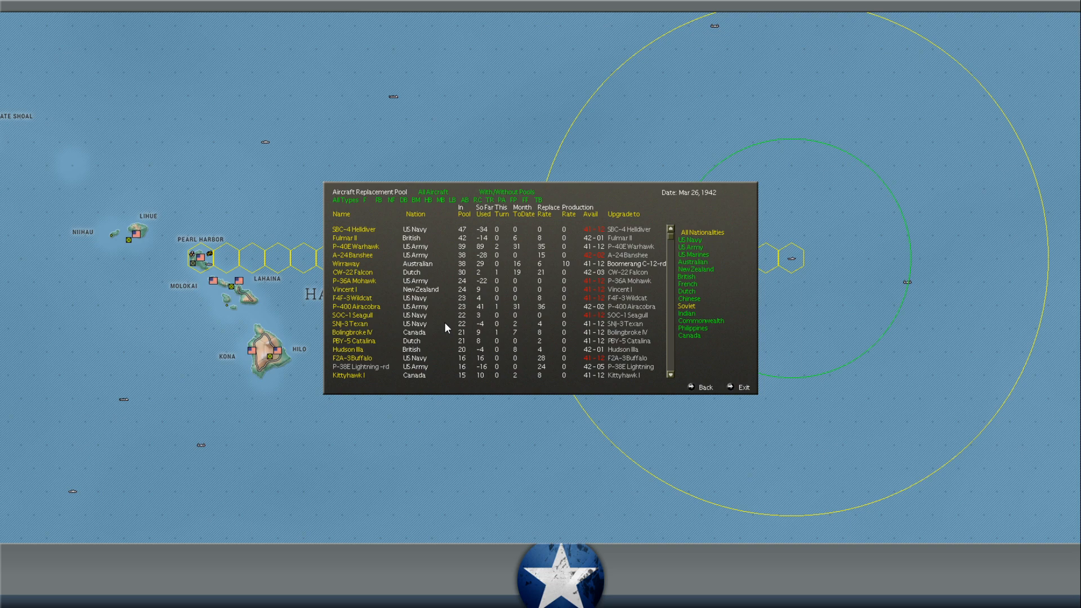
pyautogui.moveTo(382, 324)
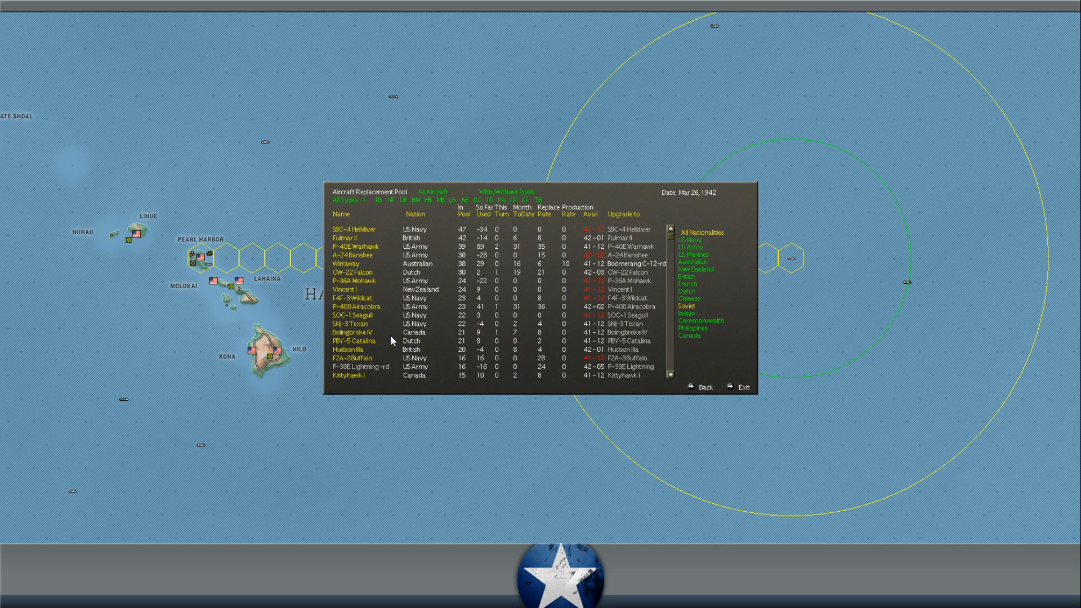
# Scroll further down the Aircraft Replacement Pool list, then exit back to the Hawaii map
pyautogui.scroll(-3)
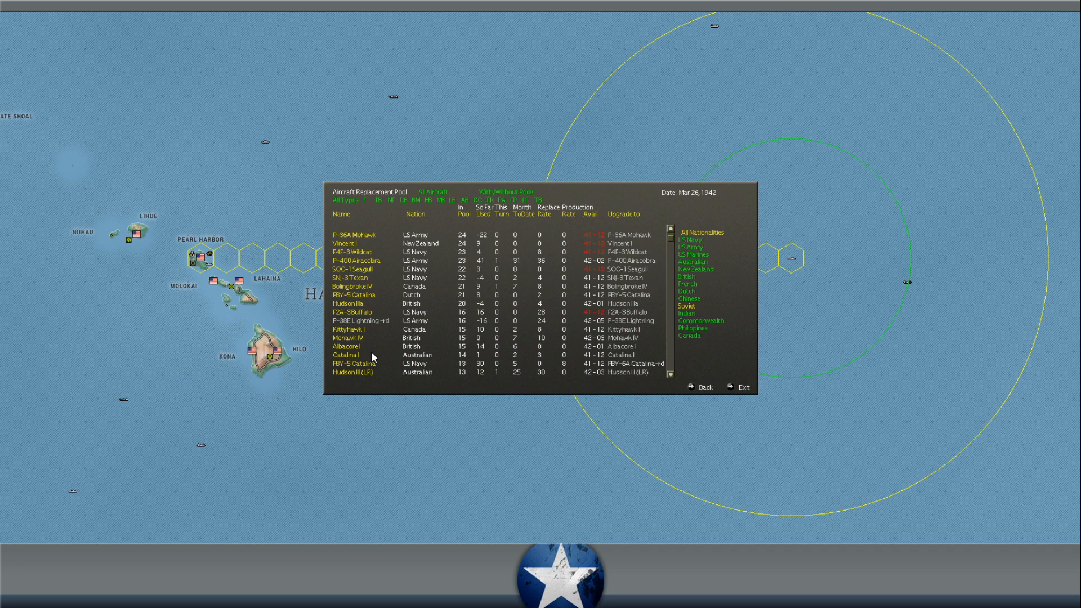
pyautogui.scroll(-3)
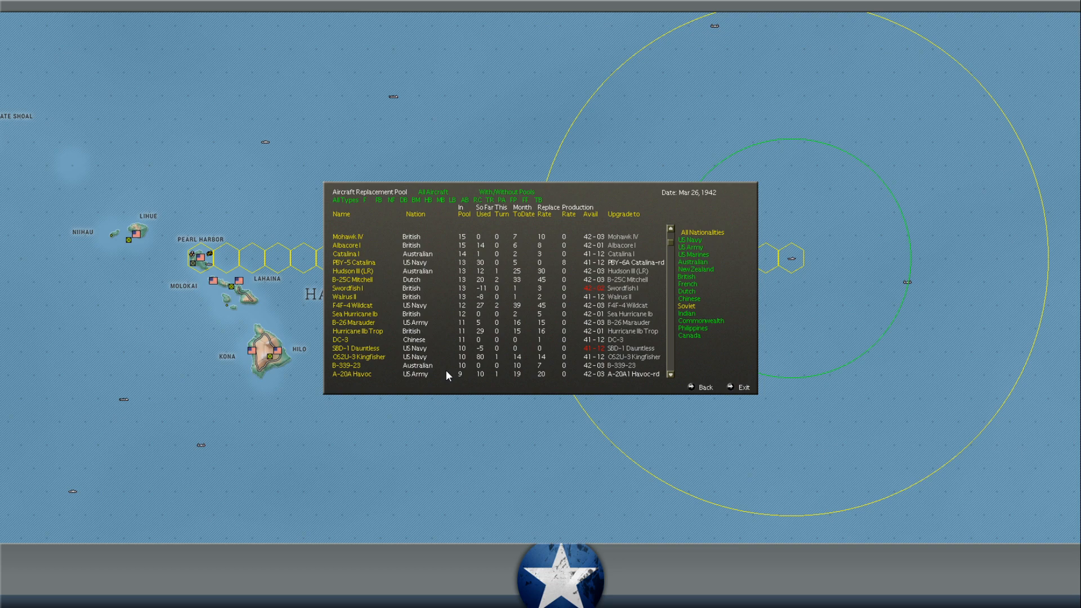
pyautogui.click(743, 386)
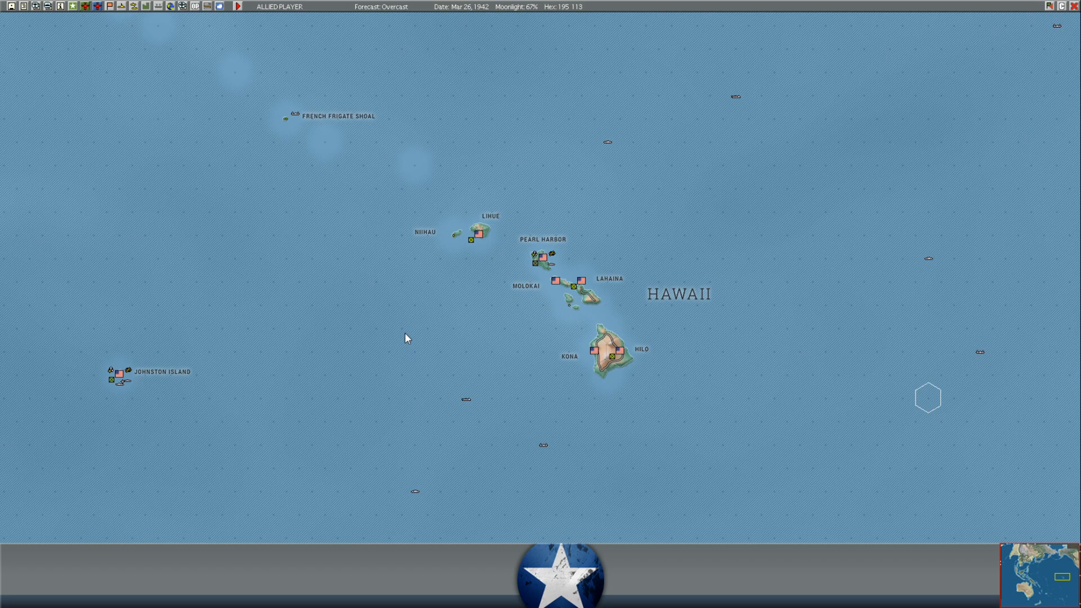
pyautogui.moveTo(777, 188)
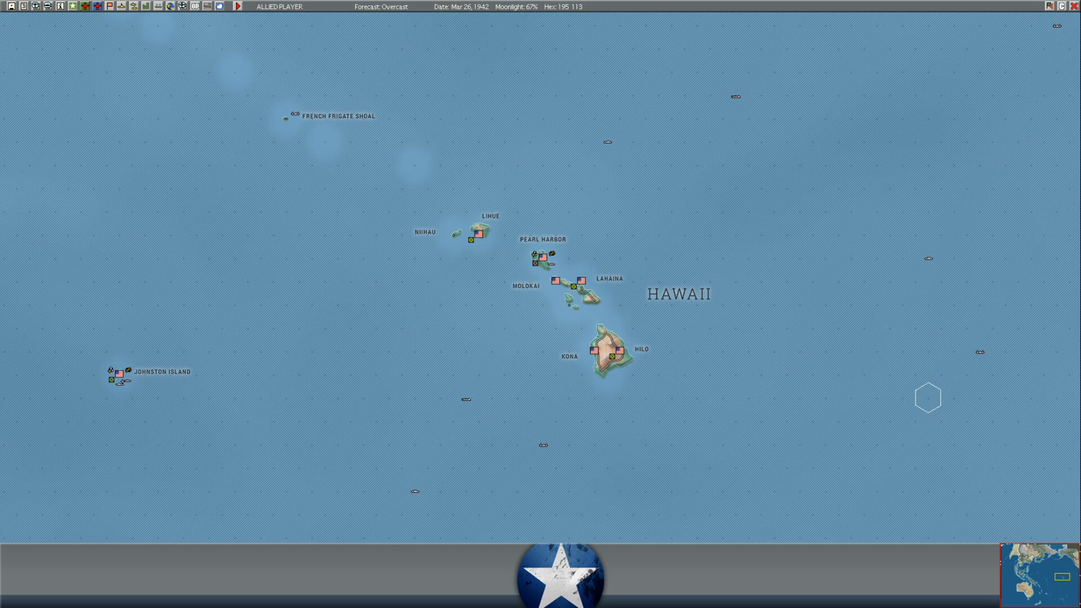
pyautogui.moveTo(1022, 577)
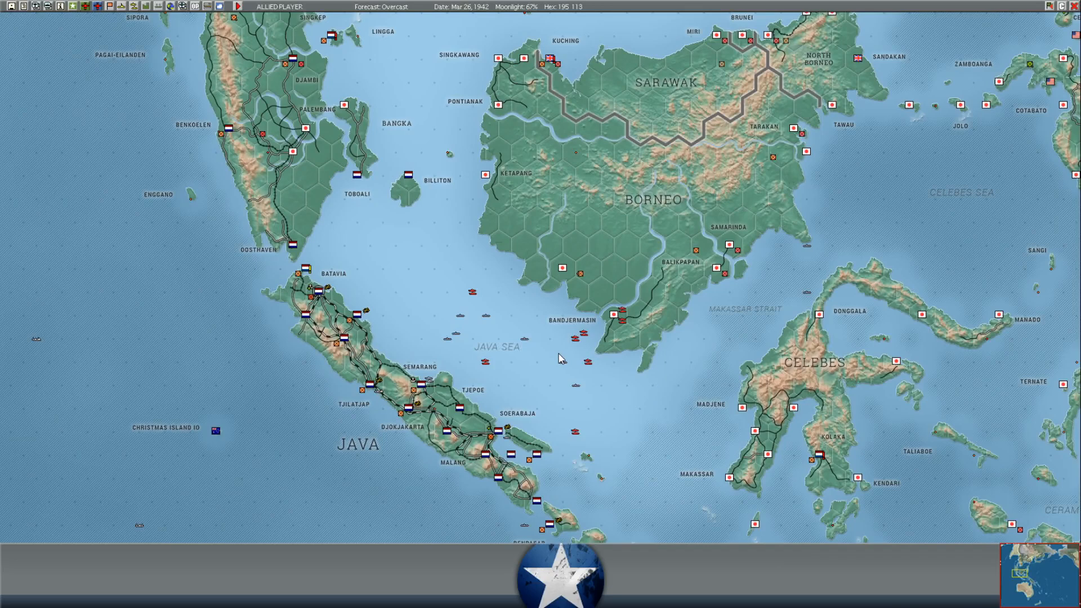
pyautogui.moveTo(552, 359)
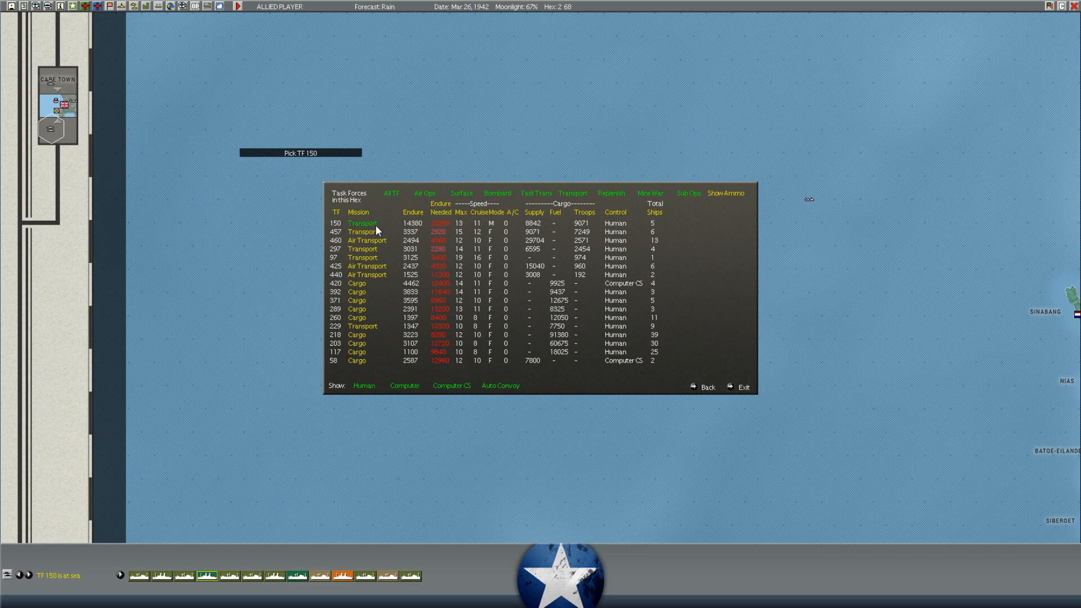
# View TF 150's xAP Koolinda and the 53rd Infantry Regiment aboard, then return to the ship
pyautogui.click(361, 223)
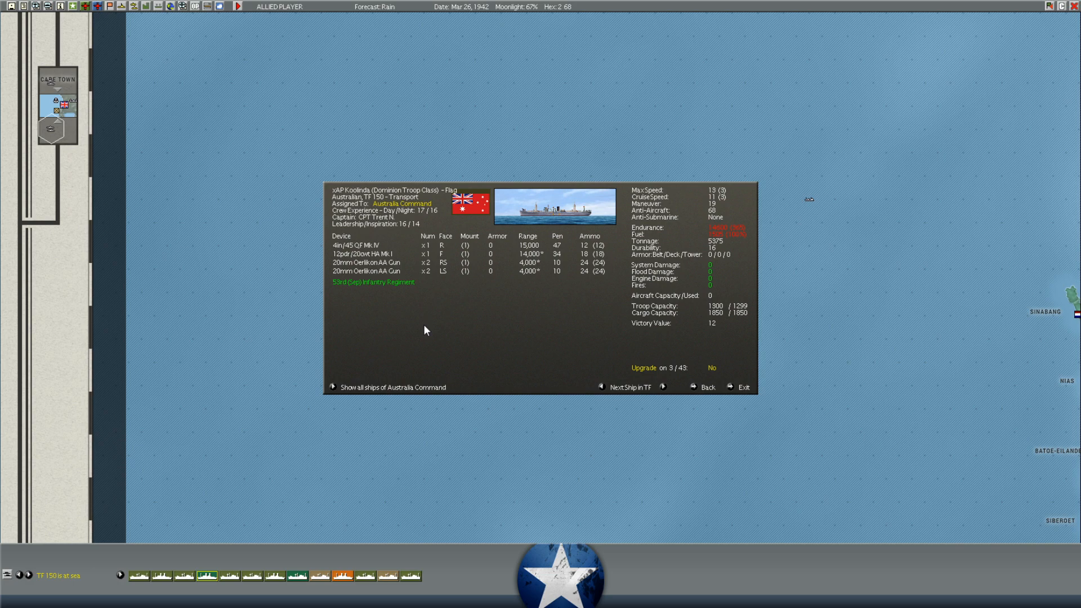
pyautogui.click(370, 281)
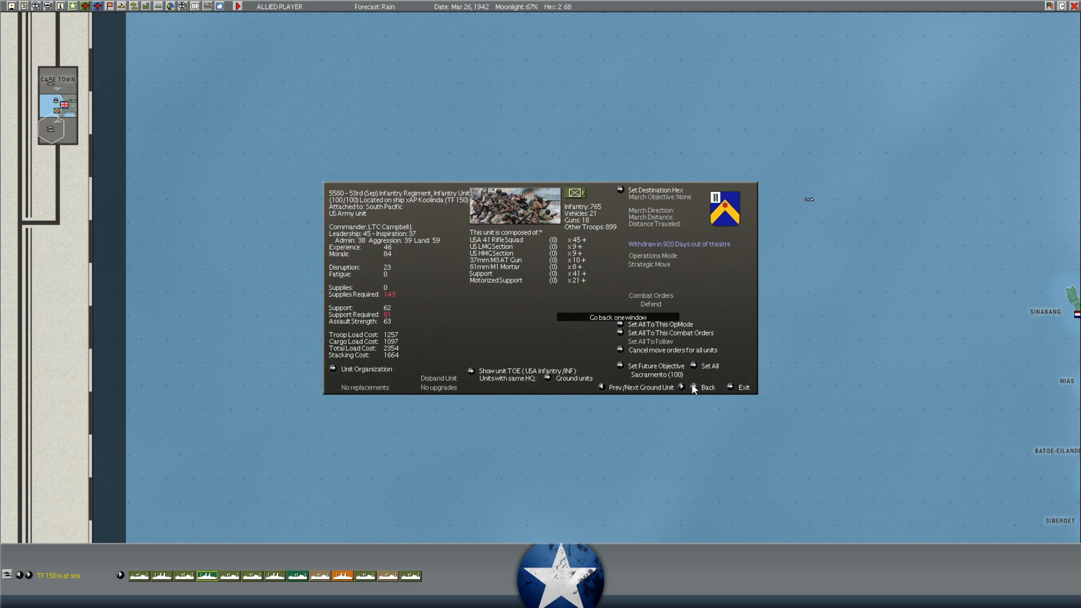
pyautogui.click(707, 386)
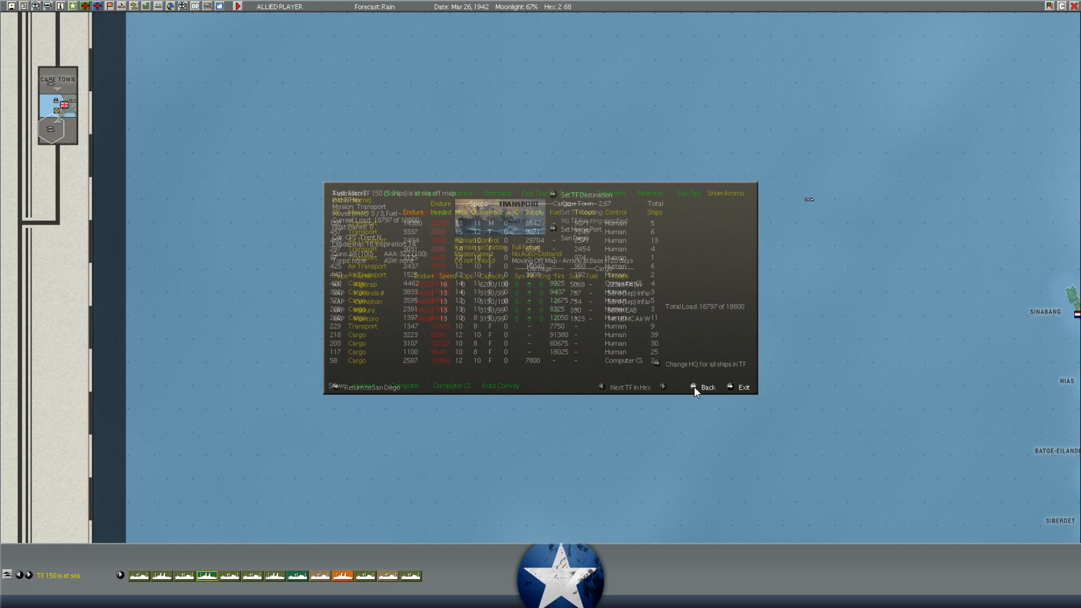
# Select TF 457 and step through its troop units from the 1st/102nd Infantry Battalion to the 754th Tank Battalion
pyautogui.click(707, 386)
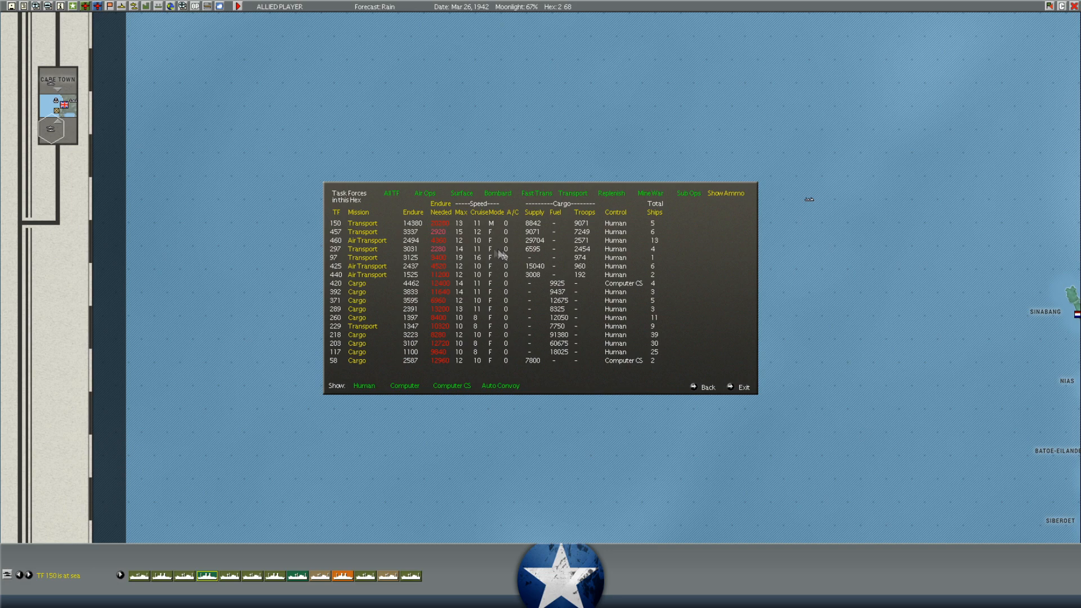
pyautogui.click(362, 232)
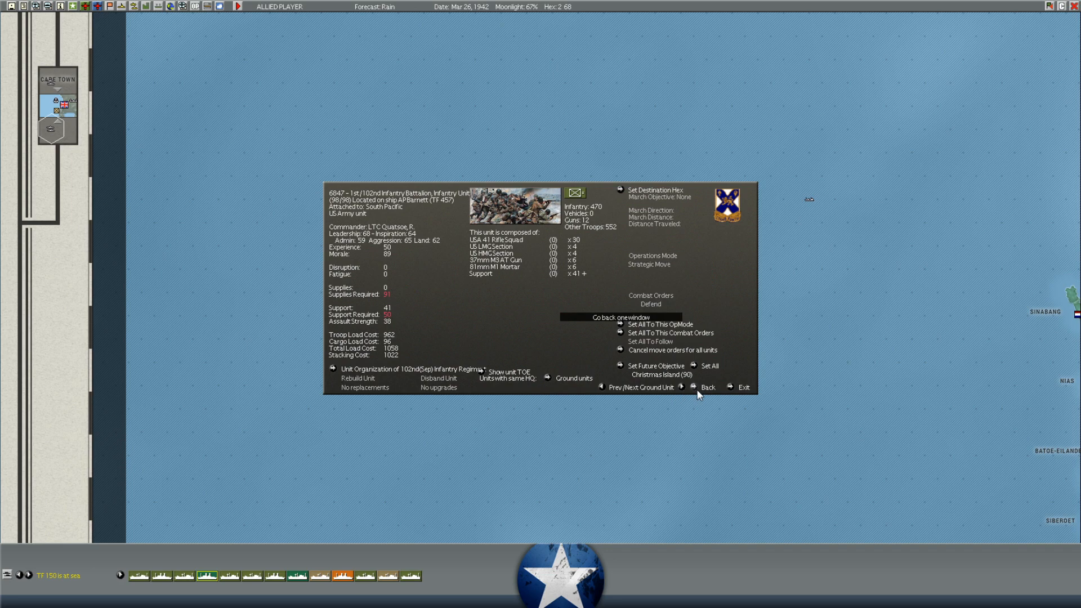
pyautogui.click(707, 386)
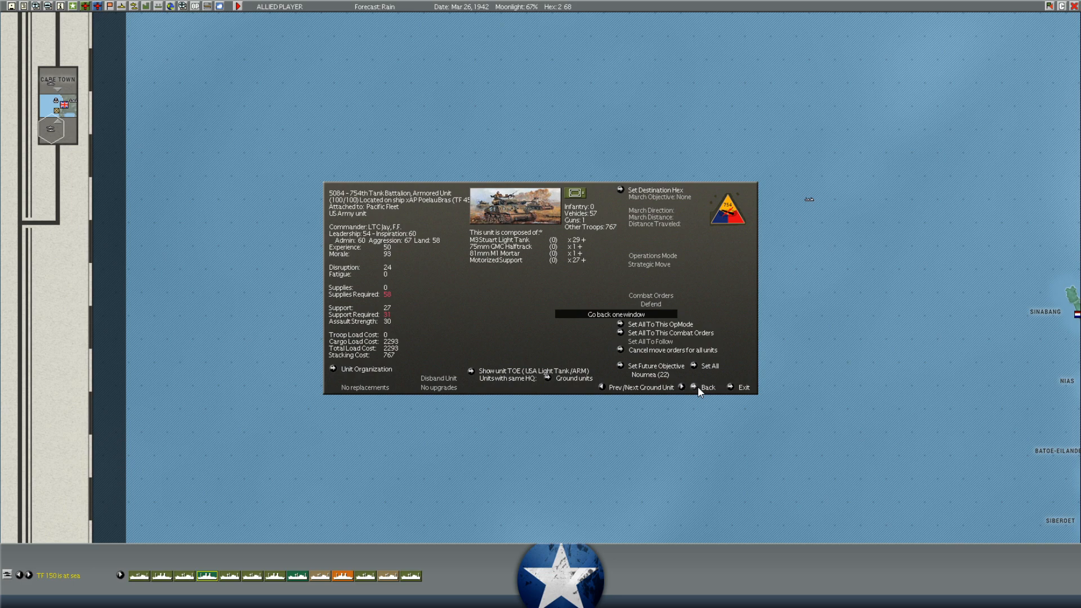
# Go back to TF 457's six-transport list with supplies and embarked troops
pyautogui.click(706, 386)
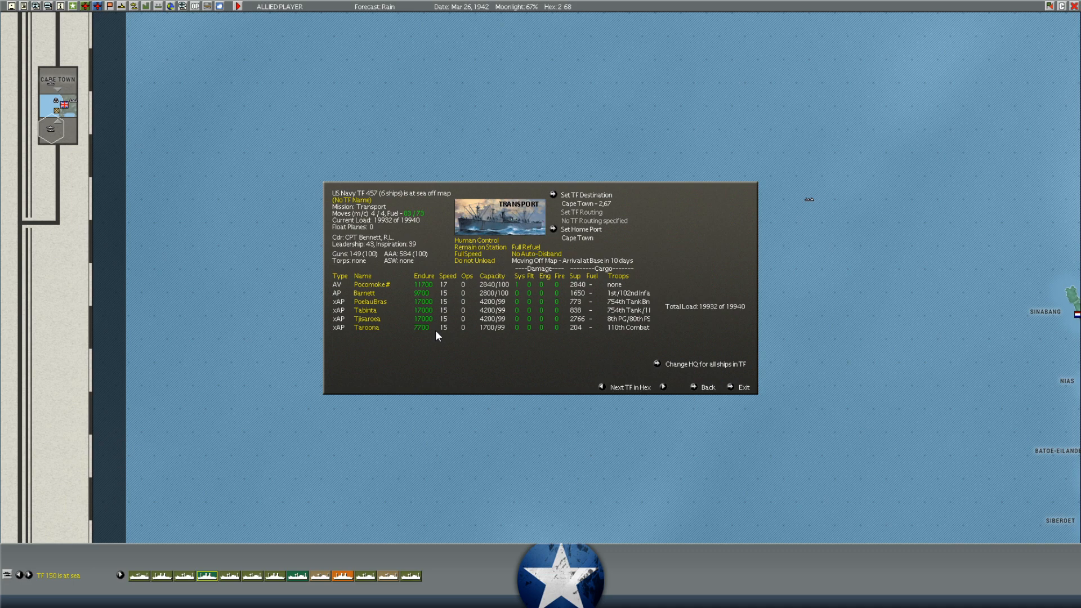
pyautogui.moveTo(613, 268)
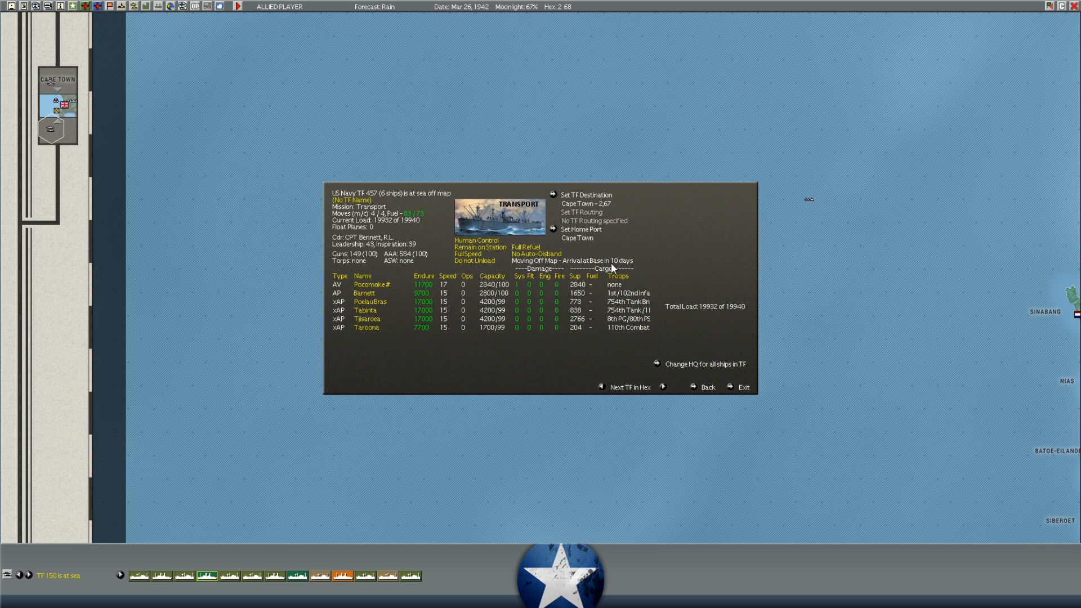
pyautogui.click(363, 292)
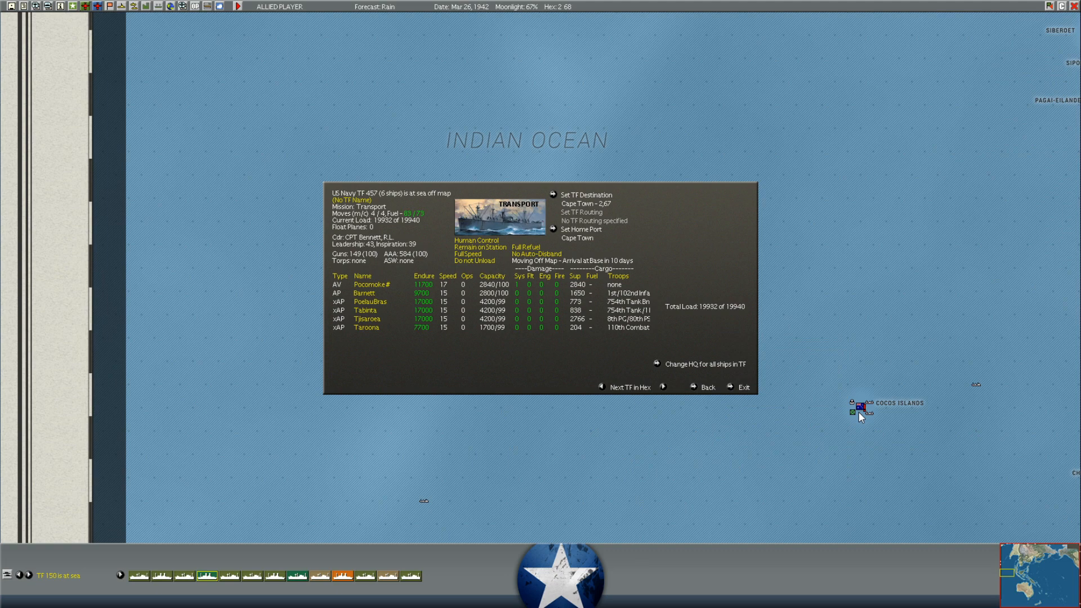
pyautogui.moveTo(910, 263)
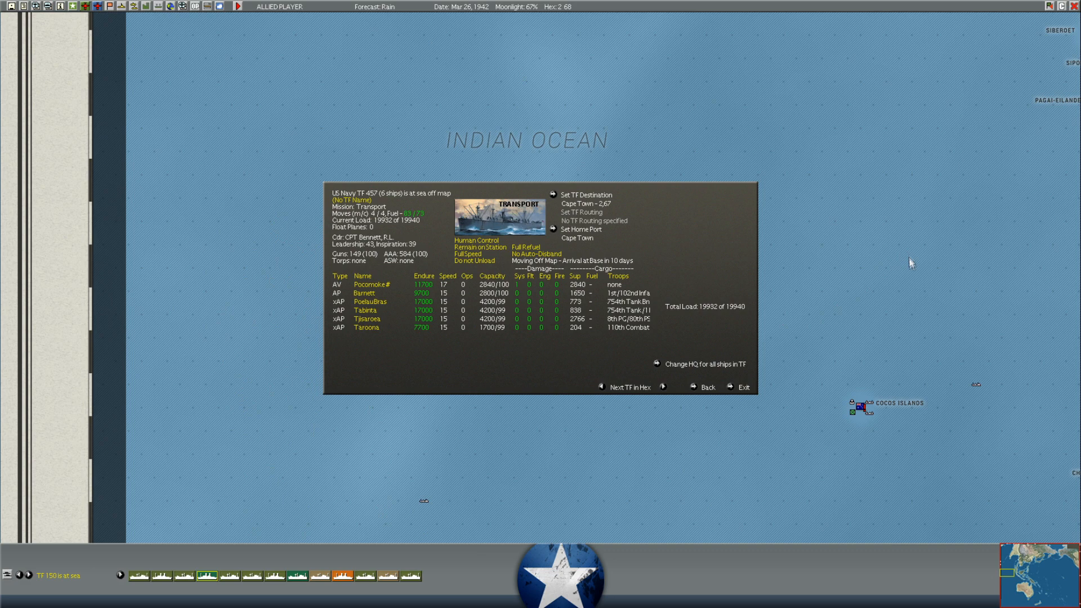
pyautogui.moveTo(543, 184)
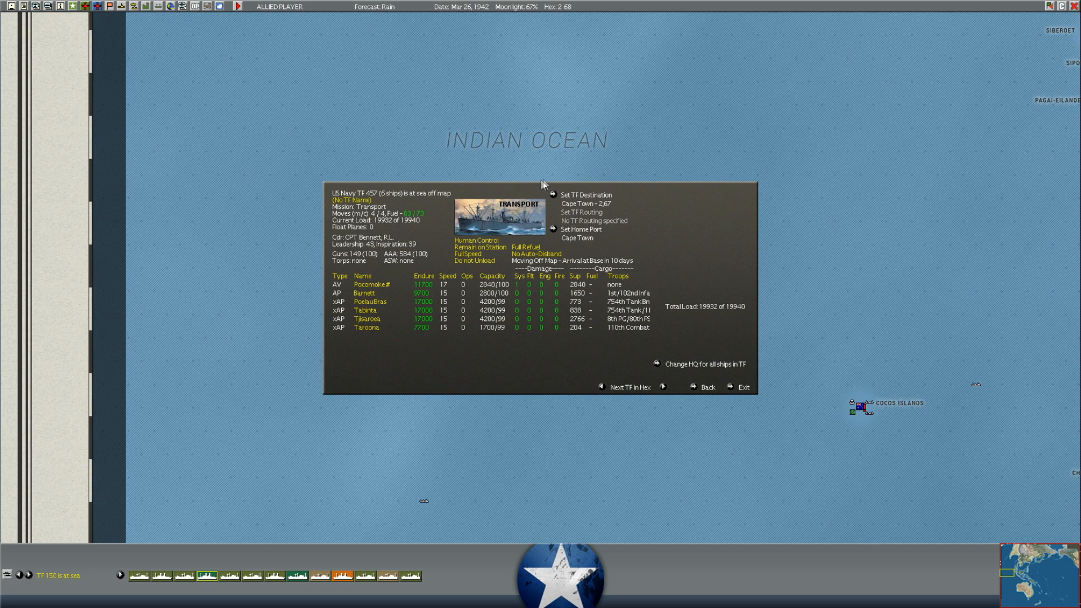
pyautogui.moveTo(698, 391)
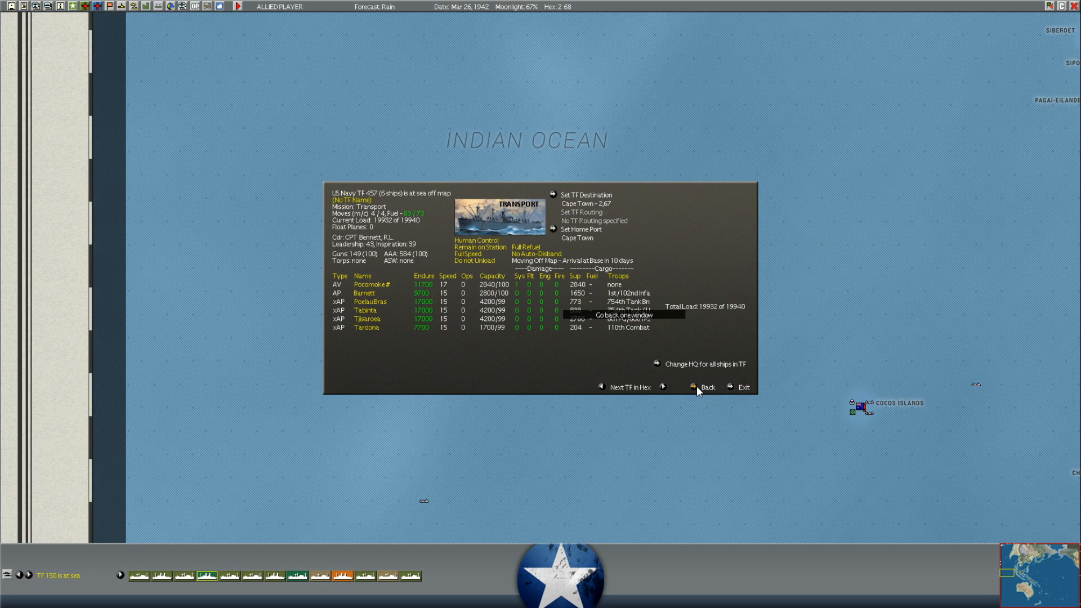
# Select TF 460, check xAK West Ira carrying 25 P-40E Warhawks, then return to its 13-ship list
pyautogui.click(706, 386)
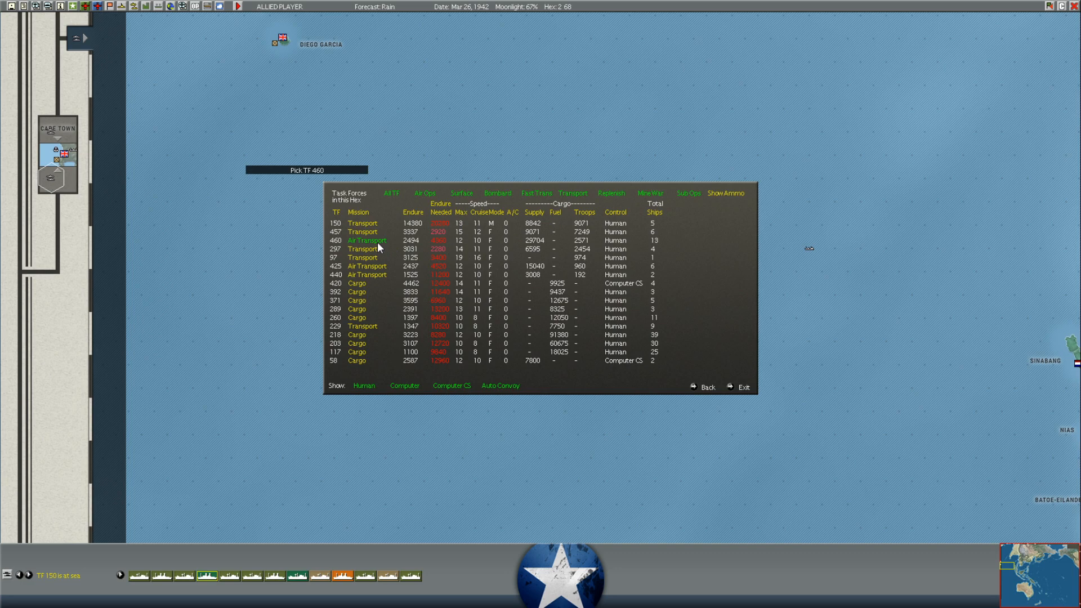
pyautogui.click(336, 240)
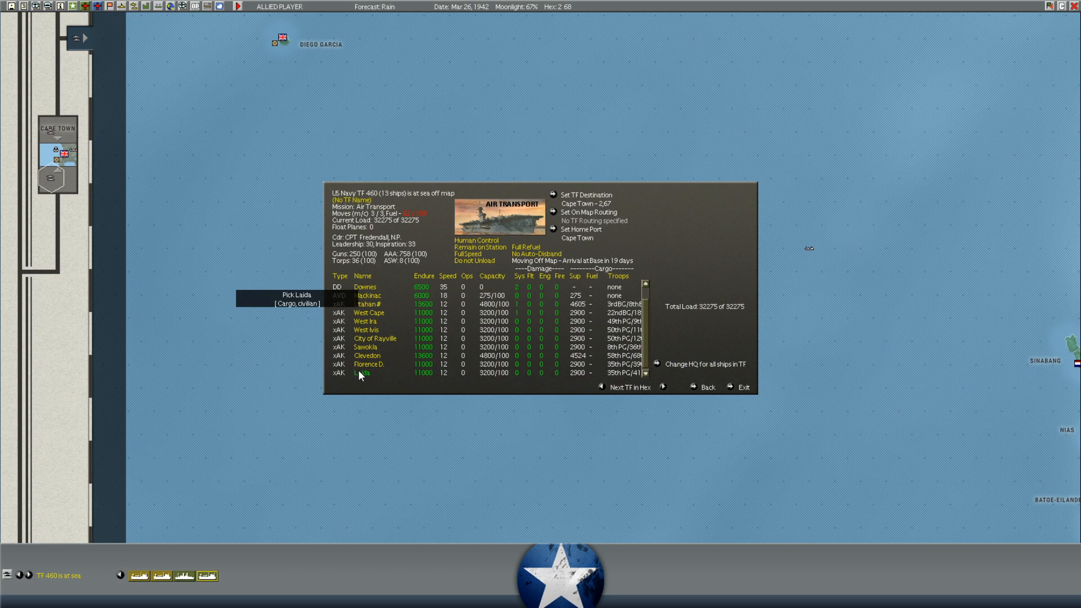
pyautogui.click(361, 373)
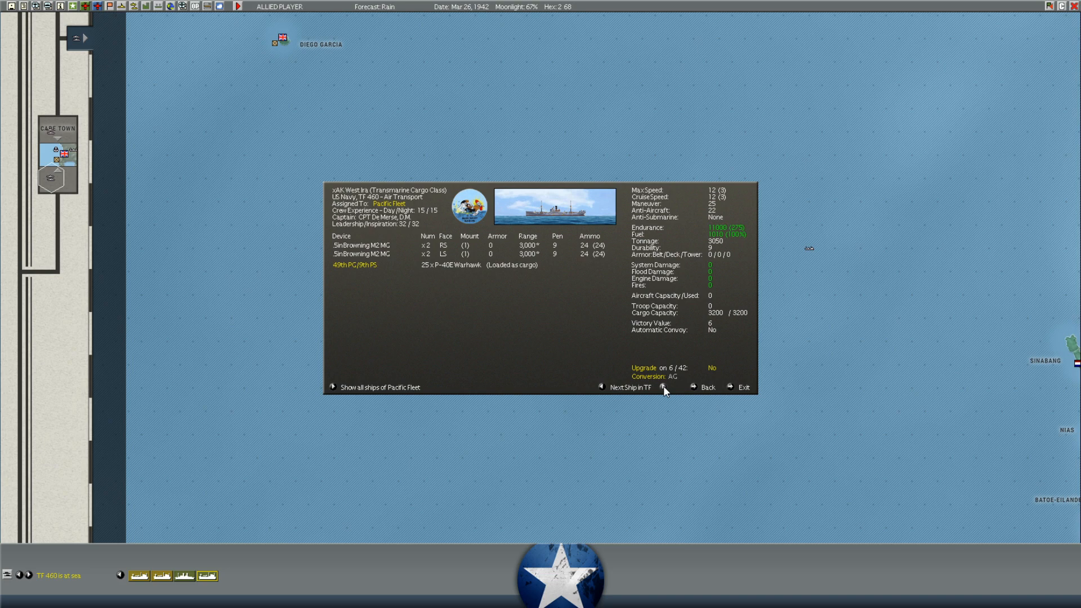
pyautogui.click(703, 386)
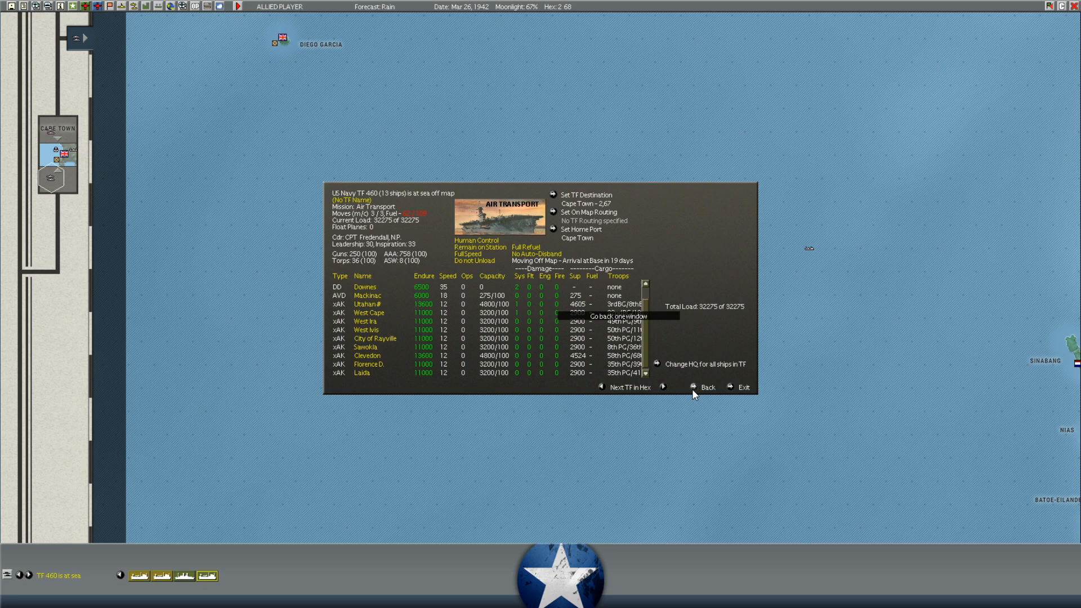